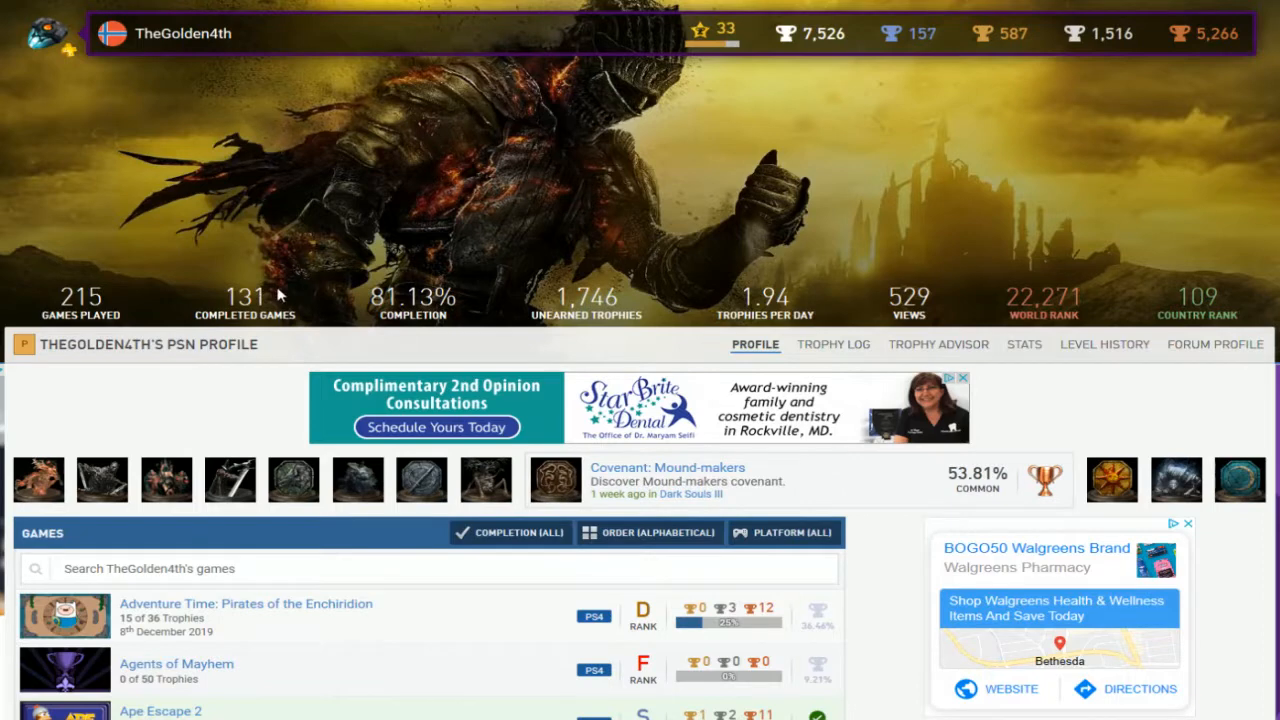
pyautogui.moveTo(110, 302)
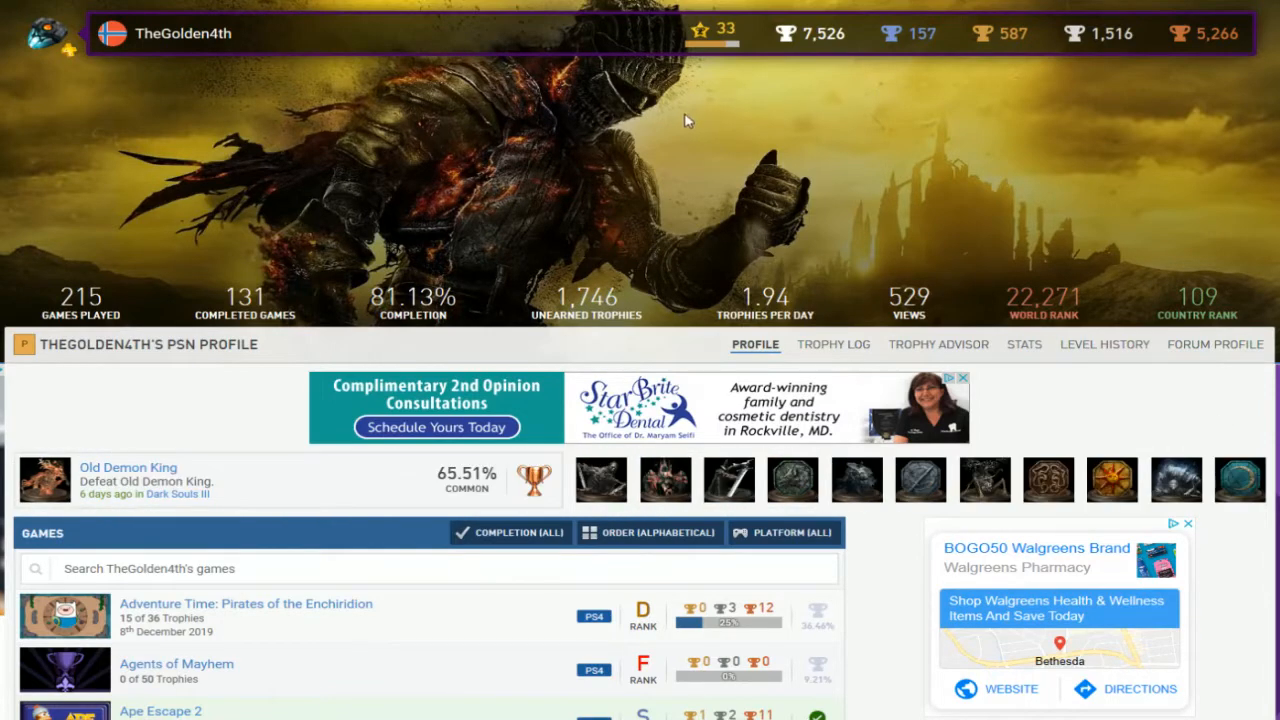
# Step: Scroll the profile's games list from the first titles down to the Dark Souls and Dishonored games
pyautogui.scroll(-3)
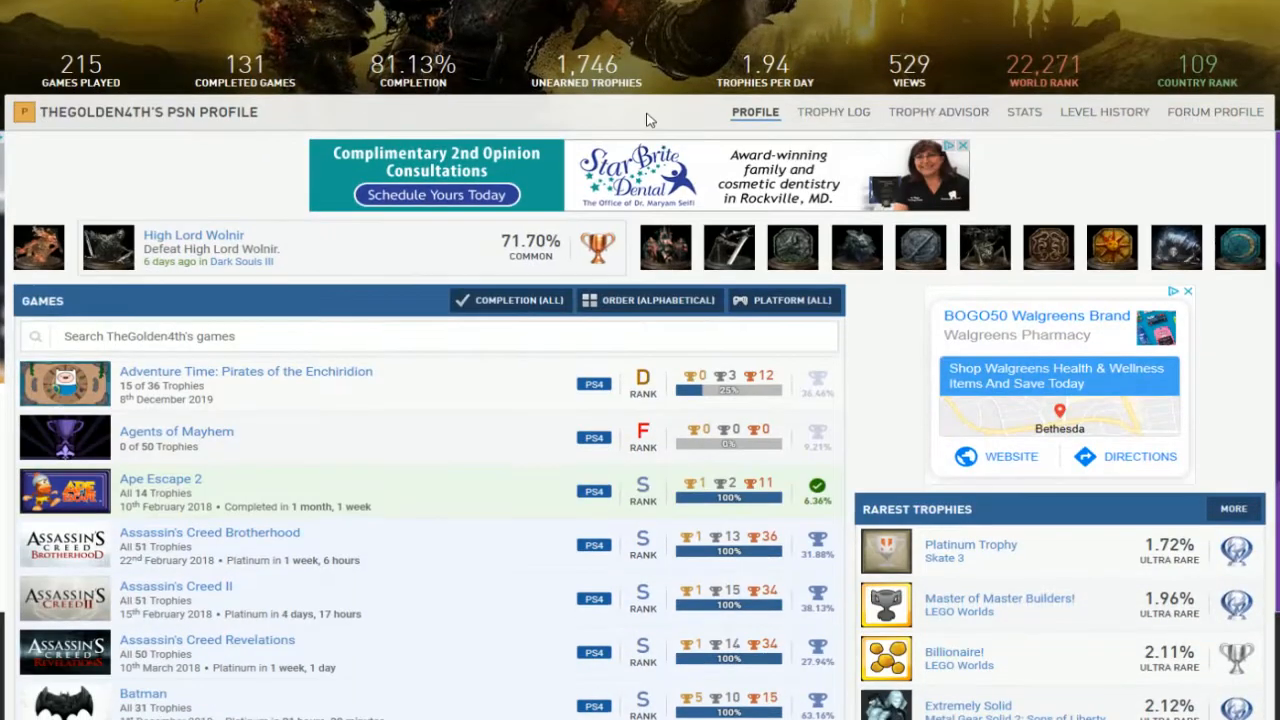
pyautogui.scroll(-3)
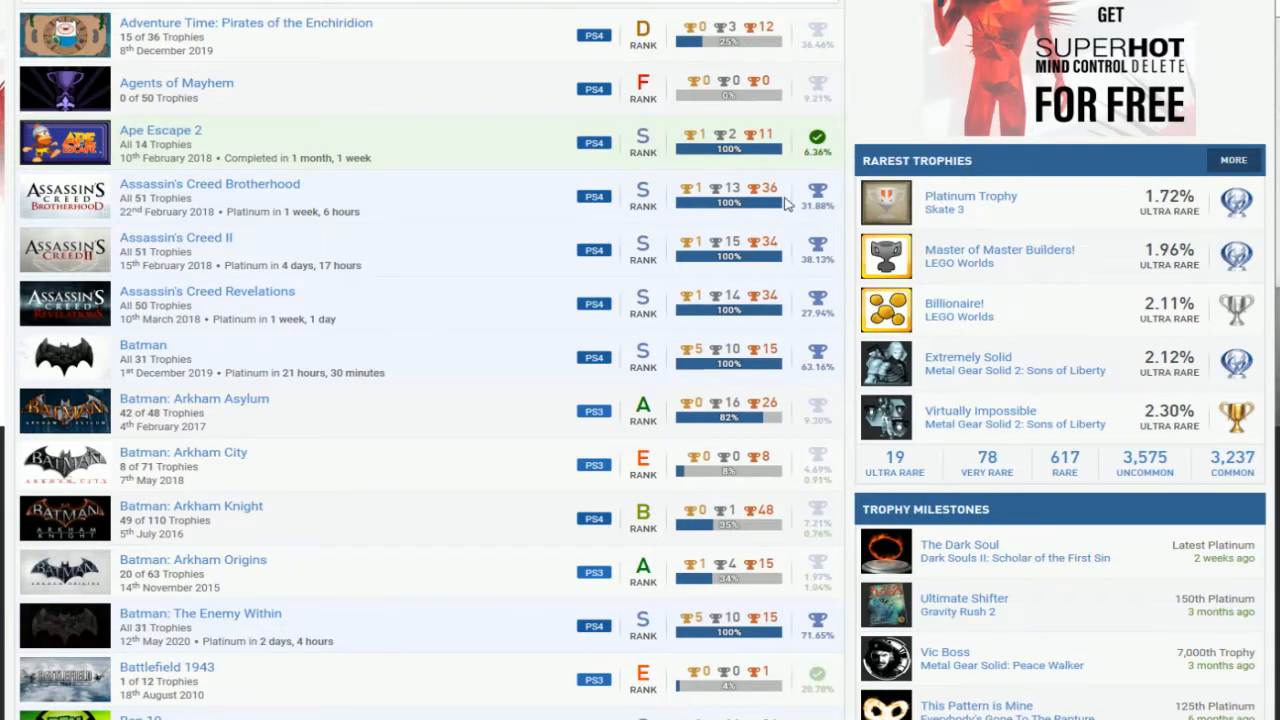
pyautogui.moveTo(572, 302)
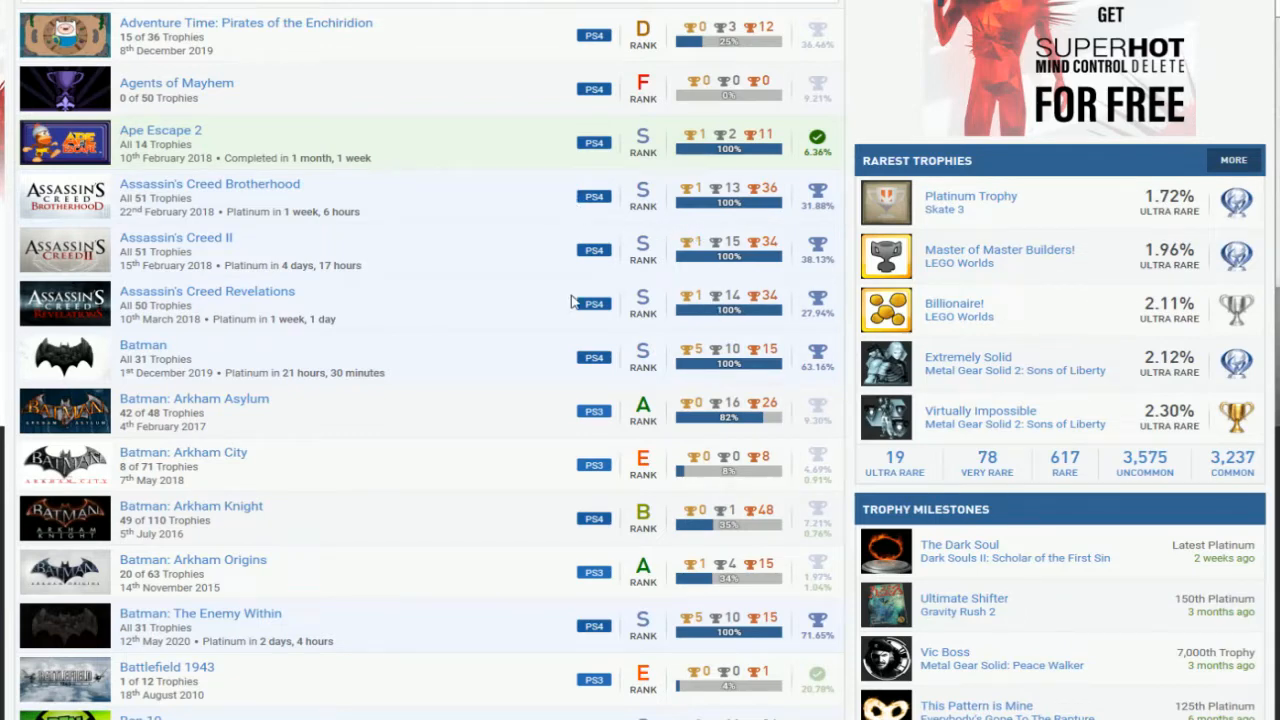
pyautogui.scroll(-3)
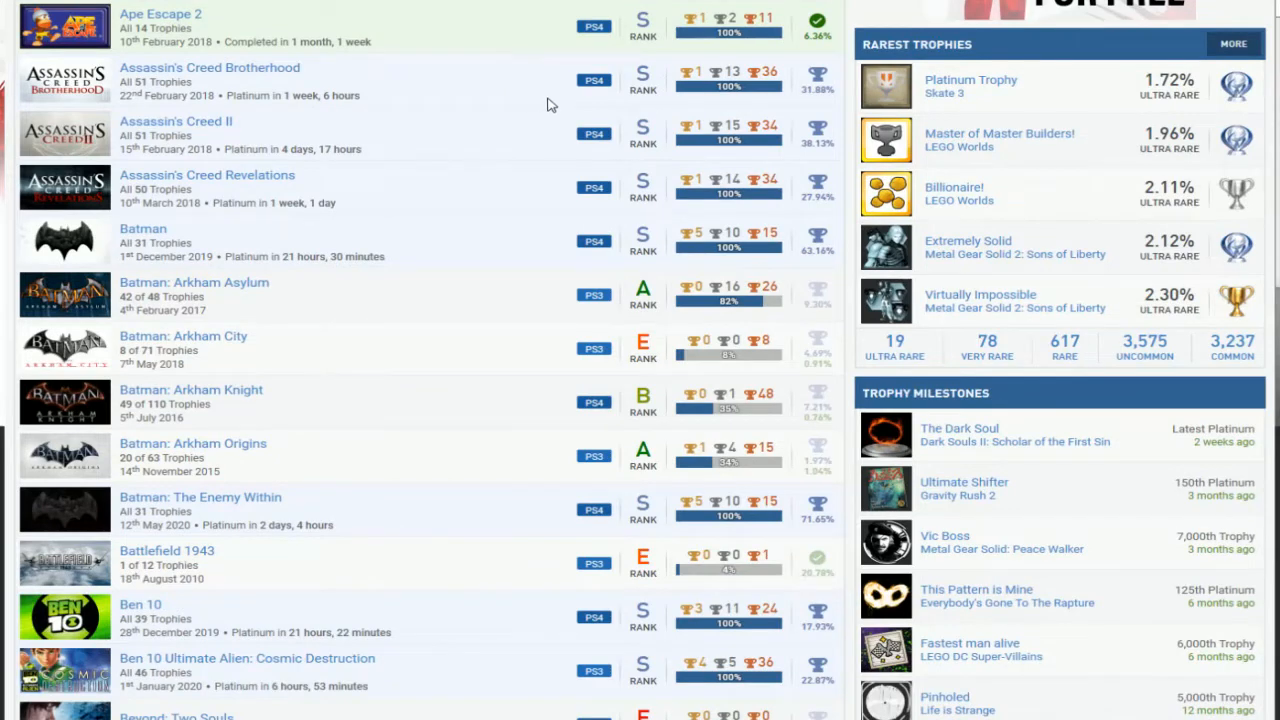
pyautogui.scroll(-3)
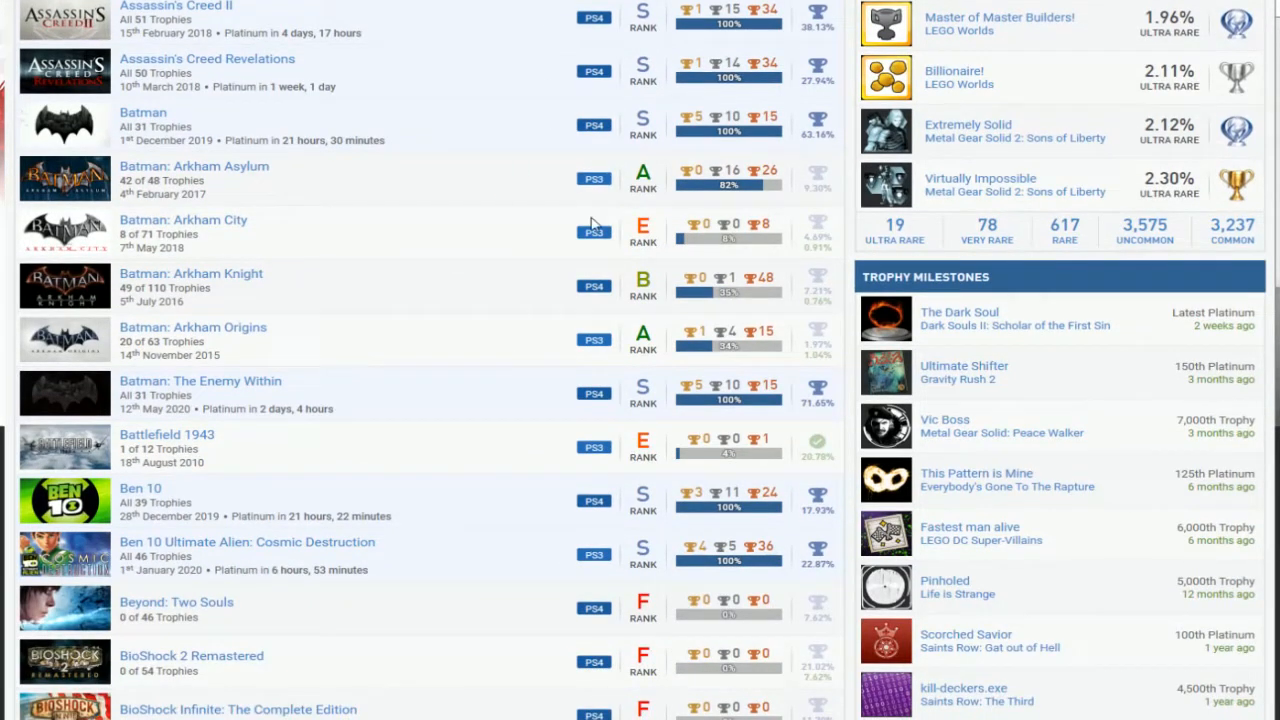
pyautogui.moveTo(544, 216)
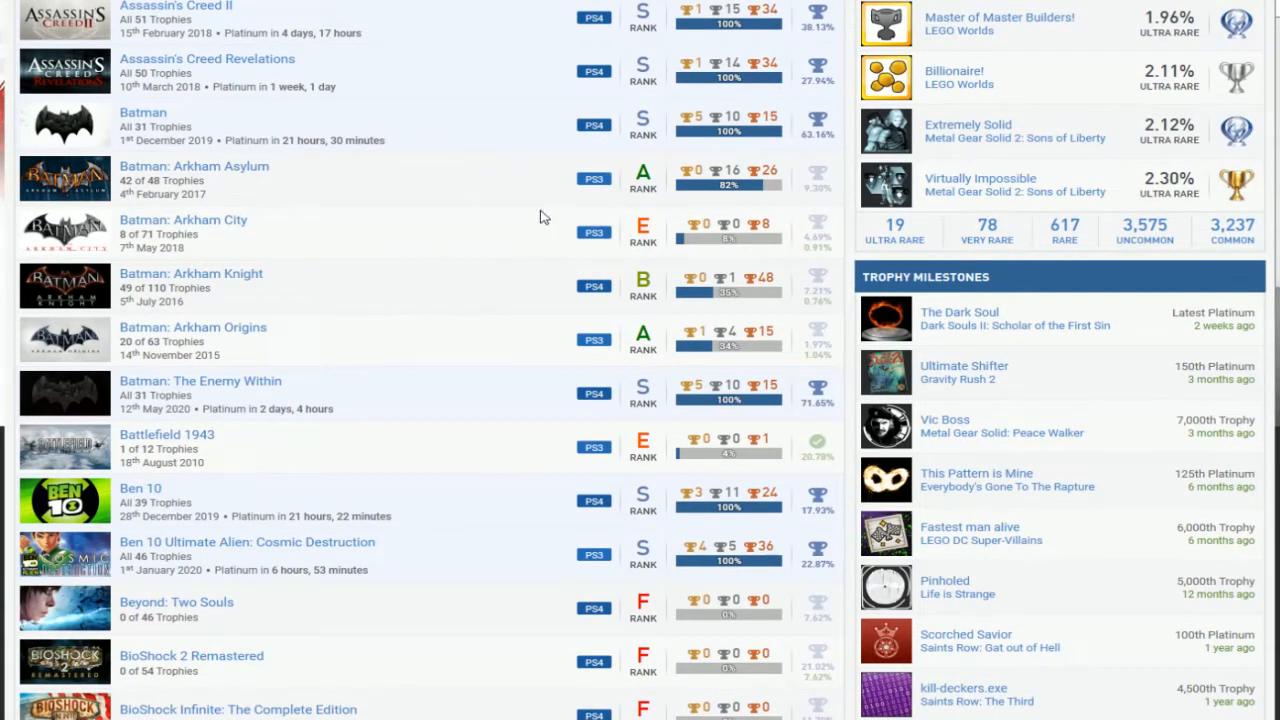
pyautogui.scroll(-3)
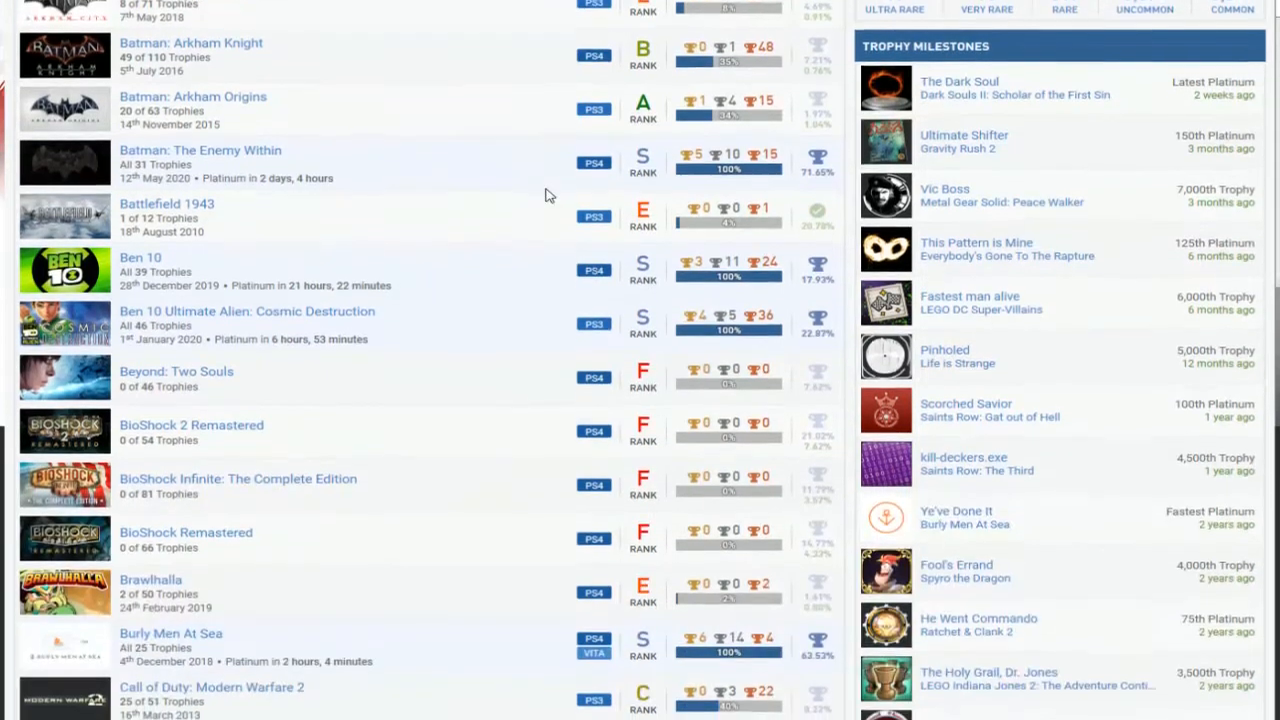
pyautogui.scroll(-3)
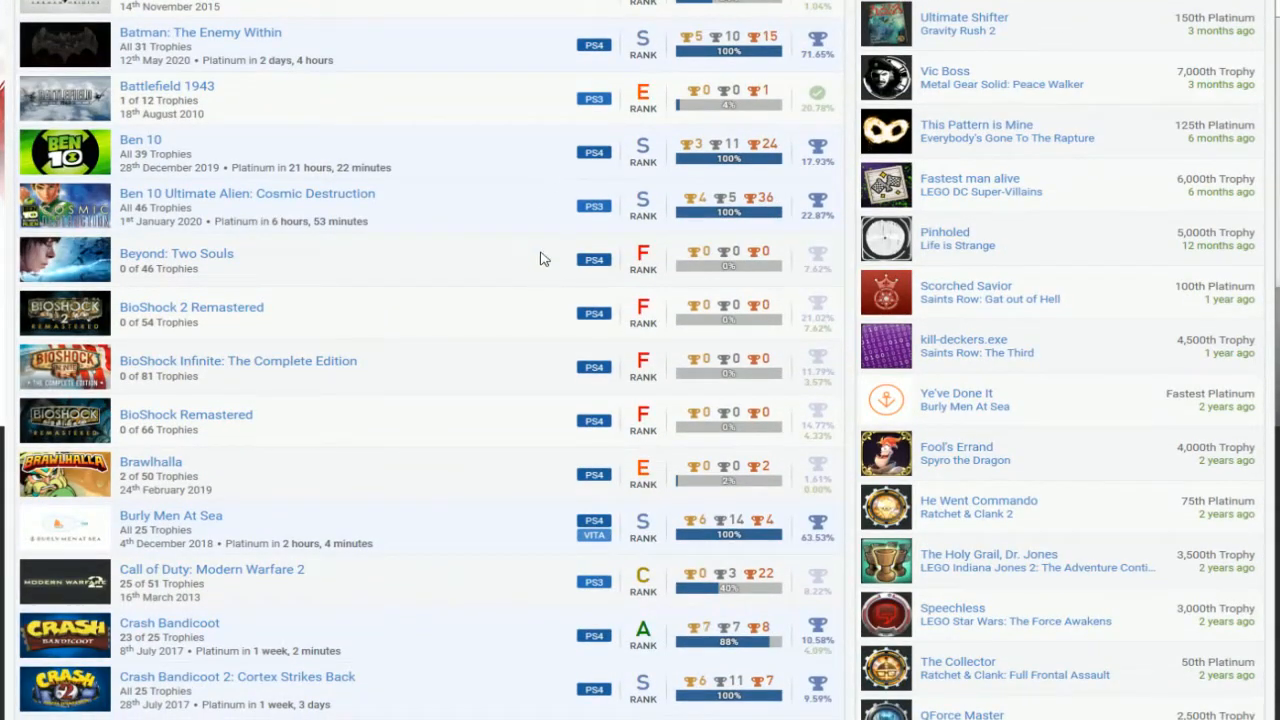
pyautogui.scroll(-3)
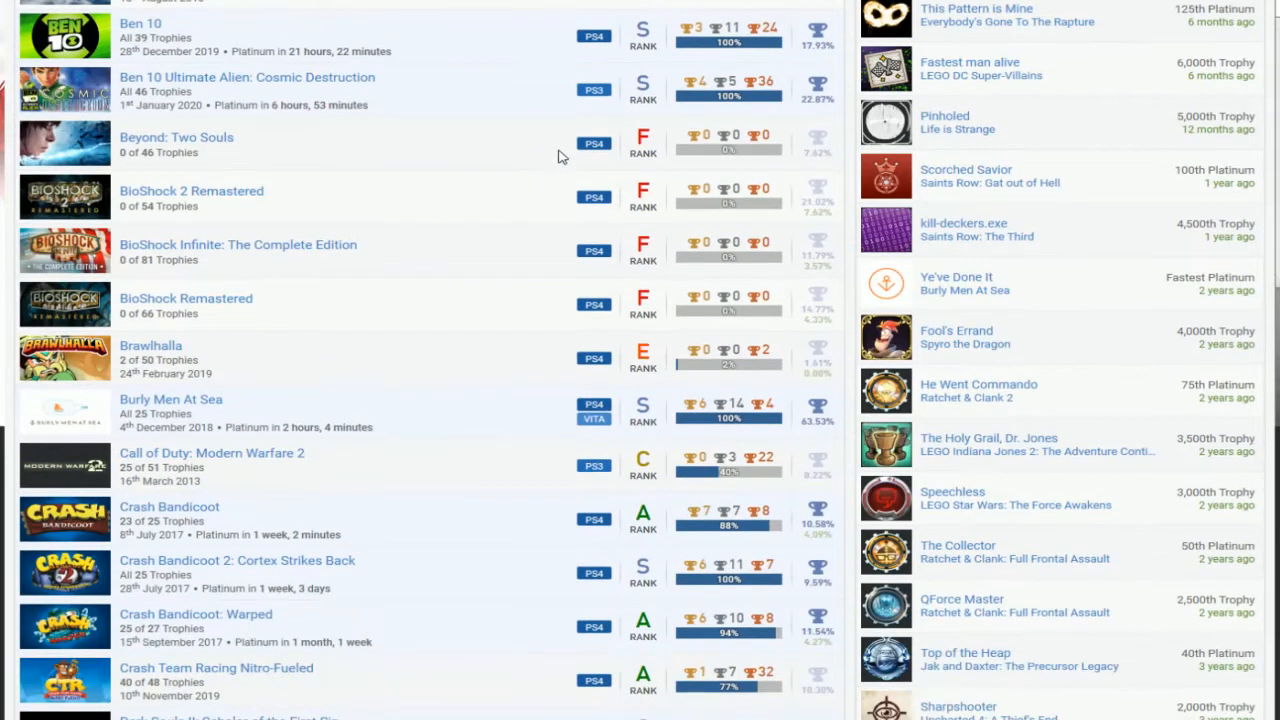
pyautogui.scroll(-3)
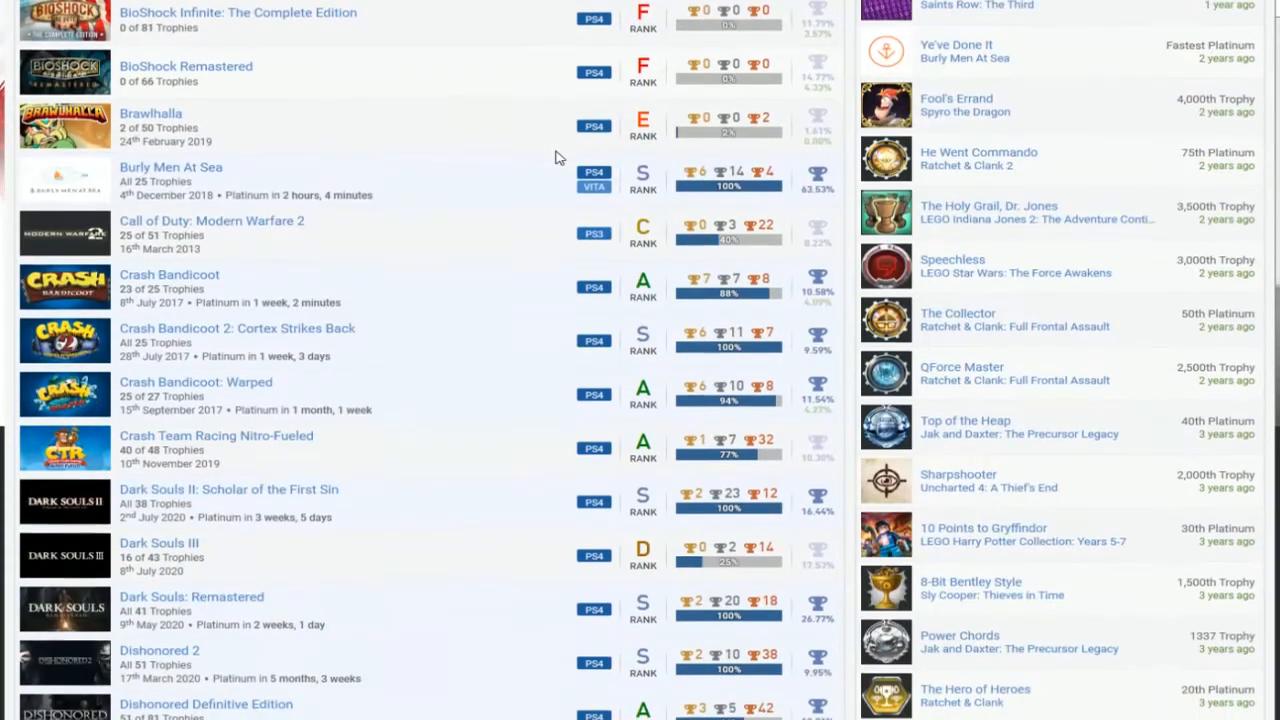
pyautogui.scroll(-3)
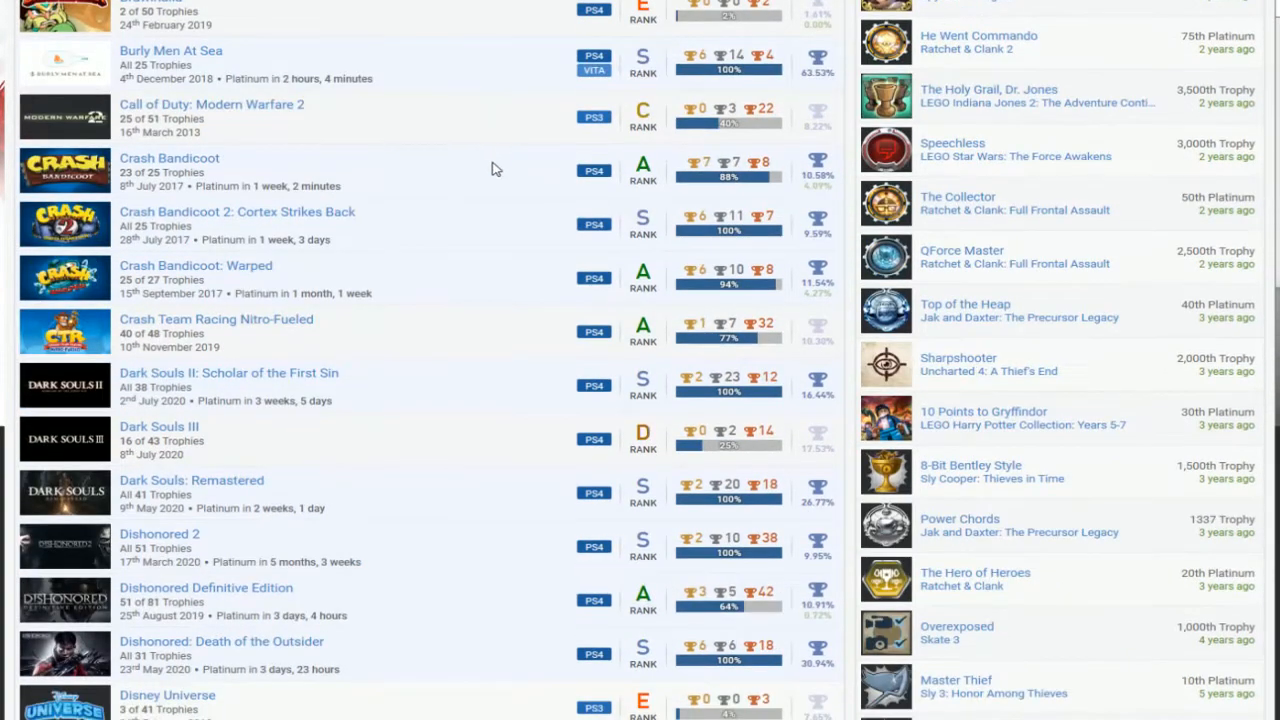
pyautogui.moveTo(764, 144)
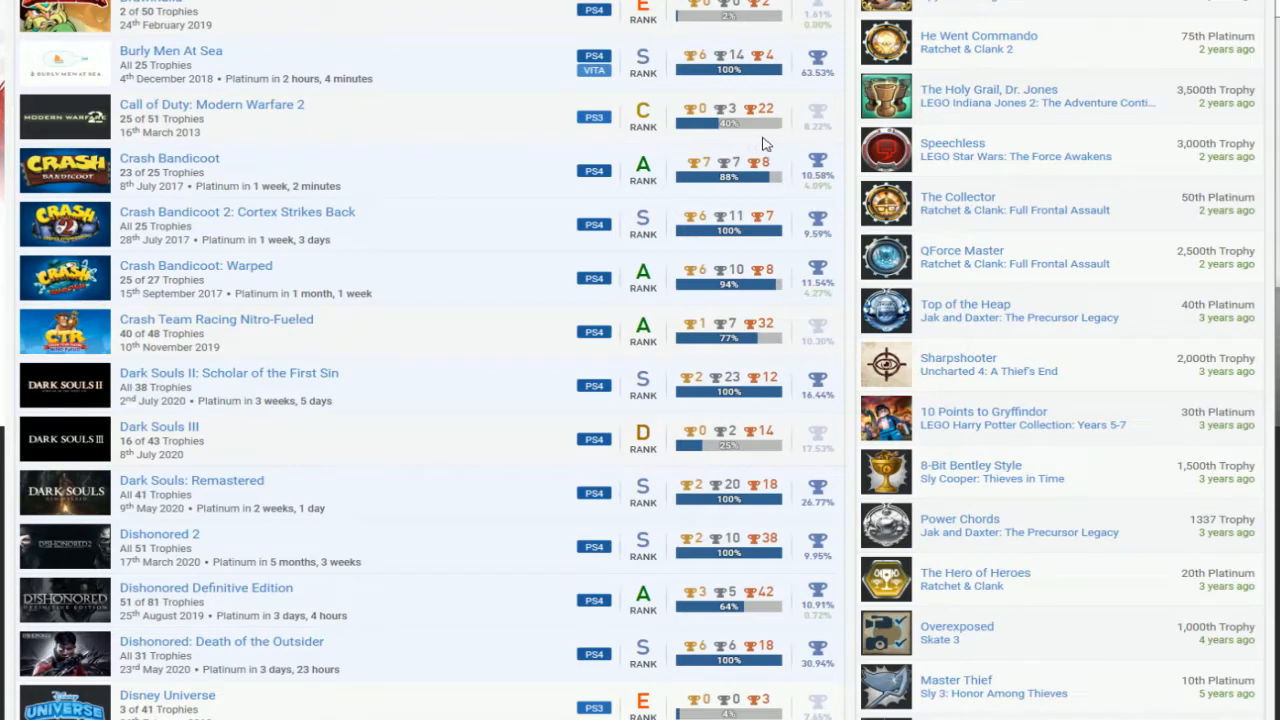
pyautogui.moveTo(516, 298)
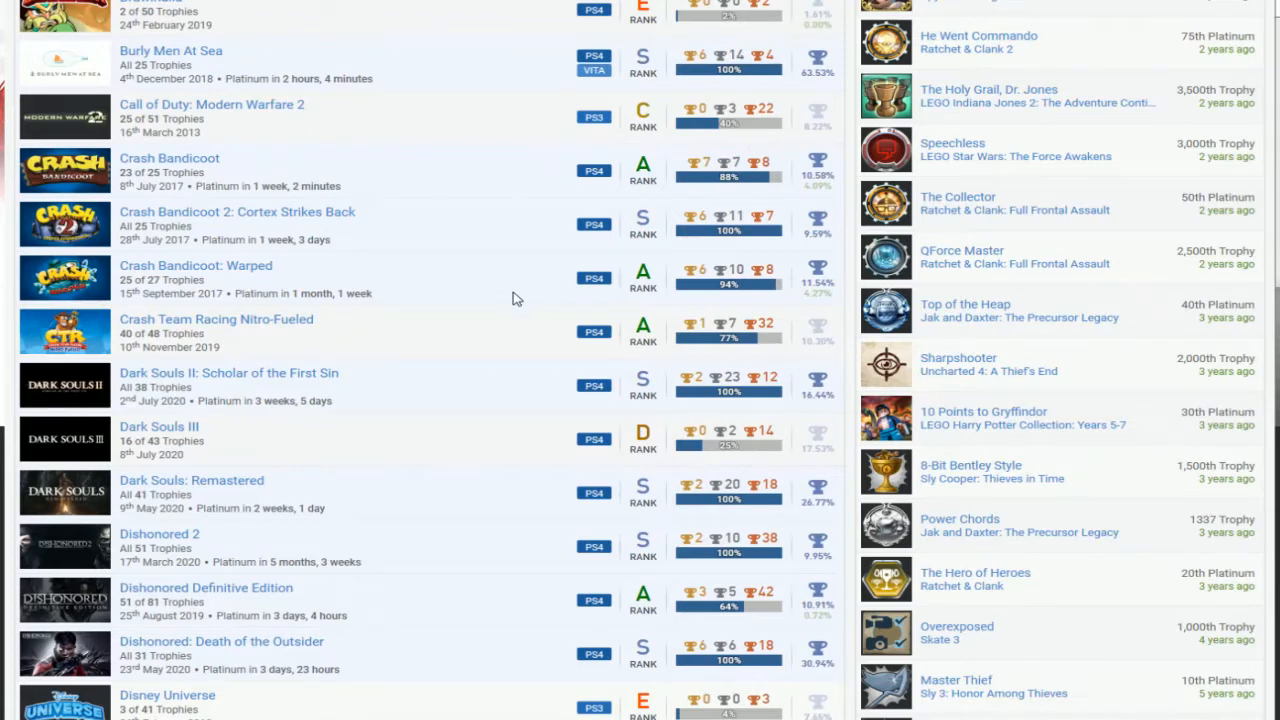
pyautogui.moveTo(506, 280)
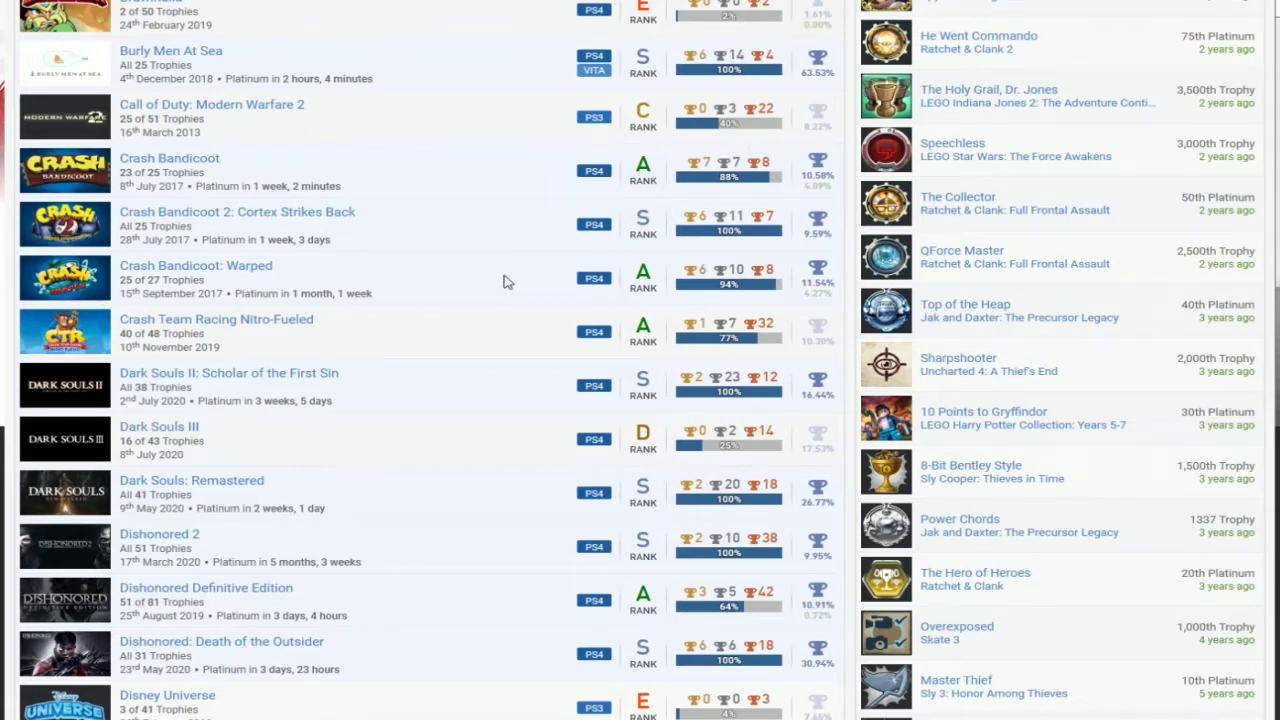
pyautogui.moveTo(670, 196)
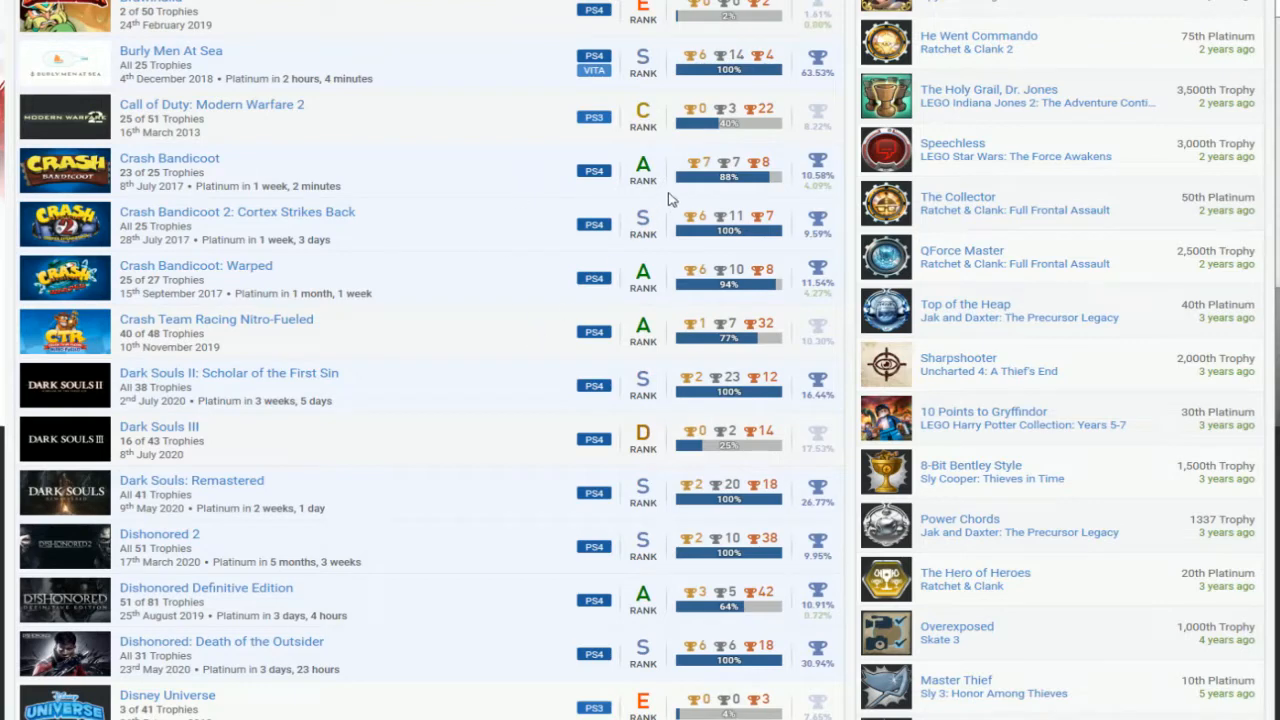
pyautogui.moveTo(548, 324)
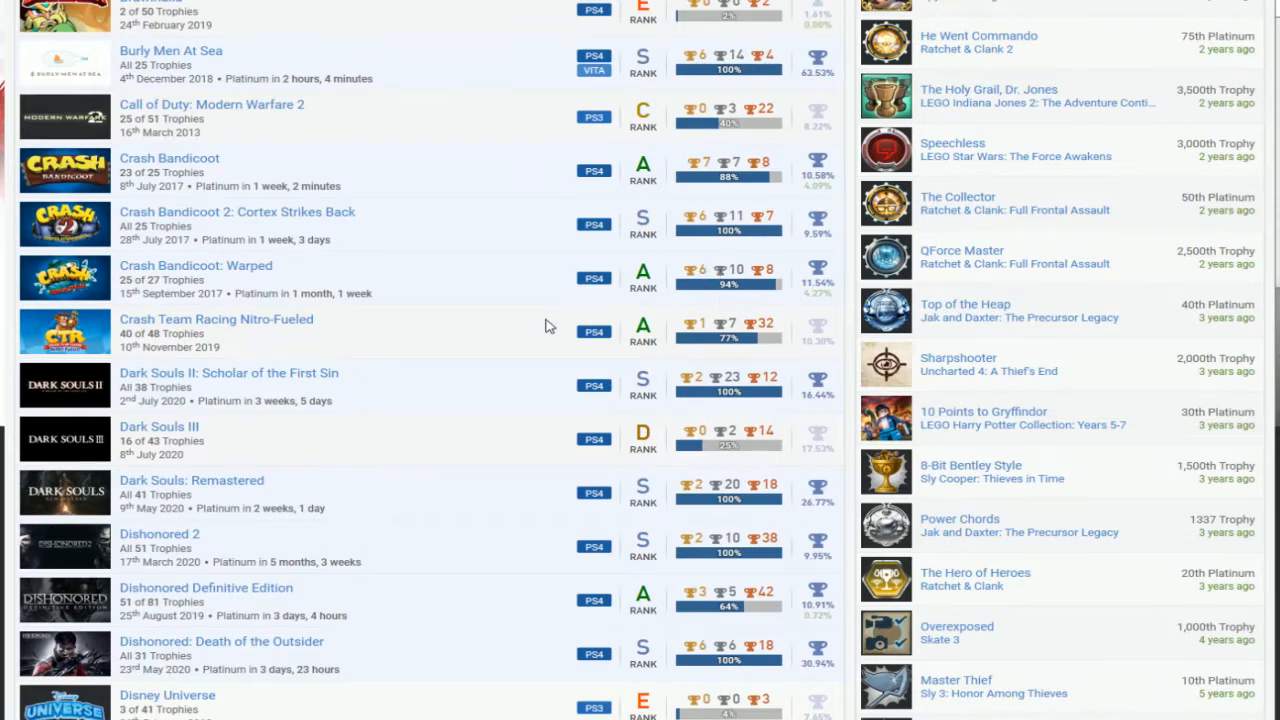
# Step: Continue down the games list to Far Cry 2, FIFA 10, Goat Simulator and God of War
pyautogui.scroll(-3)
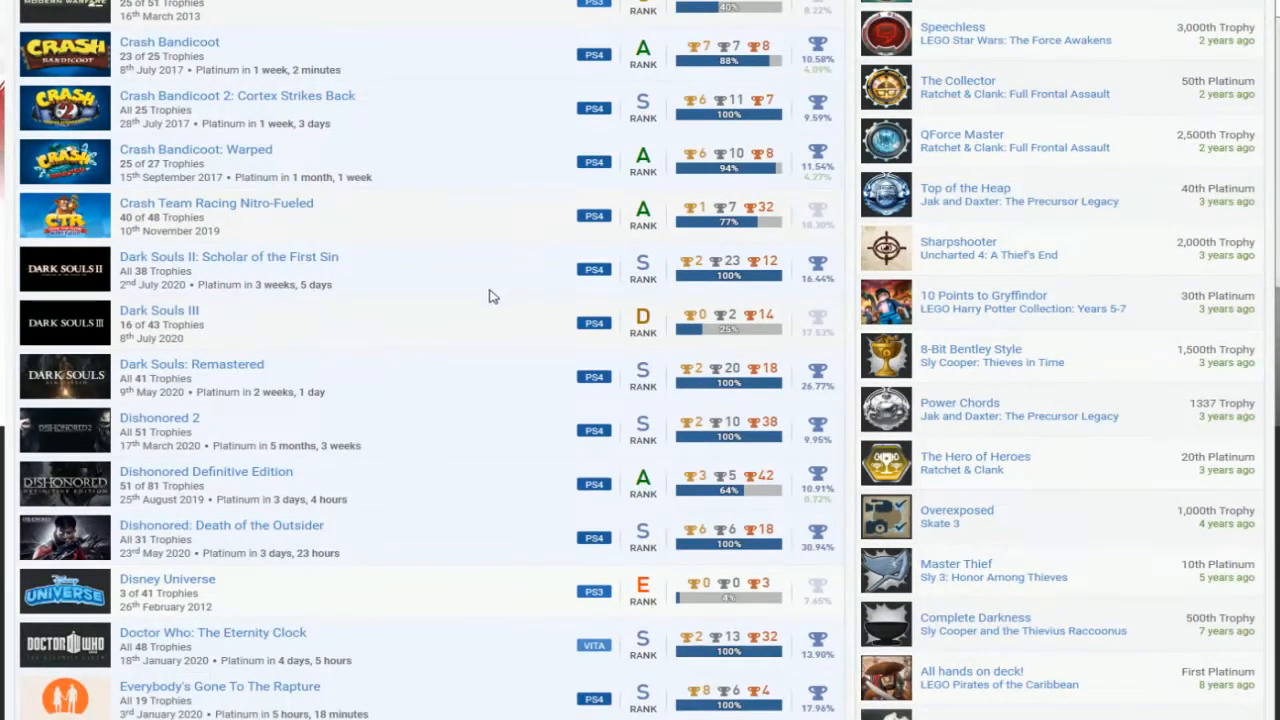
pyautogui.scroll(-3)
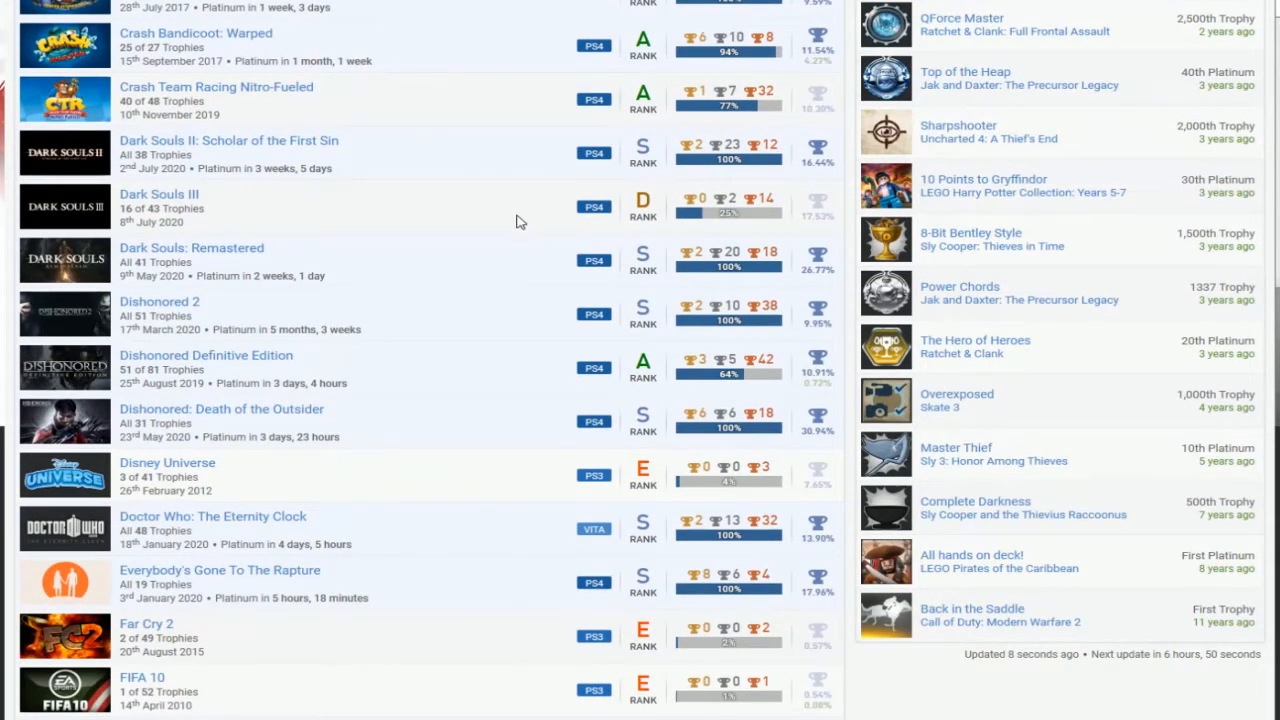
pyautogui.moveTo(532, 156)
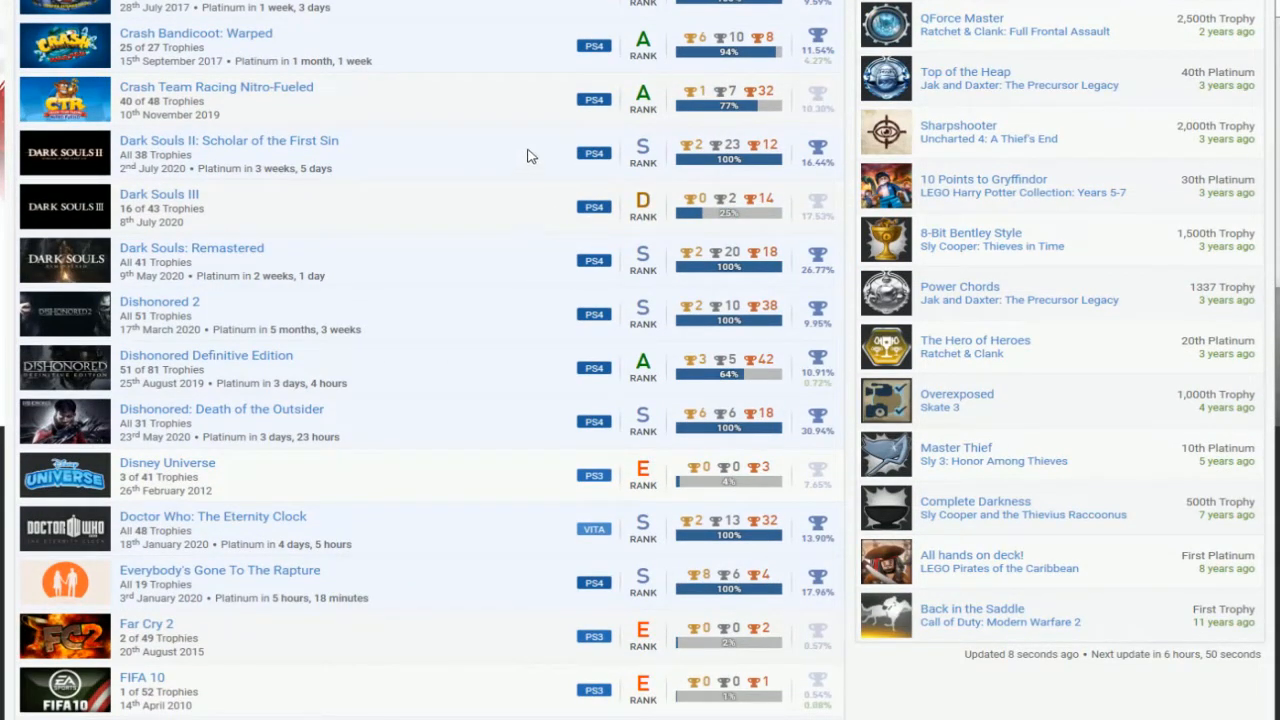
pyautogui.moveTo(448, 168)
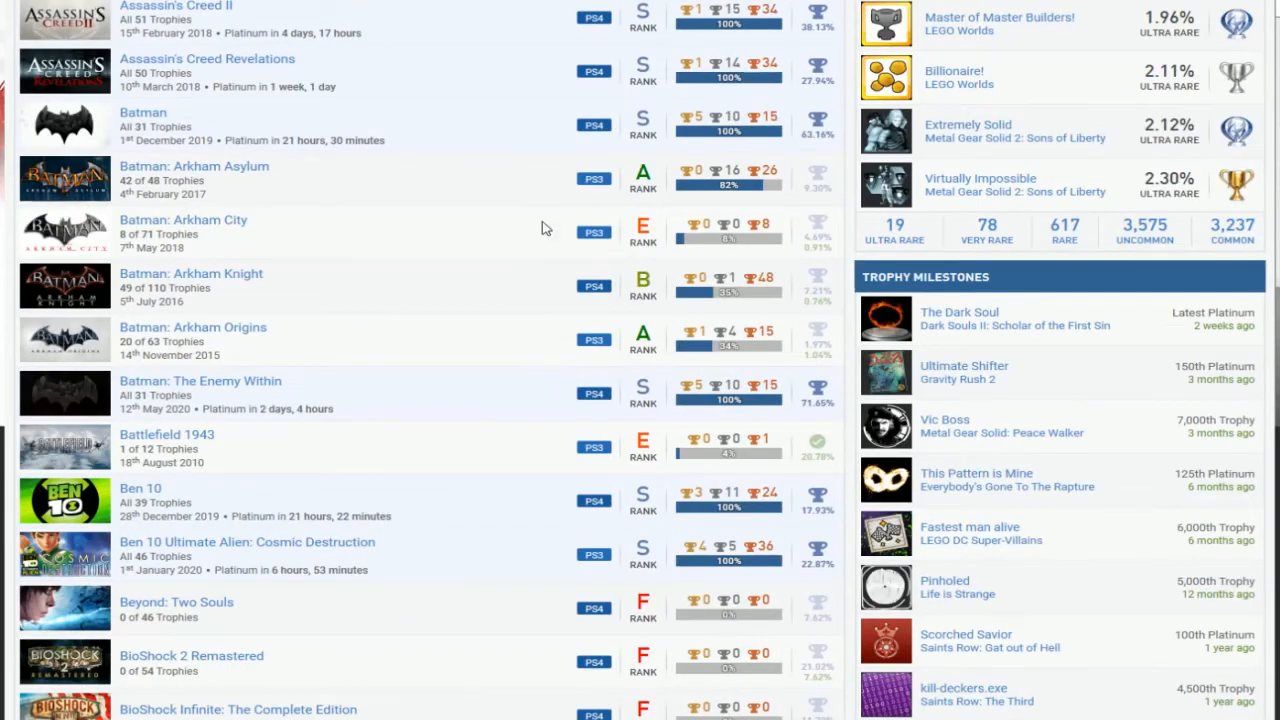
pyautogui.scroll(-3)
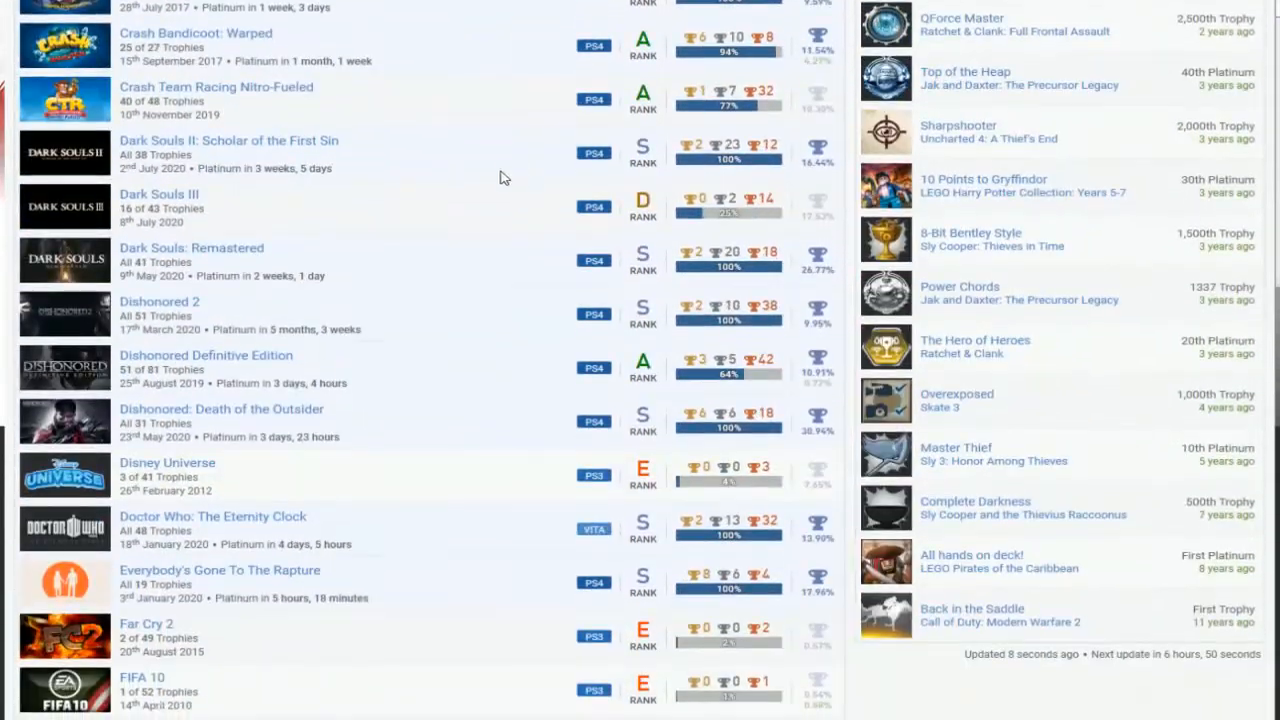
pyautogui.scroll(-3)
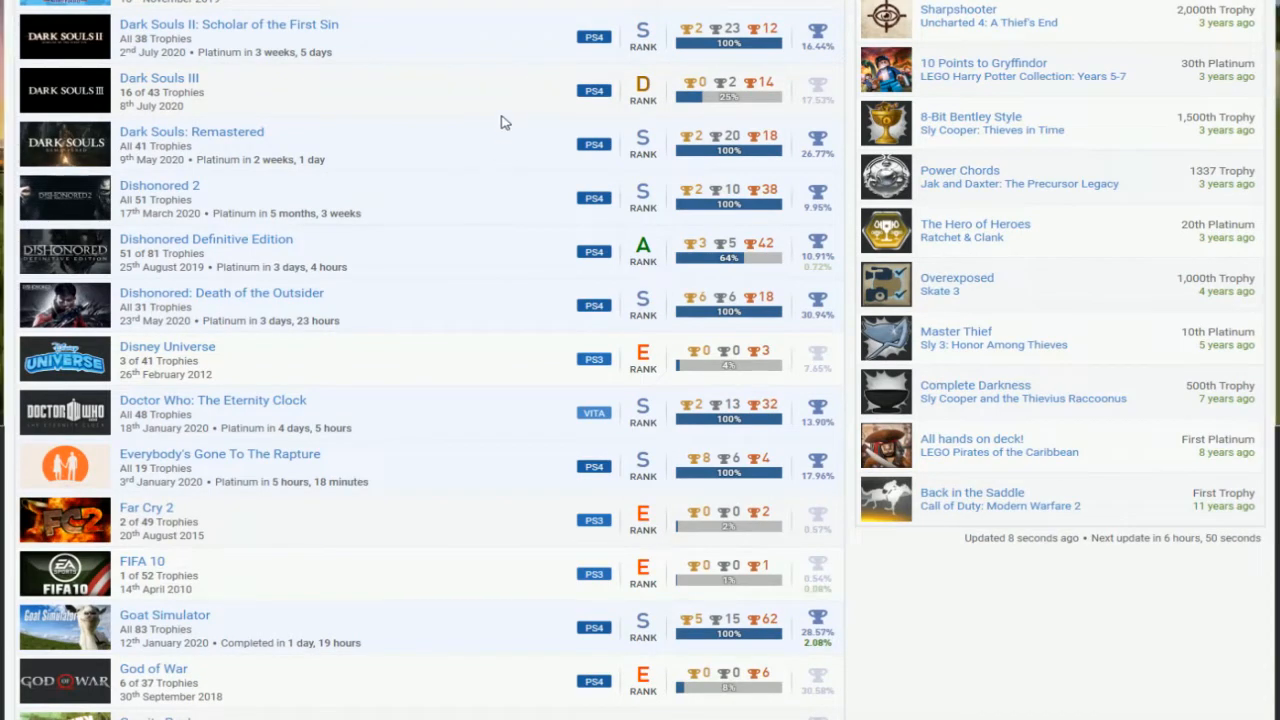
pyautogui.moveTo(482, 244)
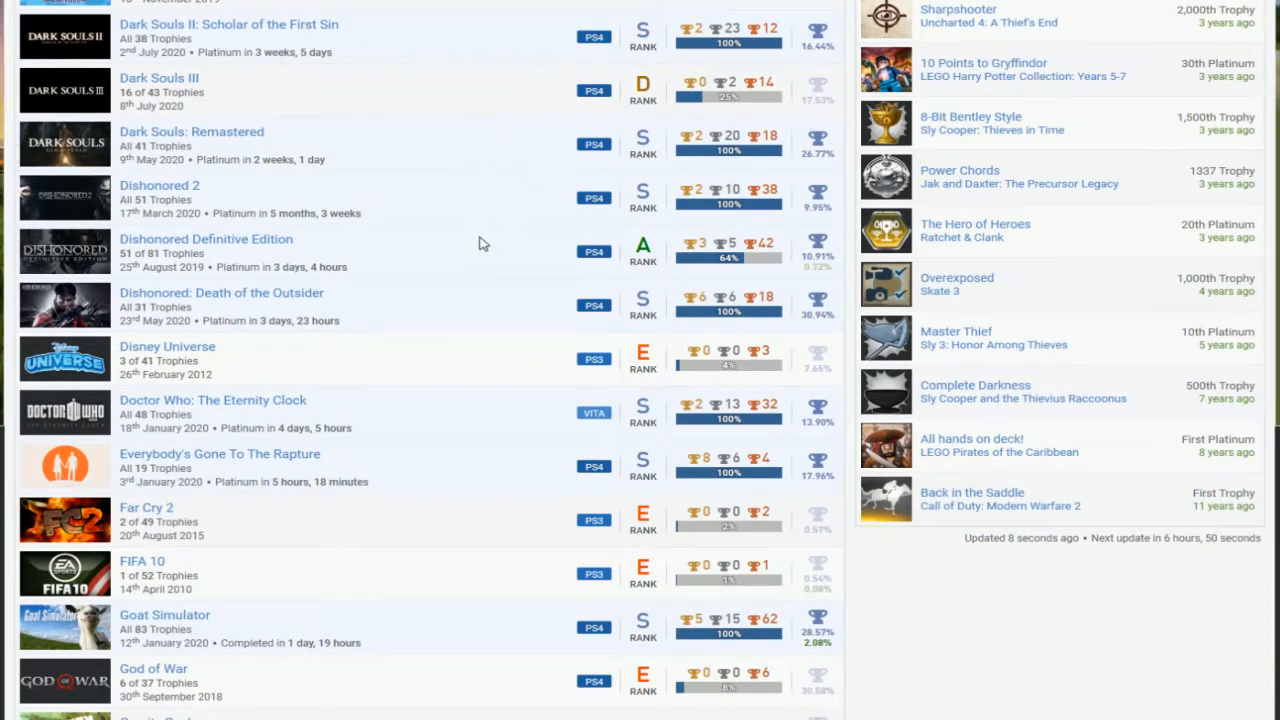
pyautogui.moveTo(540, 254)
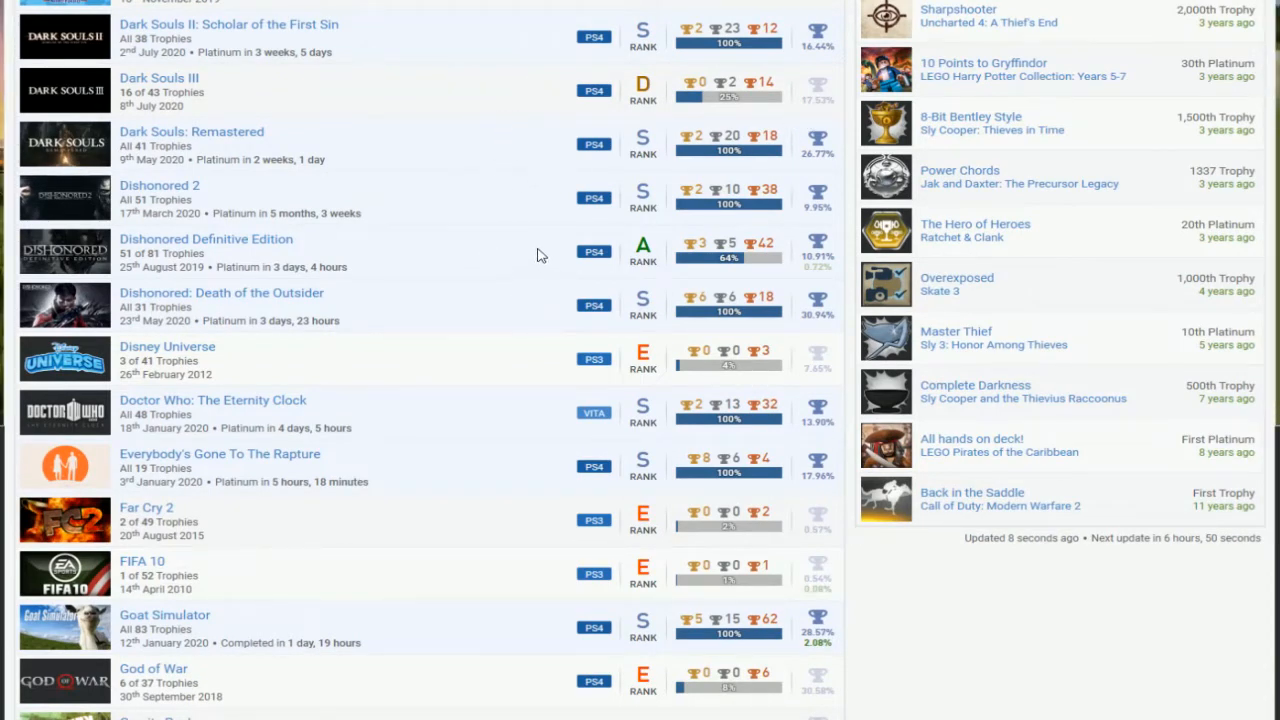
pyautogui.moveTo(512, 312)
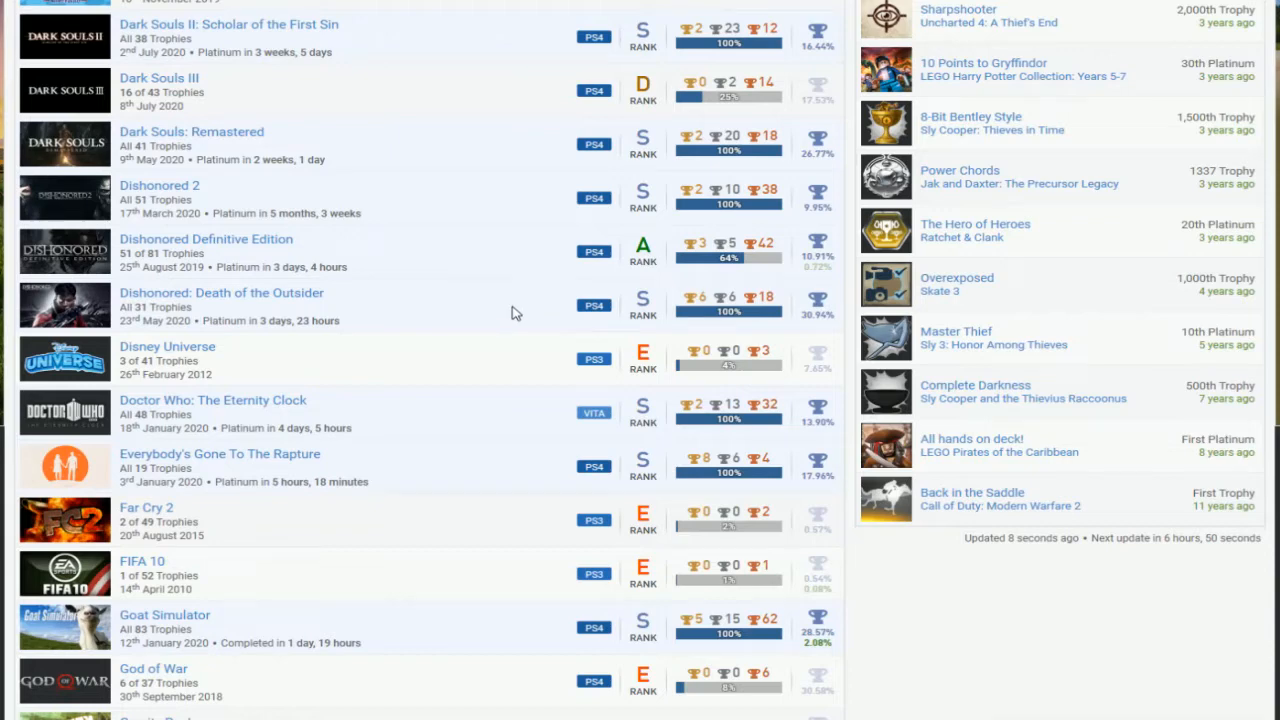
pyautogui.moveTo(540, 266)
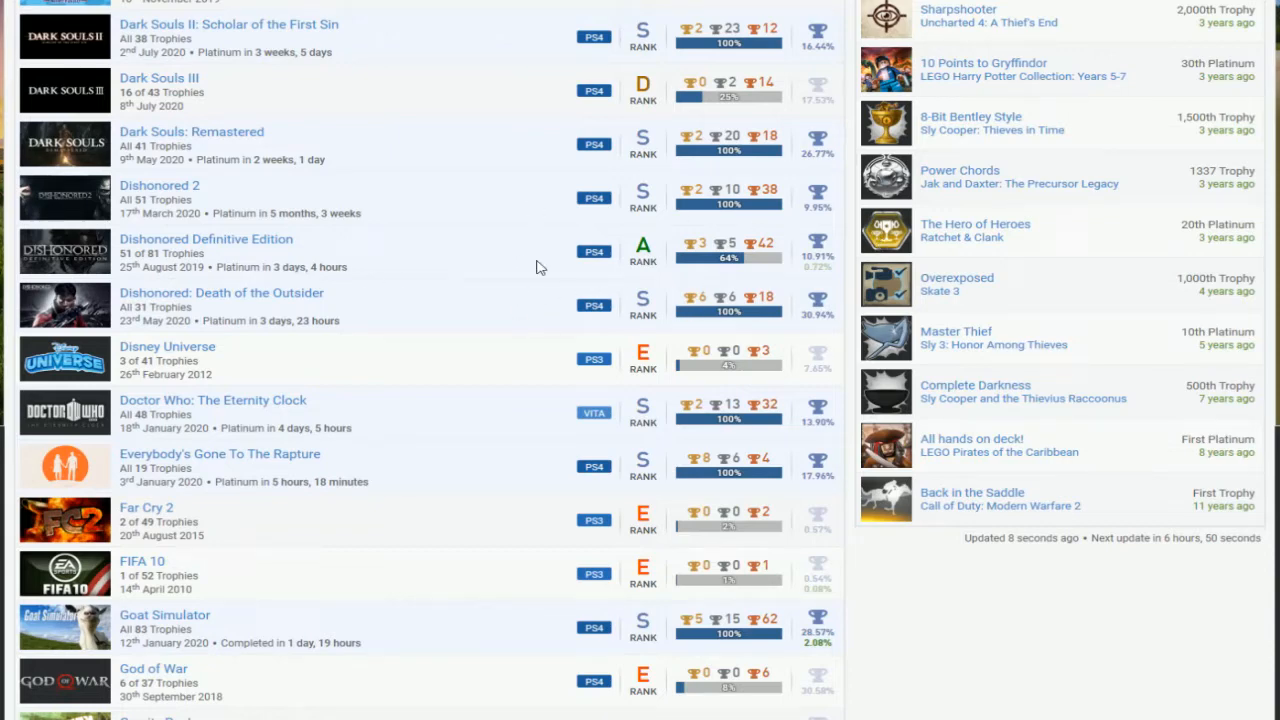
# Step: Scroll the games list down until the first LEGO titles, LEGO Batman and DC Super-Villains, appear
pyautogui.scroll(-3)
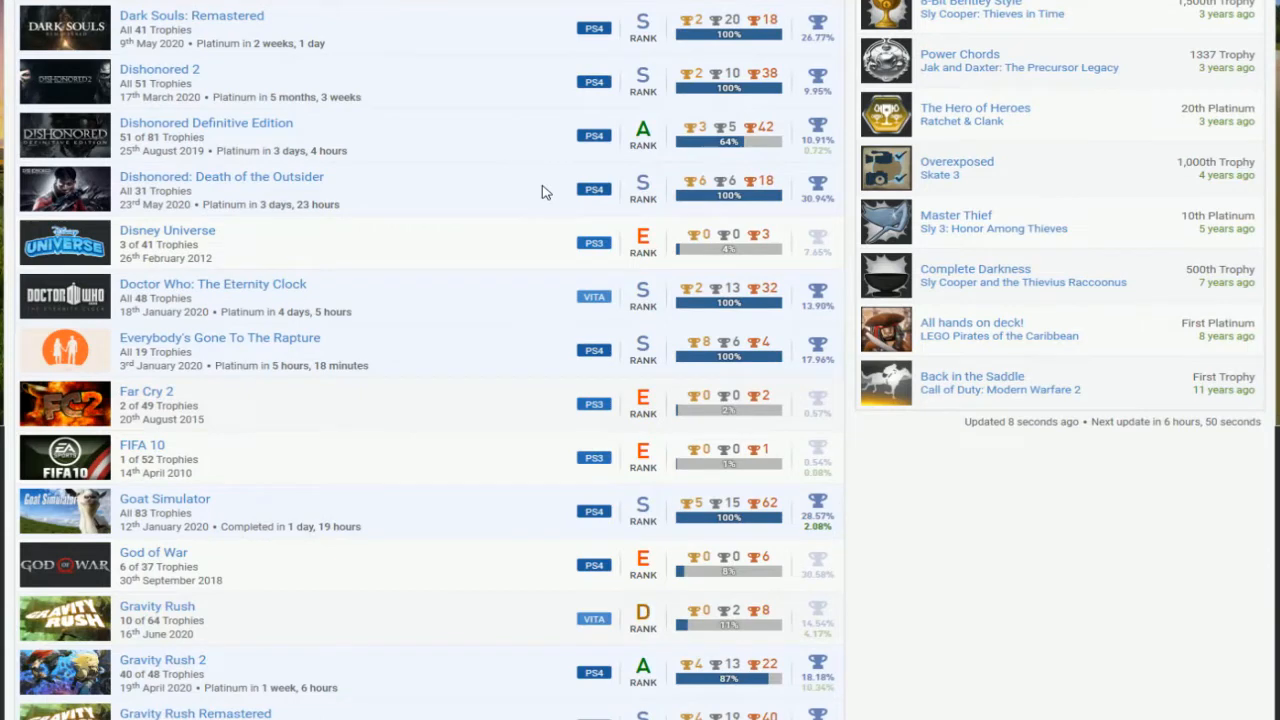
pyautogui.scroll(-3)
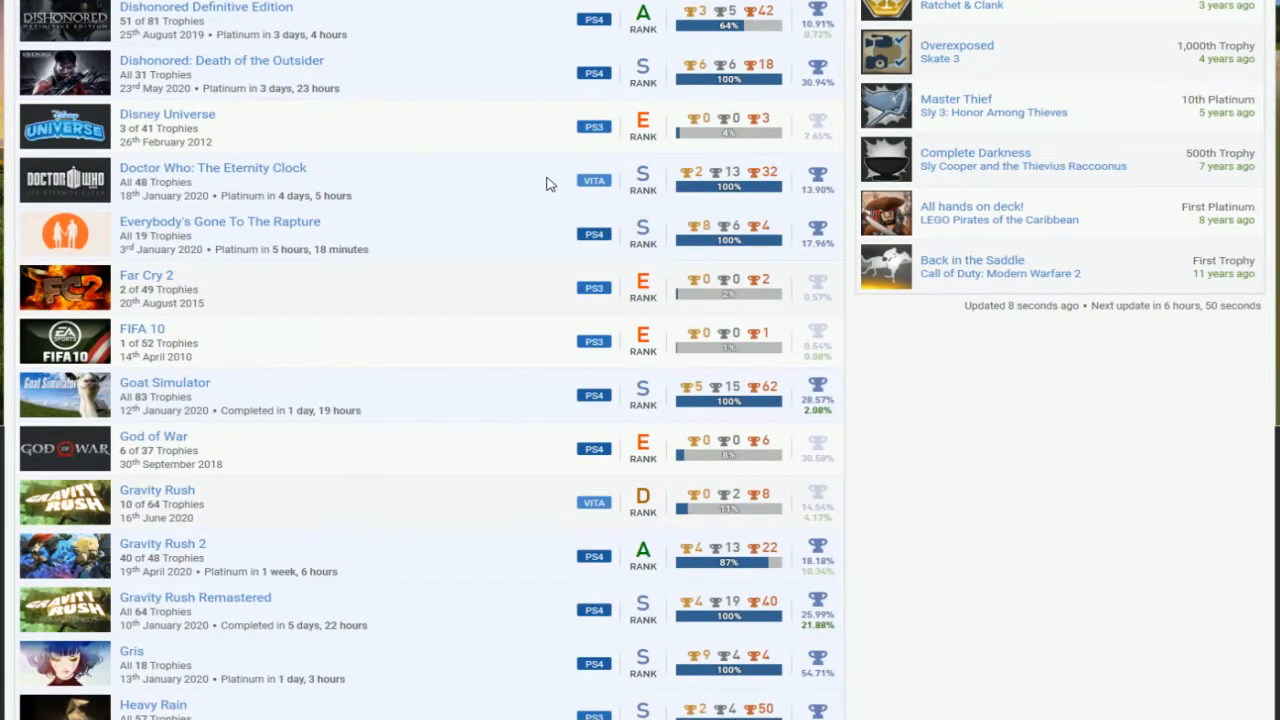
pyautogui.scroll(-3)
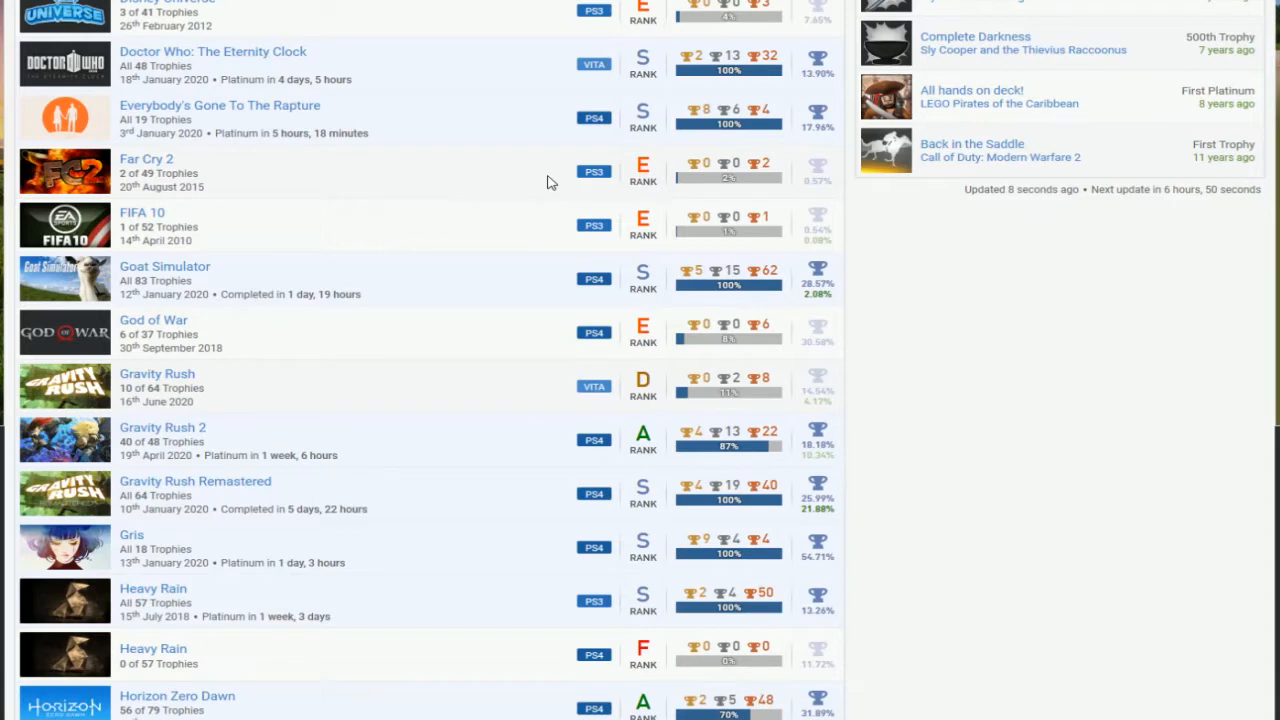
pyautogui.moveTo(448, 184)
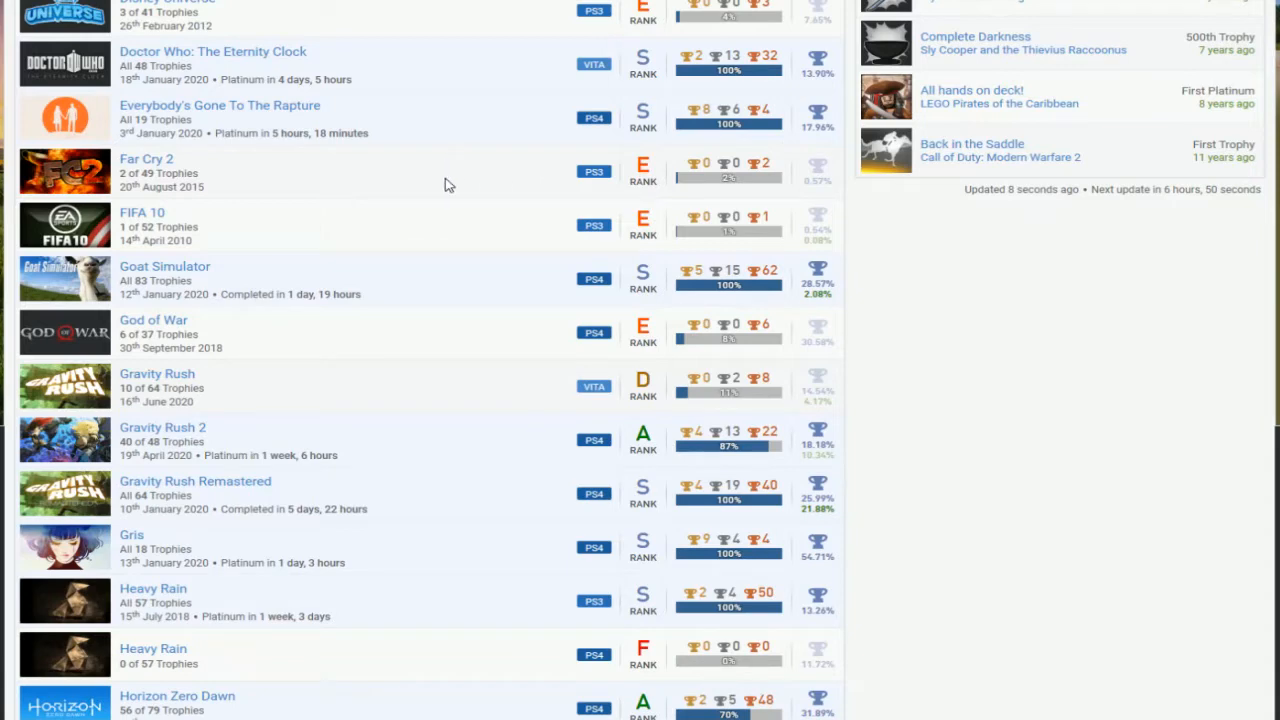
pyautogui.scroll(-3)
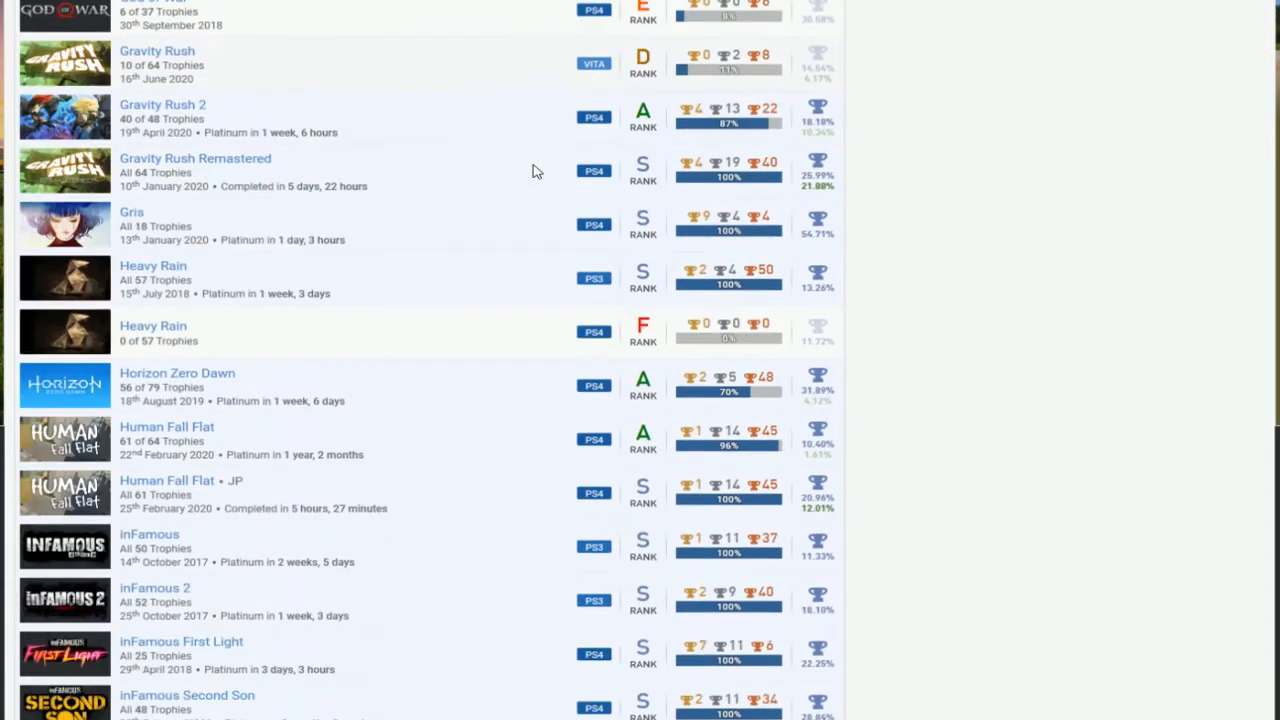
pyautogui.scroll(-3)
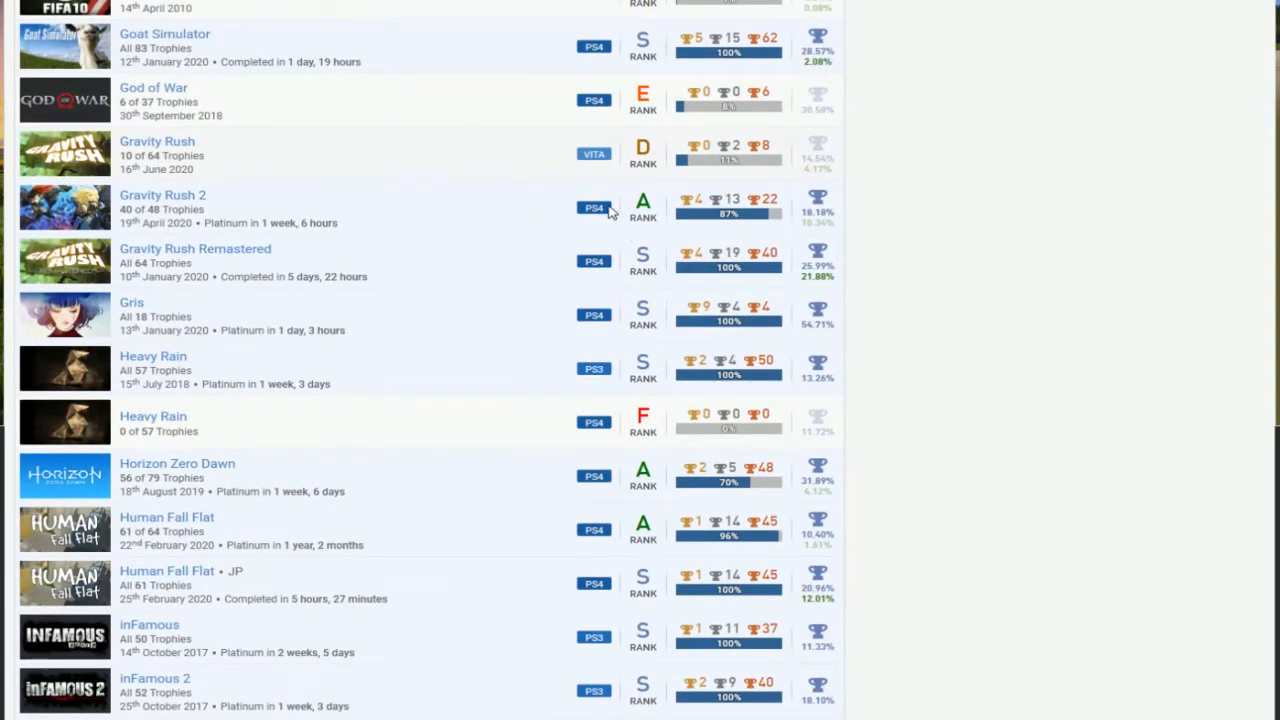
pyautogui.scroll(-3)
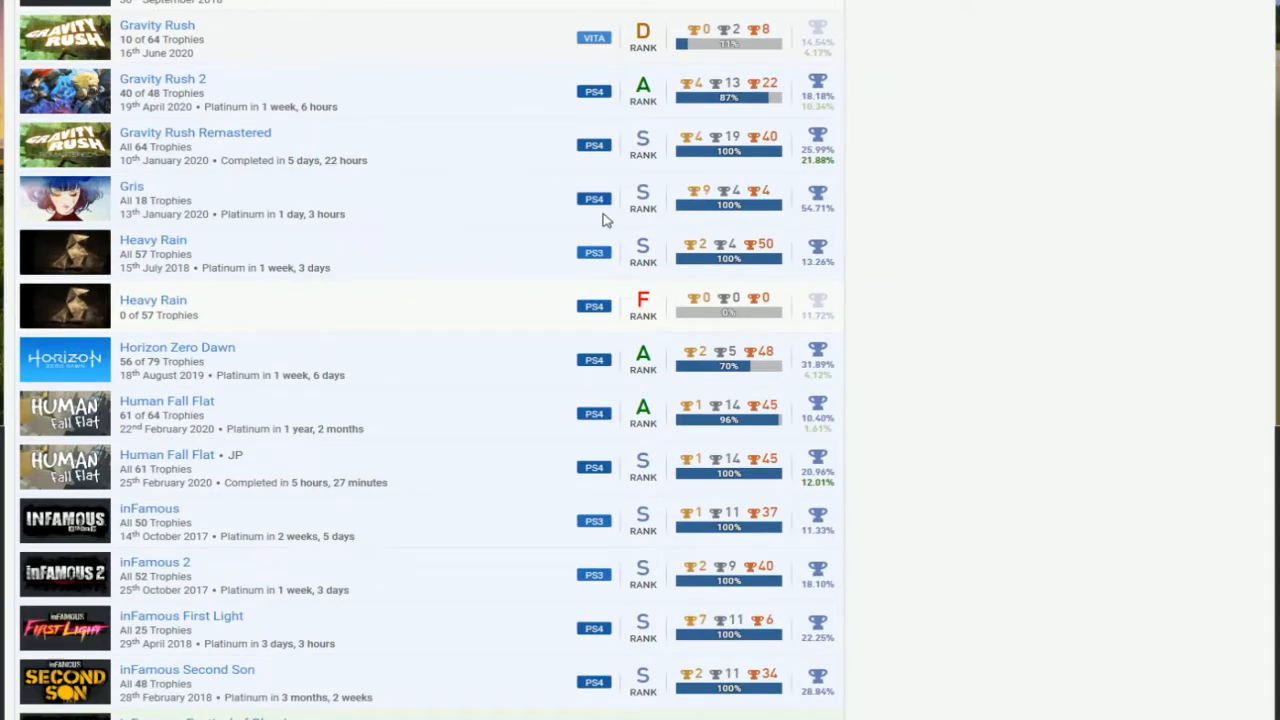
pyautogui.scroll(-3)
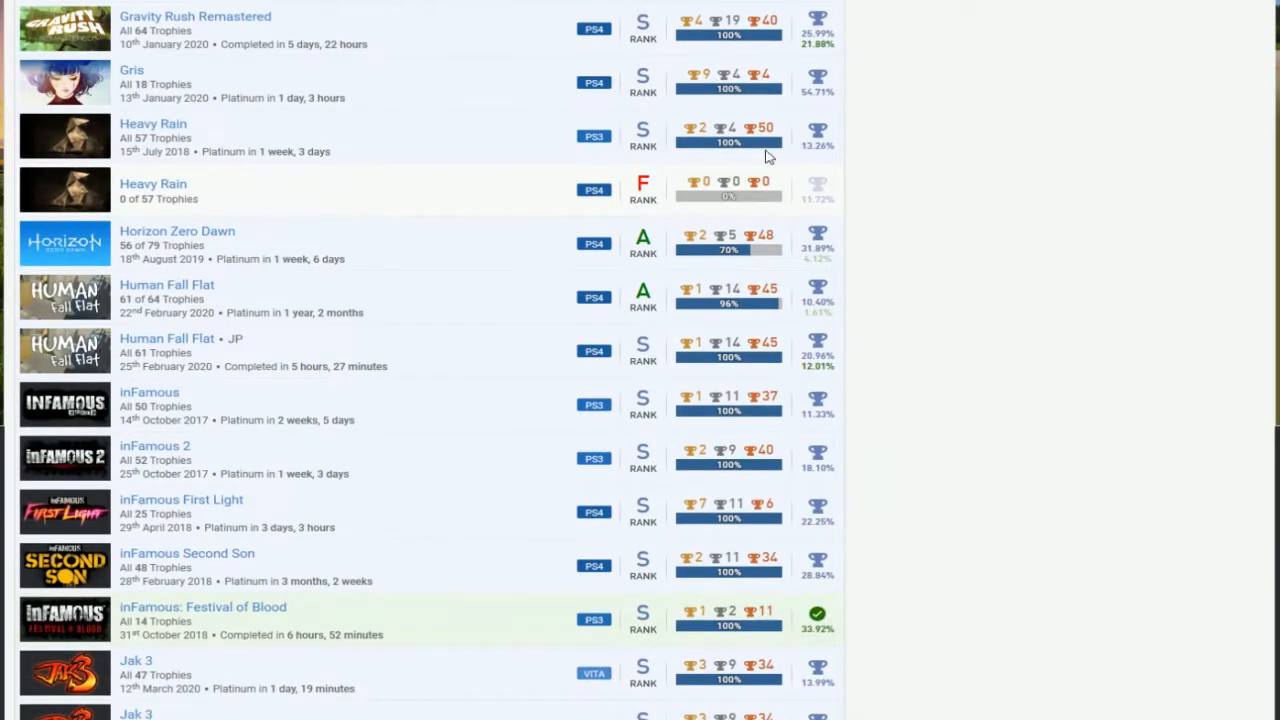
pyautogui.moveTo(522, 190)
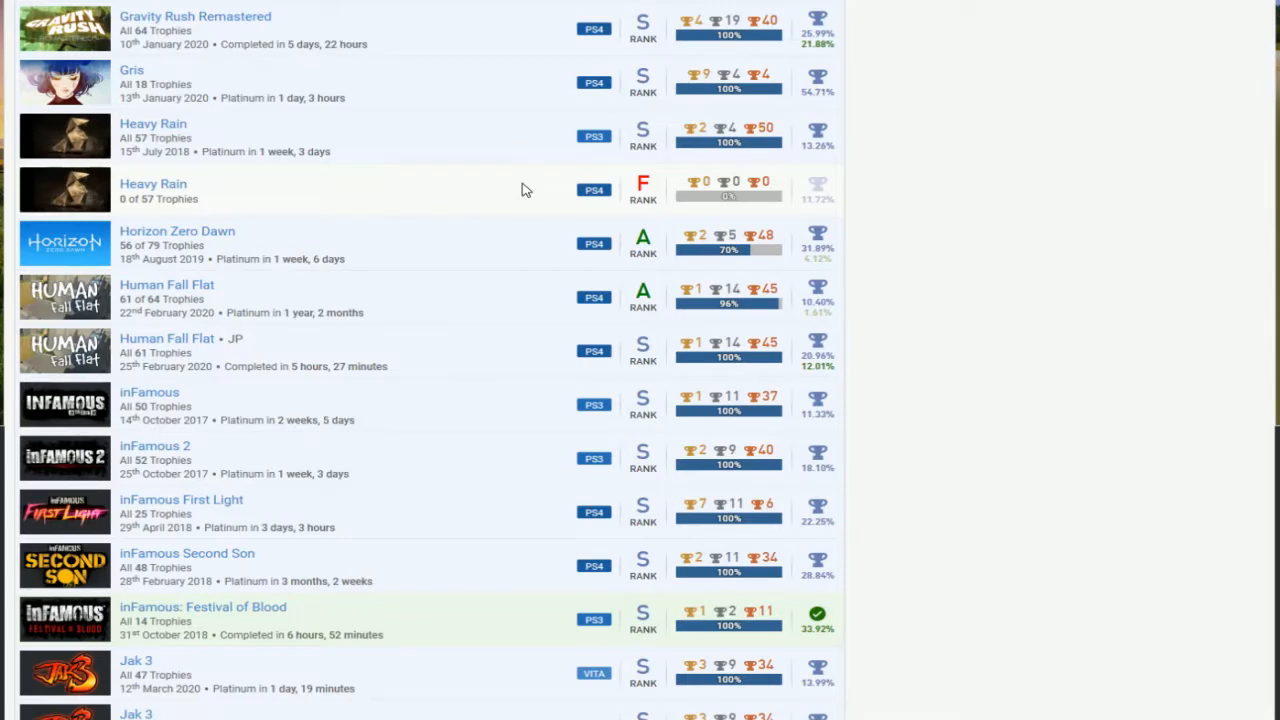
pyautogui.scroll(-3)
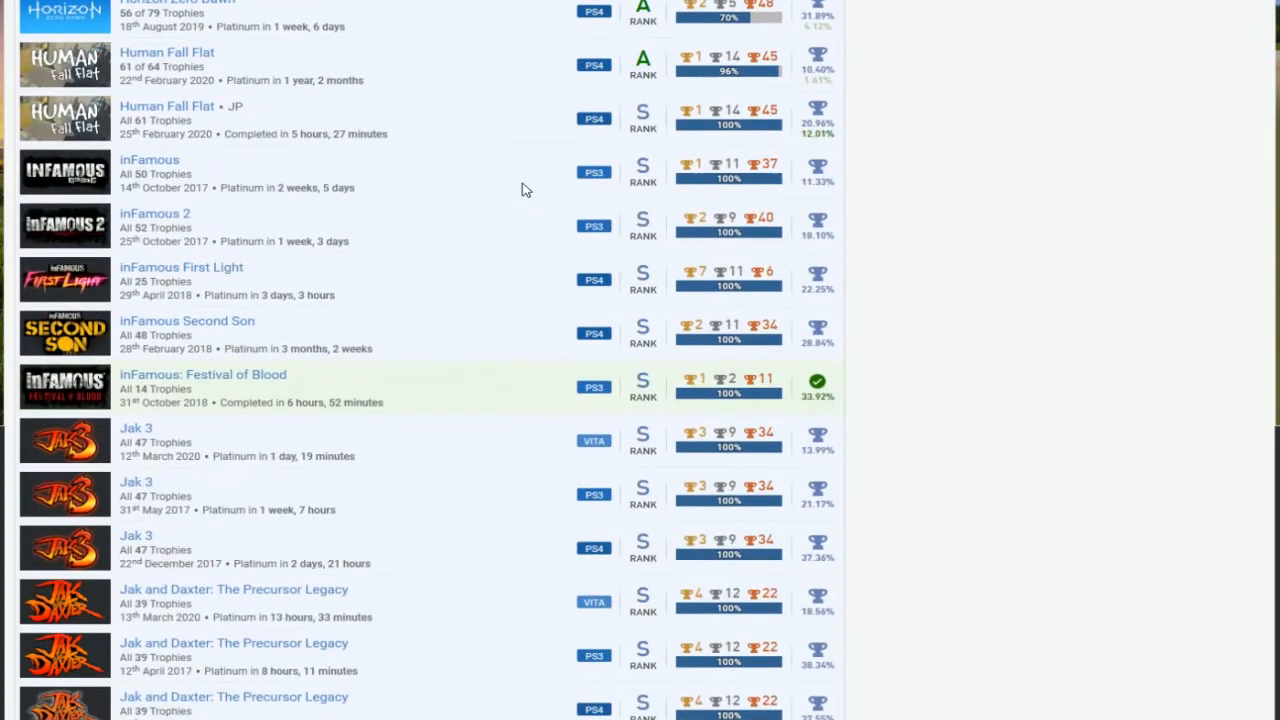
pyautogui.moveTo(388, 84)
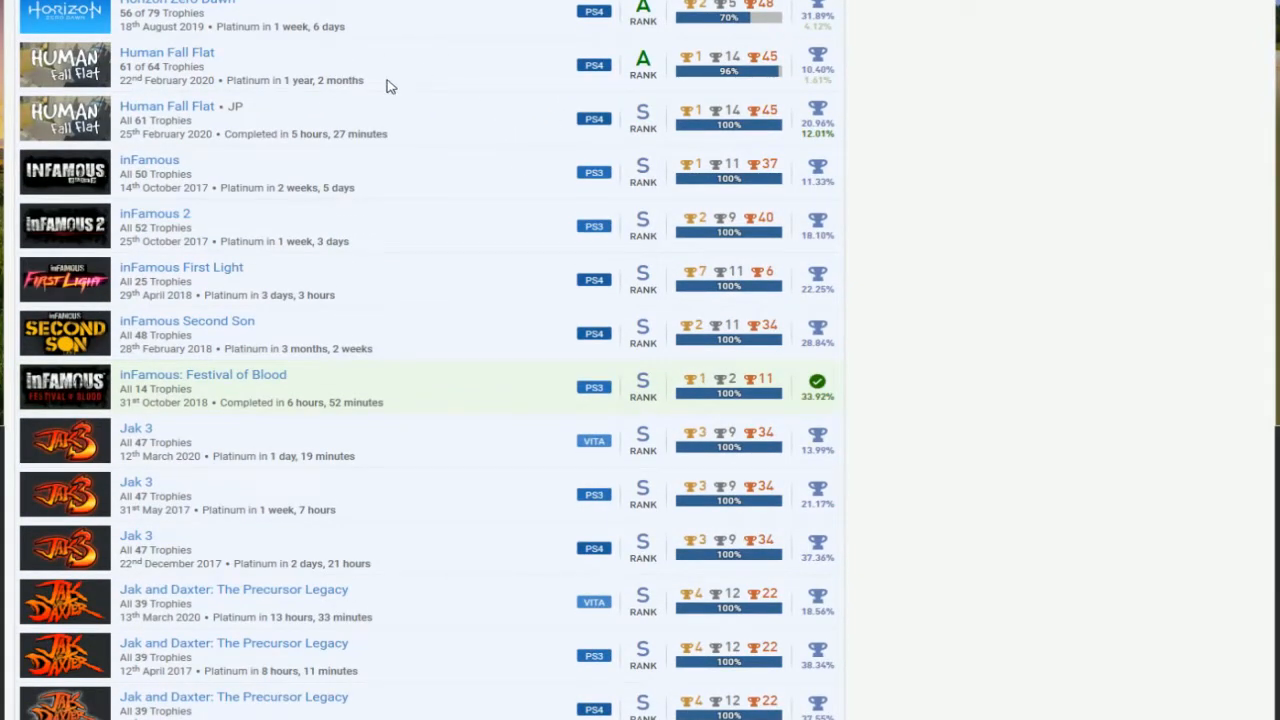
pyautogui.moveTo(248, 70)
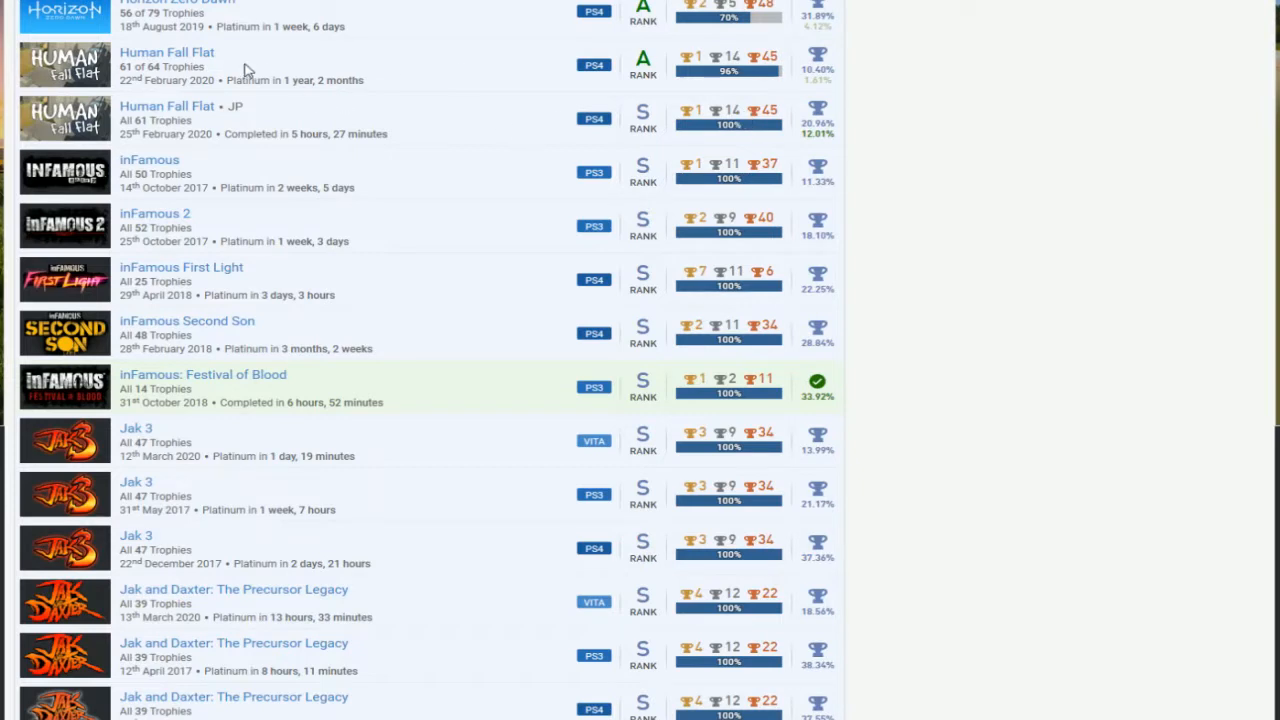
pyautogui.moveTo(370, 124)
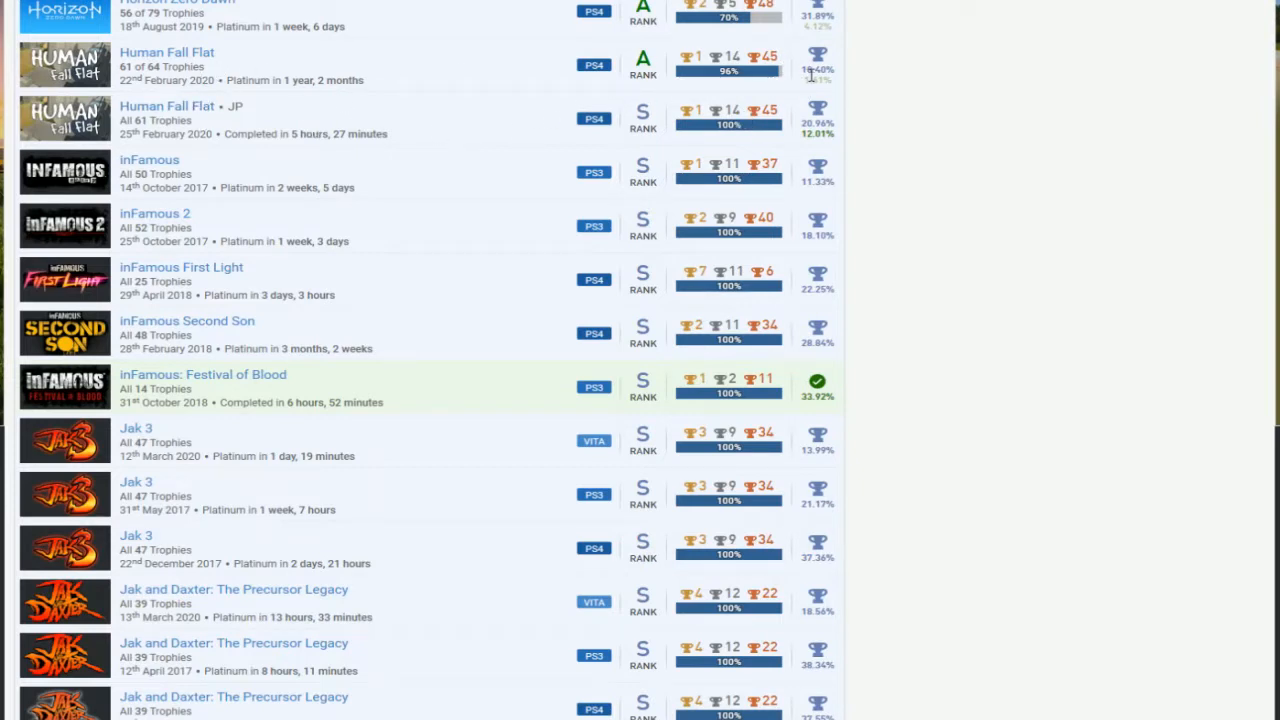
pyautogui.scroll(-3)
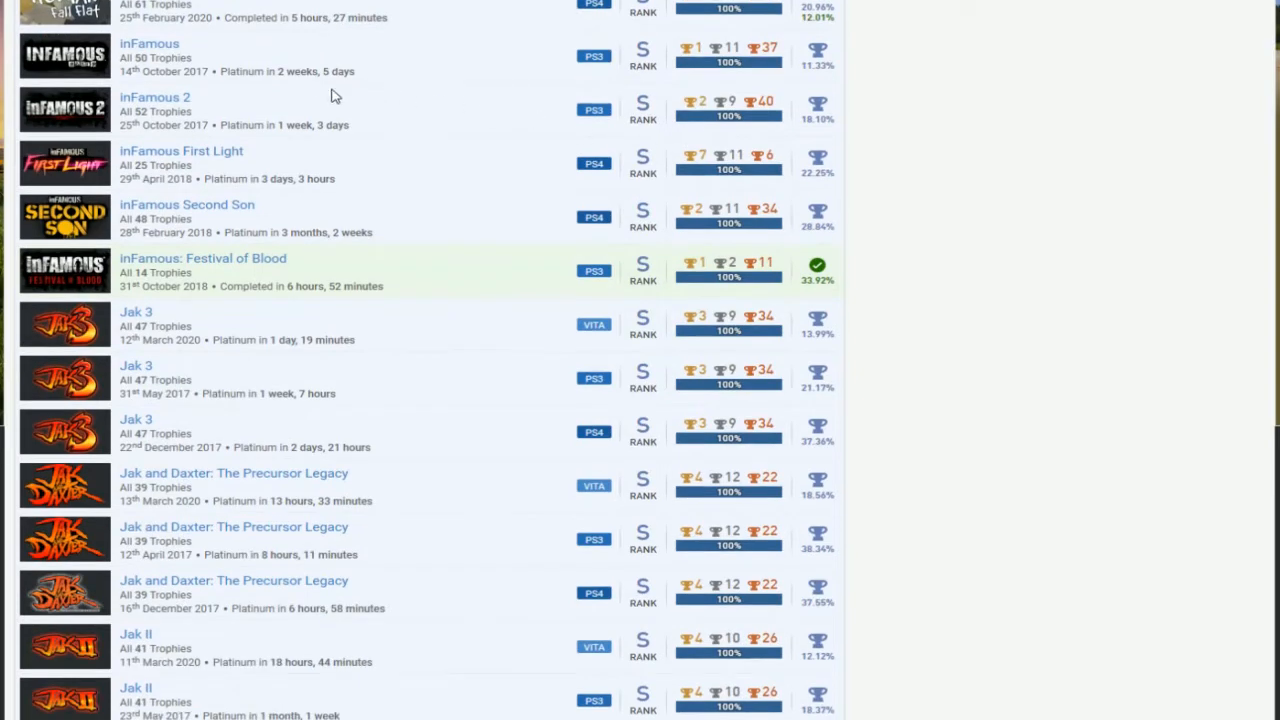
pyautogui.scroll(-3)
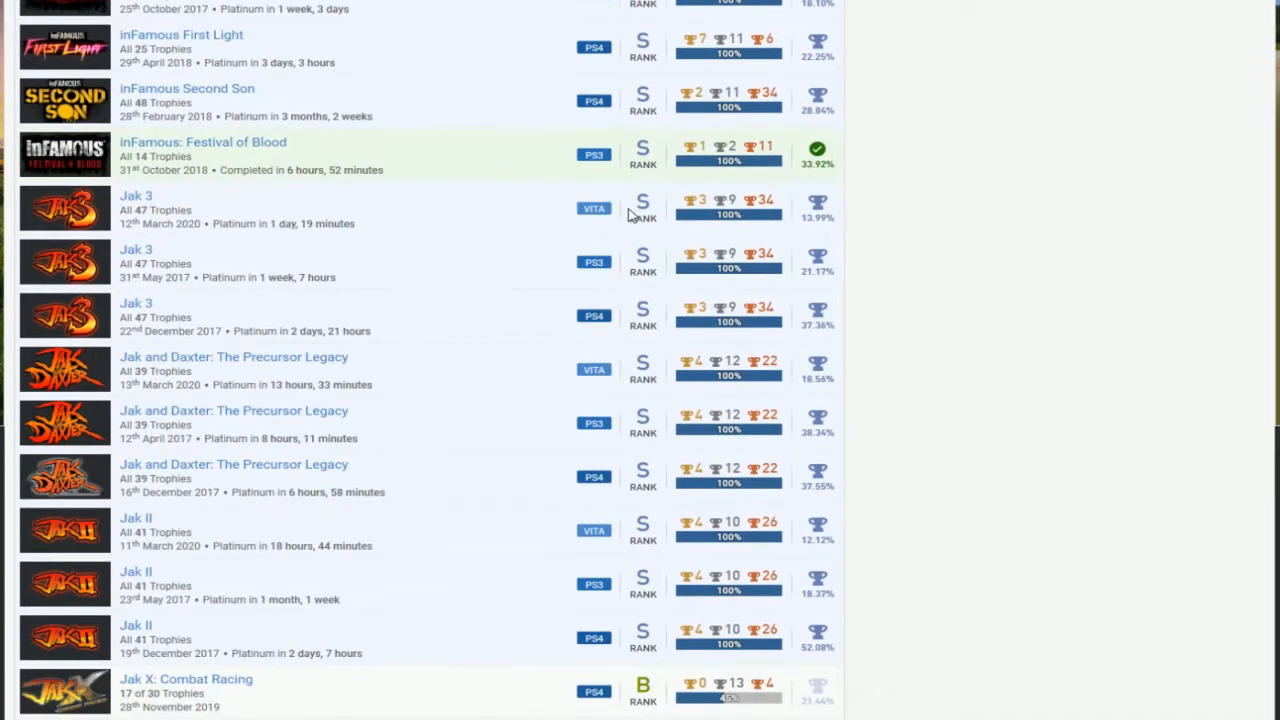
pyautogui.scroll(-3)
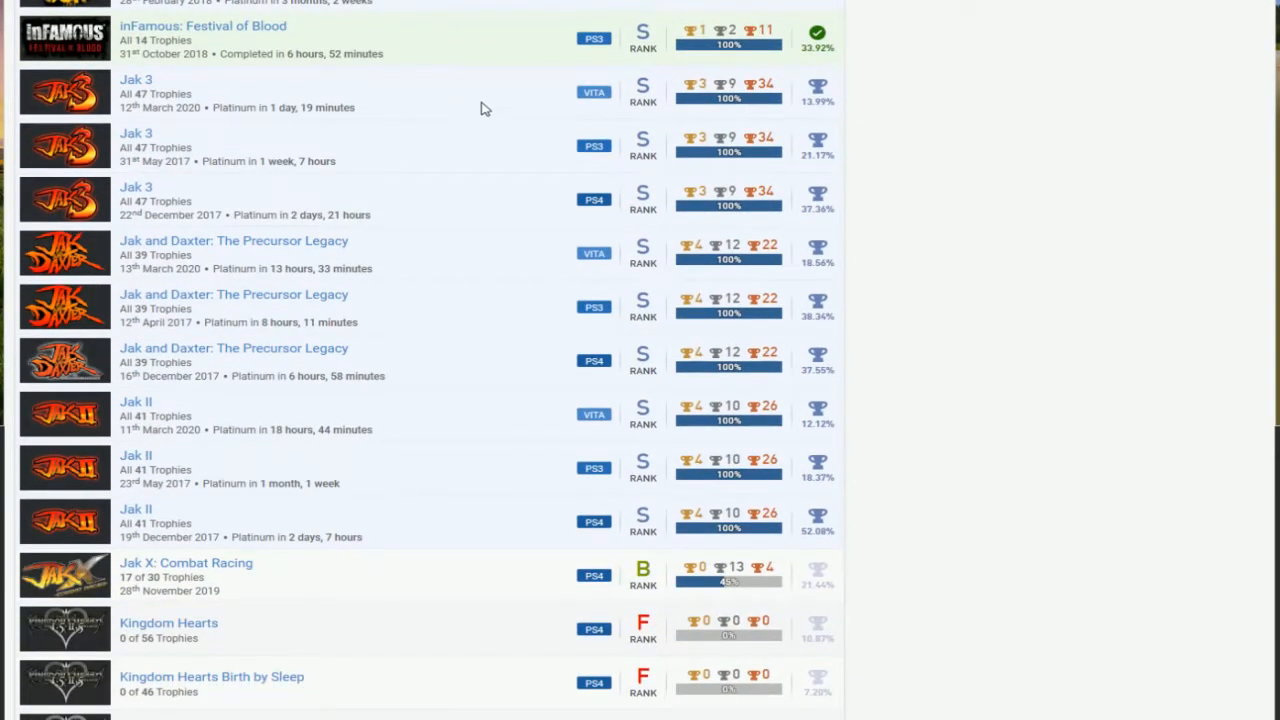
pyautogui.scroll(-3)
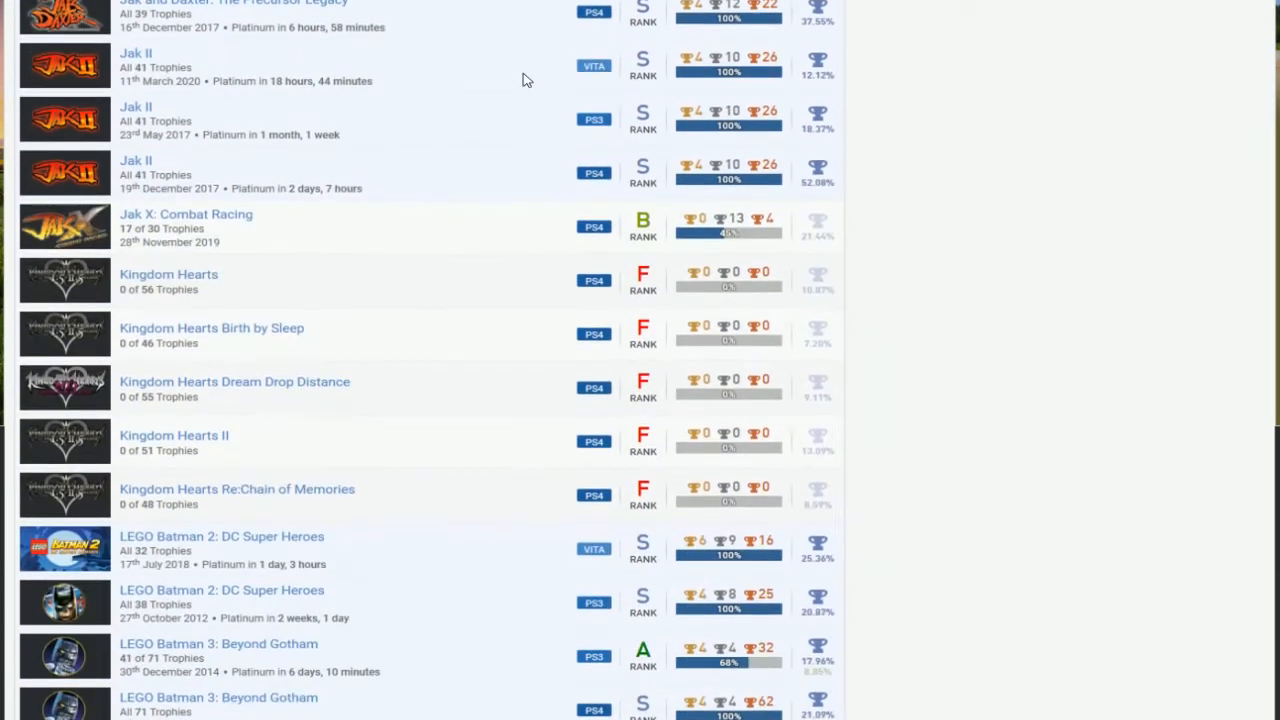
pyautogui.moveTo(476, 224)
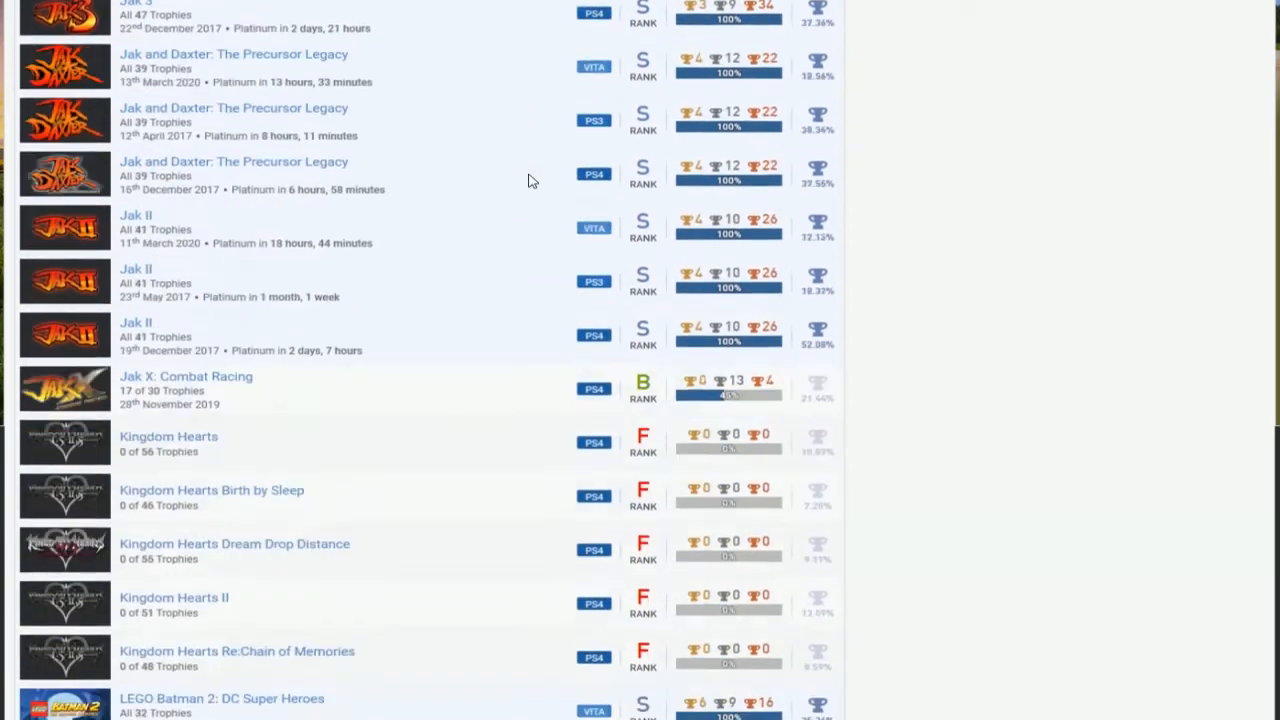
# Step: Continue through the LEGO entries down to LEGO Harry Potter and LEGO Indiana Jones 2
pyautogui.scroll(-3)
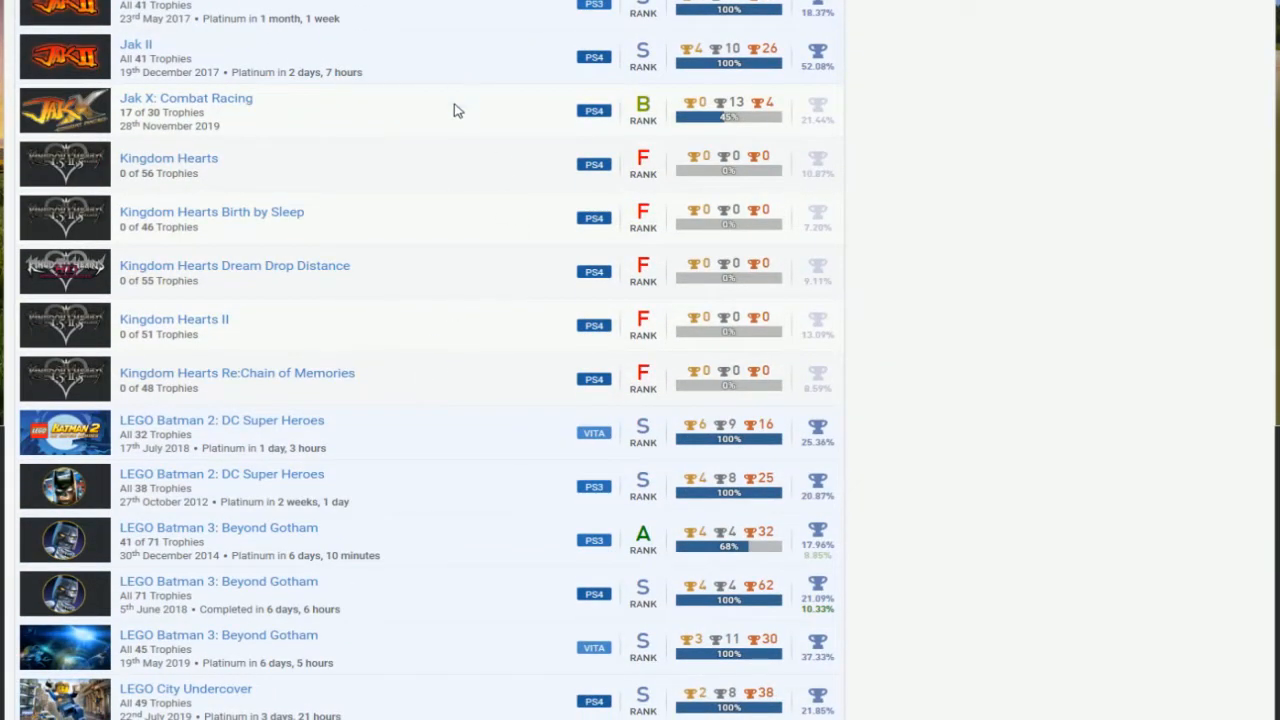
pyautogui.moveTo(484, 396)
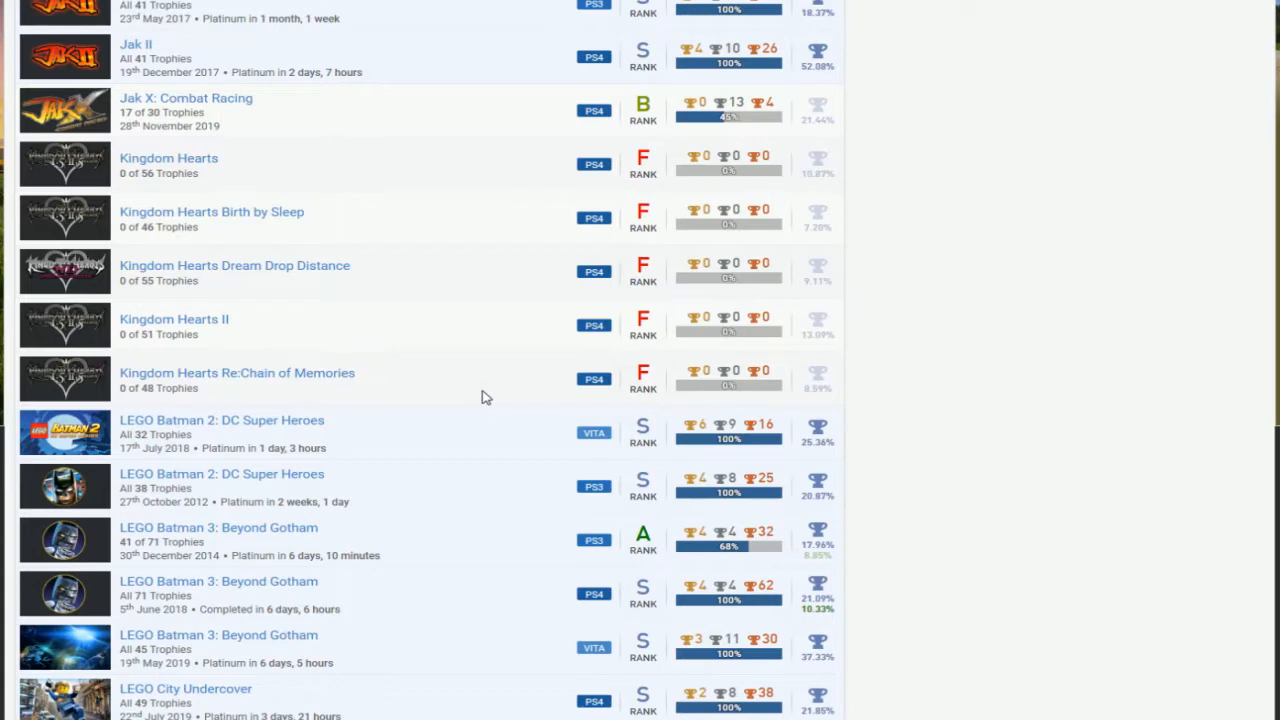
pyautogui.scroll(-3)
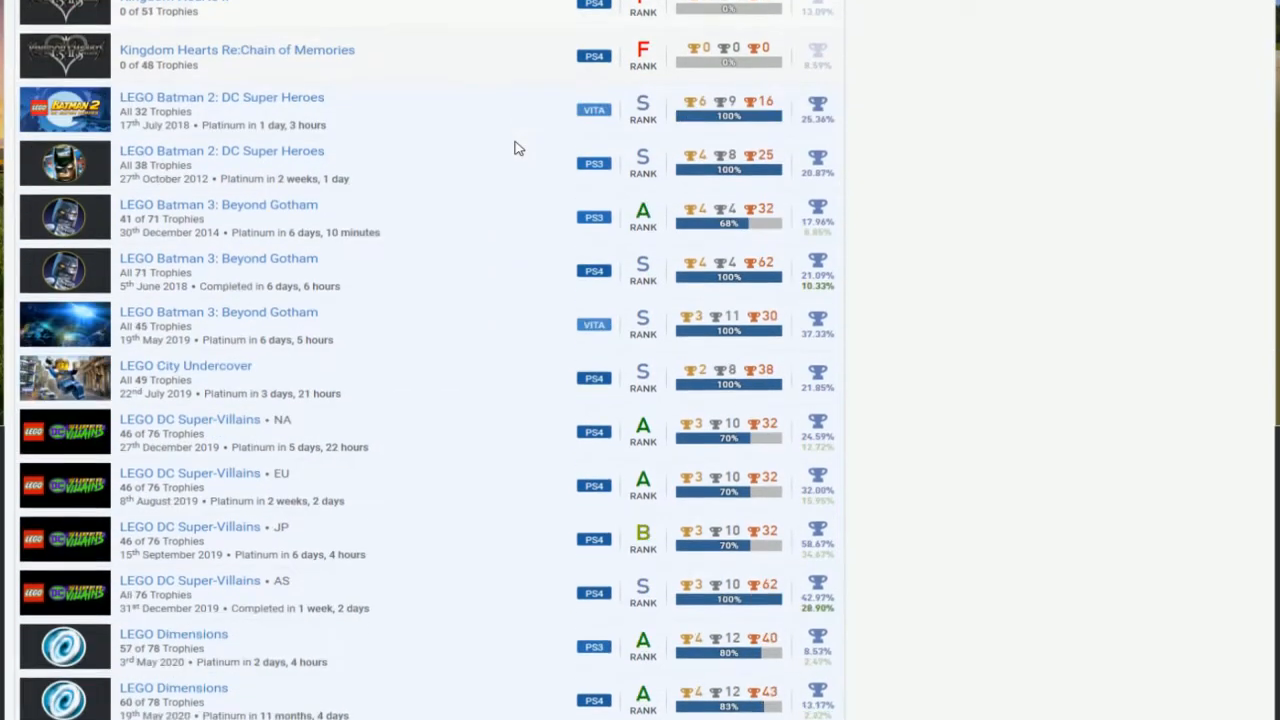
pyautogui.scroll(-3)
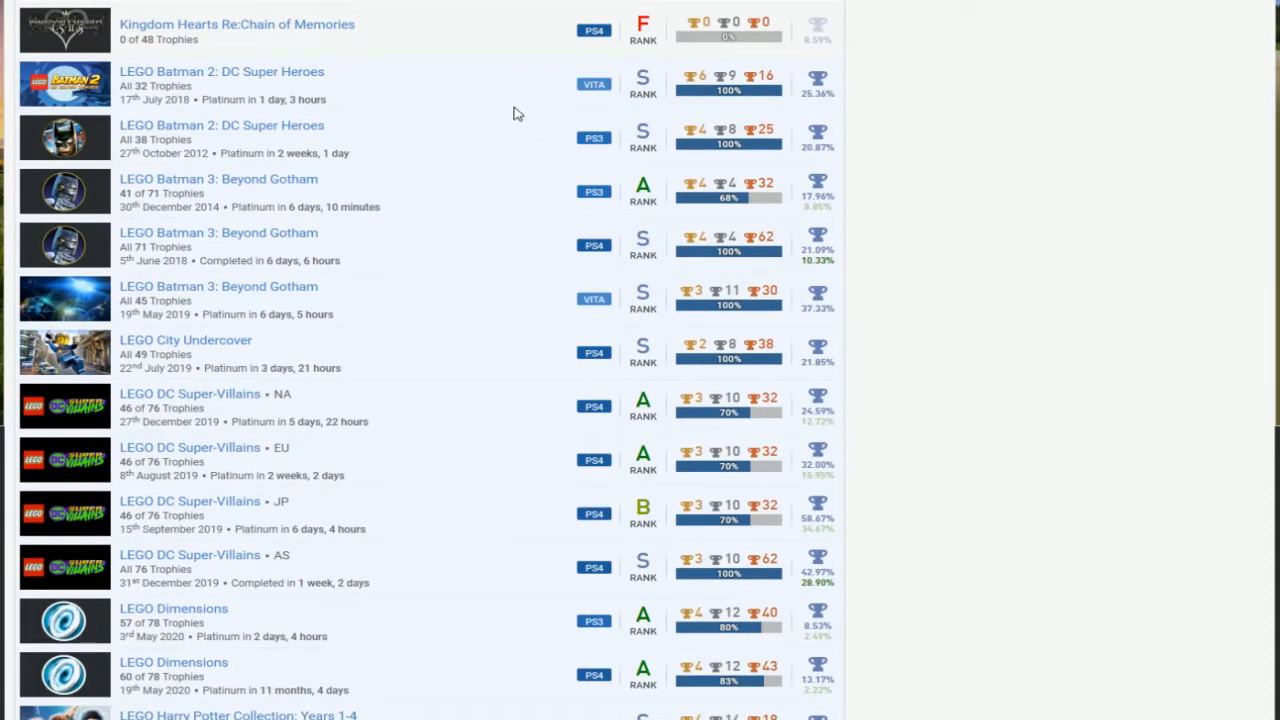
pyautogui.moveTo(388, 168)
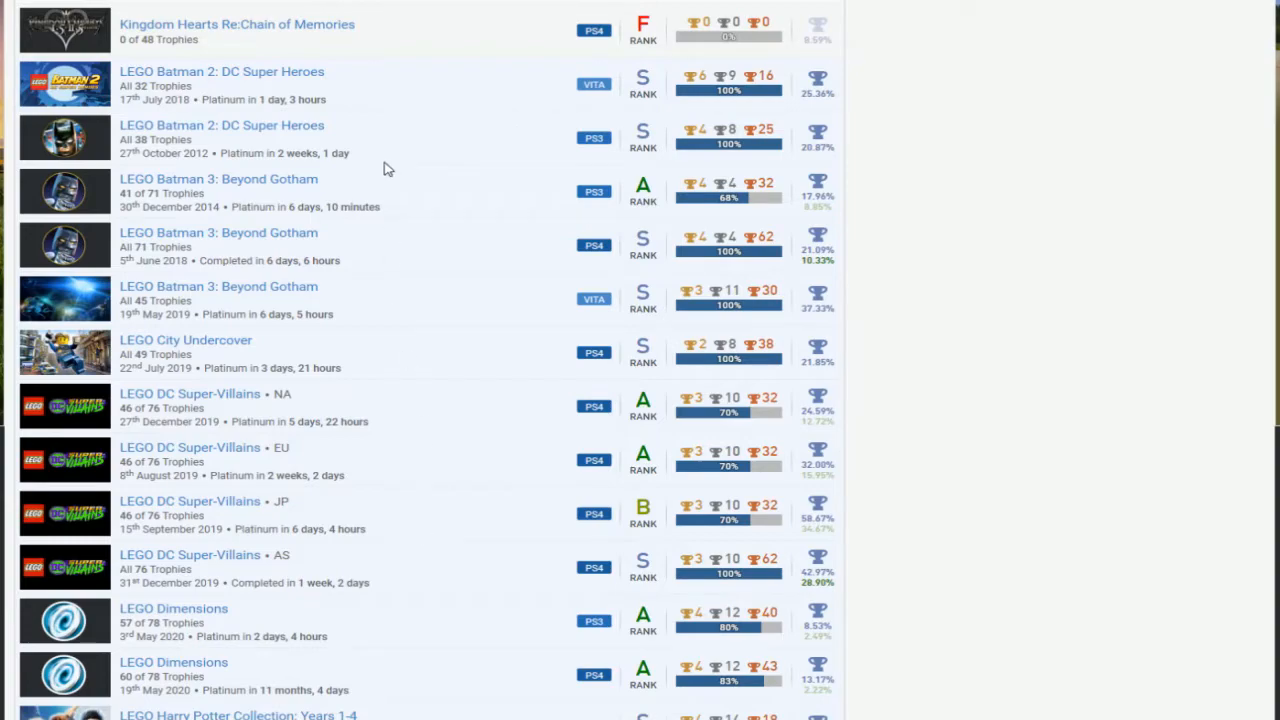
pyautogui.scroll(-3)
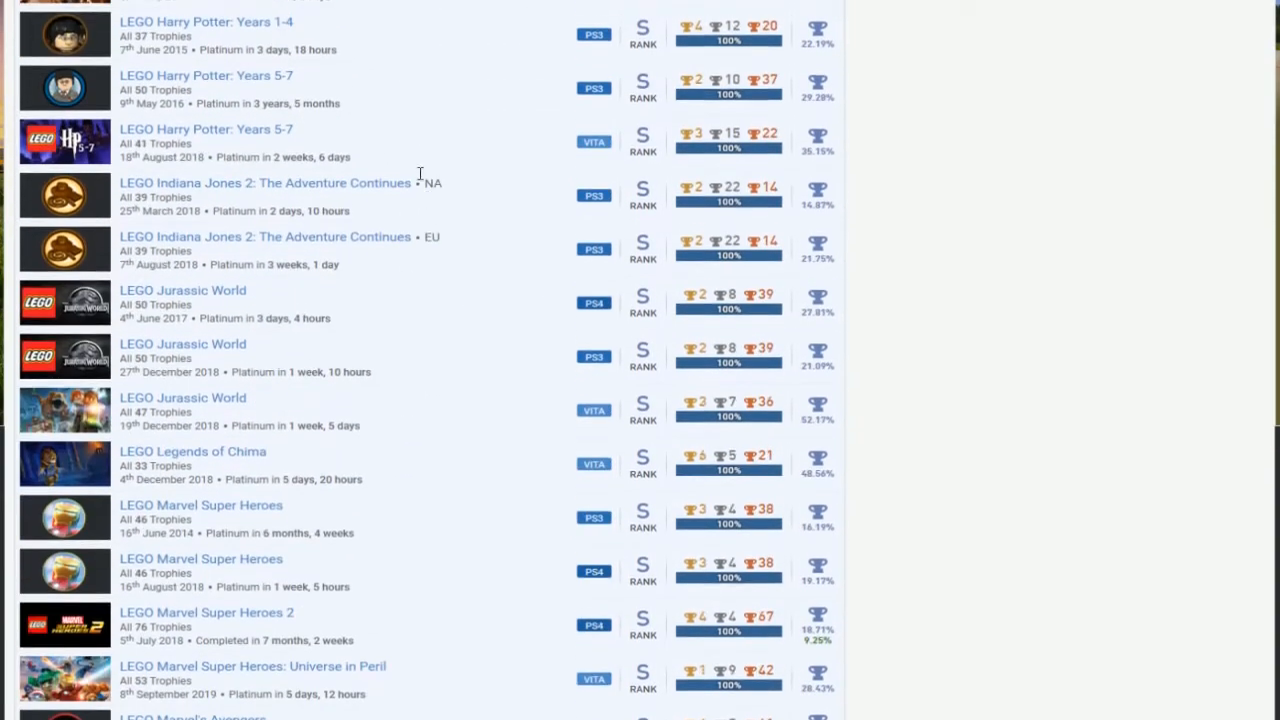
pyautogui.scroll(-3)
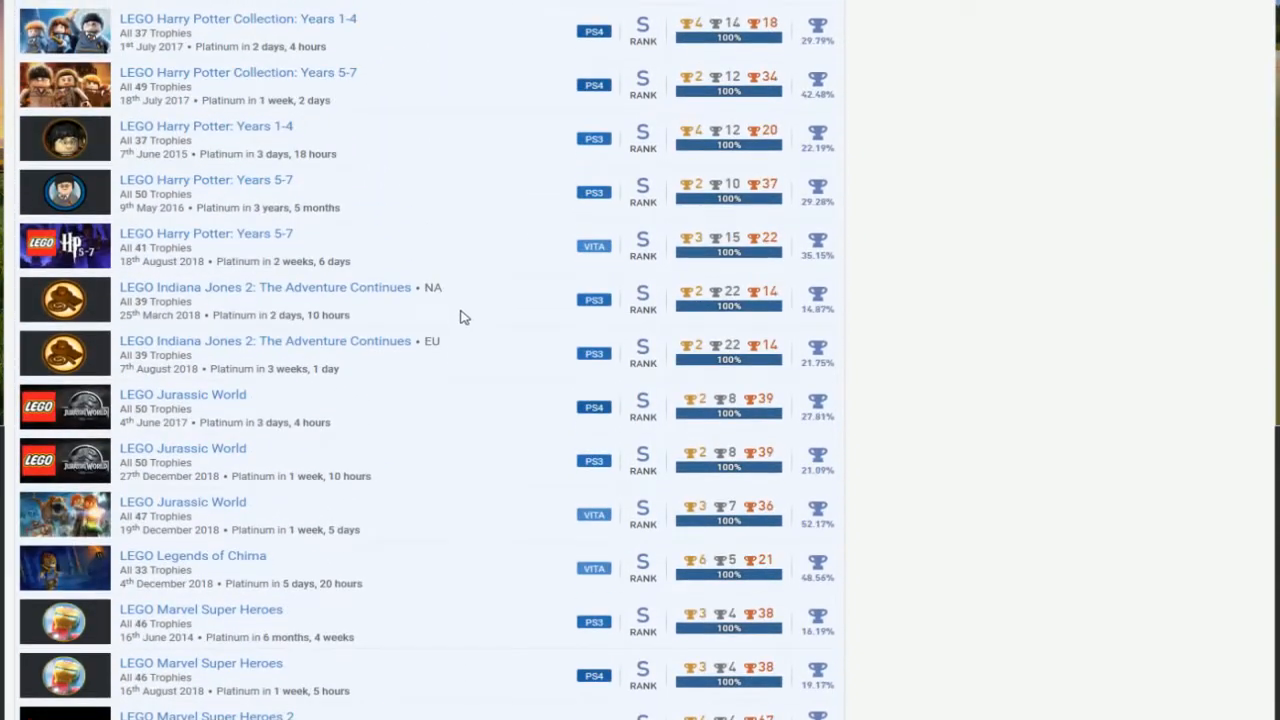
pyautogui.scroll(3)
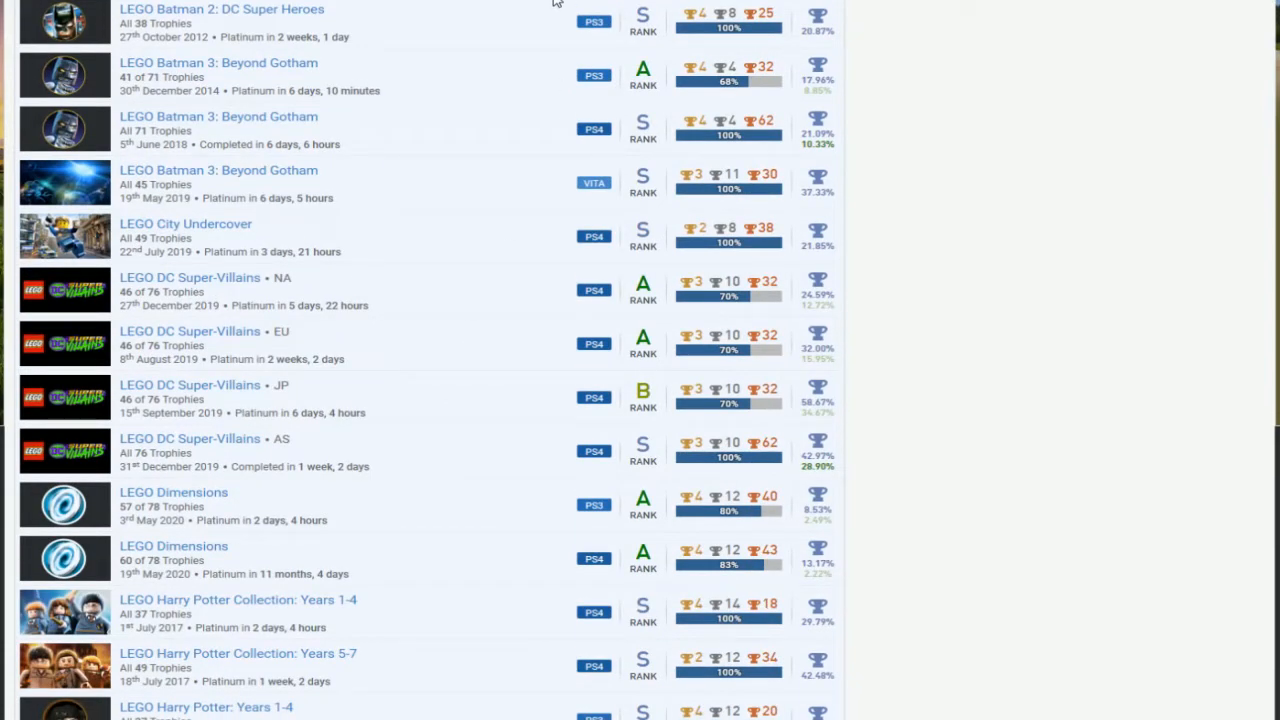
pyautogui.moveTo(576, 156)
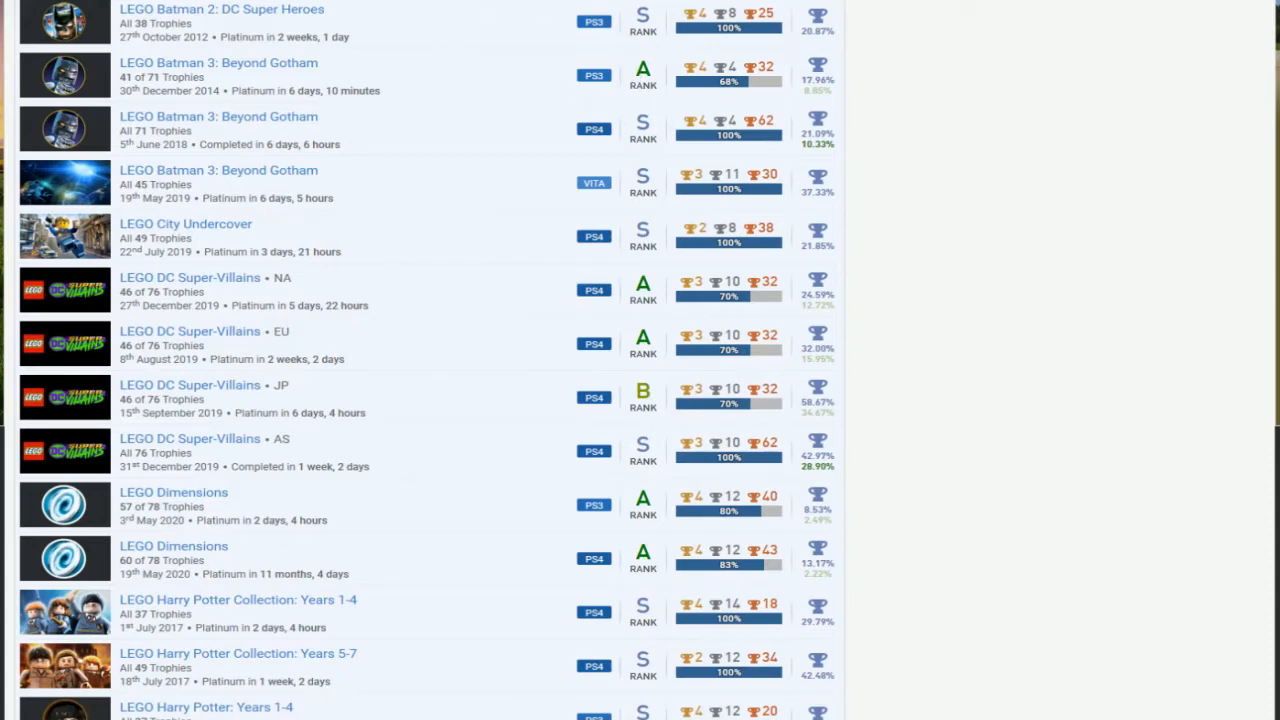
pyautogui.moveTo(310, 180)
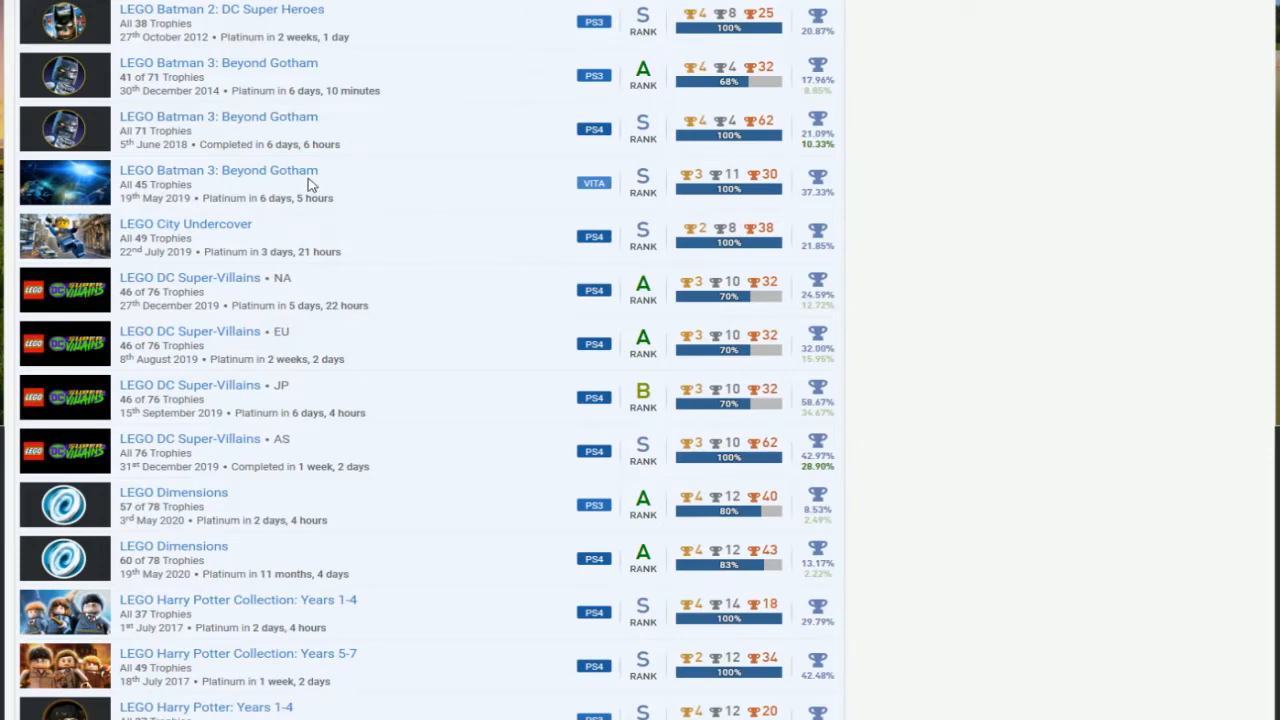
pyautogui.moveTo(936, 120)
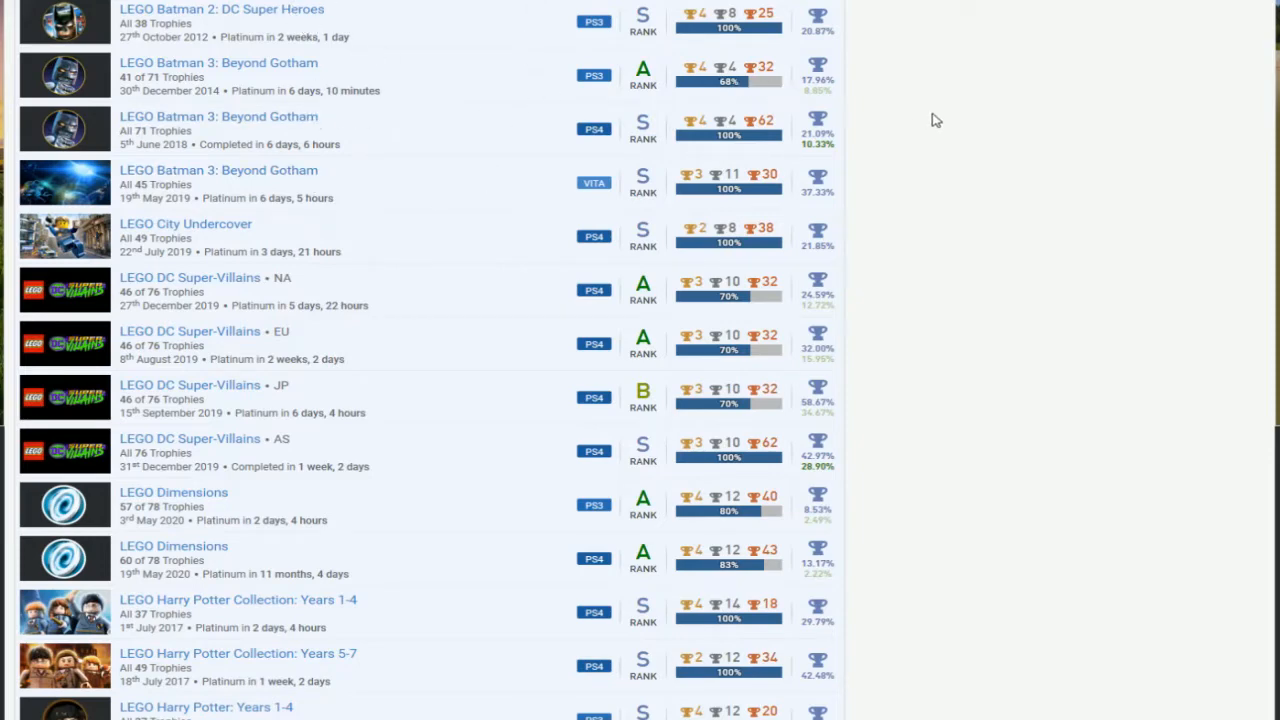
pyautogui.scroll(-3)
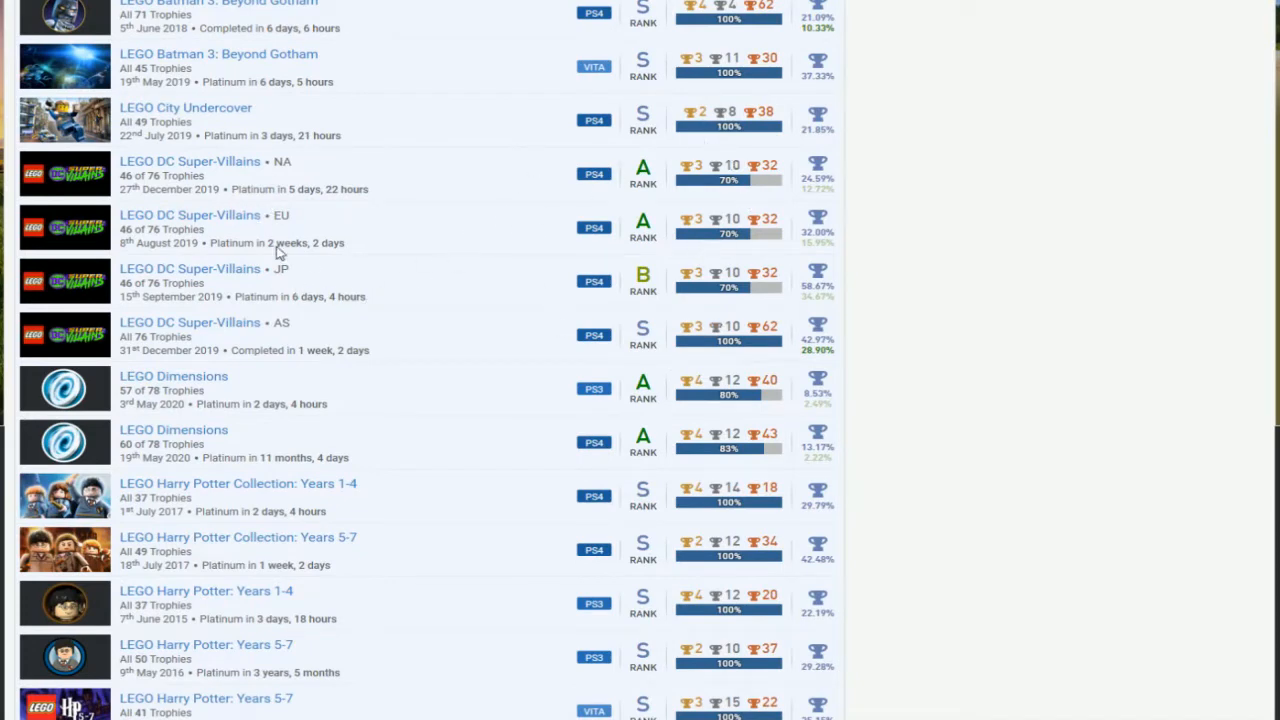
pyautogui.moveTo(518, 246)
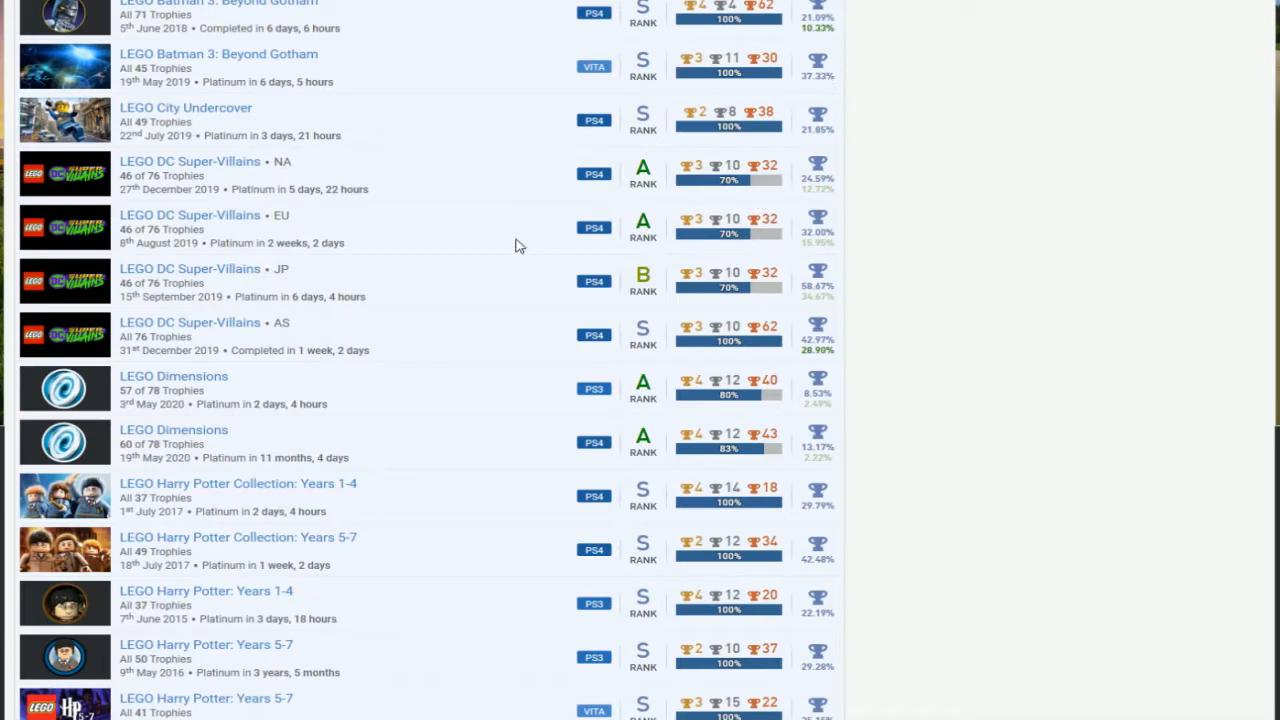
pyautogui.moveTo(752, 178)
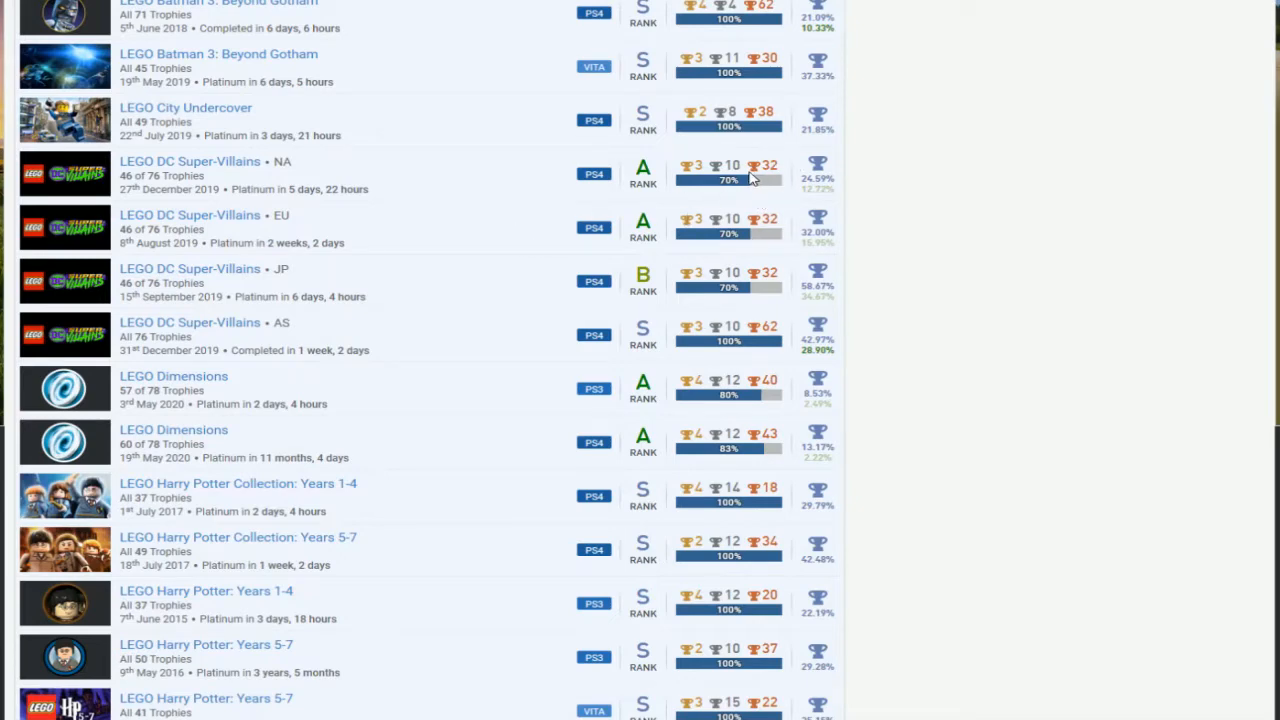
pyautogui.moveTo(560, 374)
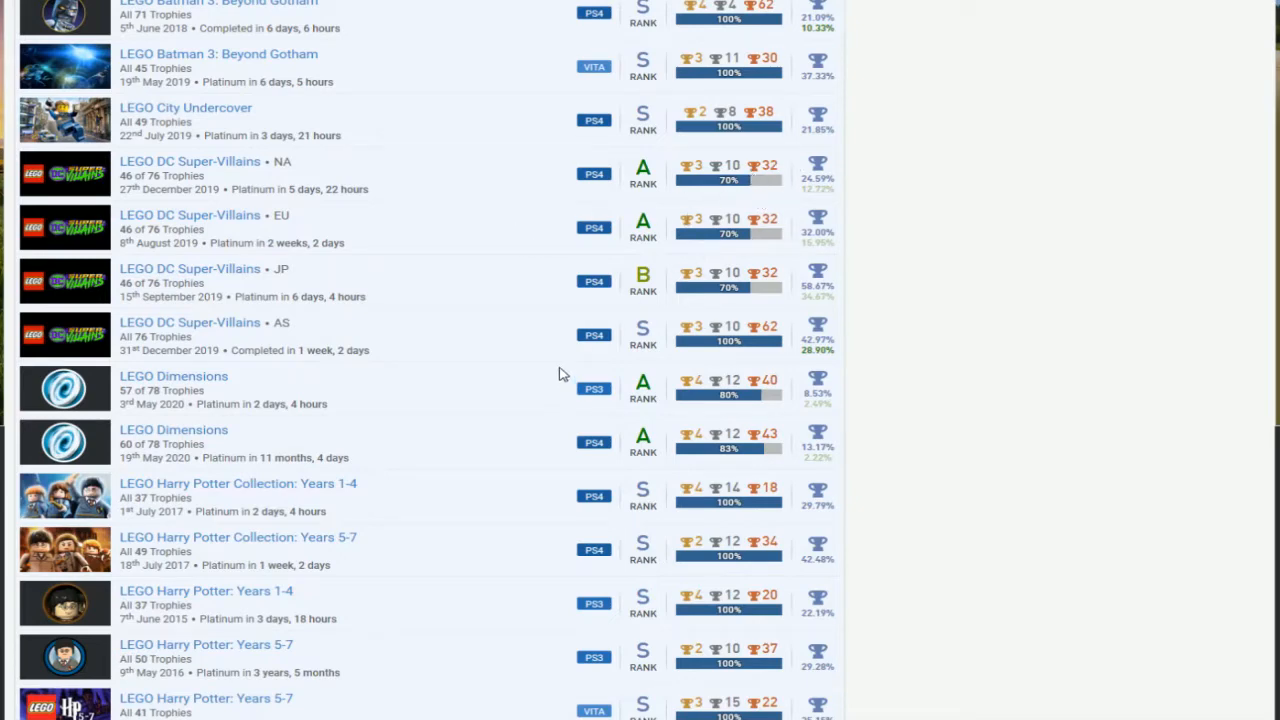
pyautogui.moveTo(562, 356)
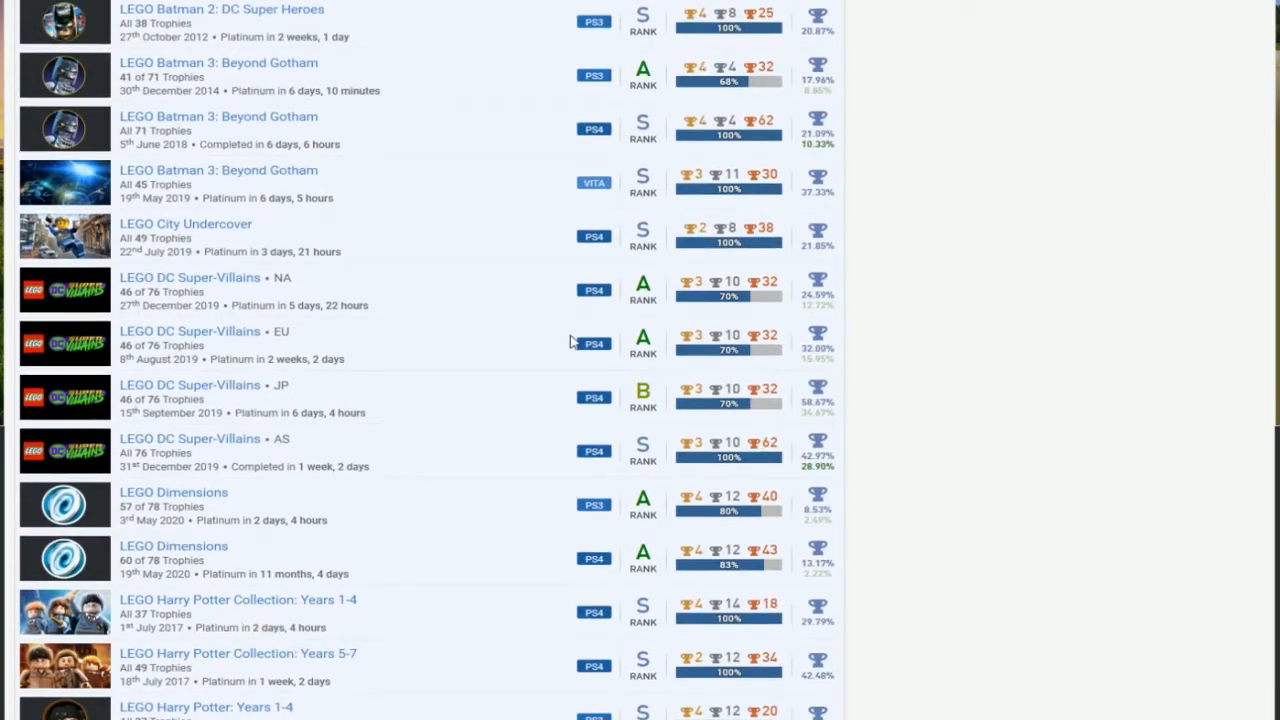
pyautogui.scroll(-3)
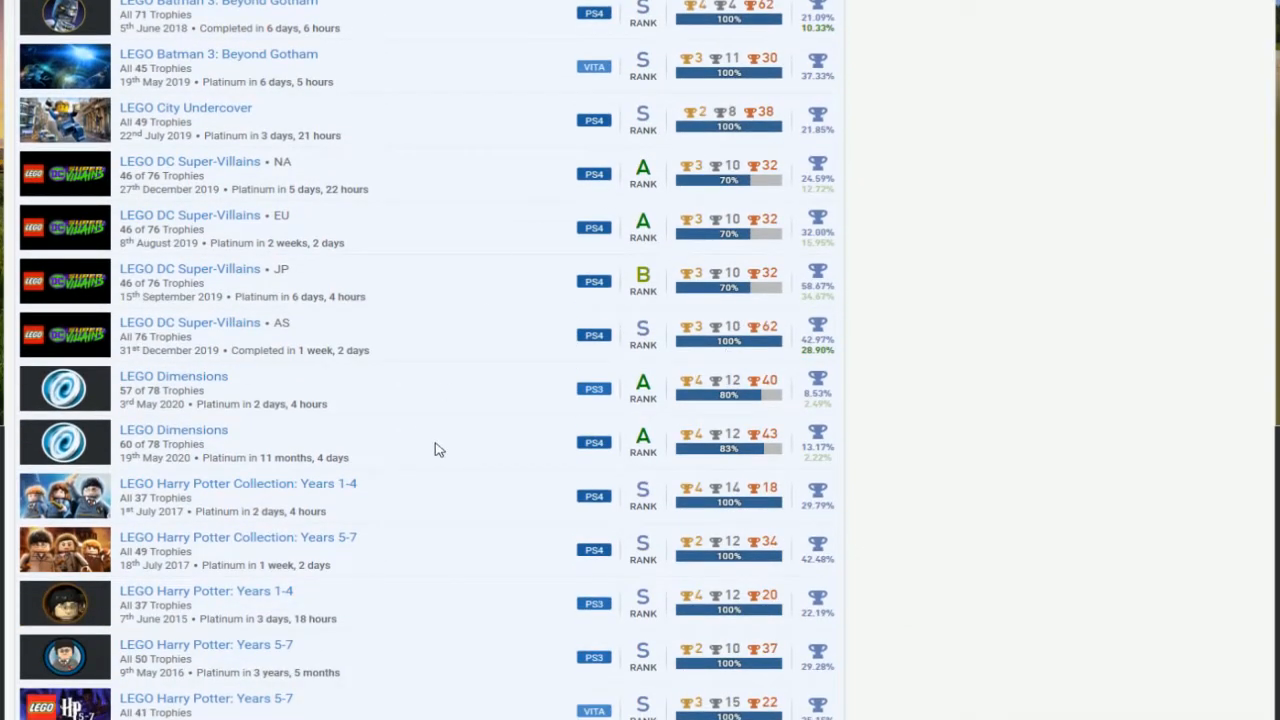
pyautogui.moveTo(770, 196)
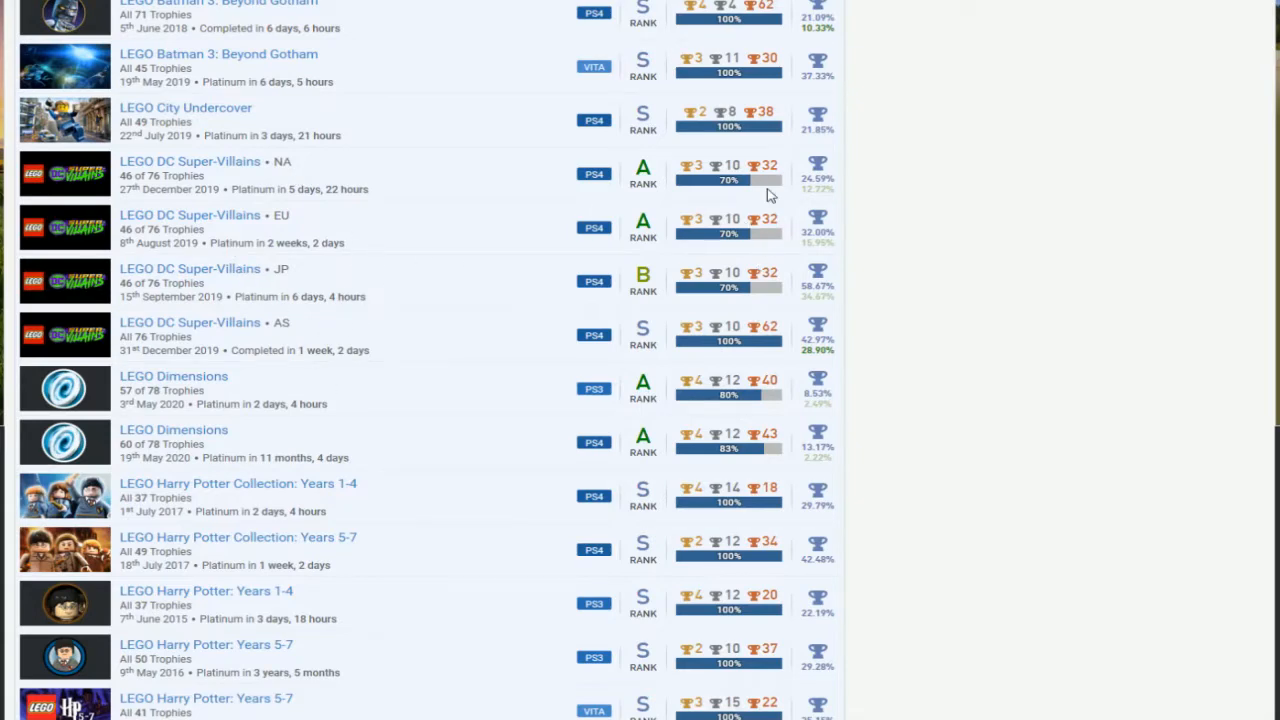
pyautogui.scroll(-3)
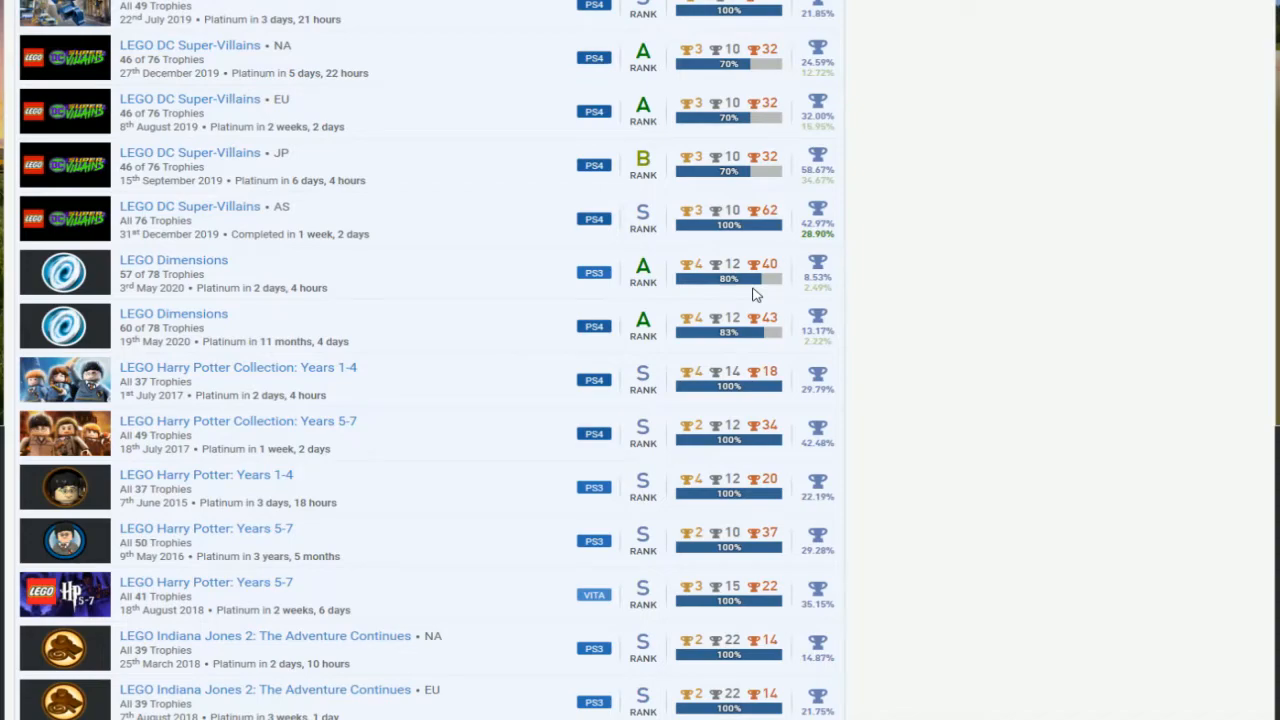
pyautogui.moveTo(520, 472)
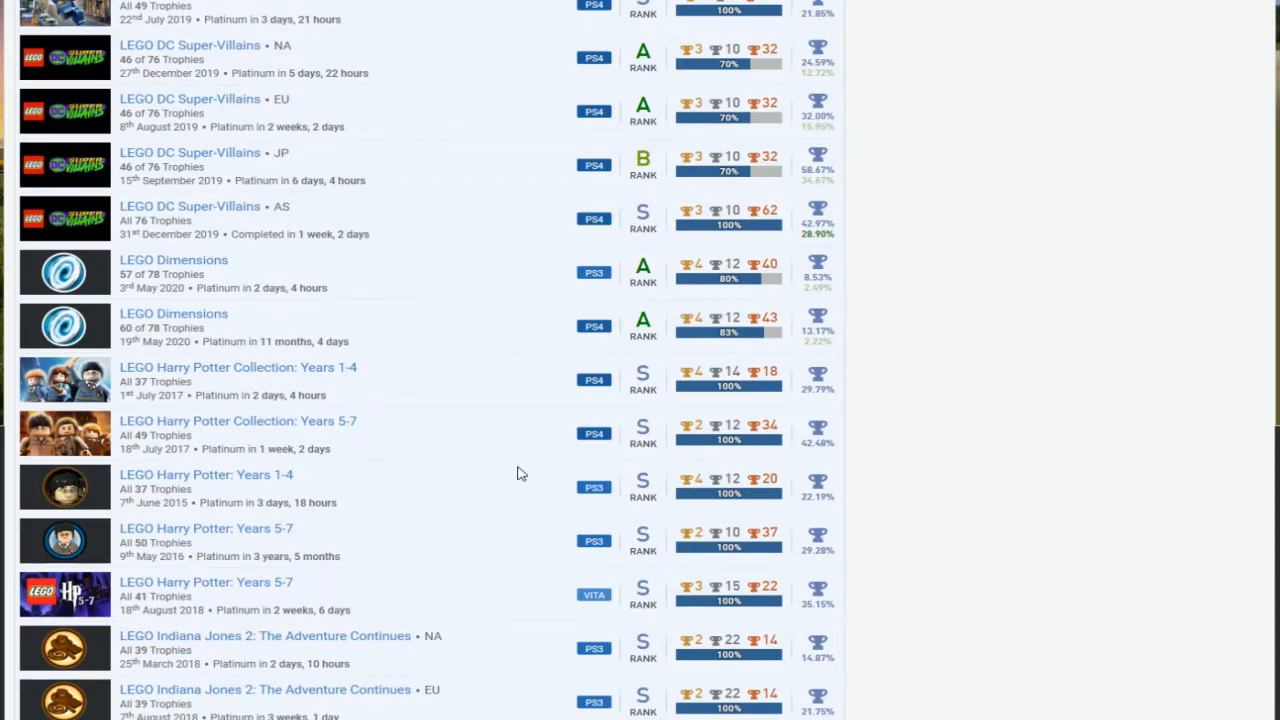
pyautogui.scroll(-3)
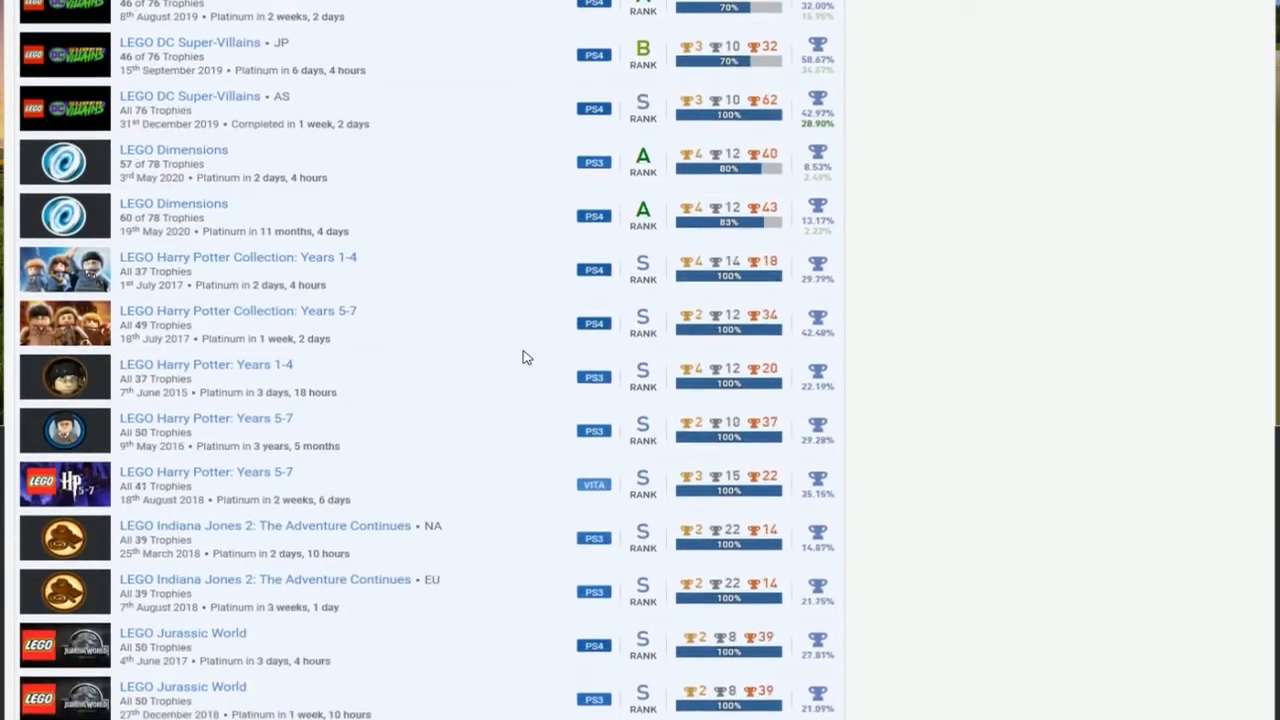
pyautogui.scroll(-3)
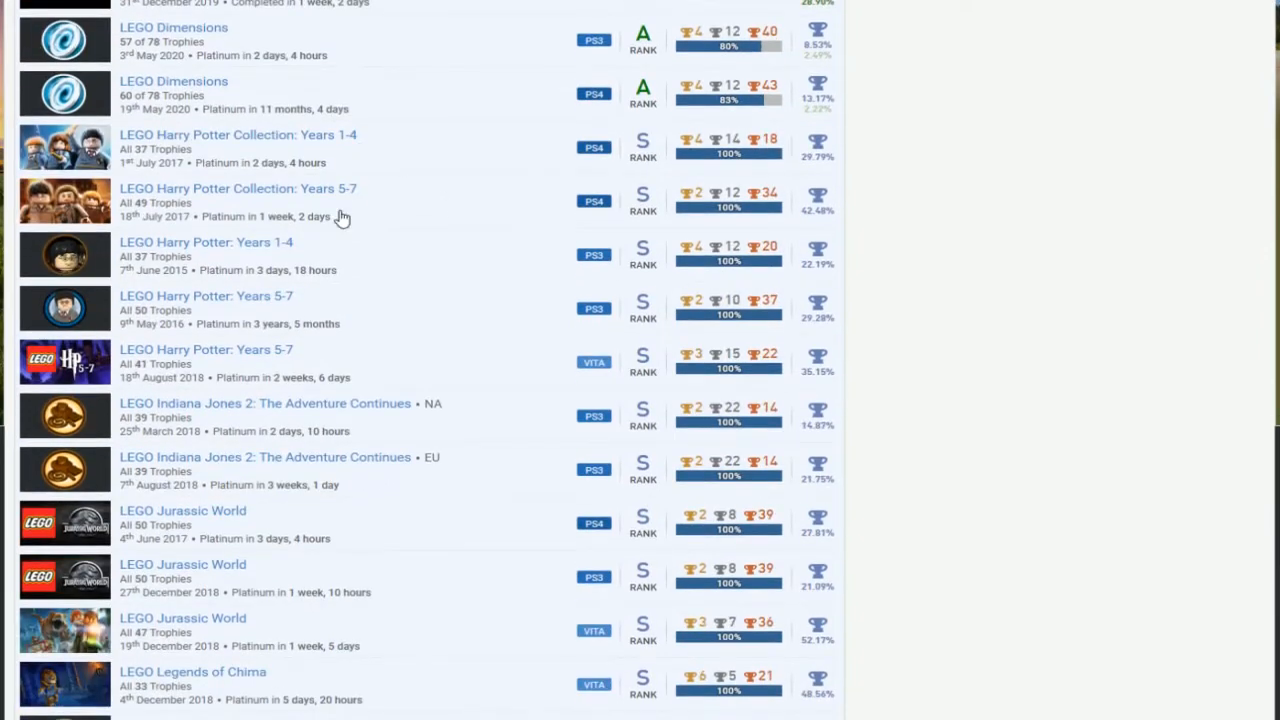
pyautogui.scroll(-3)
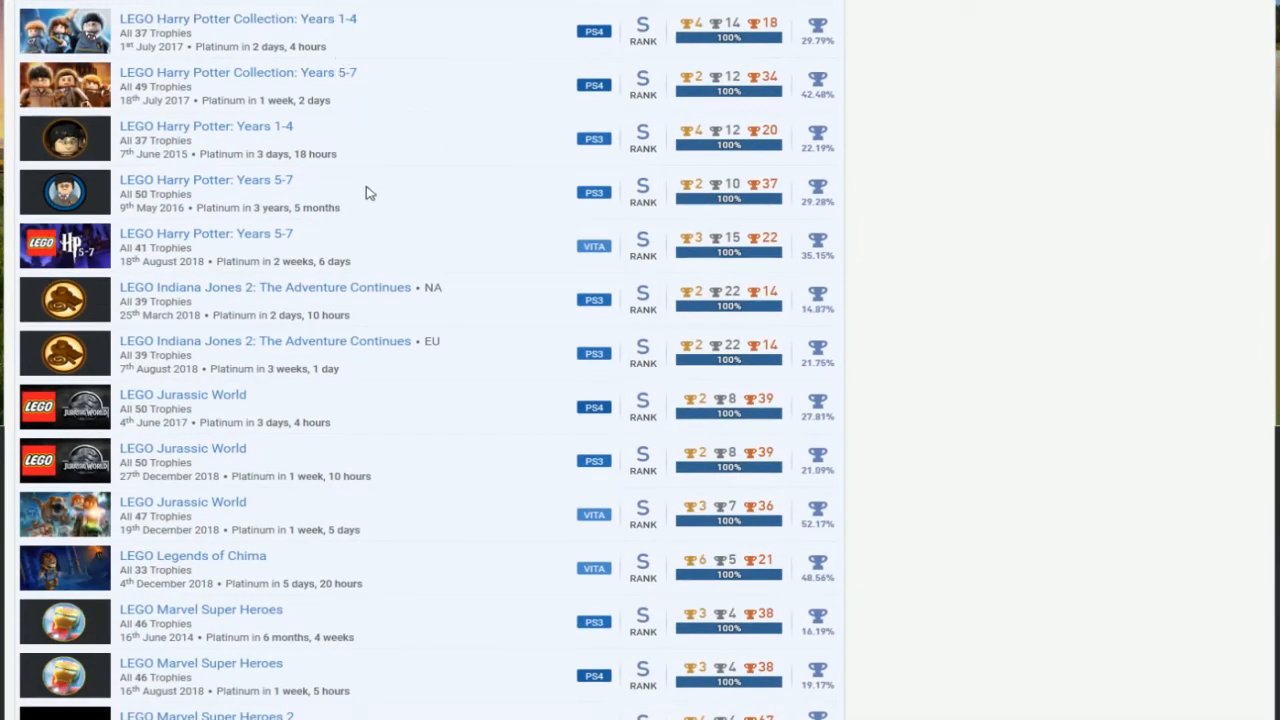
pyautogui.scroll(-3)
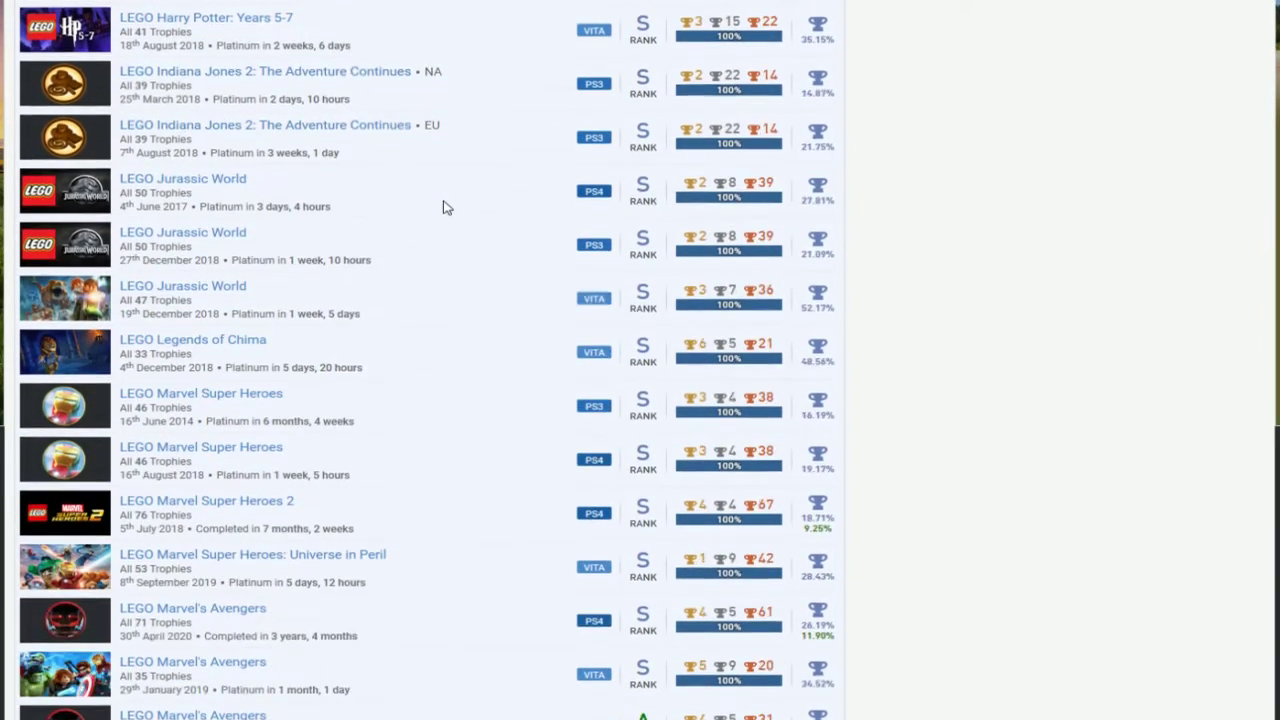
pyautogui.scroll(-3)
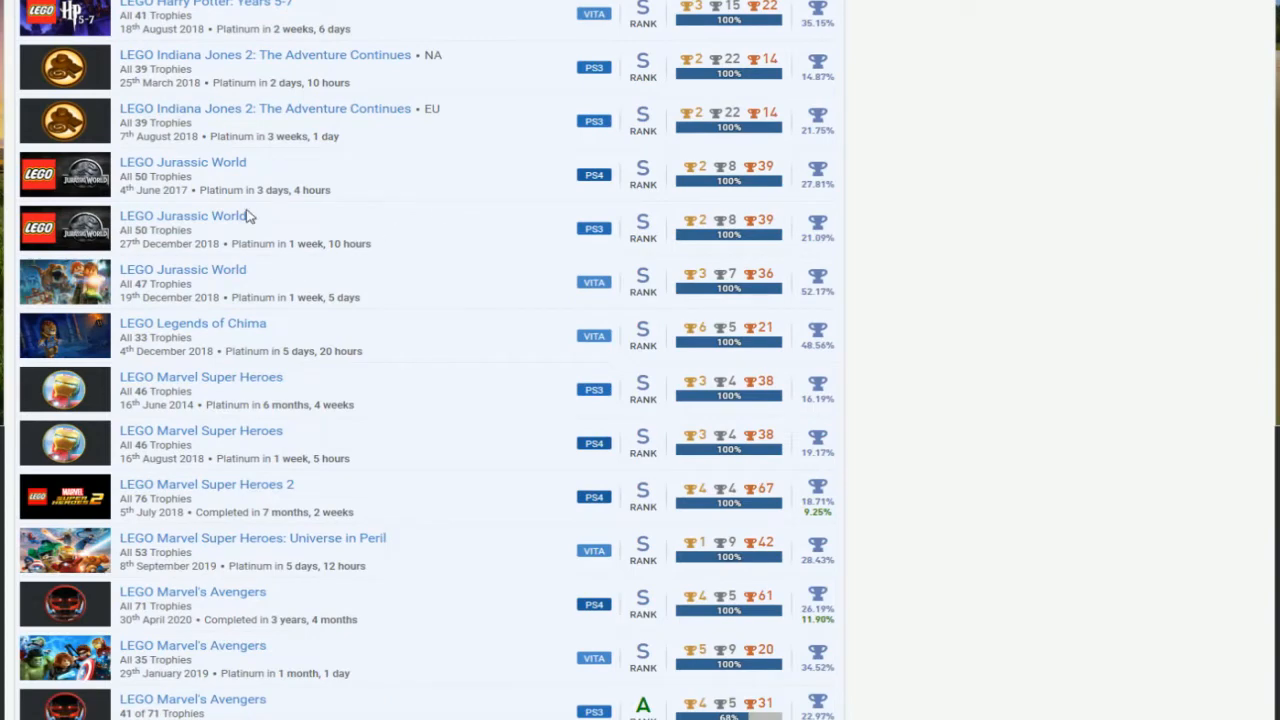
pyautogui.moveTo(170, 276)
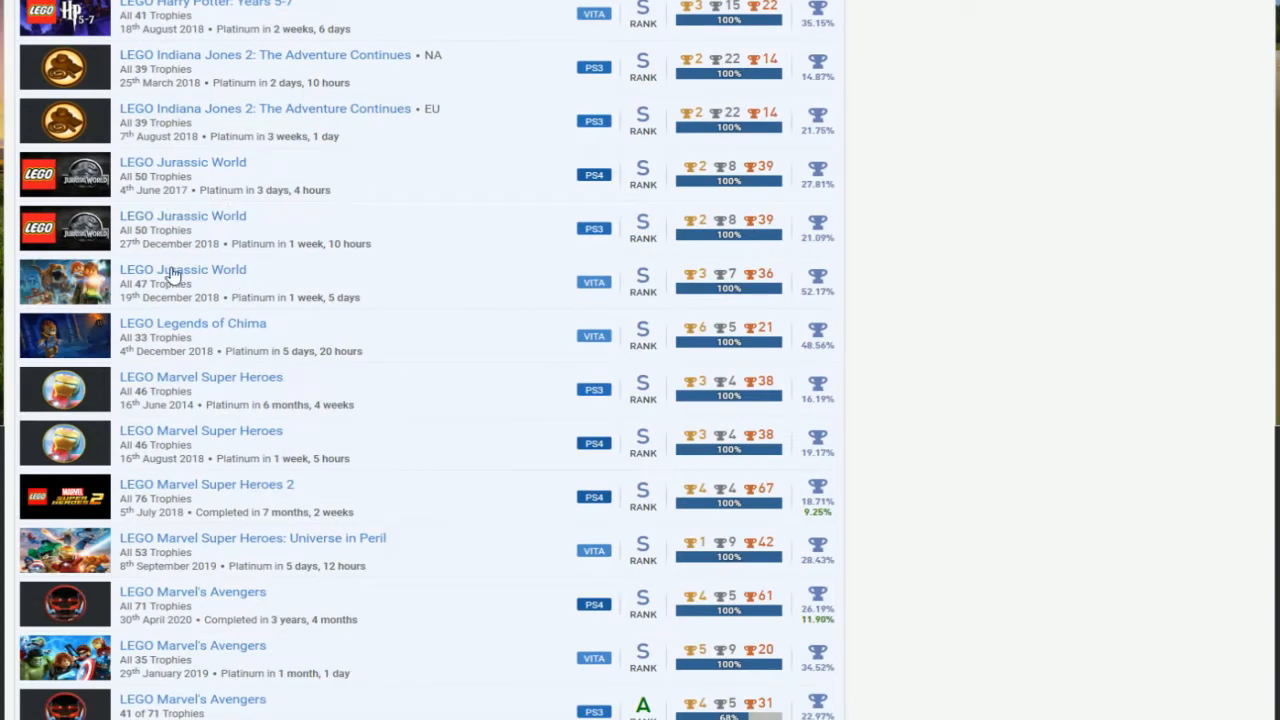
pyautogui.moveTo(674, 250)
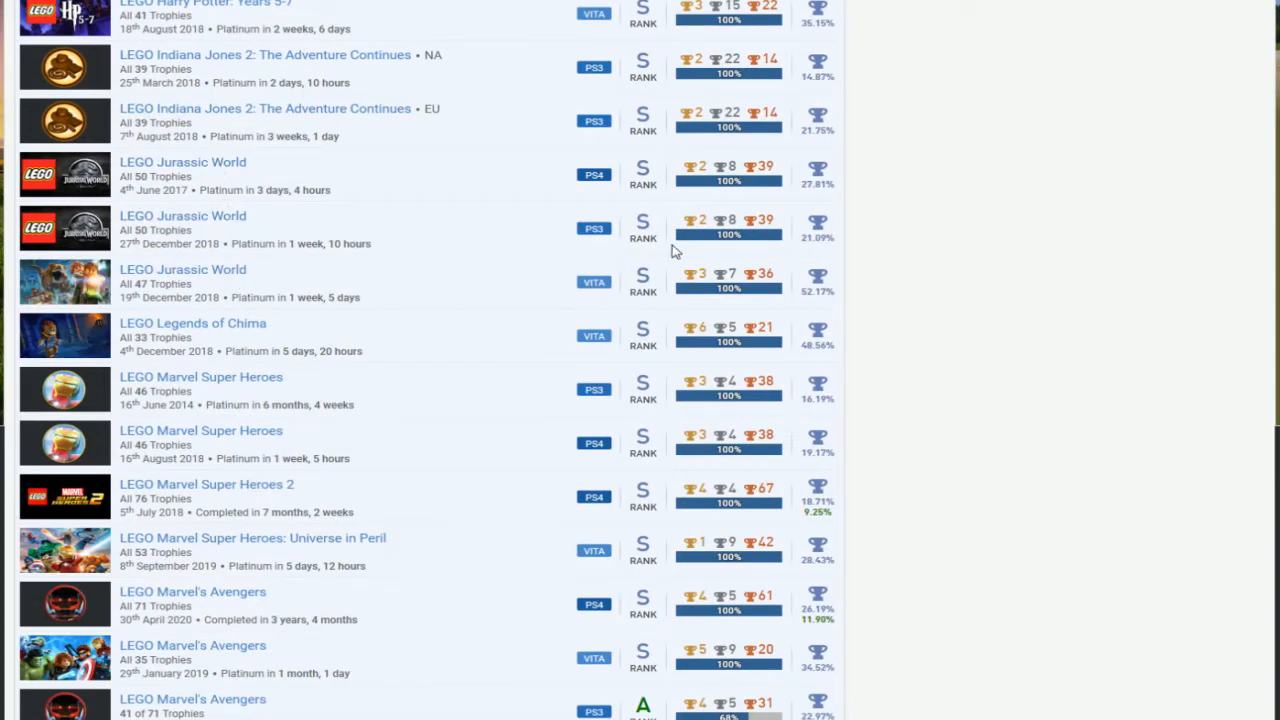
pyautogui.scroll(-3)
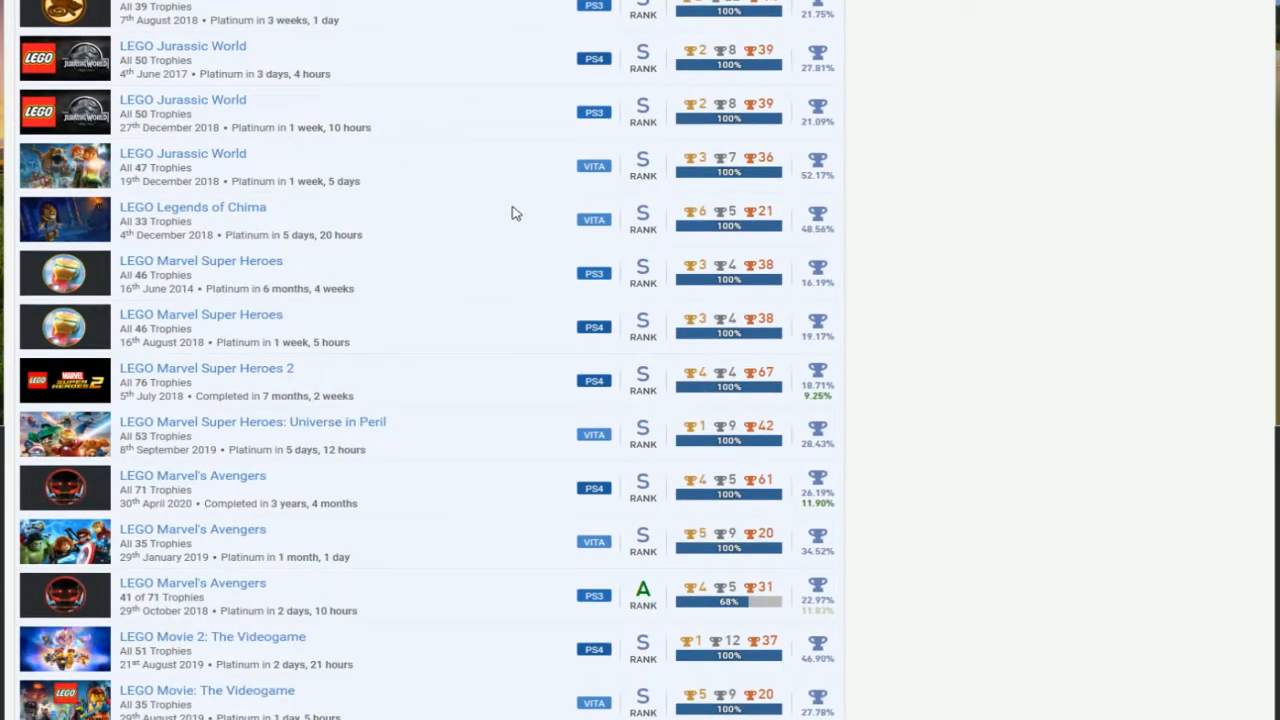
pyautogui.scroll(-3)
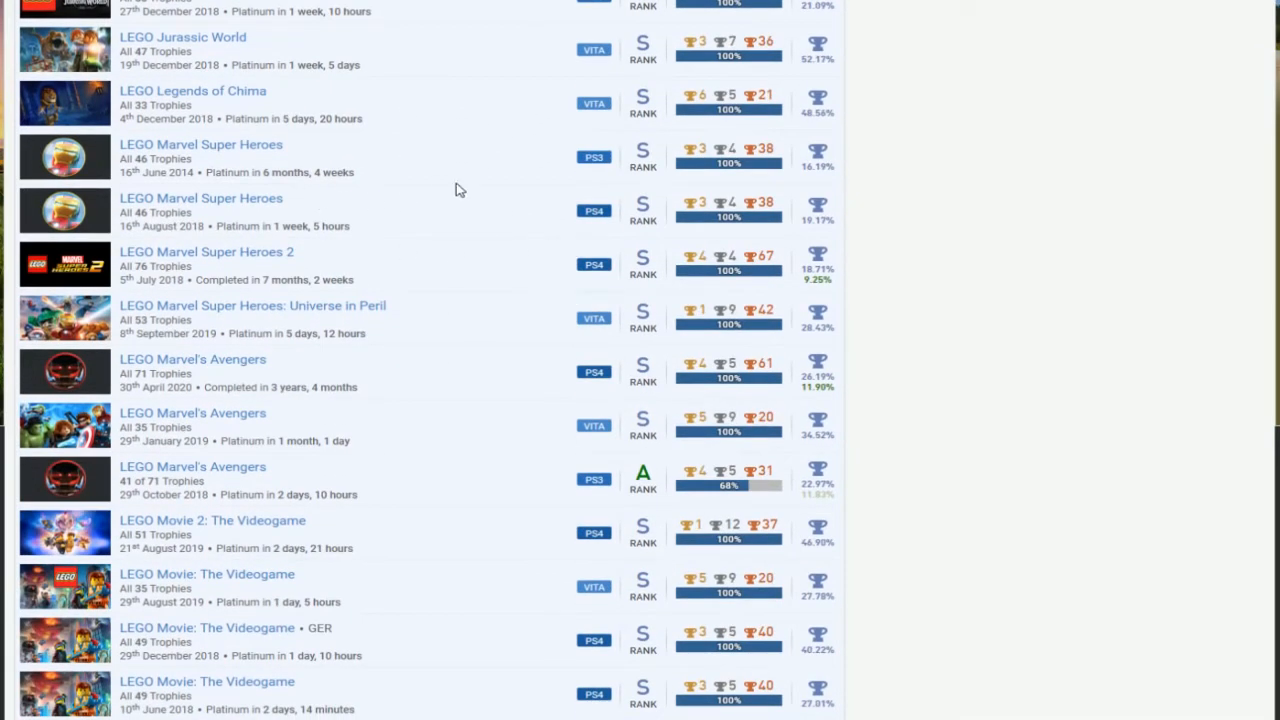
pyautogui.moveTo(352, 300)
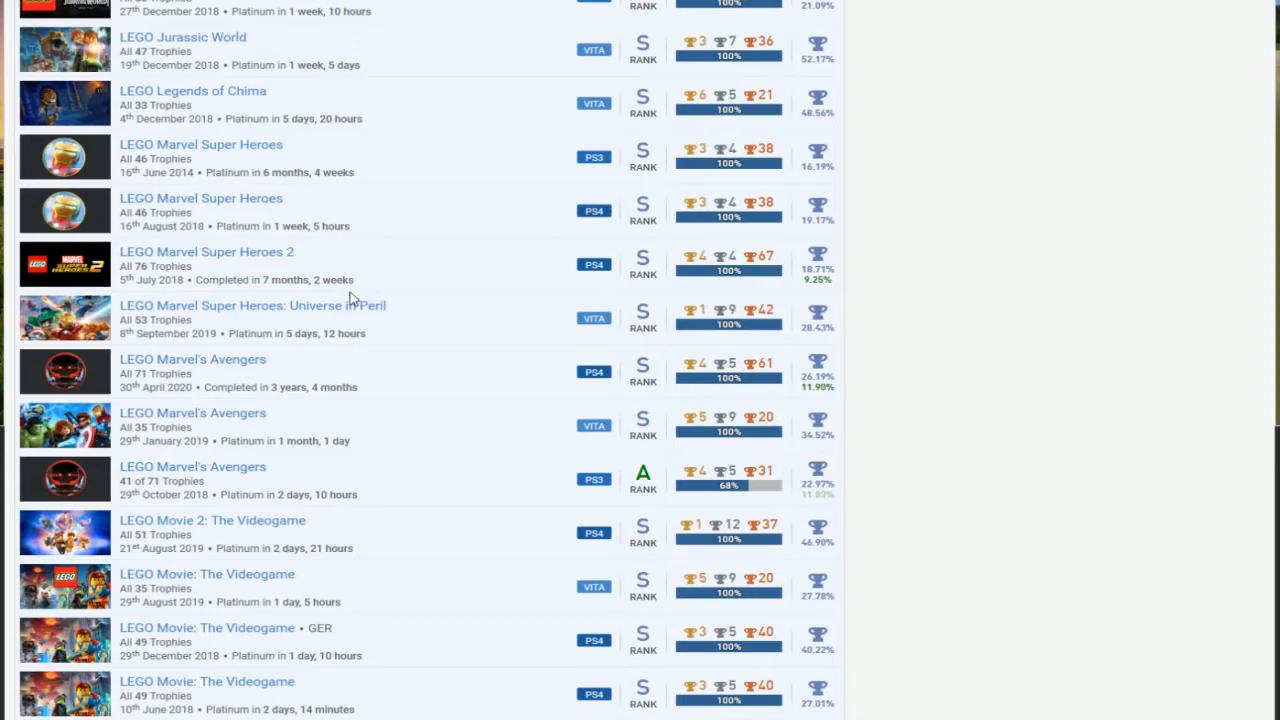
pyautogui.scroll(-3)
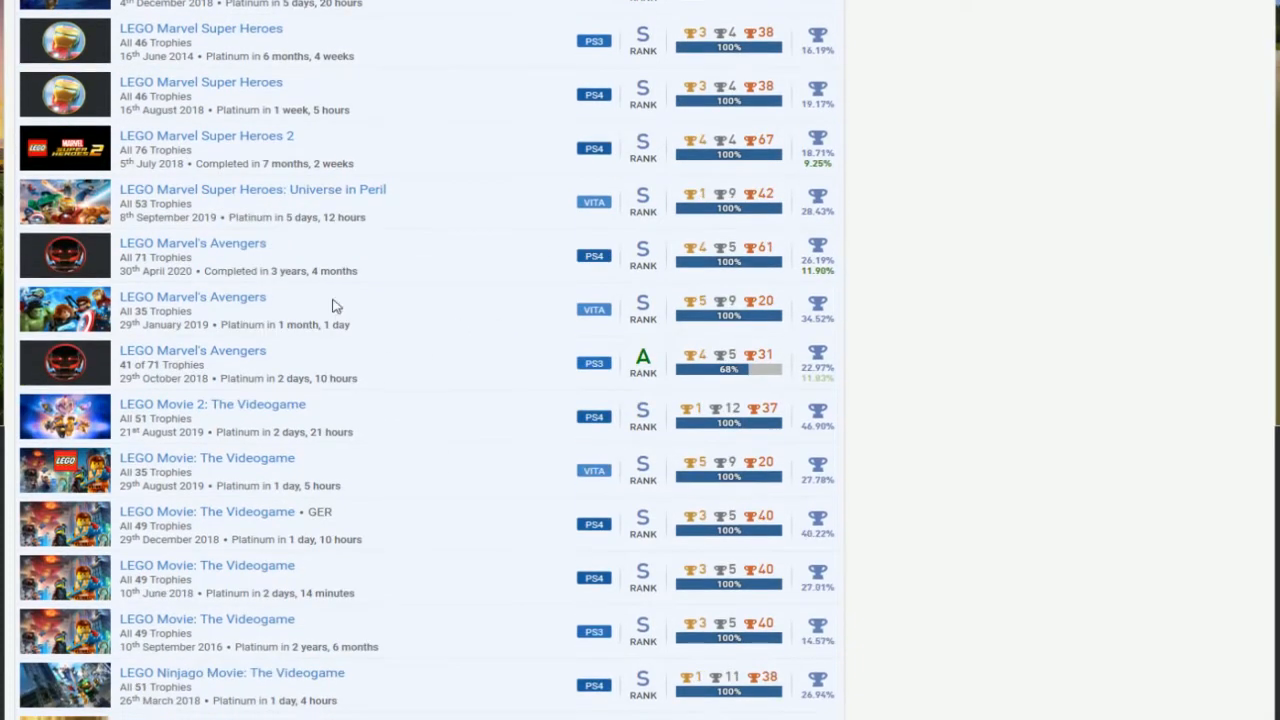
pyautogui.scroll(-3)
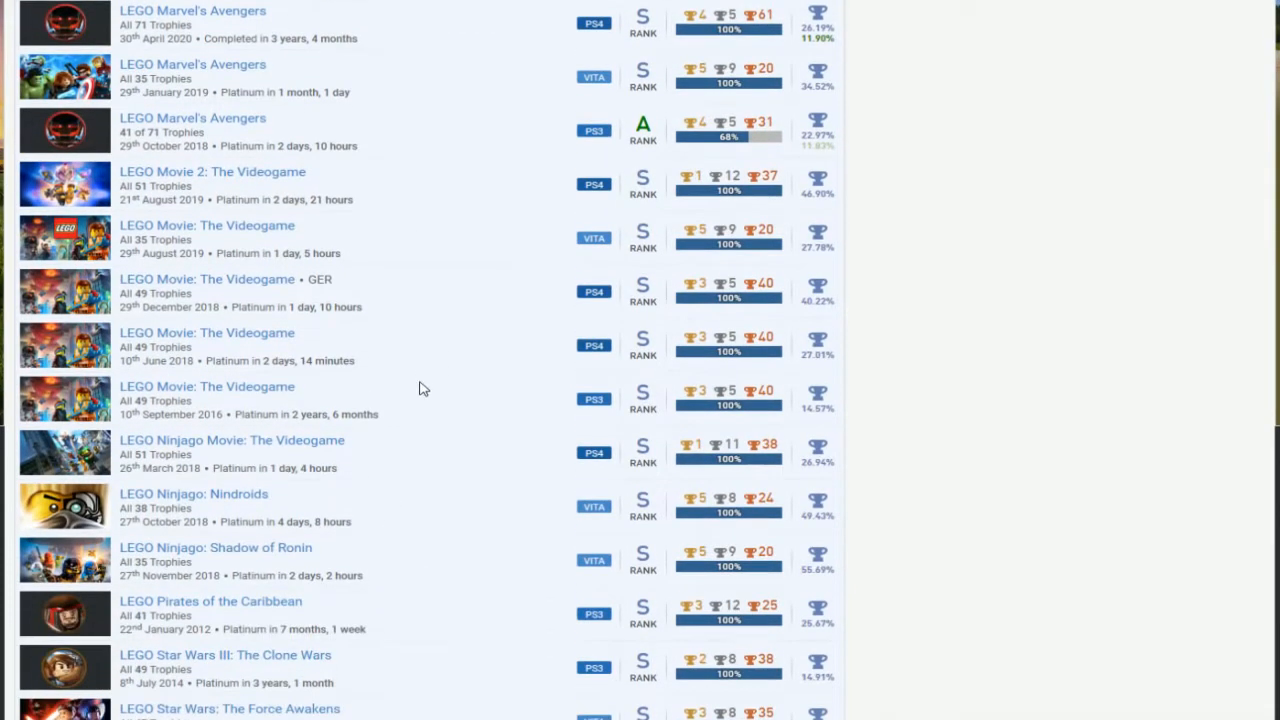
pyautogui.moveTo(528, 338)
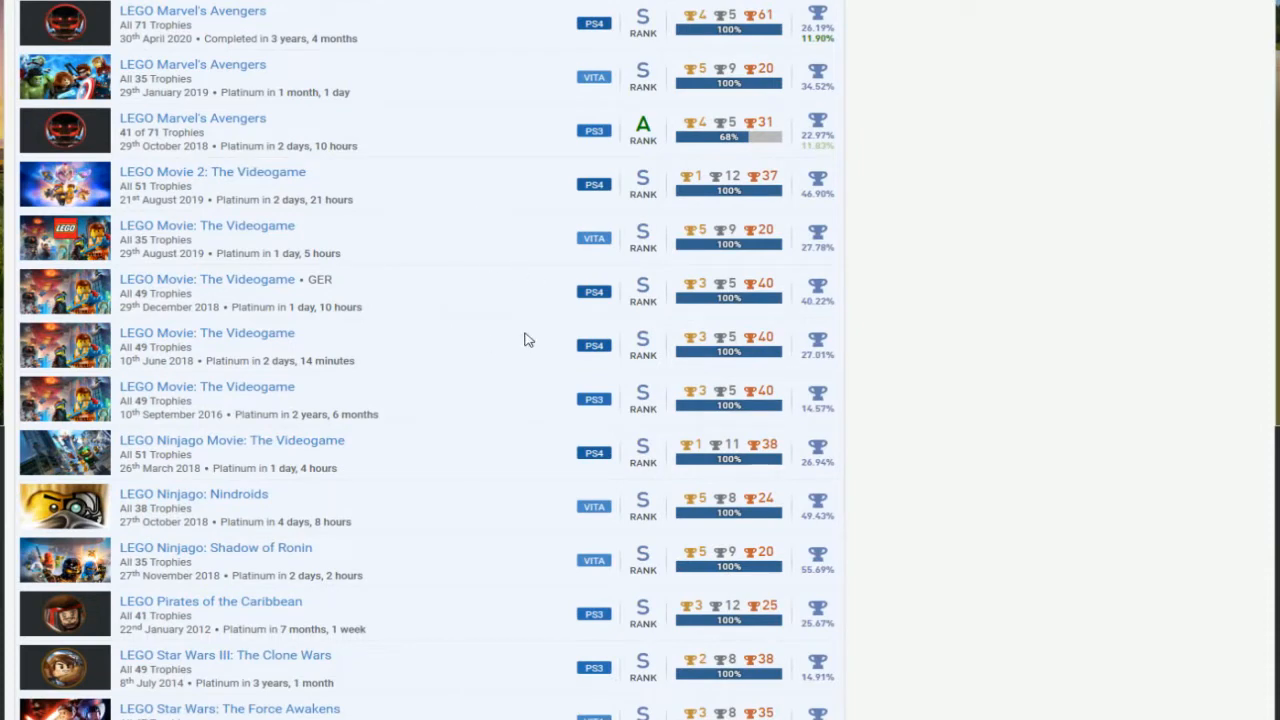
pyautogui.moveTo(162, 184)
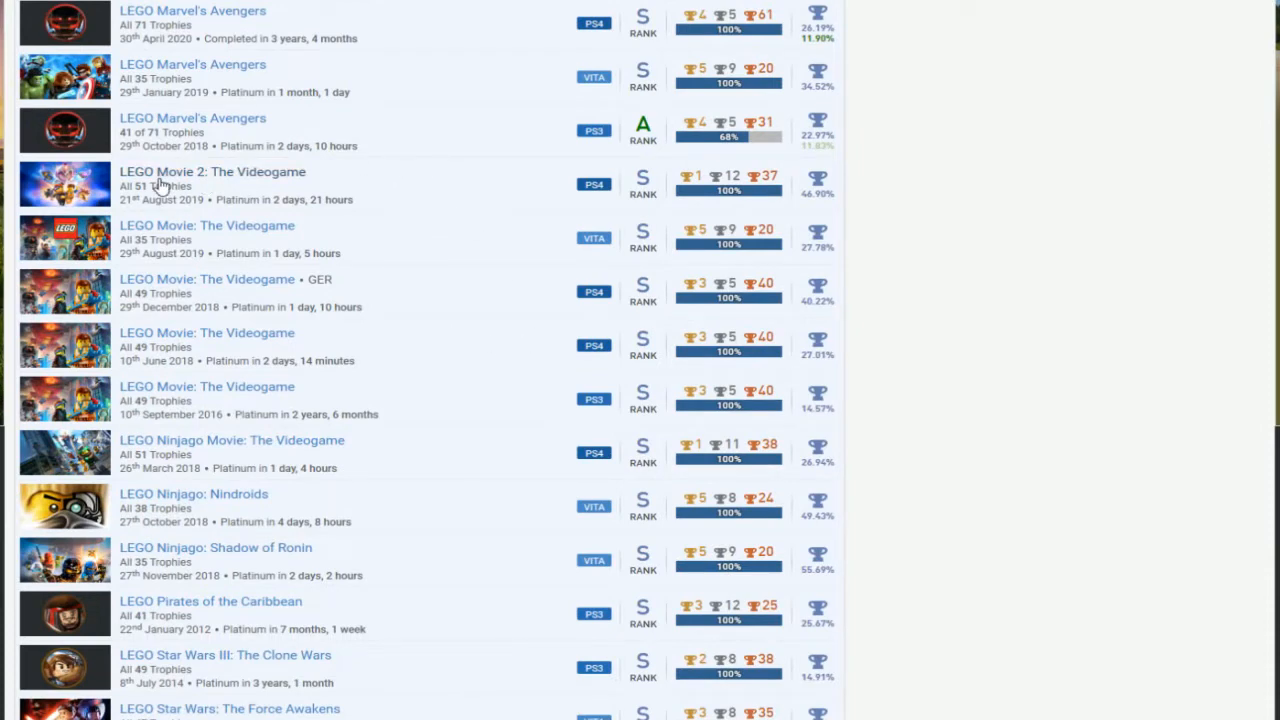
pyautogui.moveTo(504, 190)
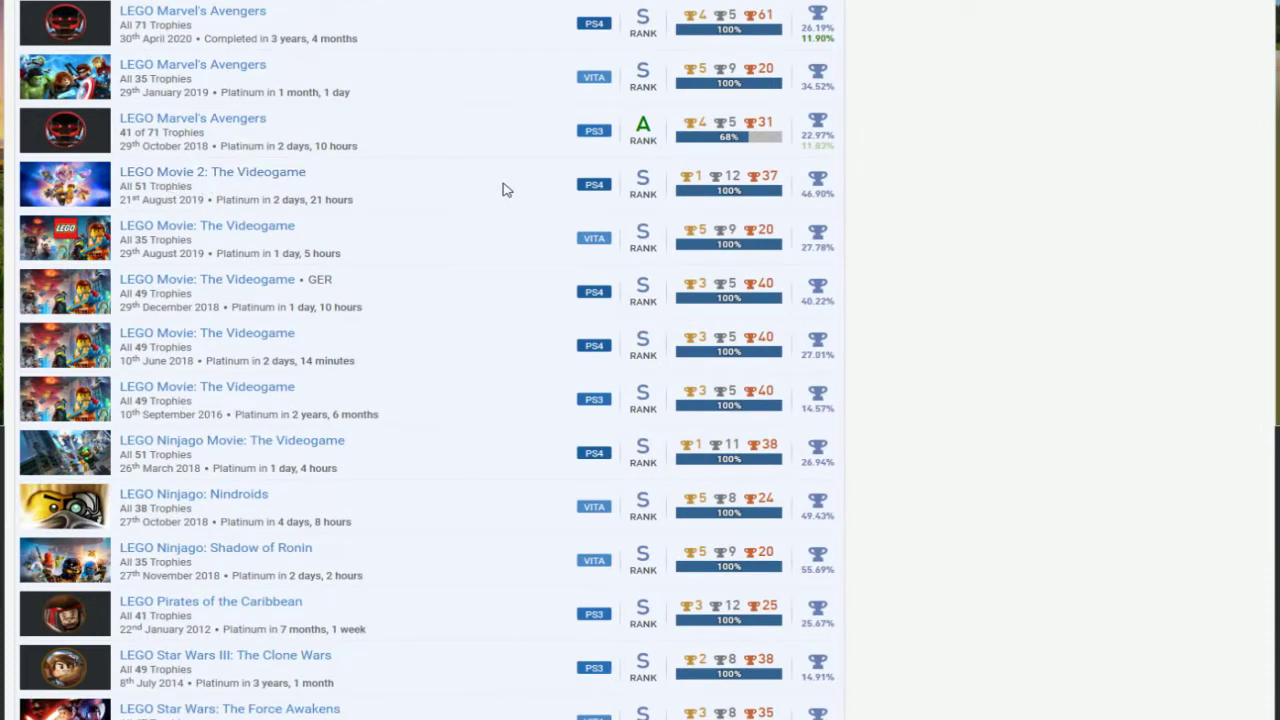
pyautogui.scroll(-3)
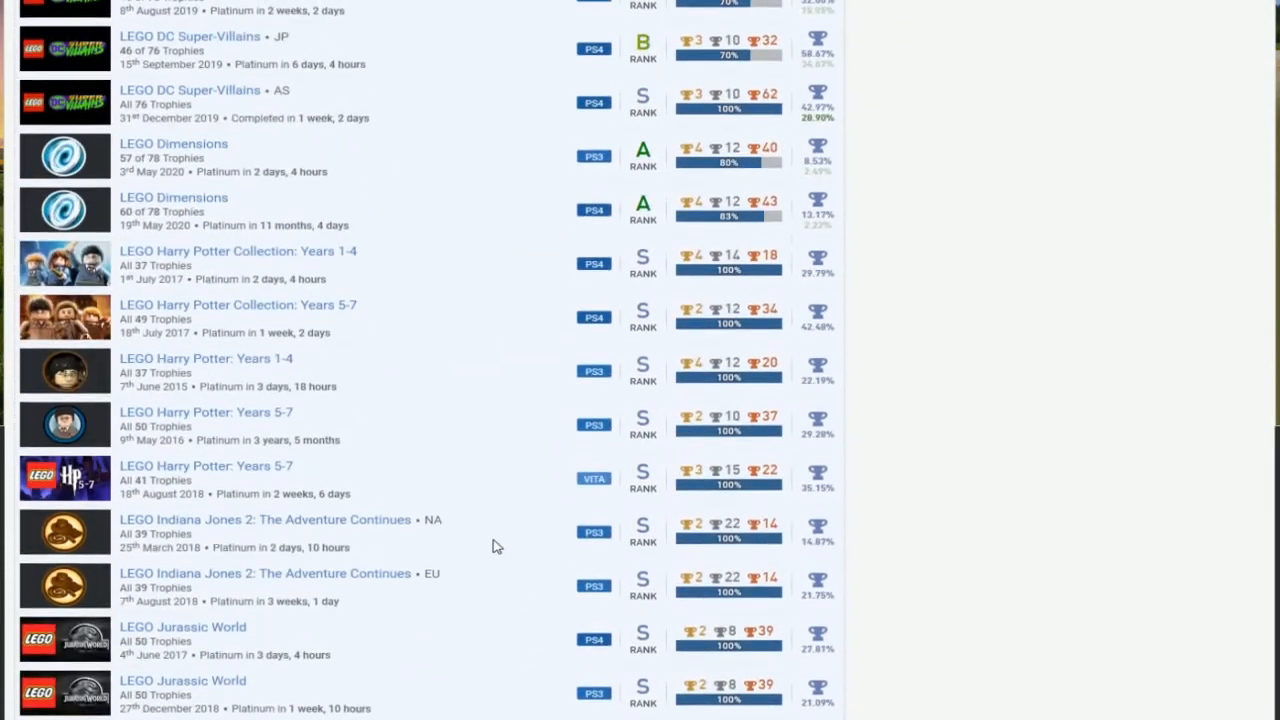
# Step: Scroll the games list to LEGO Star Wars: The Force Awakens, The Hobbit, LEGO Worlds and Life is Strange
pyautogui.scroll(3)
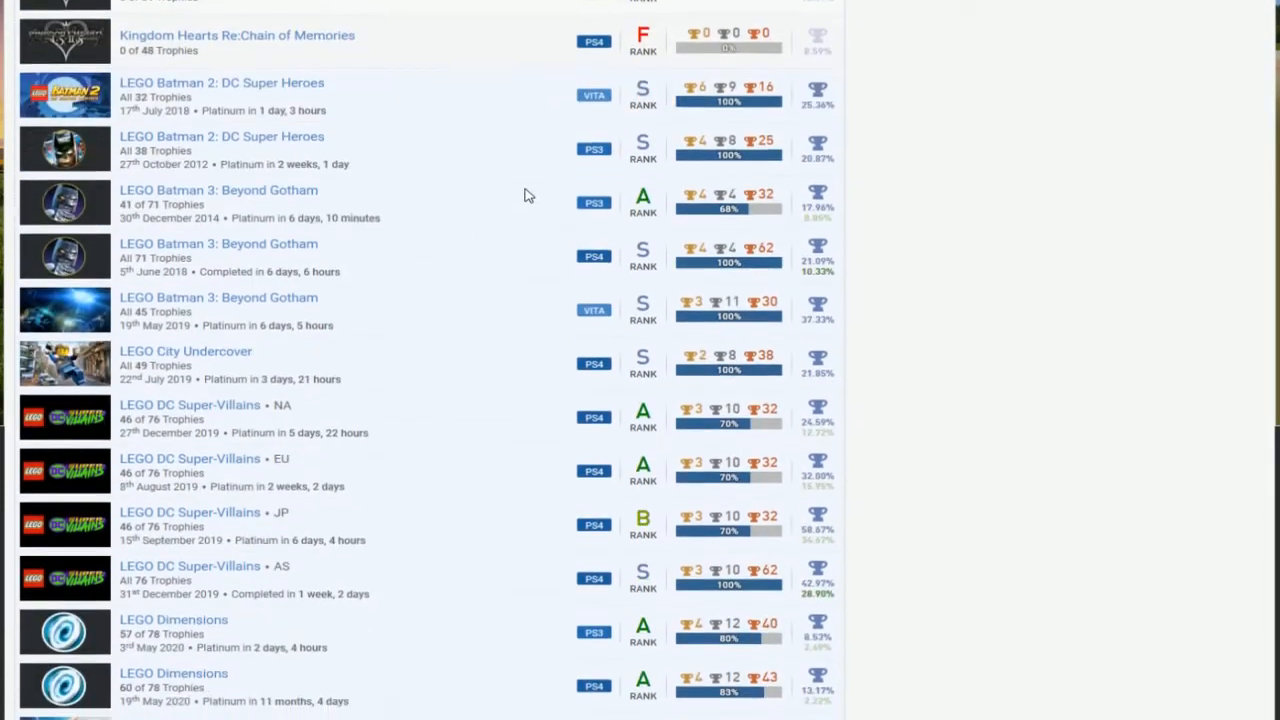
pyautogui.scroll(-3)
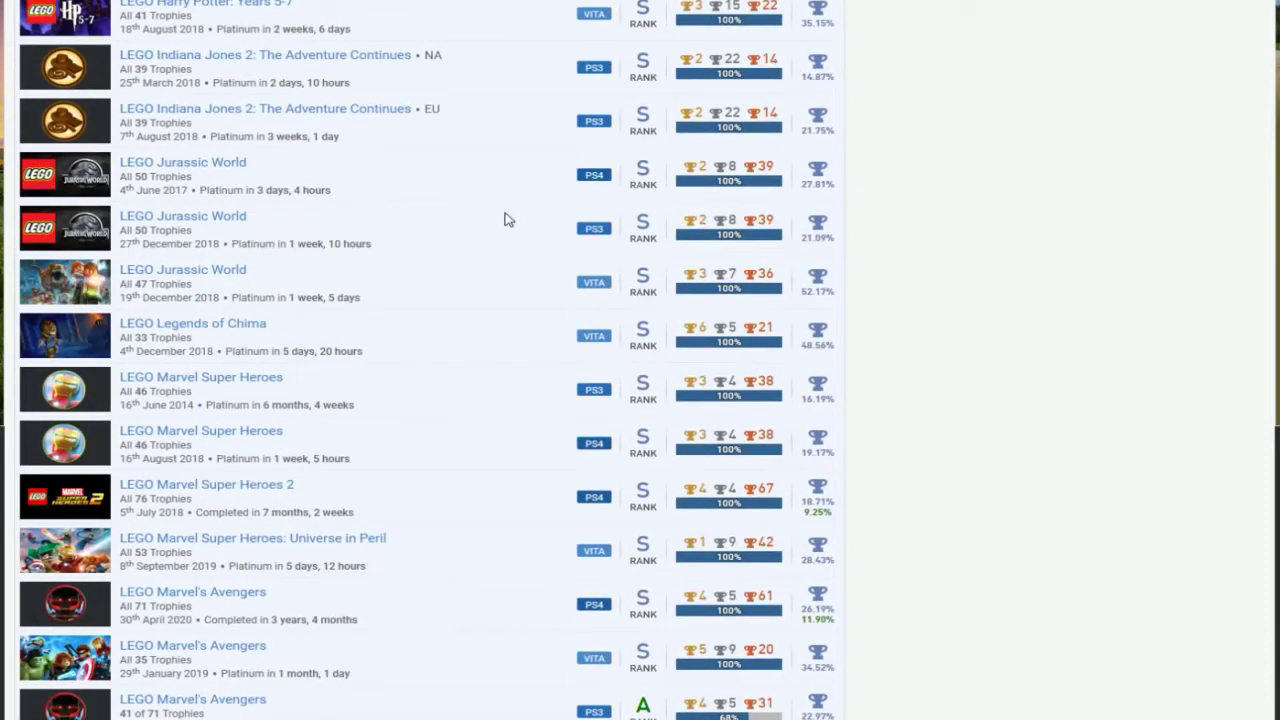
pyautogui.scroll(-3)
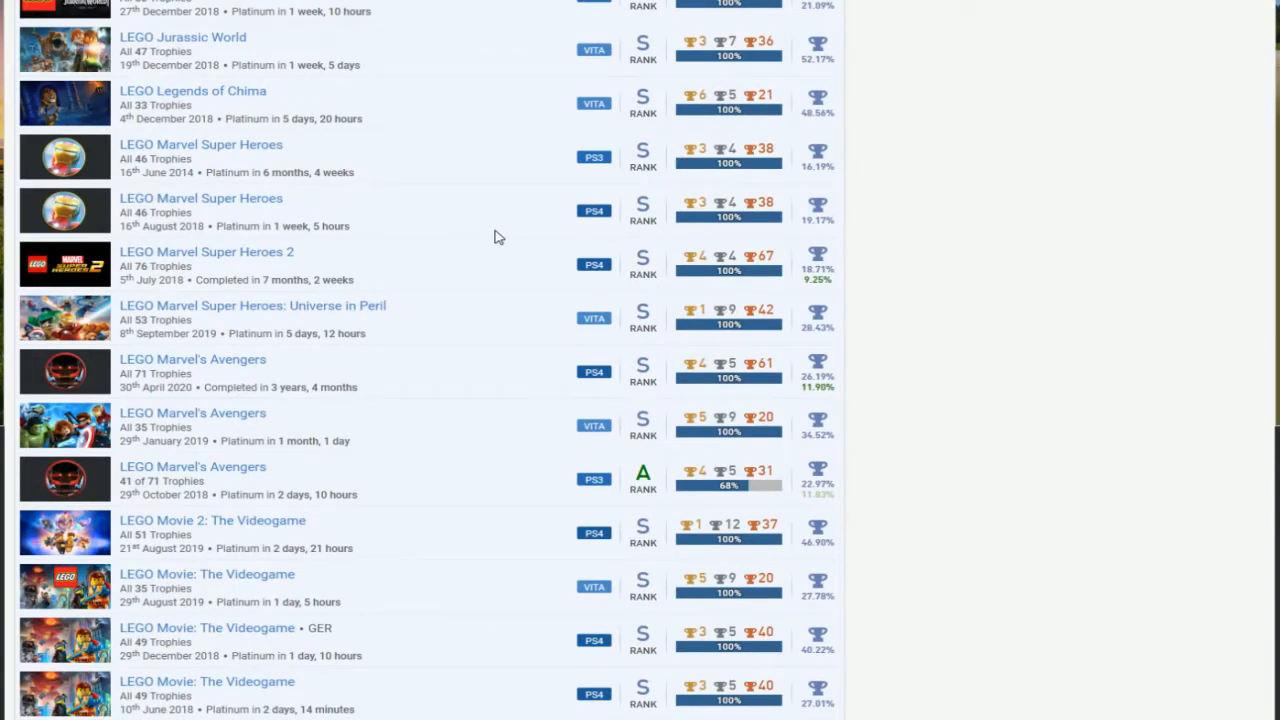
pyautogui.scroll(-3)
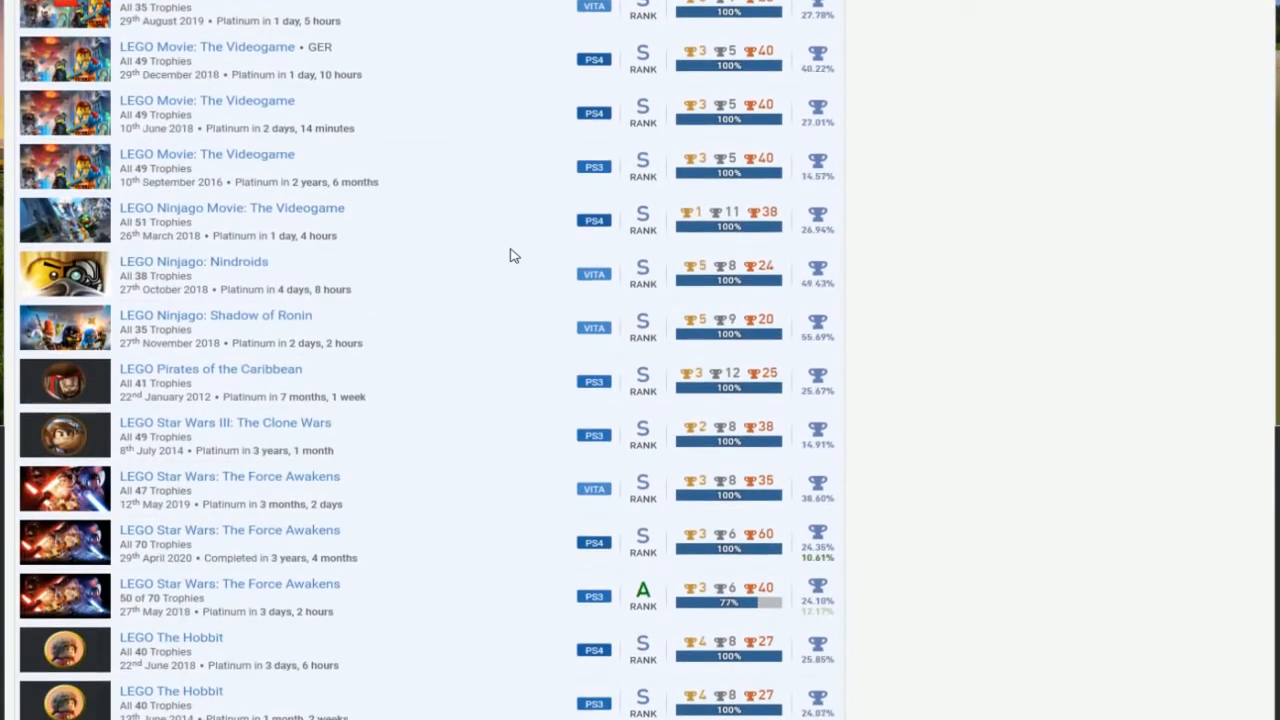
pyautogui.scroll(-3)
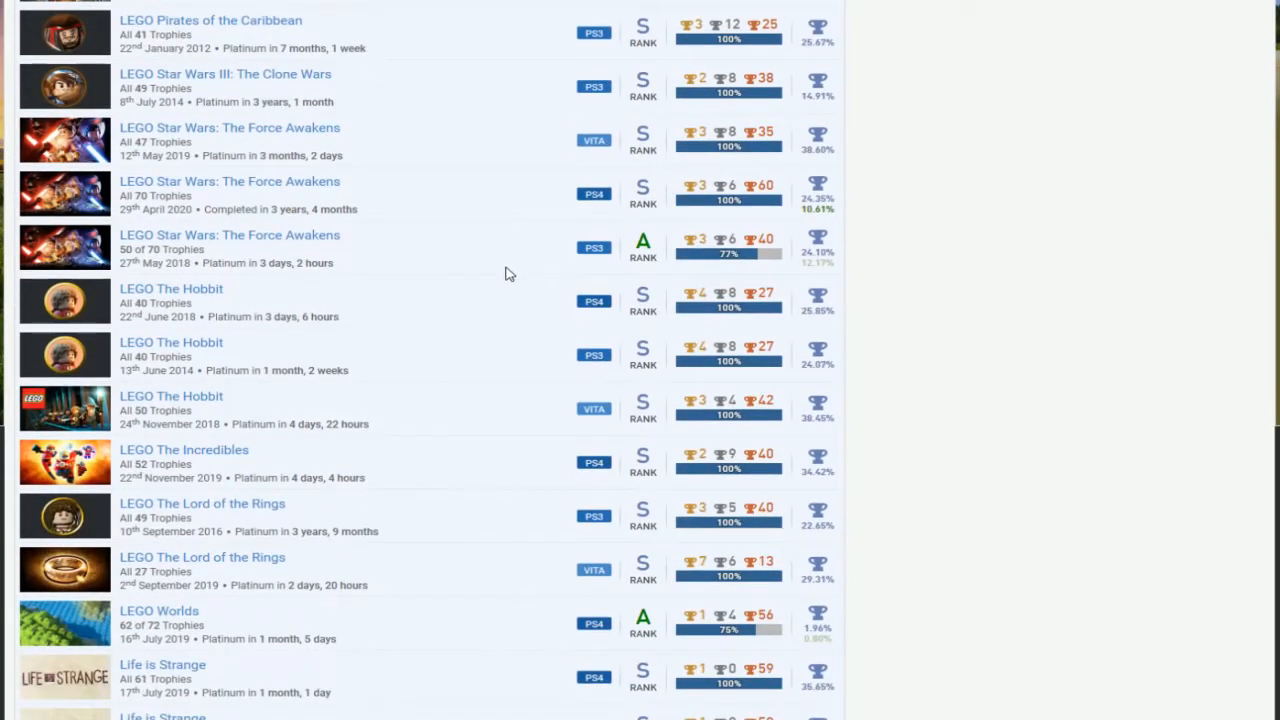
pyautogui.scroll(3)
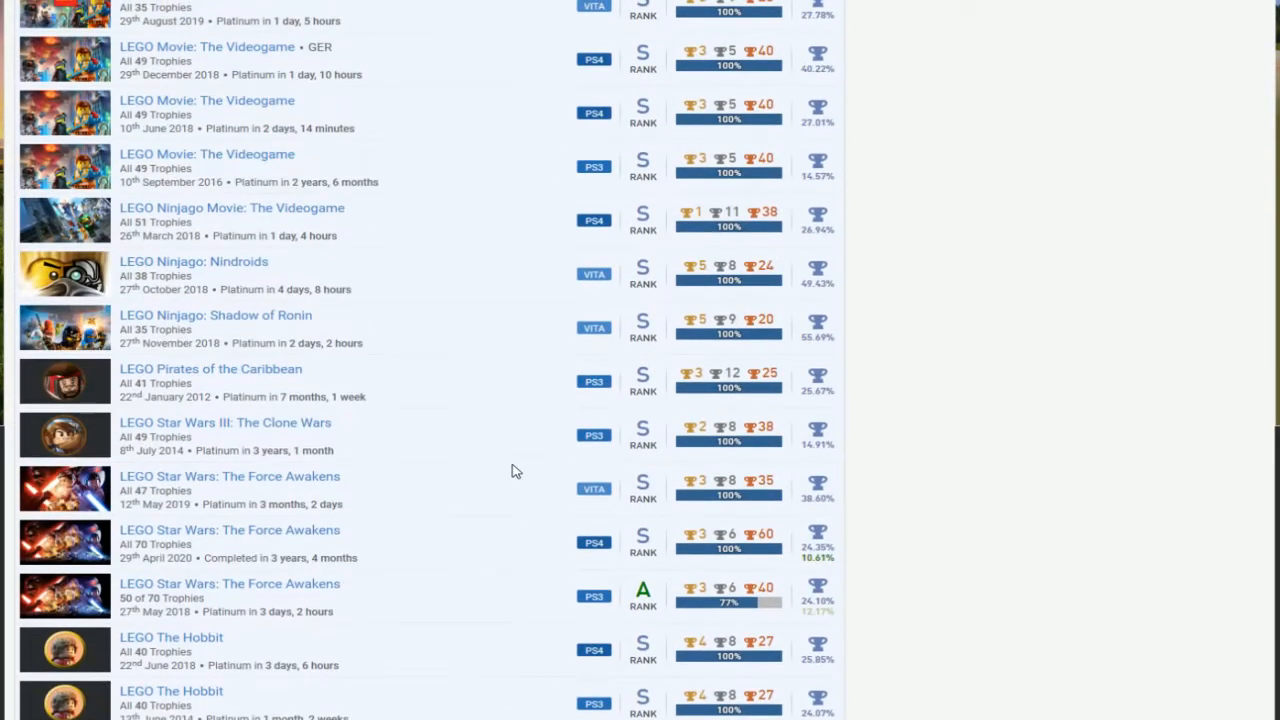
pyautogui.scroll(-3)
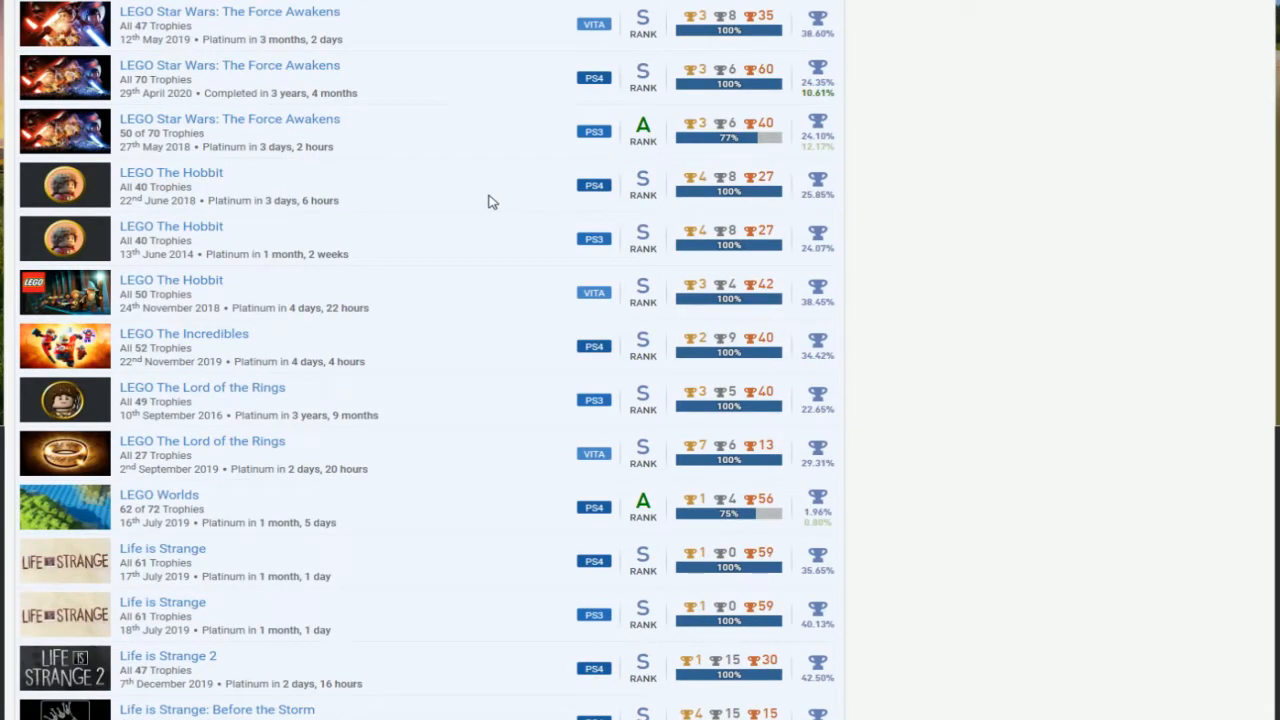
pyautogui.scroll(-3)
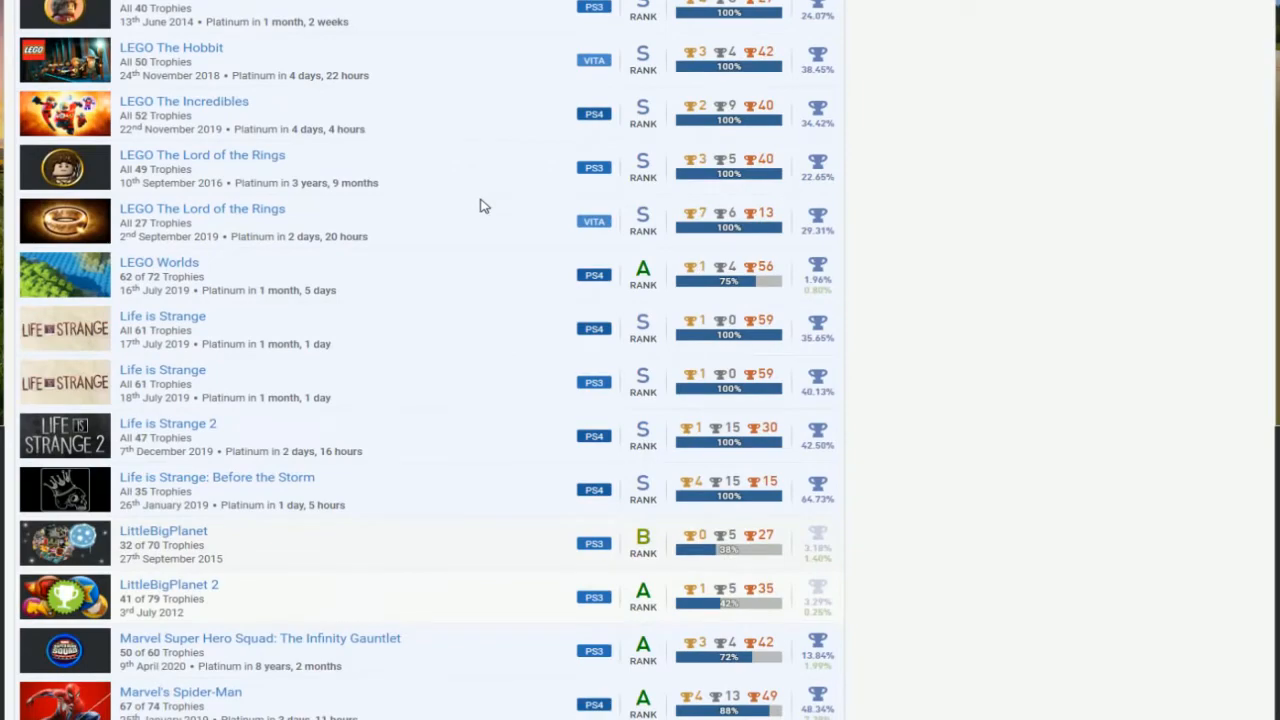
pyautogui.scroll(3)
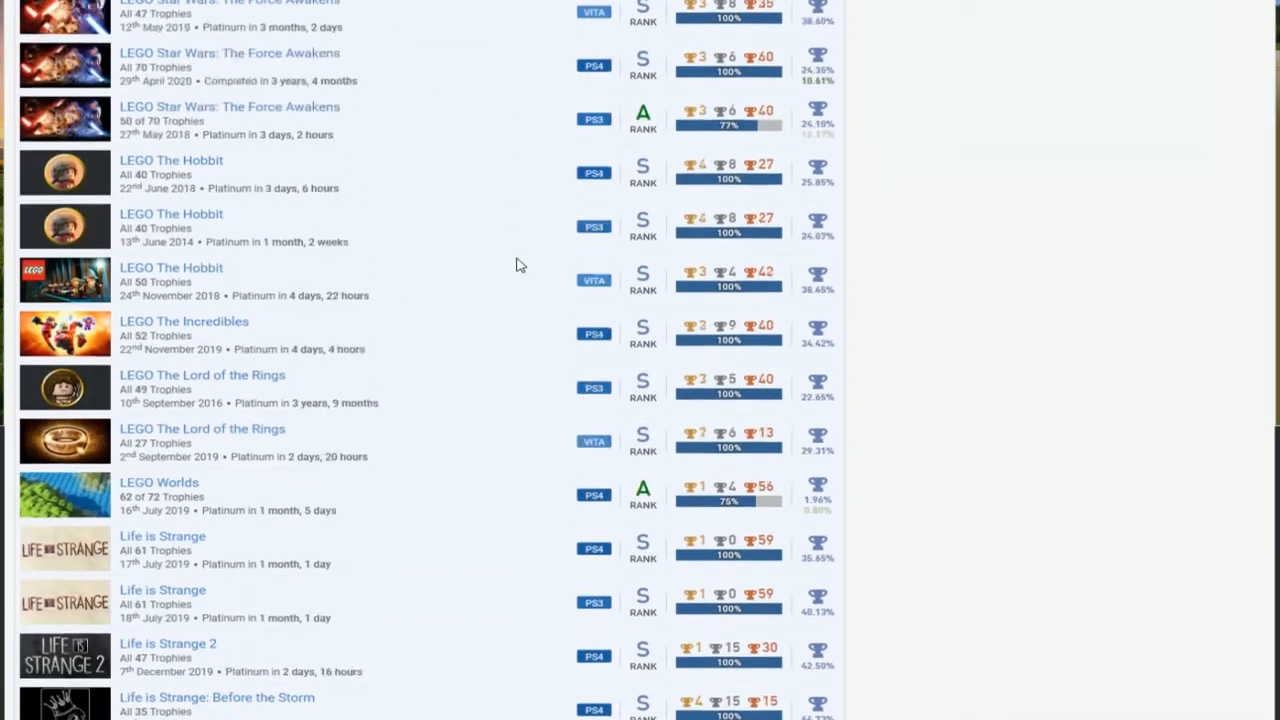
# Step: Scroll past the Metal Gear Solid, Minecraft and Persona rows to LEGO Marvel Super Heroes 2 and LEGO Movie
pyautogui.scroll(-3)
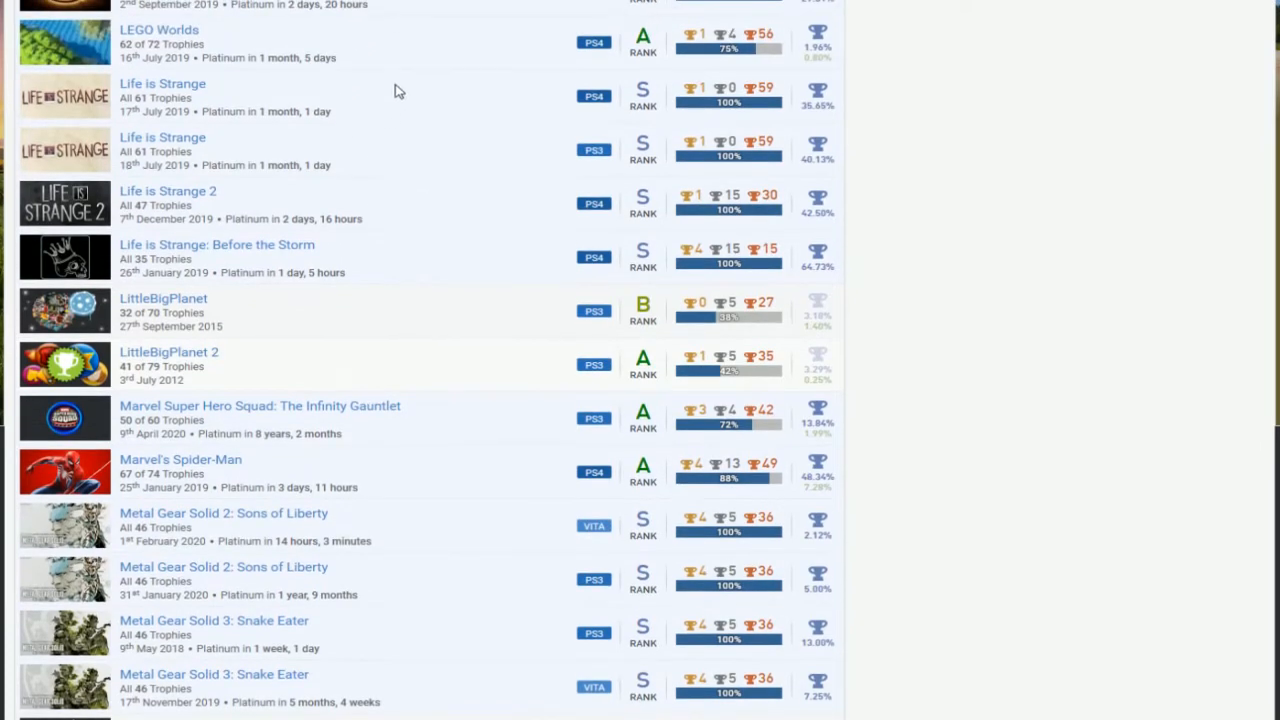
pyautogui.scroll(-3)
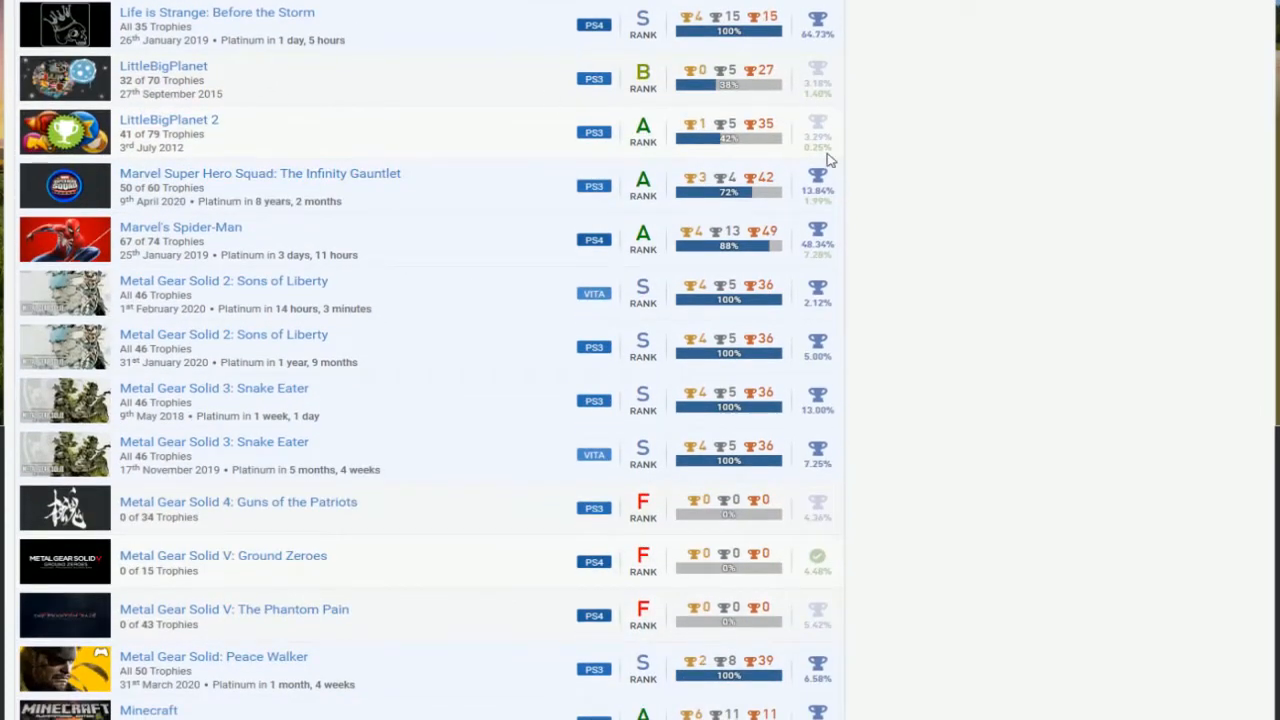
pyautogui.moveTo(460, 214)
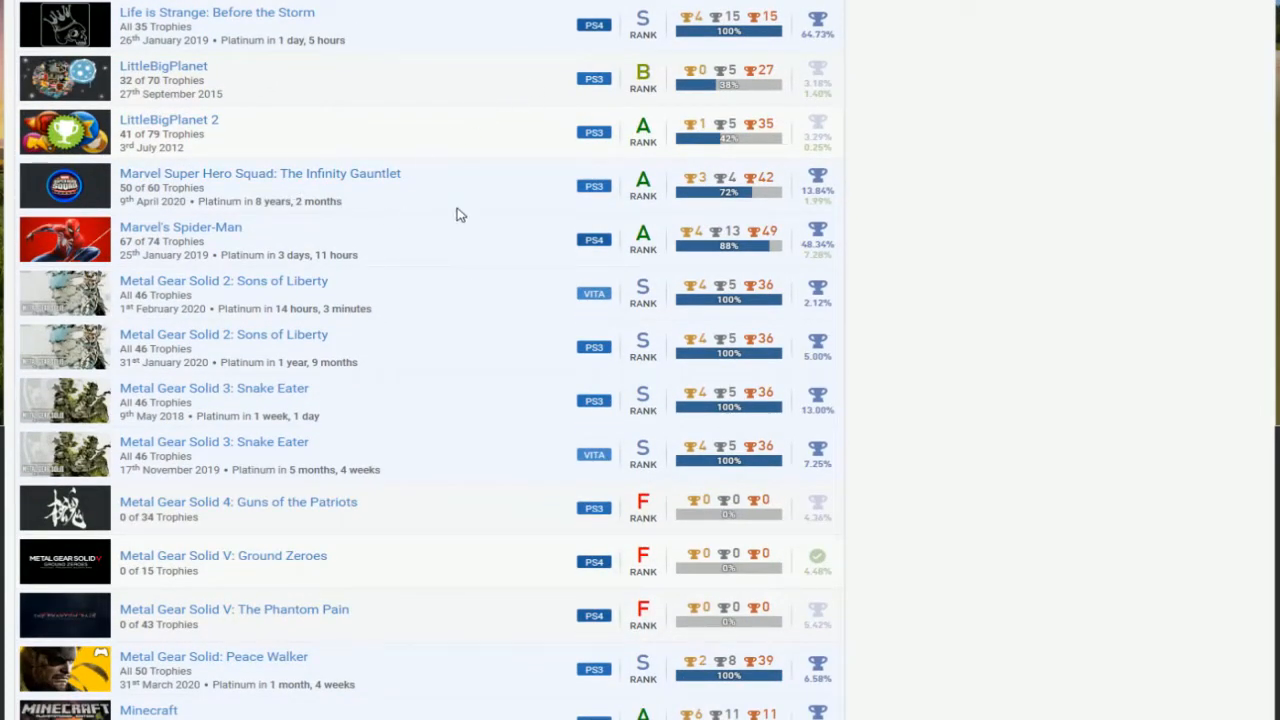
pyautogui.scroll(-3)
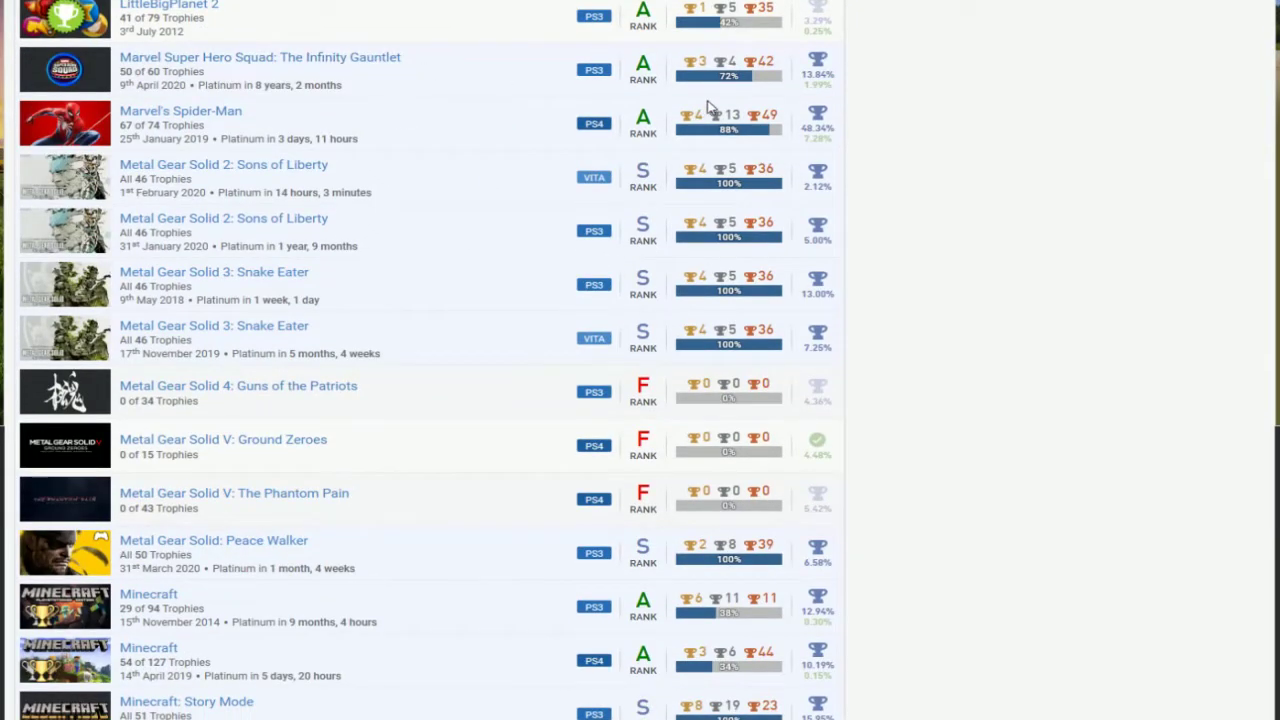
pyautogui.moveTo(384, 62)
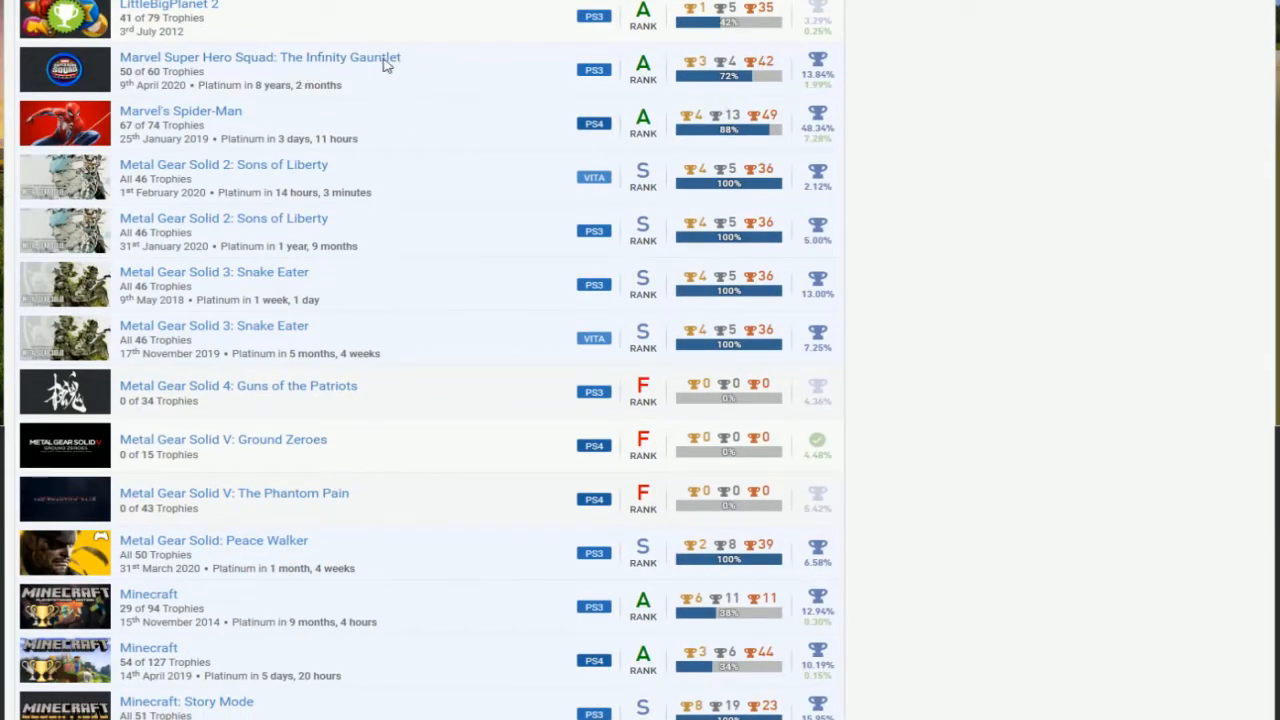
pyautogui.moveTo(488, 84)
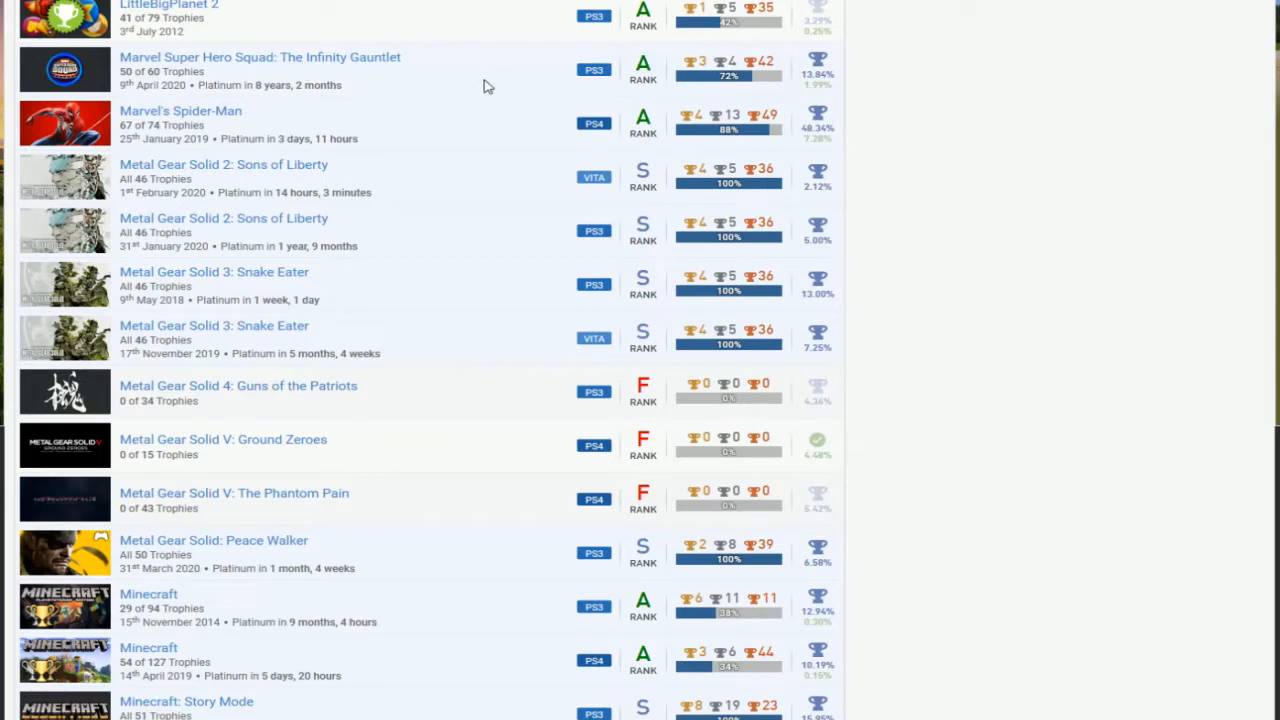
pyautogui.moveTo(350, 32)
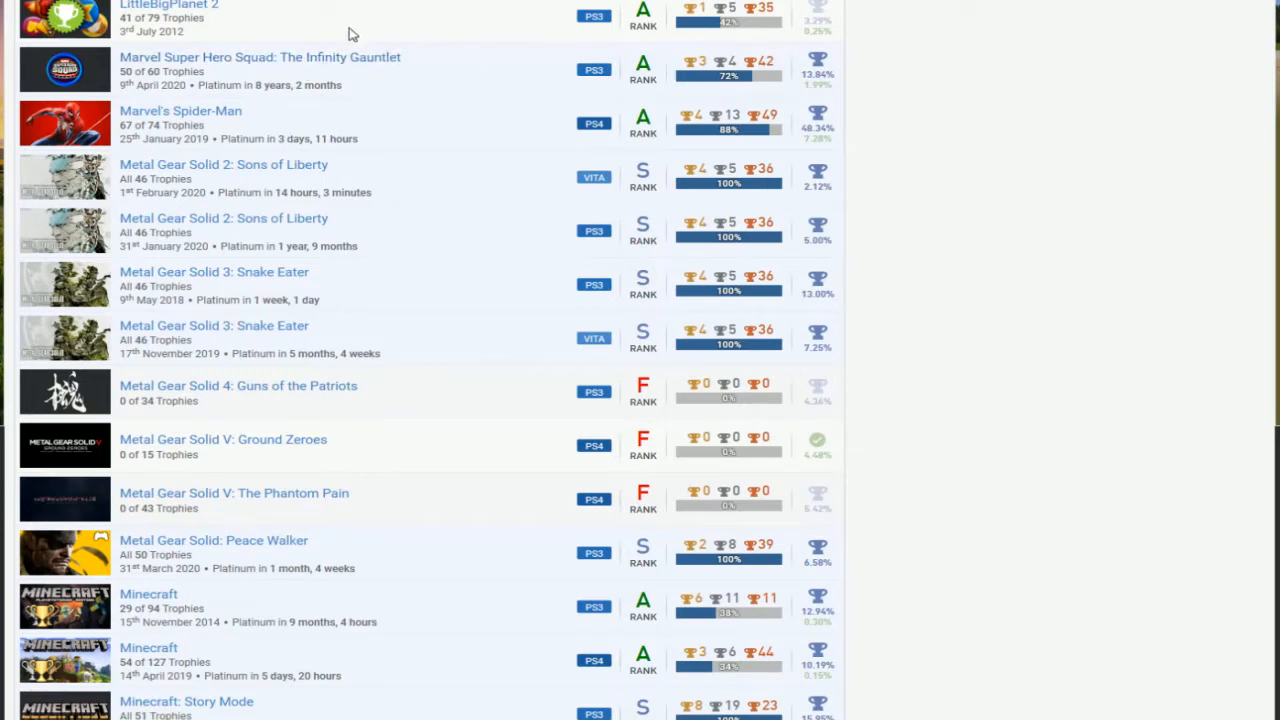
pyautogui.scroll(-3)
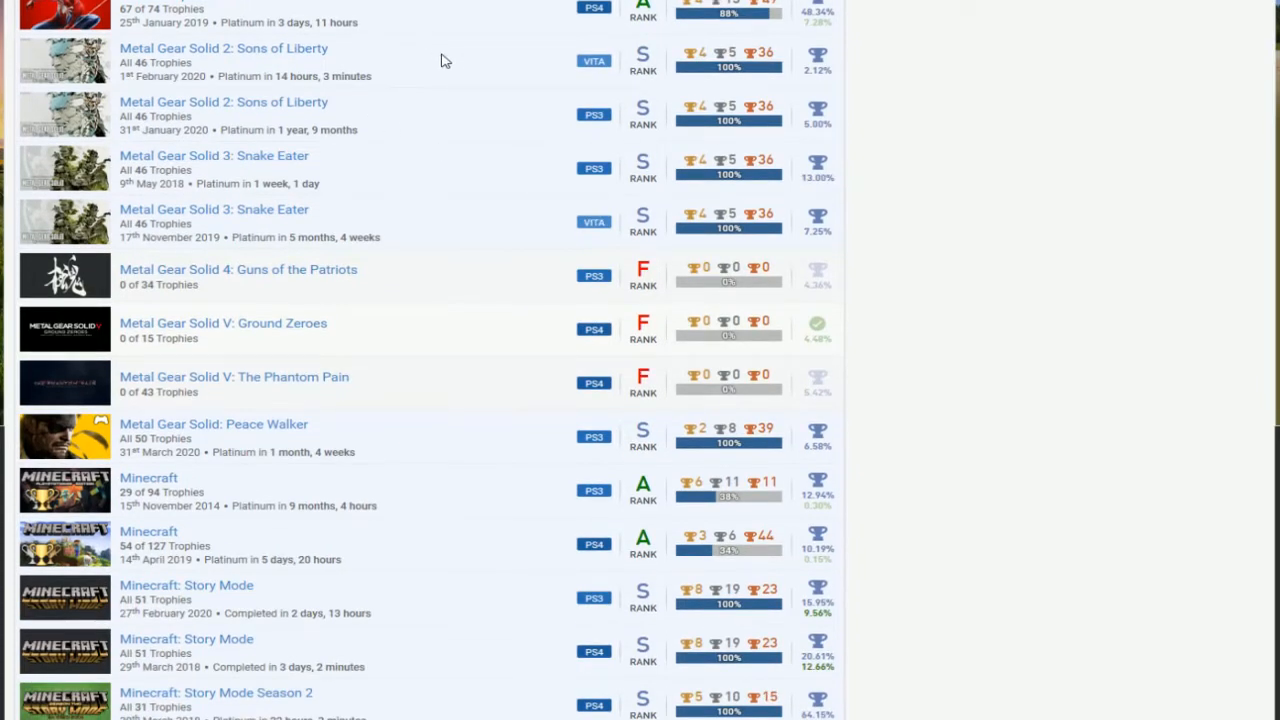
pyautogui.moveTo(650, 48)
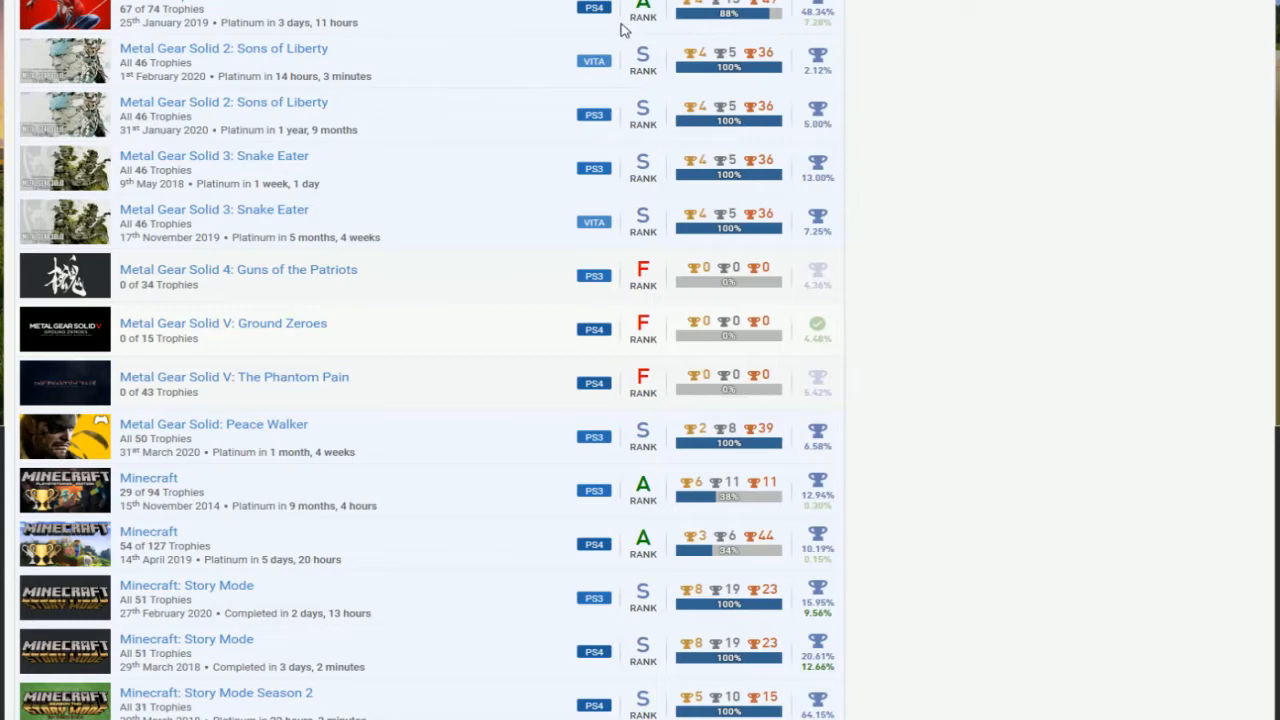
pyautogui.moveTo(460, 108)
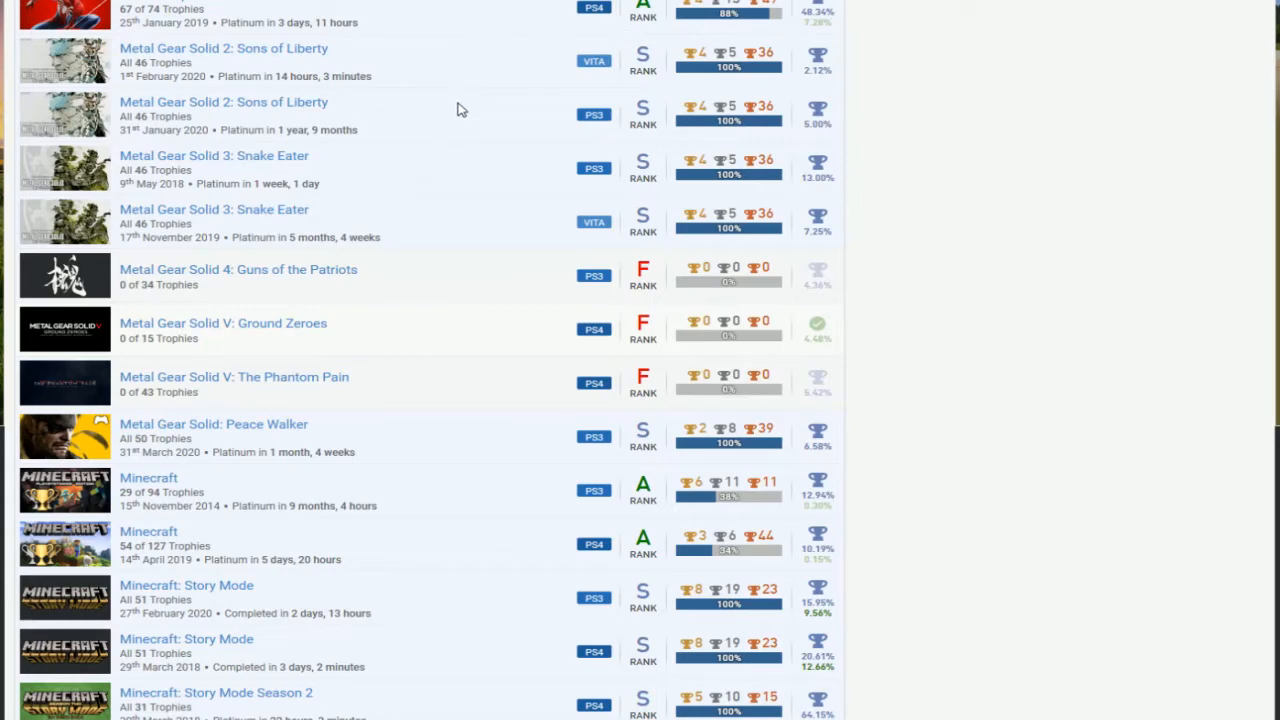
pyautogui.moveTo(476, 136)
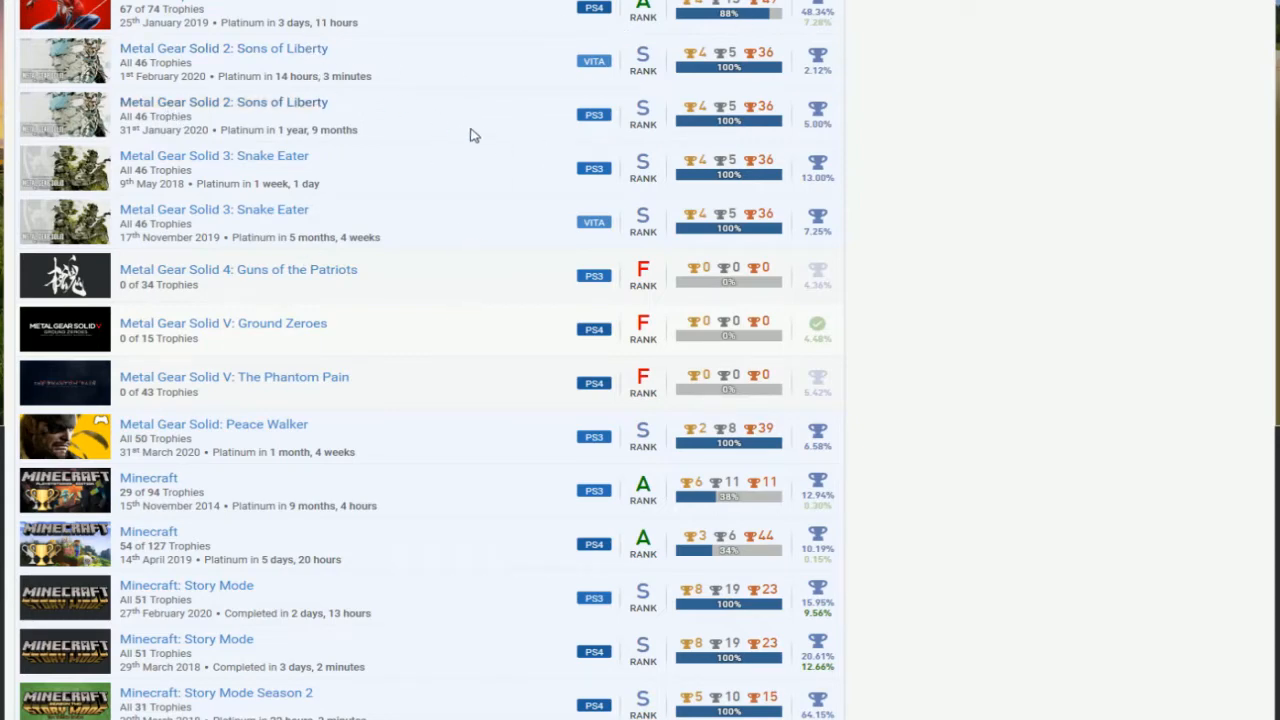
pyautogui.scroll(-3)
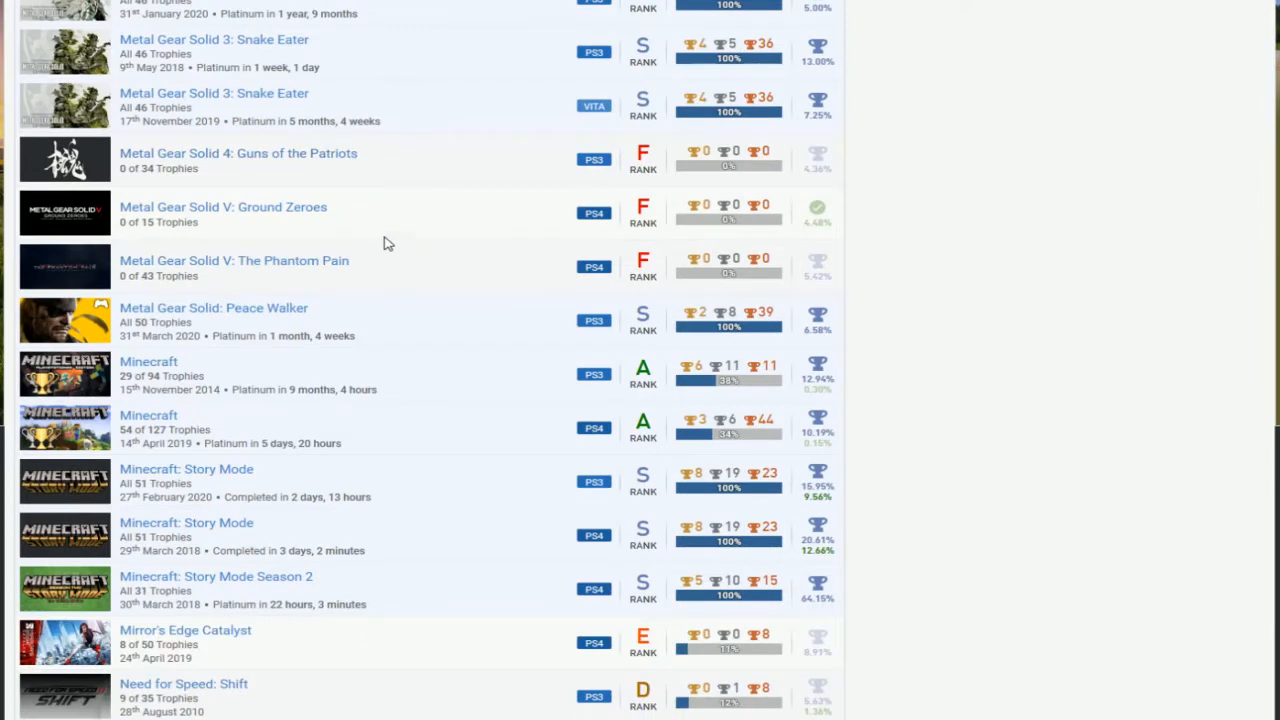
pyautogui.scroll(-3)
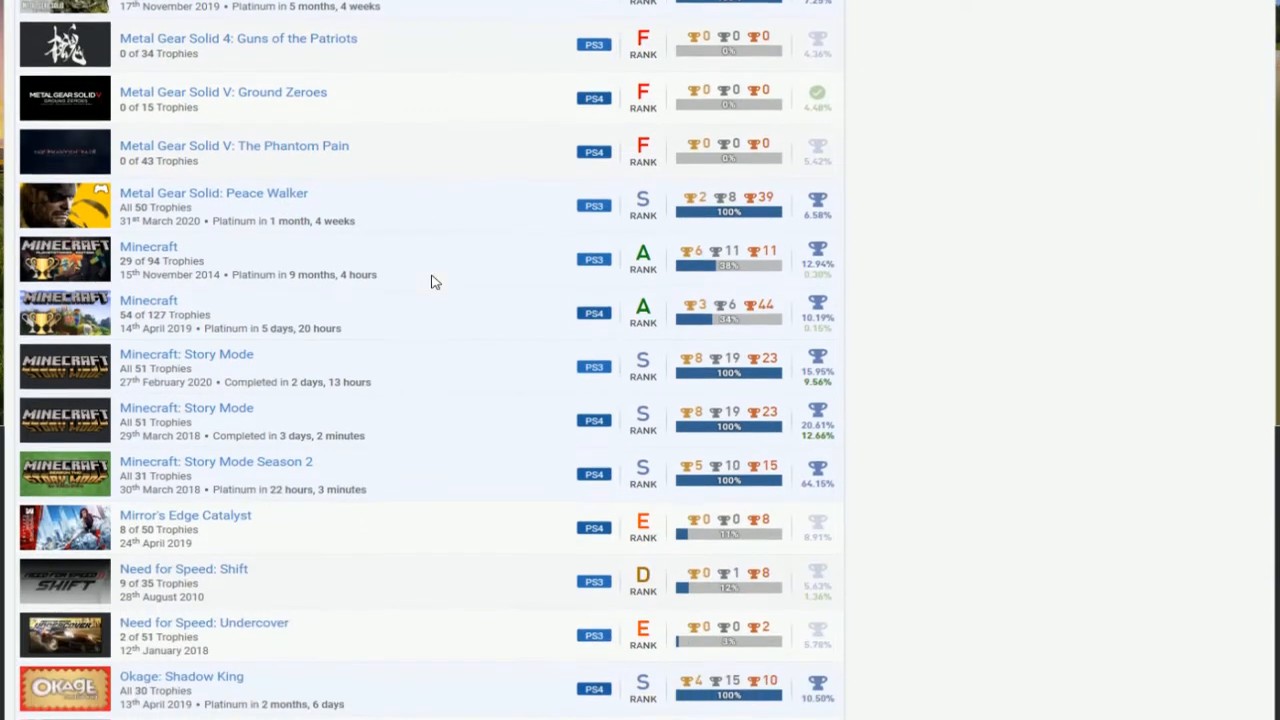
pyautogui.scroll(-3)
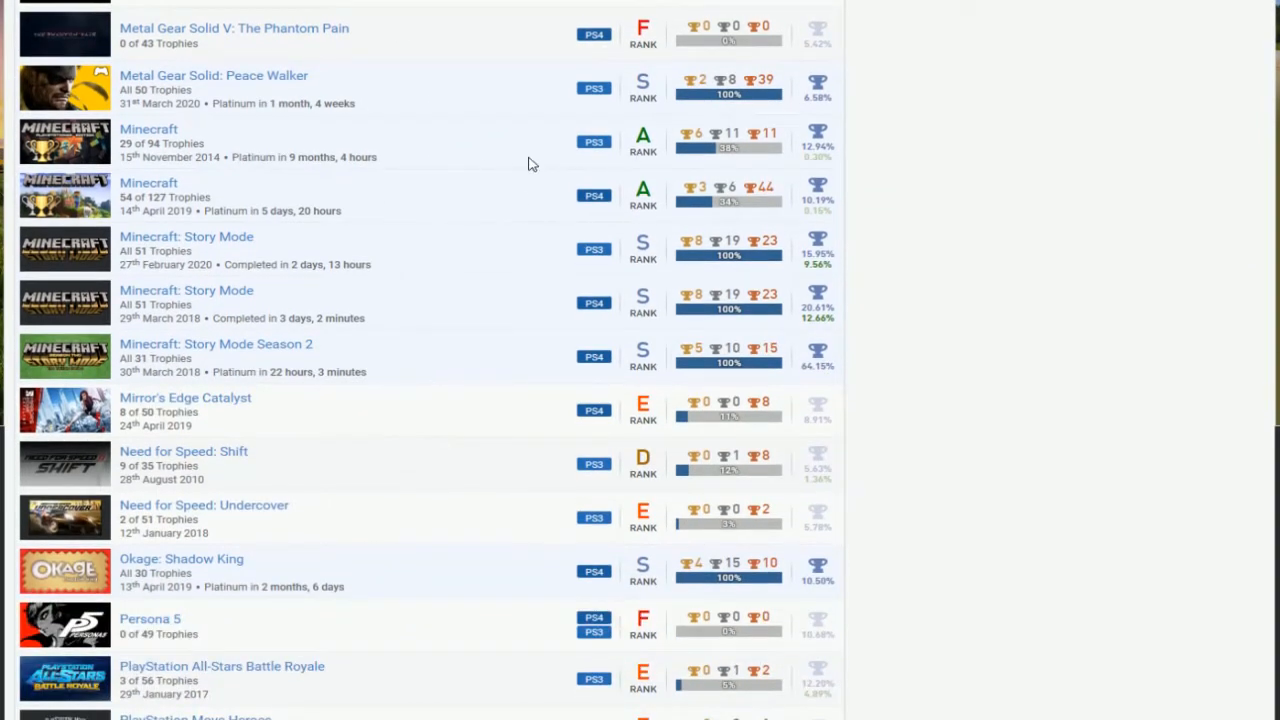
pyautogui.moveTo(550, 180)
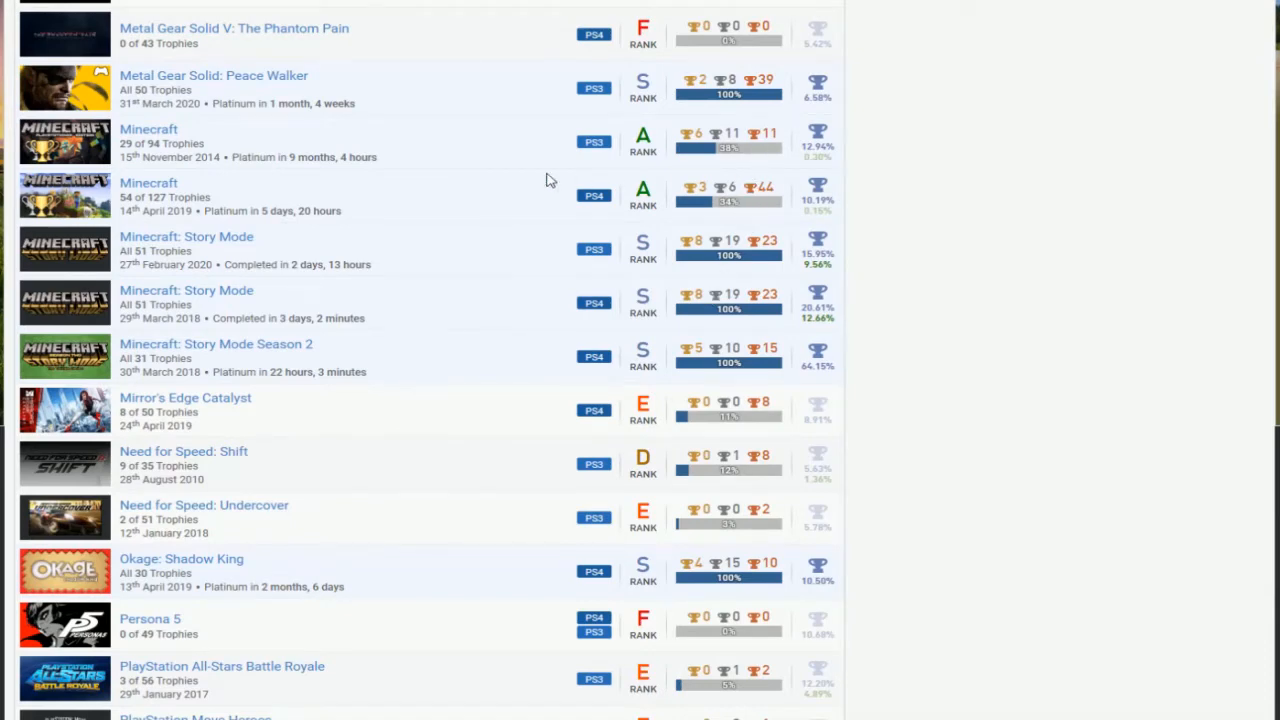
pyautogui.moveTo(428, 168)
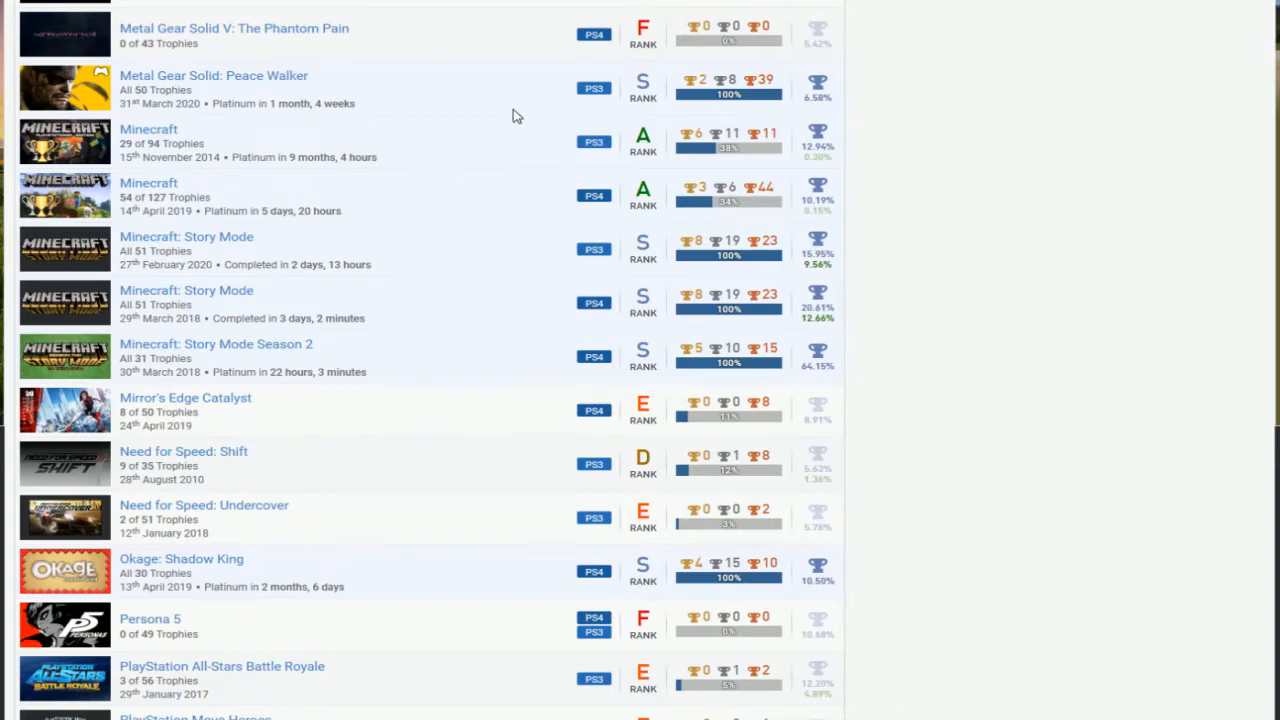
pyautogui.scroll(-3)
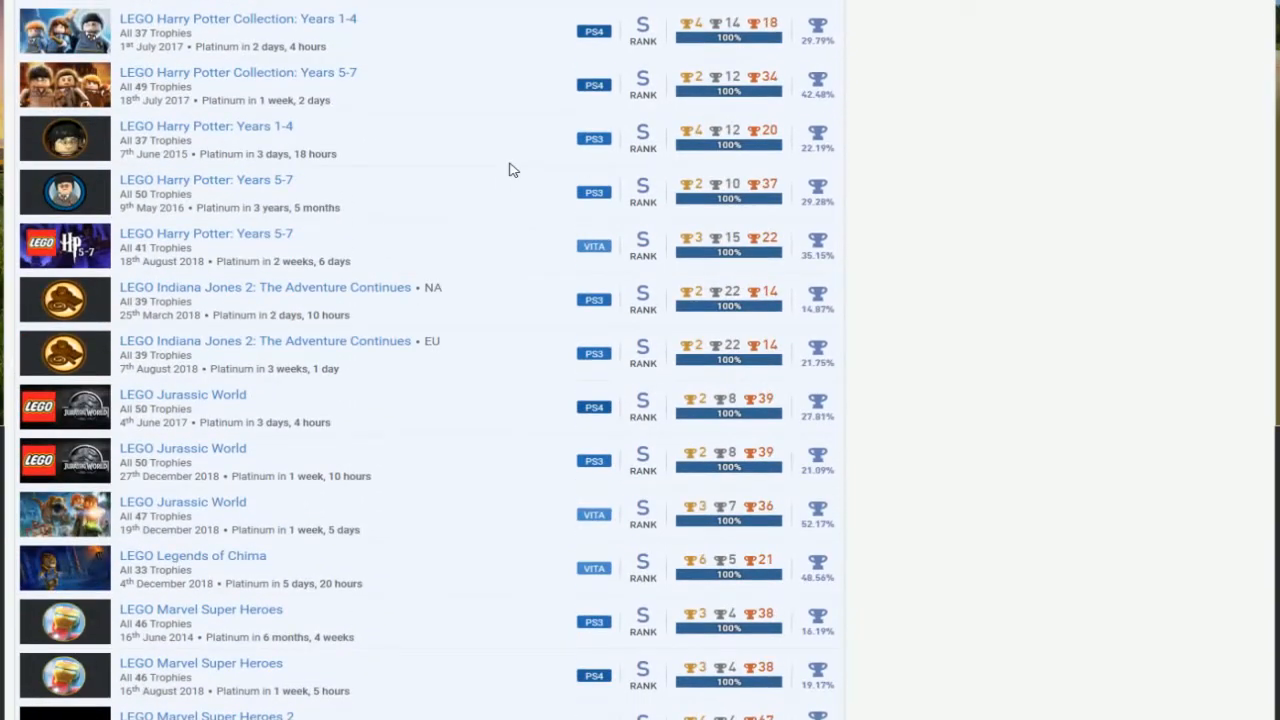
pyautogui.scroll(-3)
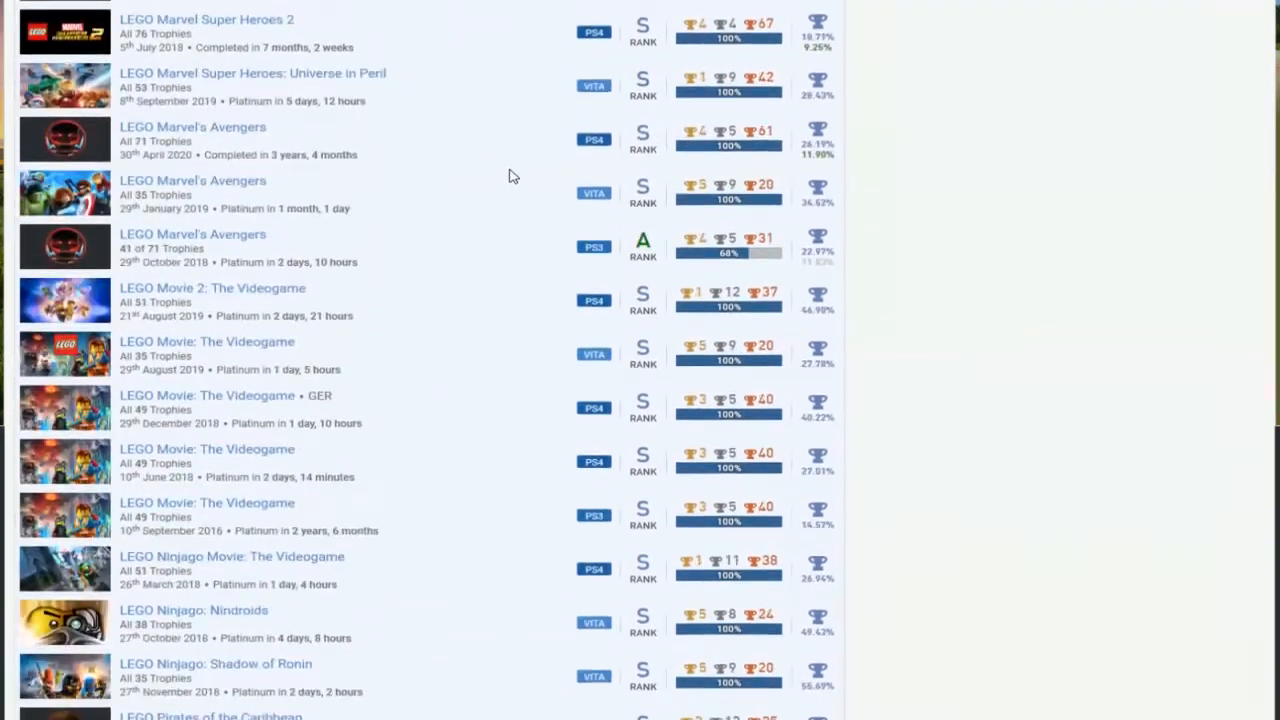
# Step: Scroll down to the Ratchet & Clank series, Rayman Legends, Rocket League, Rogue Aces and Saints Row IV
pyautogui.scroll(-3)
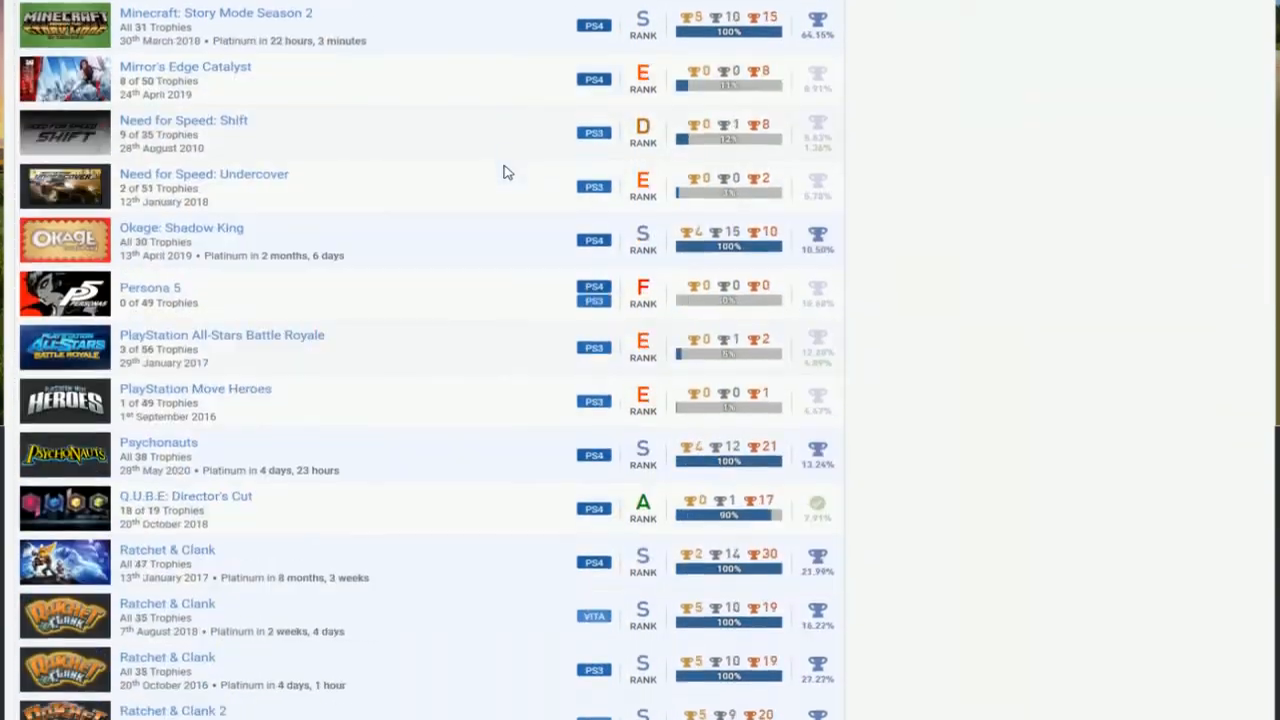
pyautogui.scroll(-3)
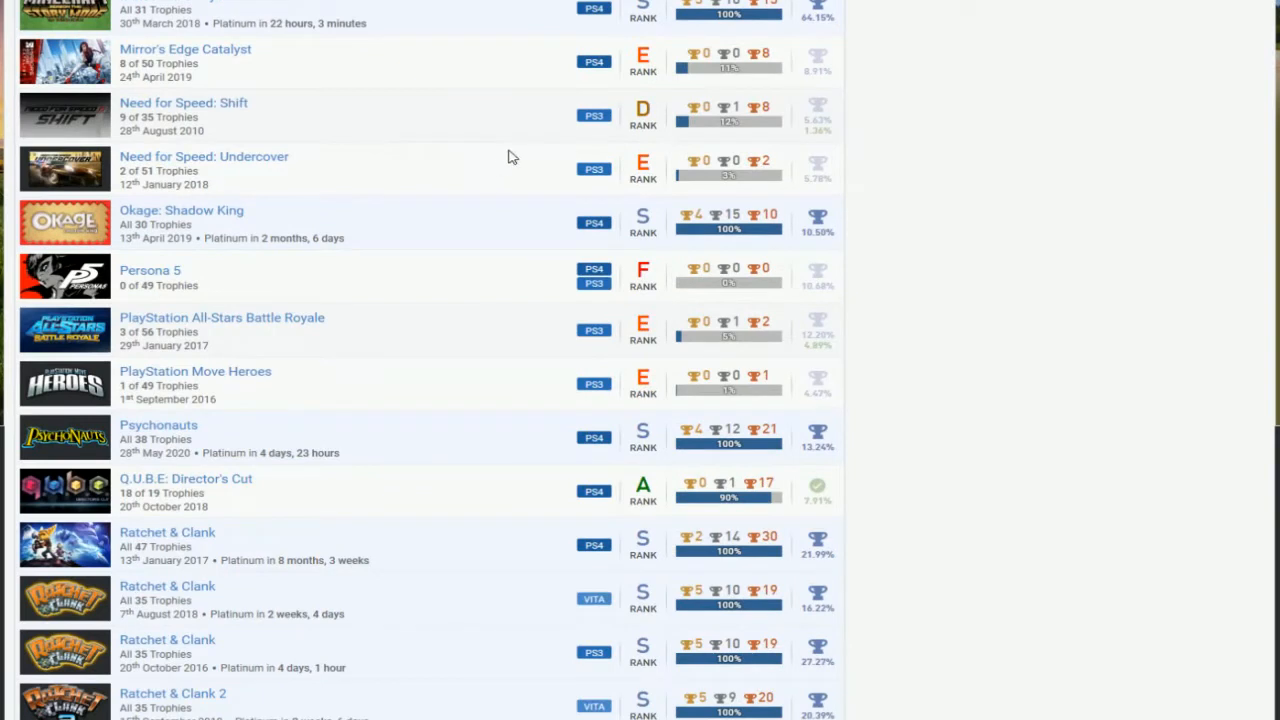
pyautogui.moveTo(508, 146)
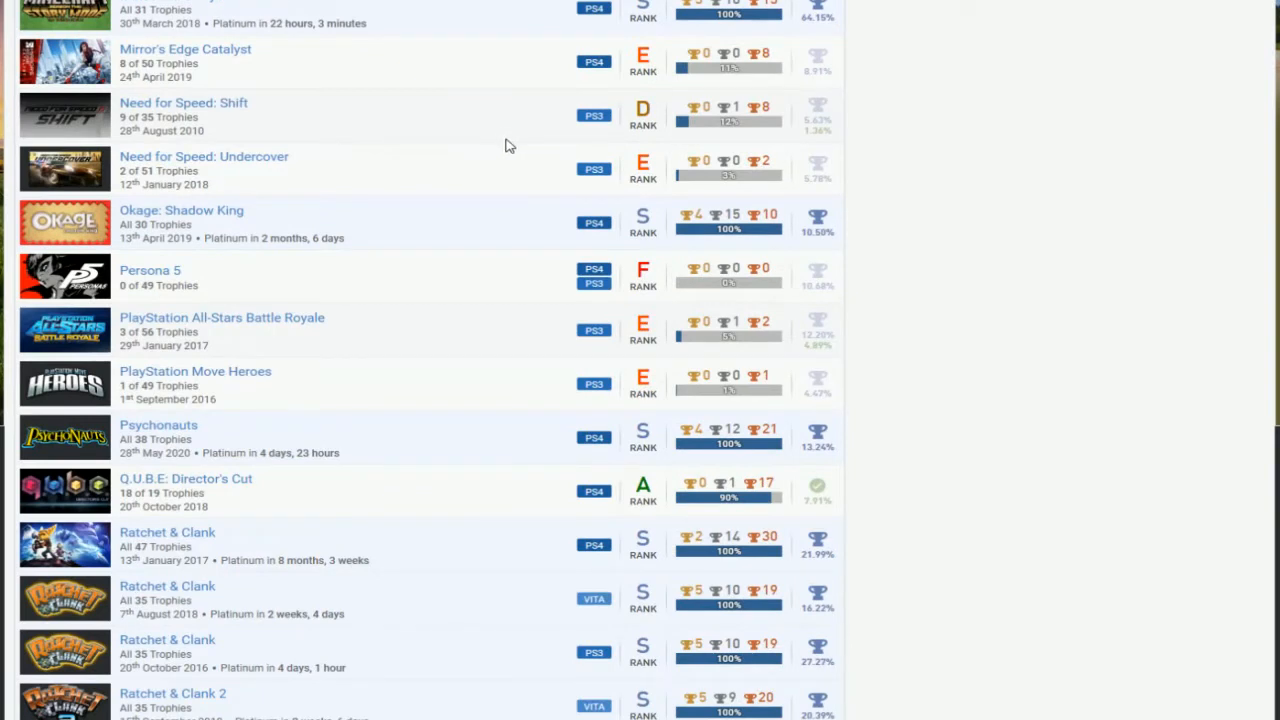
pyautogui.scroll(-3)
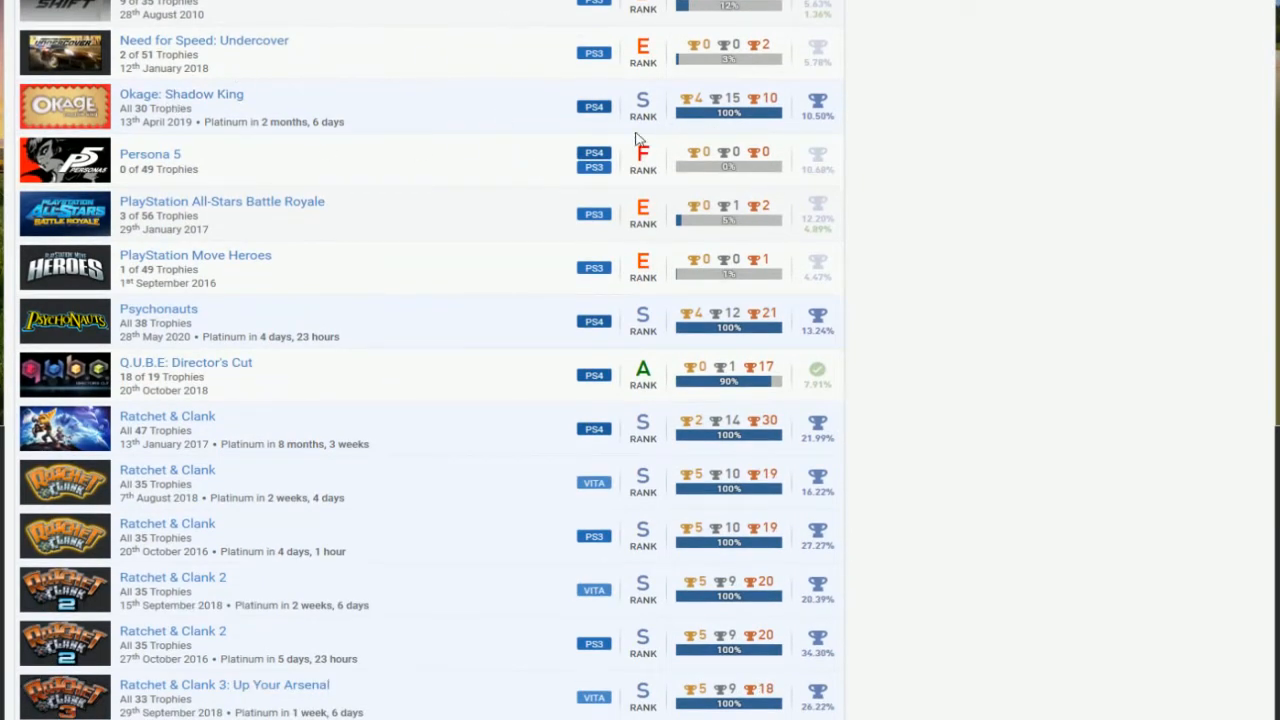
pyautogui.scroll(-3)
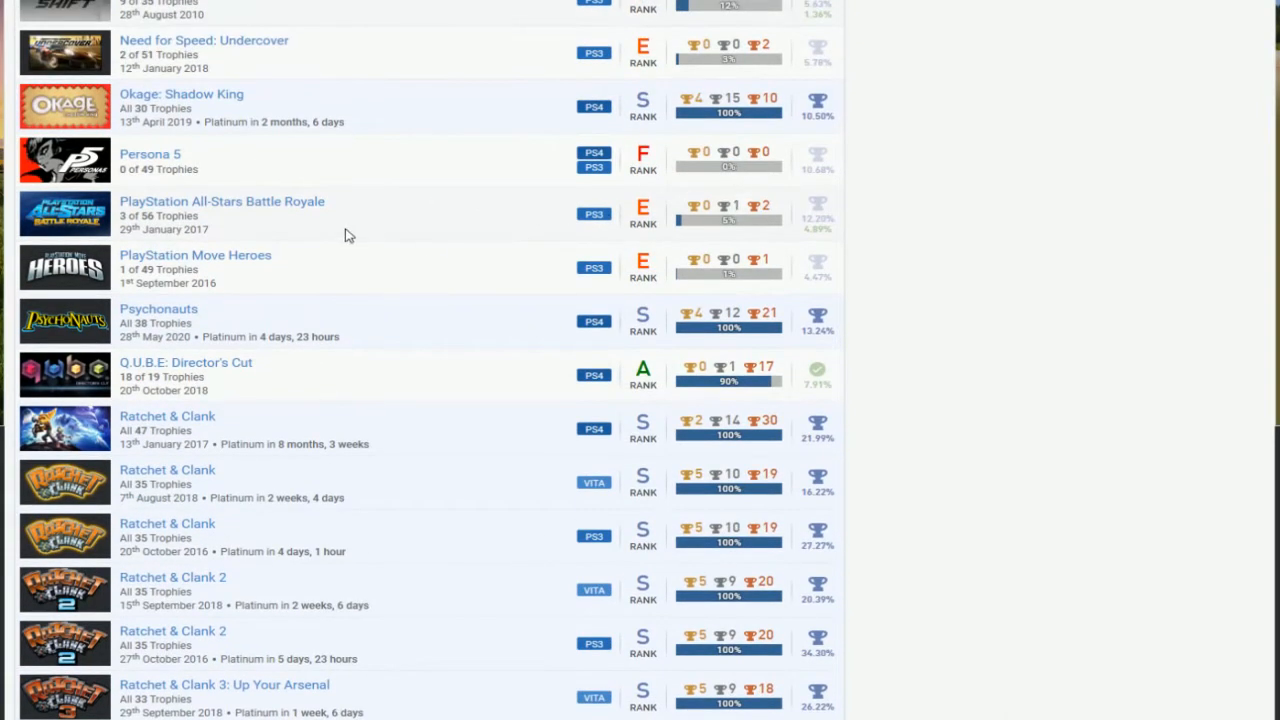
pyautogui.scroll(-3)
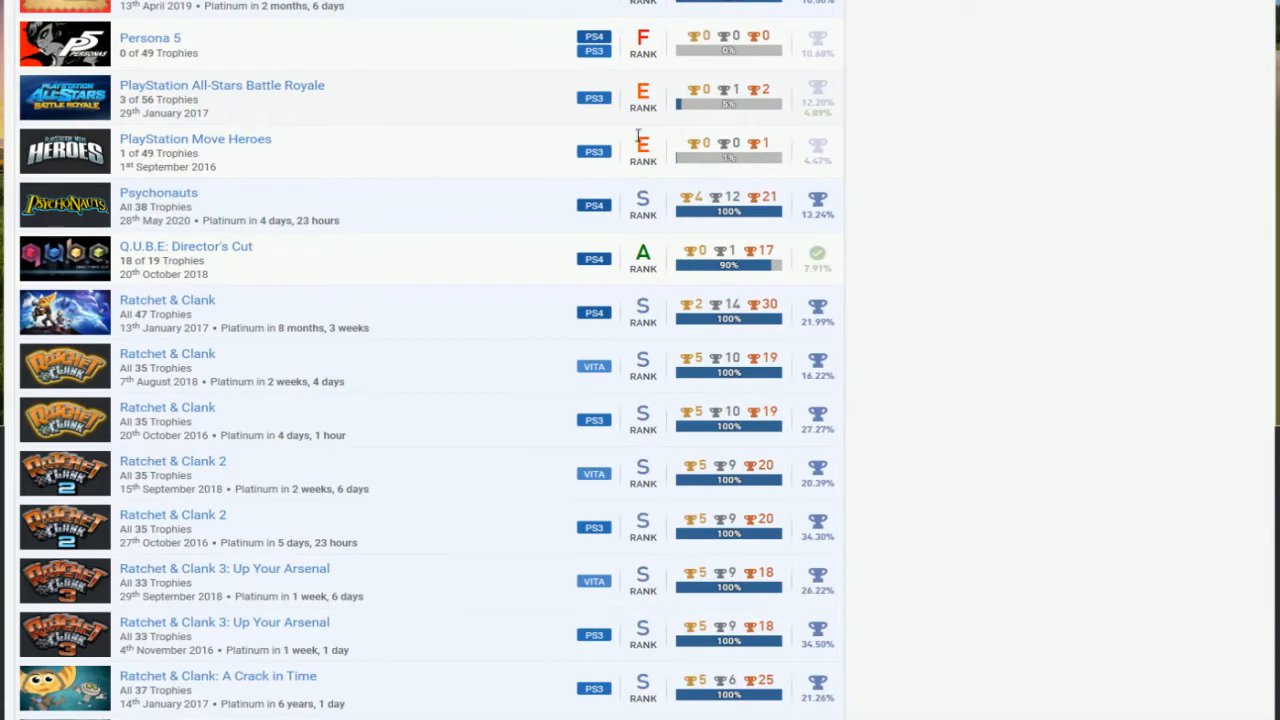
pyautogui.scroll(-3)
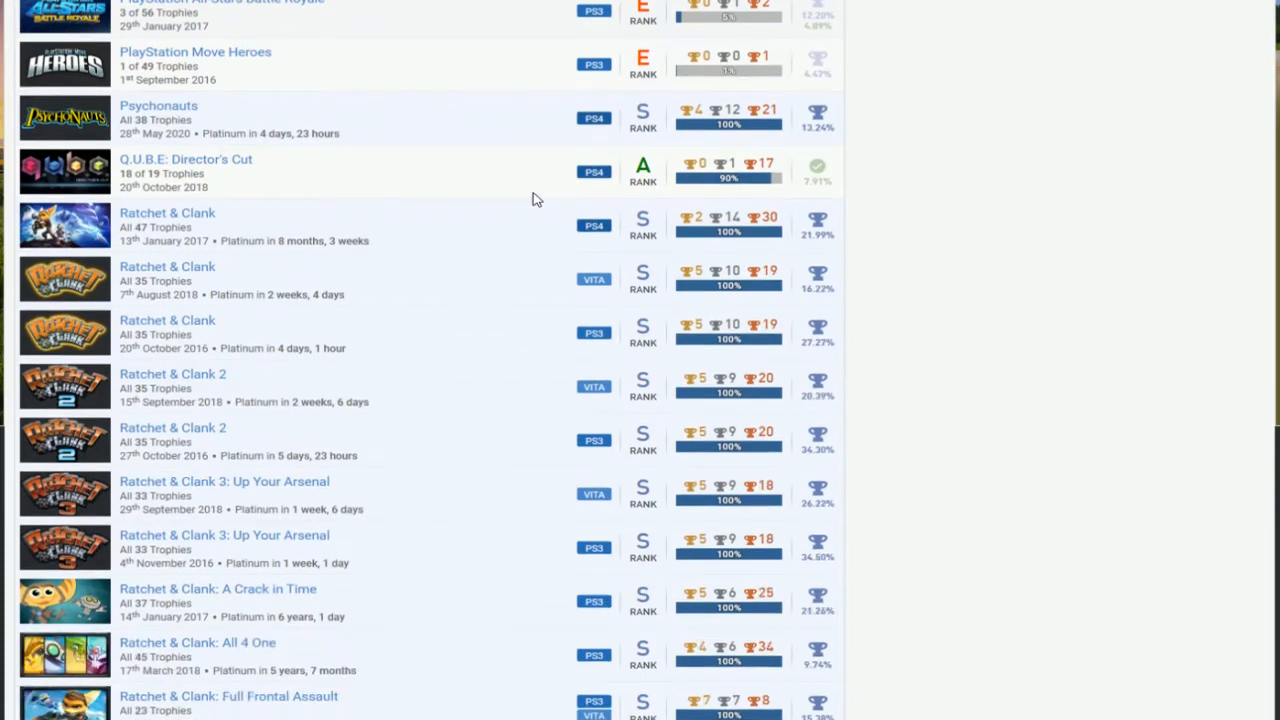
pyautogui.scroll(-3)
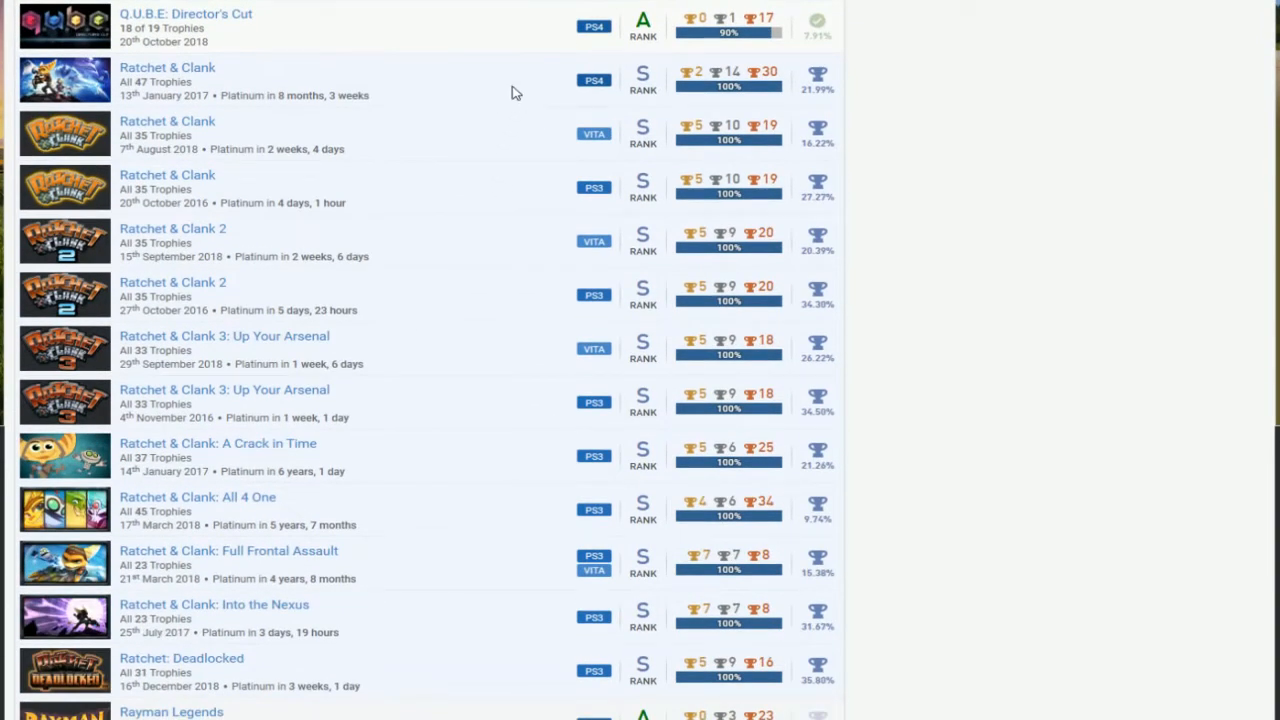
pyautogui.scroll(-3)
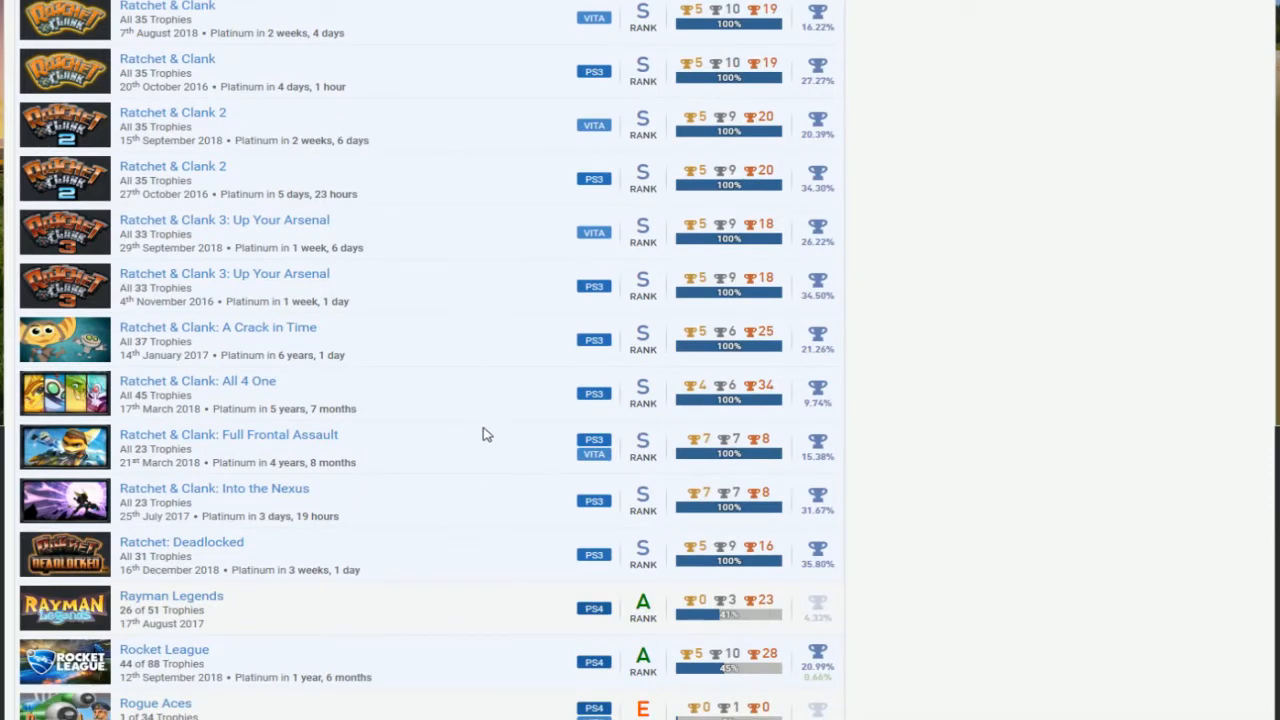
pyautogui.moveTo(584, 4)
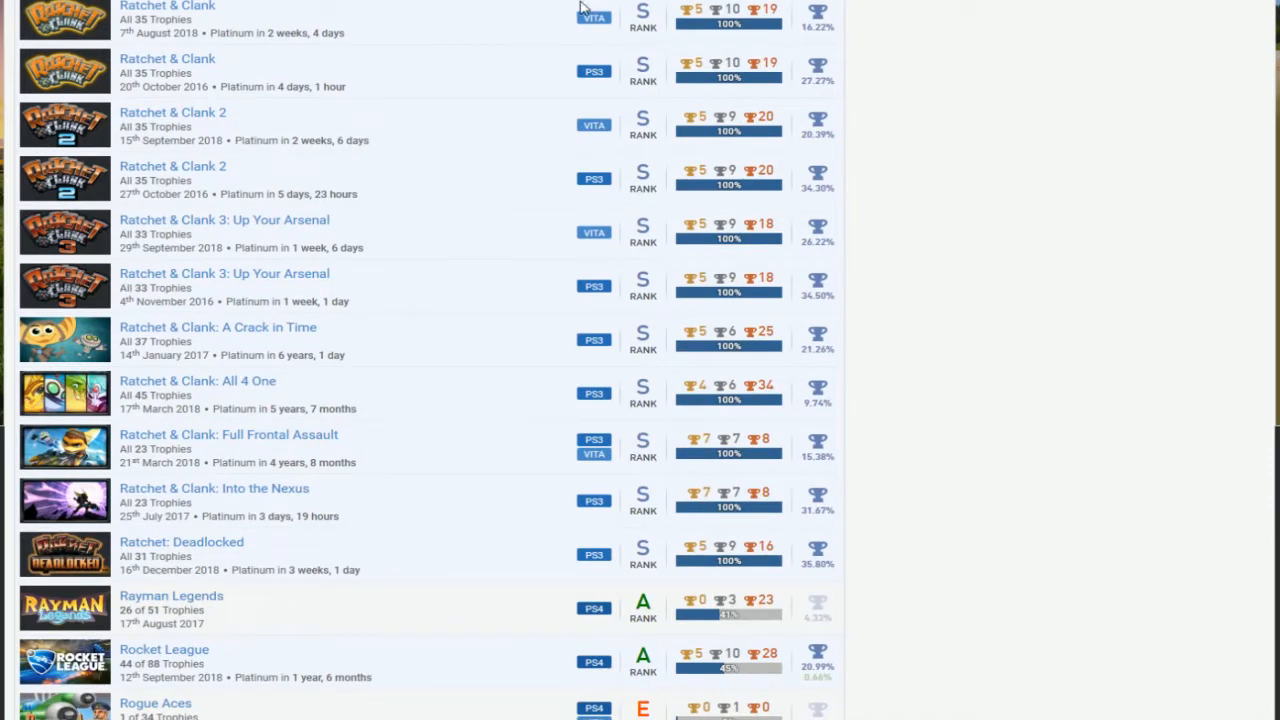
pyautogui.scroll(-3)
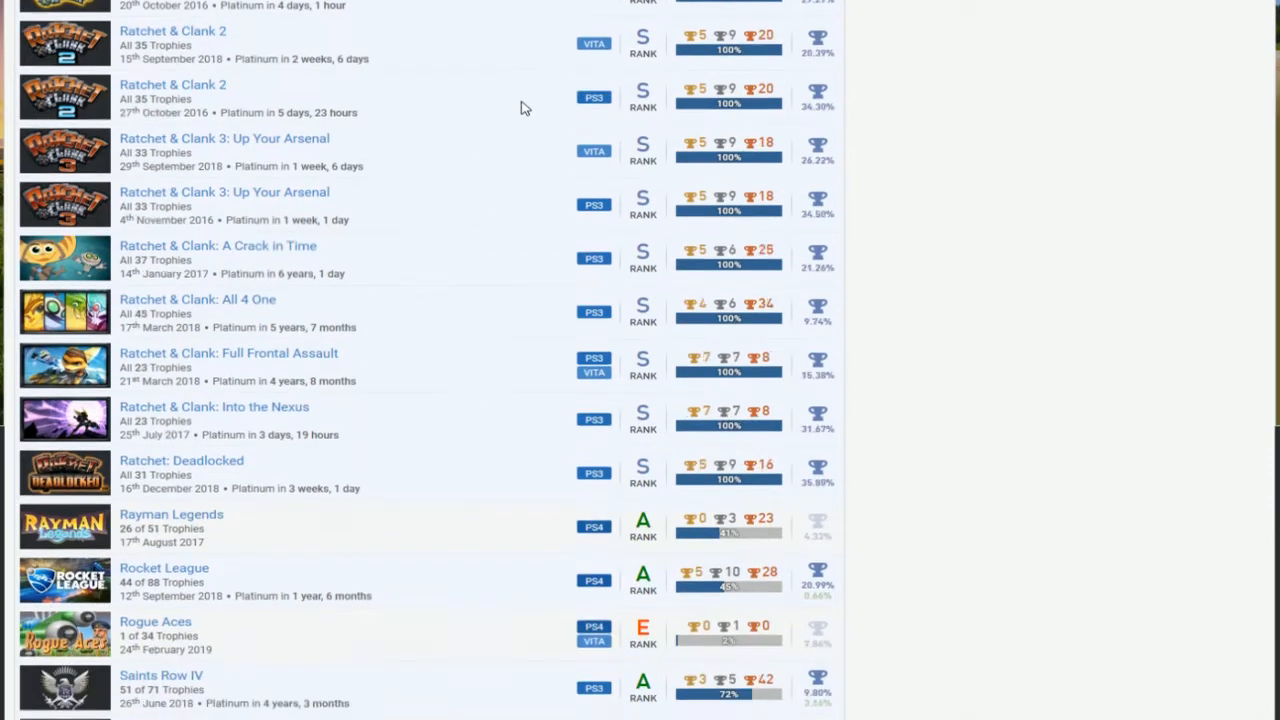
# Step: Scroll down to Saints Row: The Third, Scribblenauts, SingStar, Skate 3 and the Sly Cooper games
pyautogui.scroll(-3)
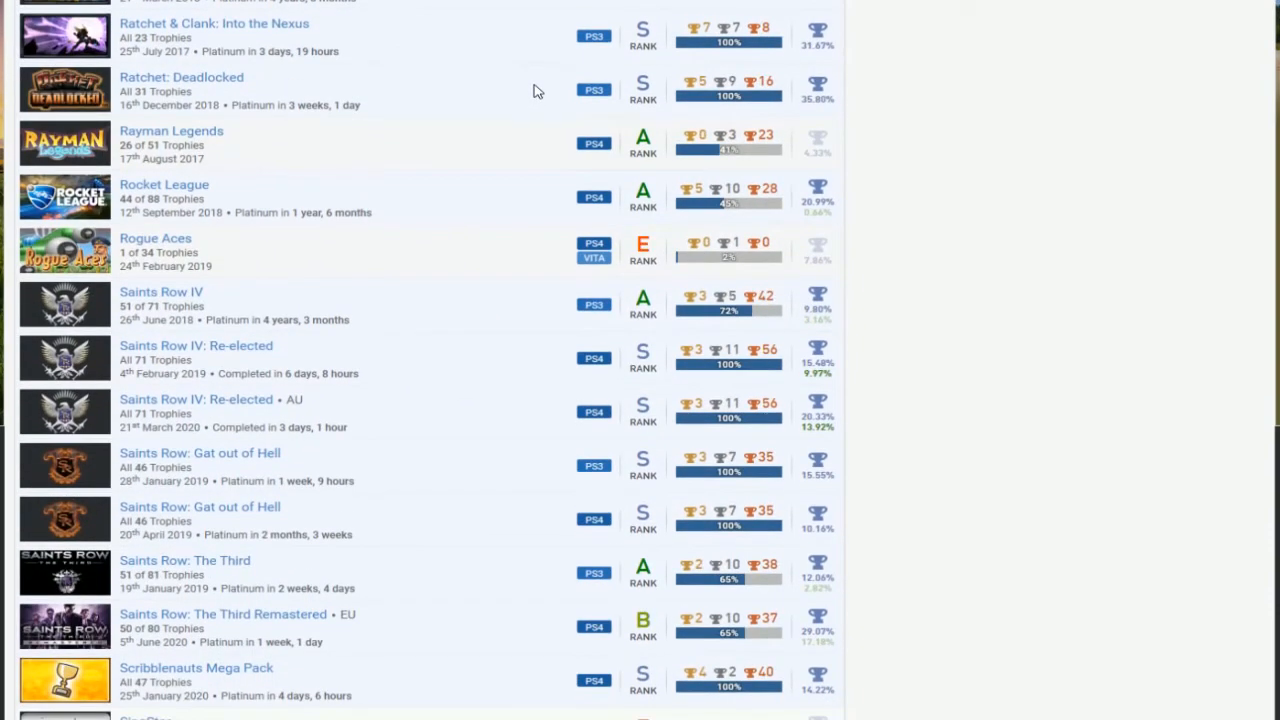
pyautogui.moveTo(240, 142)
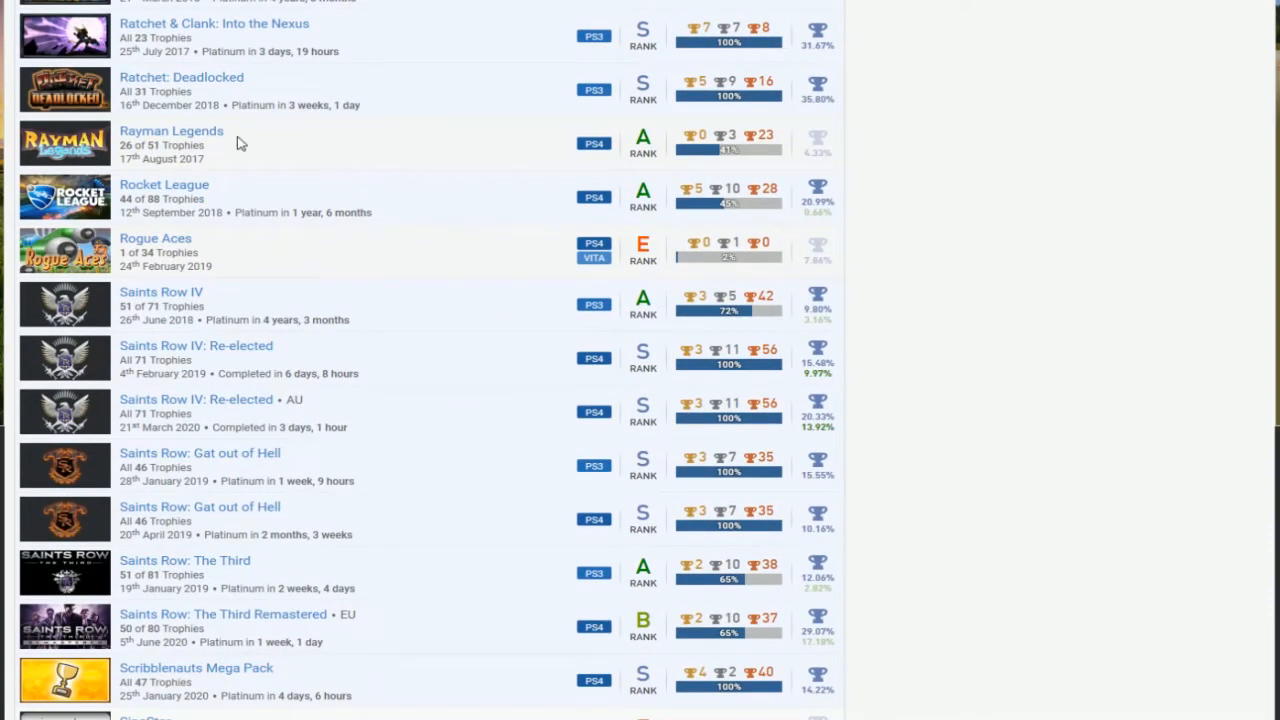
pyautogui.moveTo(772, 160)
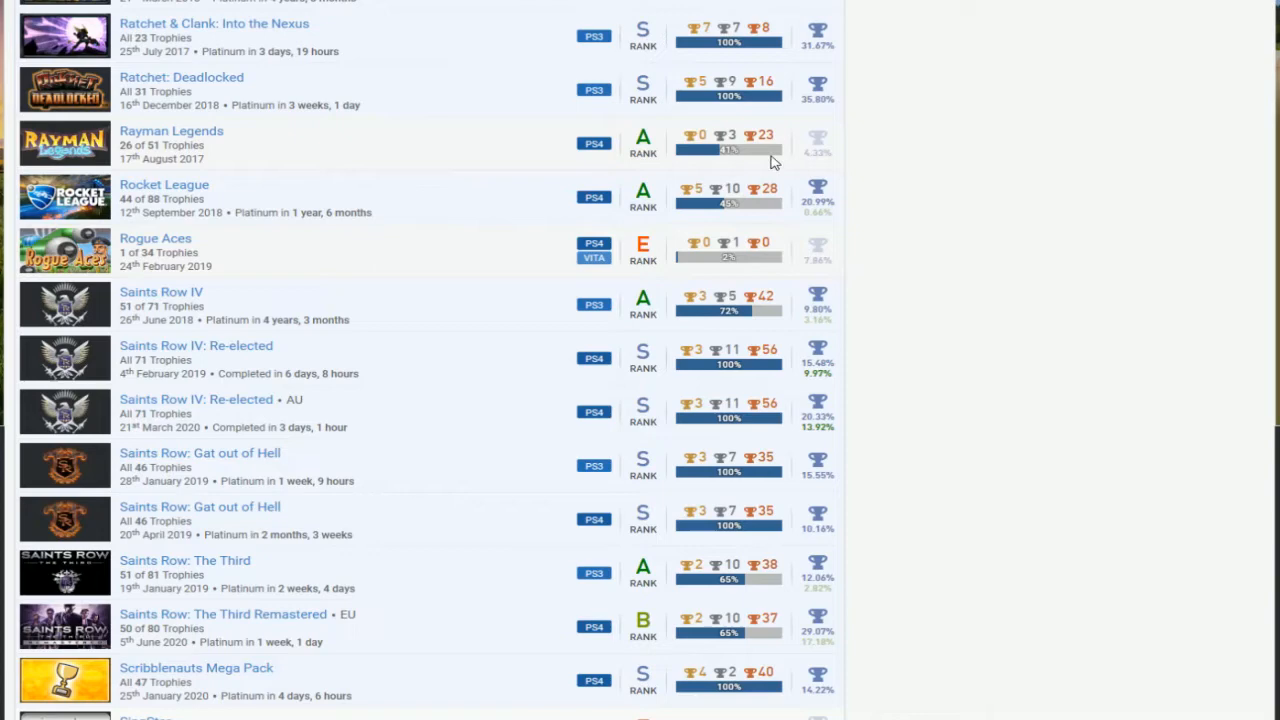
pyautogui.scroll(-3)
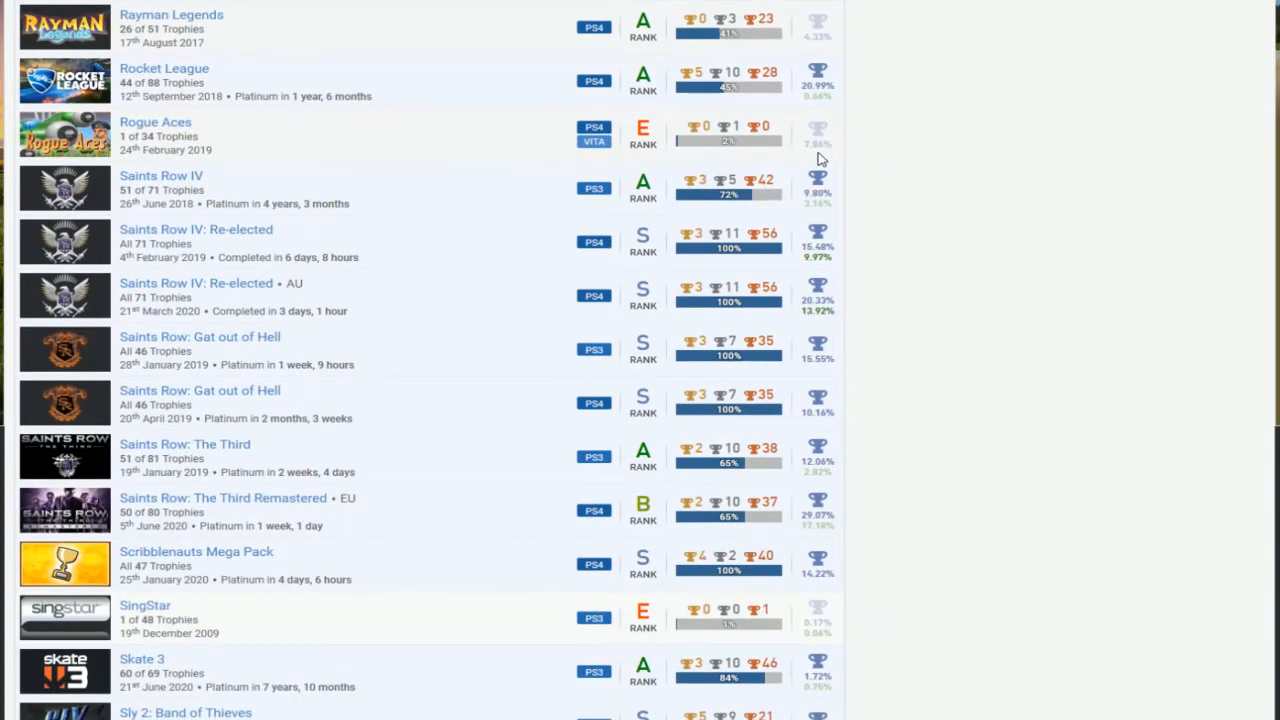
pyautogui.scroll(-3)
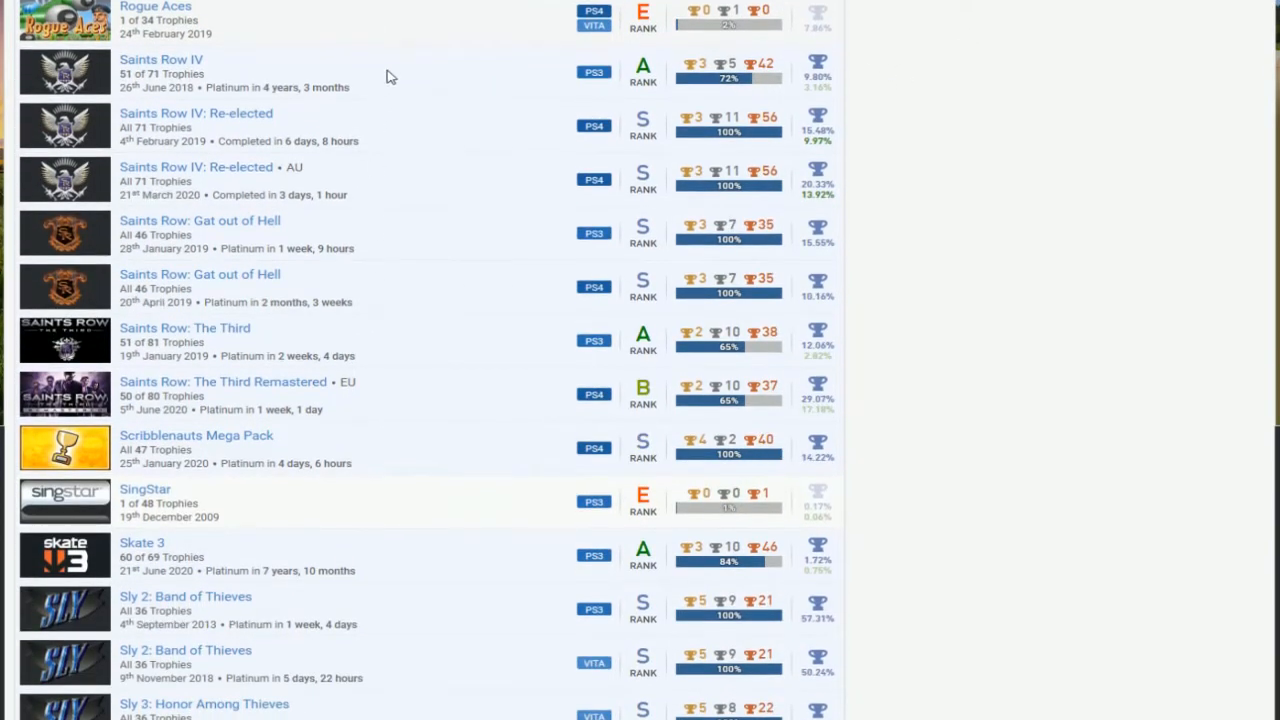
pyautogui.moveTo(688, 278)
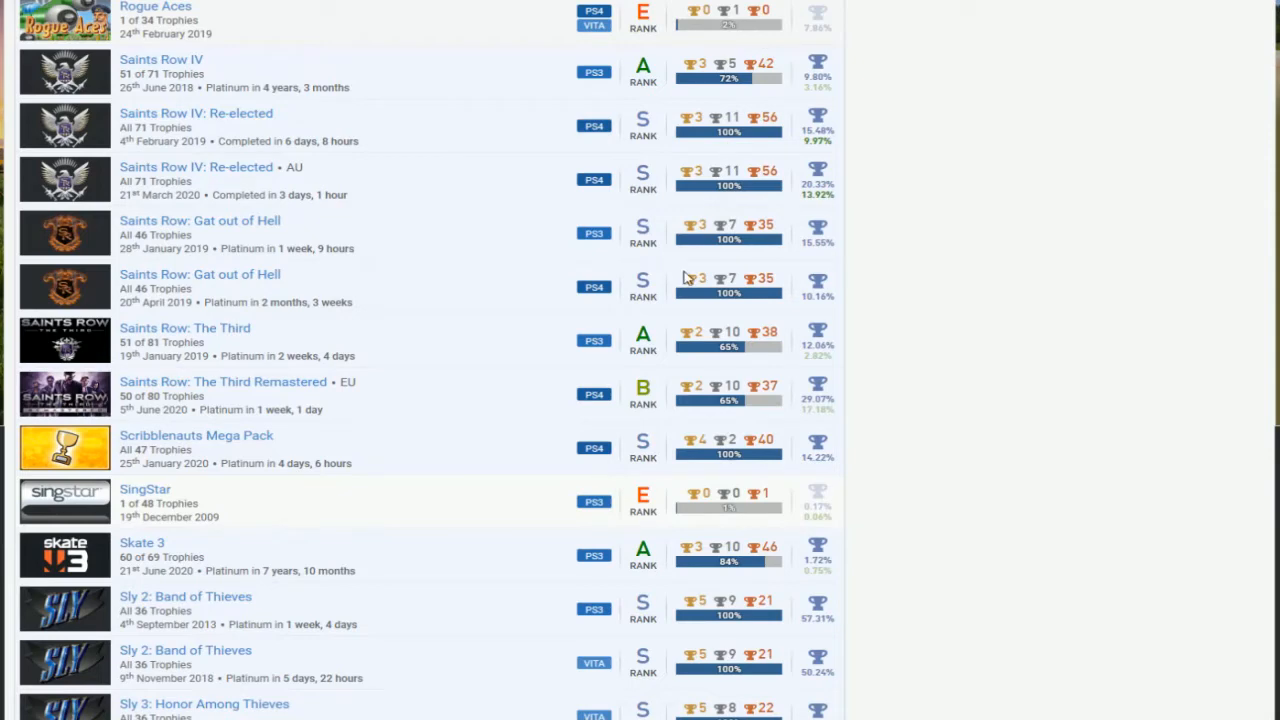
pyautogui.moveTo(490, 404)
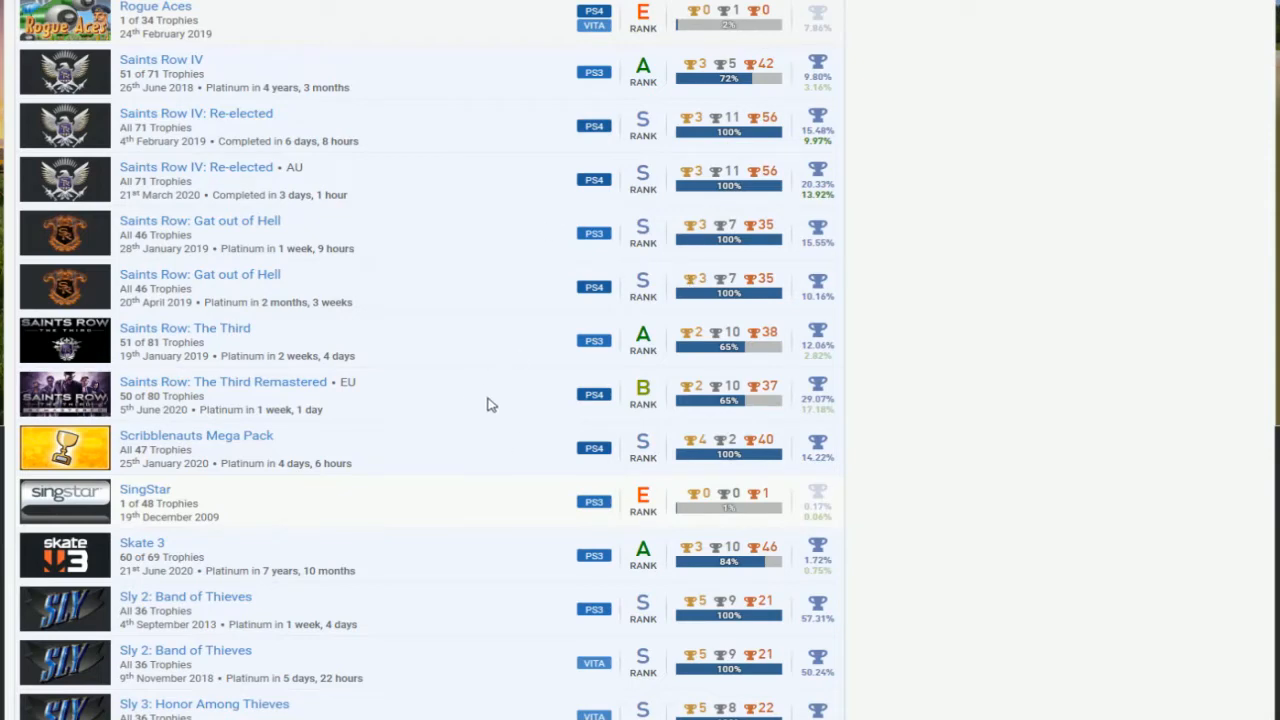
pyautogui.scroll(-3)
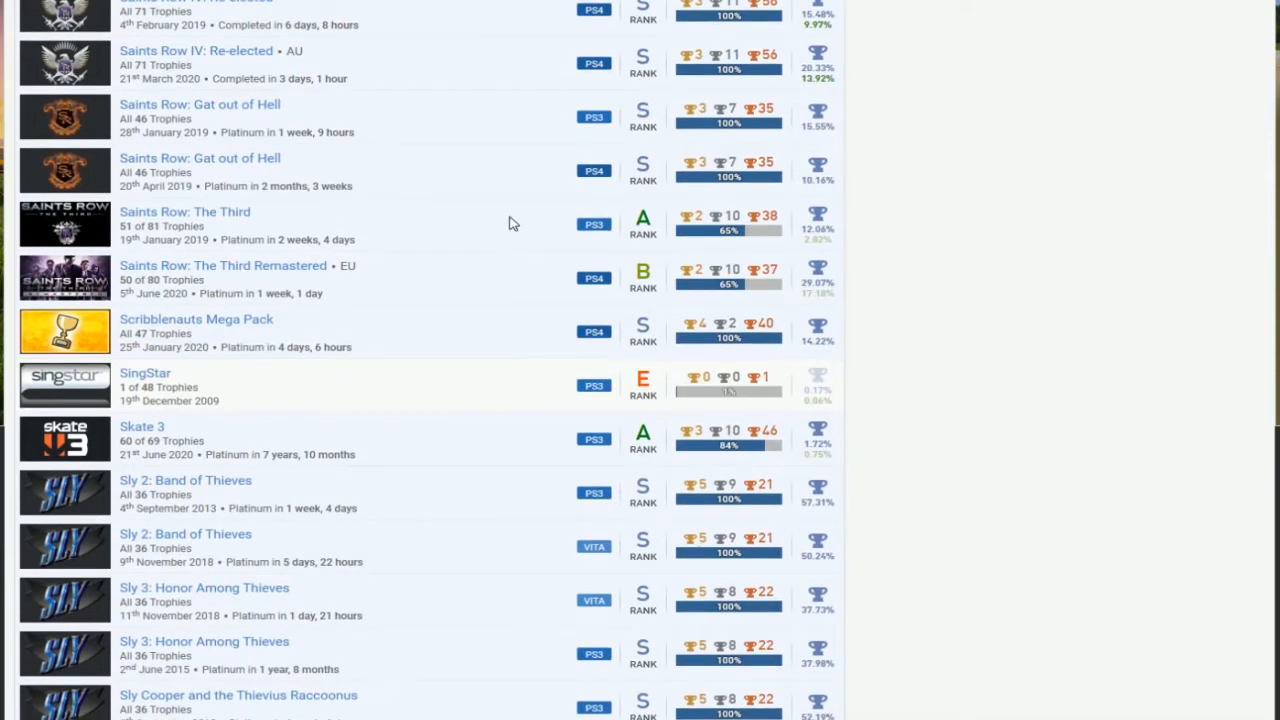
pyautogui.scroll(-3)
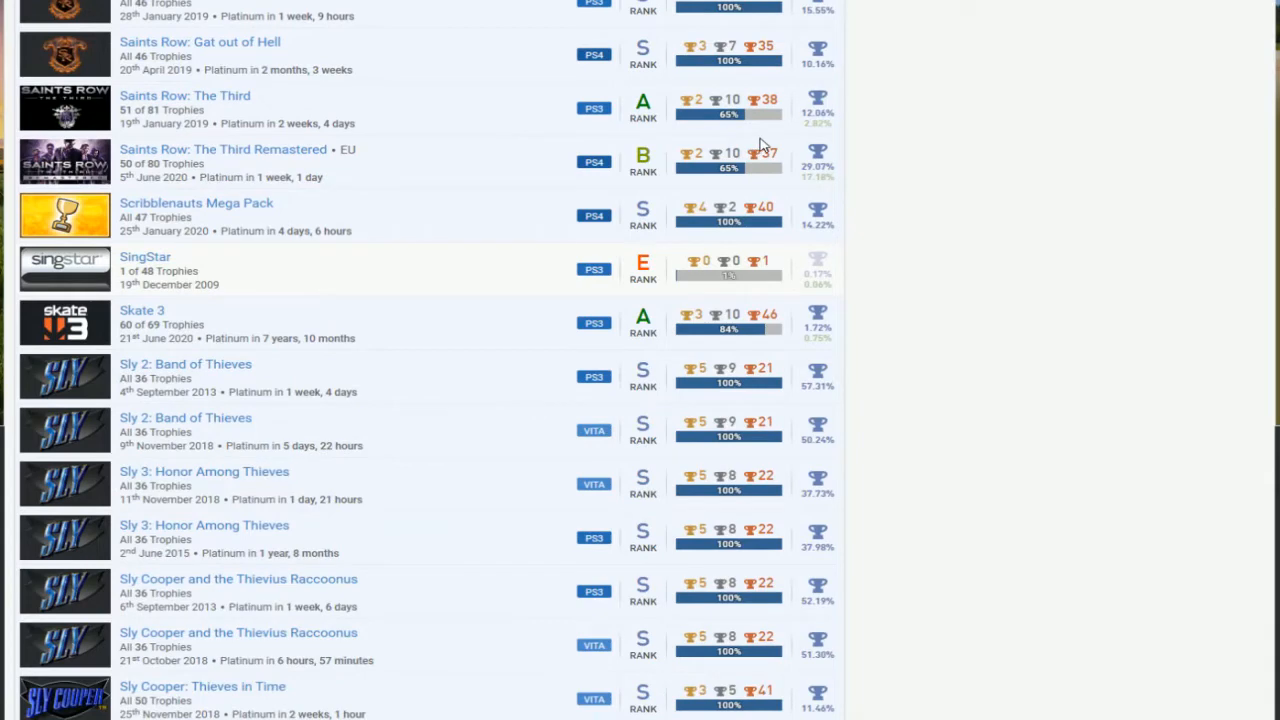
pyautogui.moveTo(448, 130)
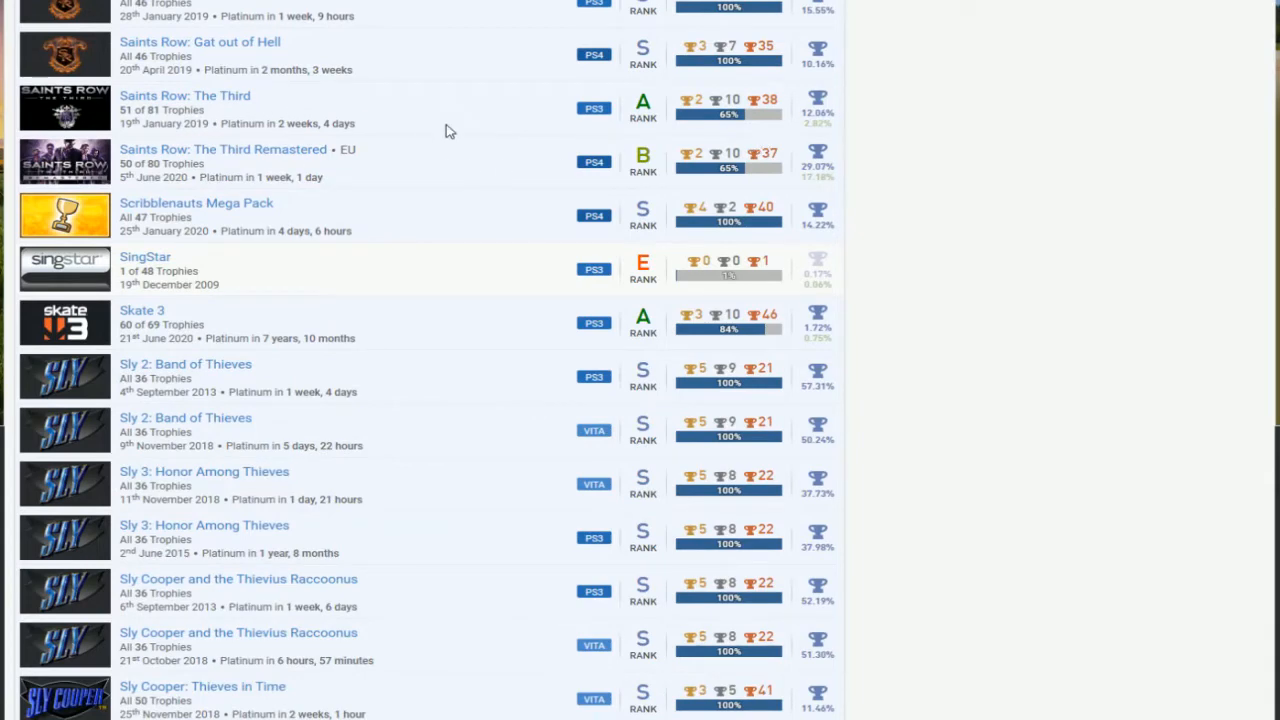
pyautogui.moveTo(136, 272)
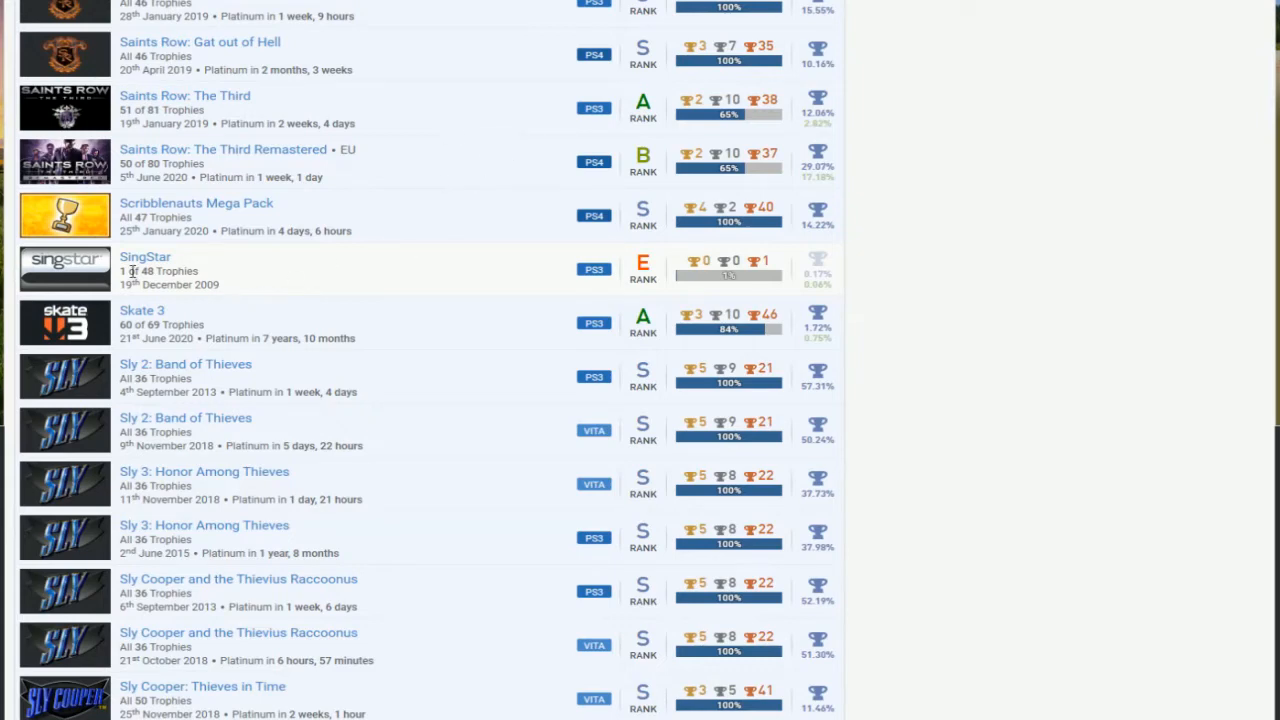
# Step: Scroll past Sly Cooper: Thieves in Time to Sly Minigames, the Spyro titles and Tearaway Unfolded
pyautogui.scroll(-3)
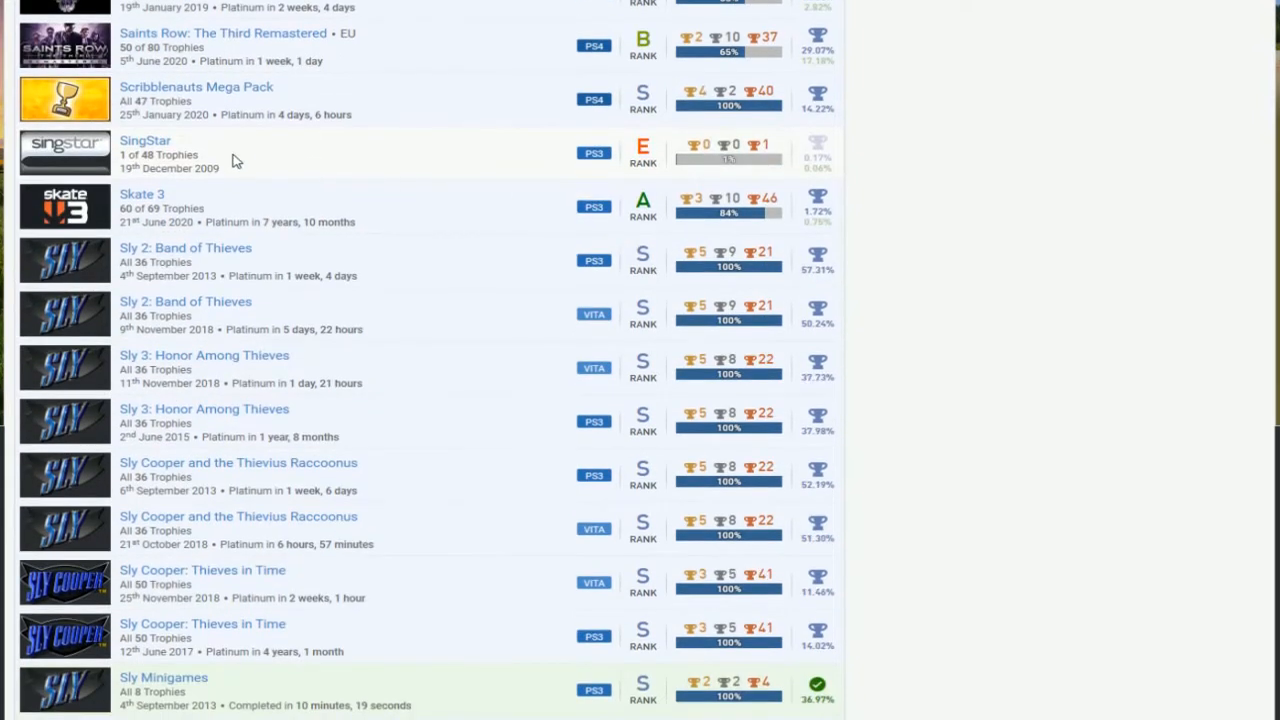
pyautogui.scroll(-3)
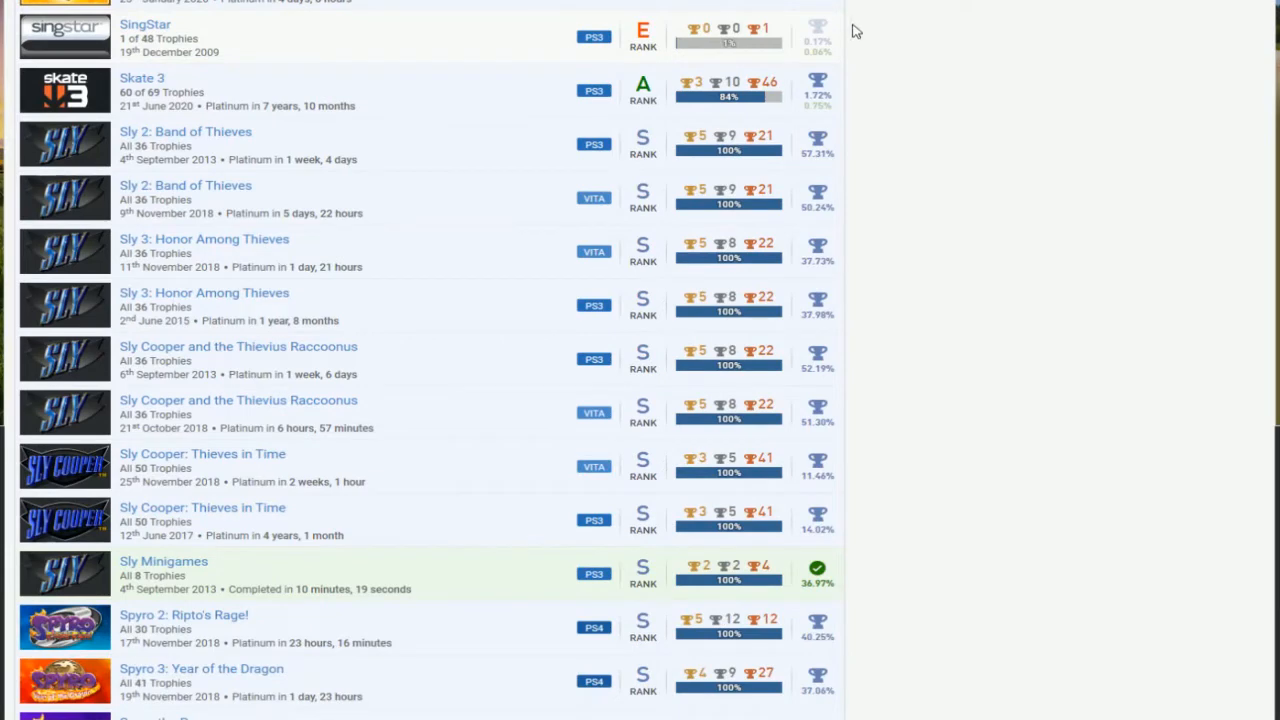
pyautogui.moveTo(140, 104)
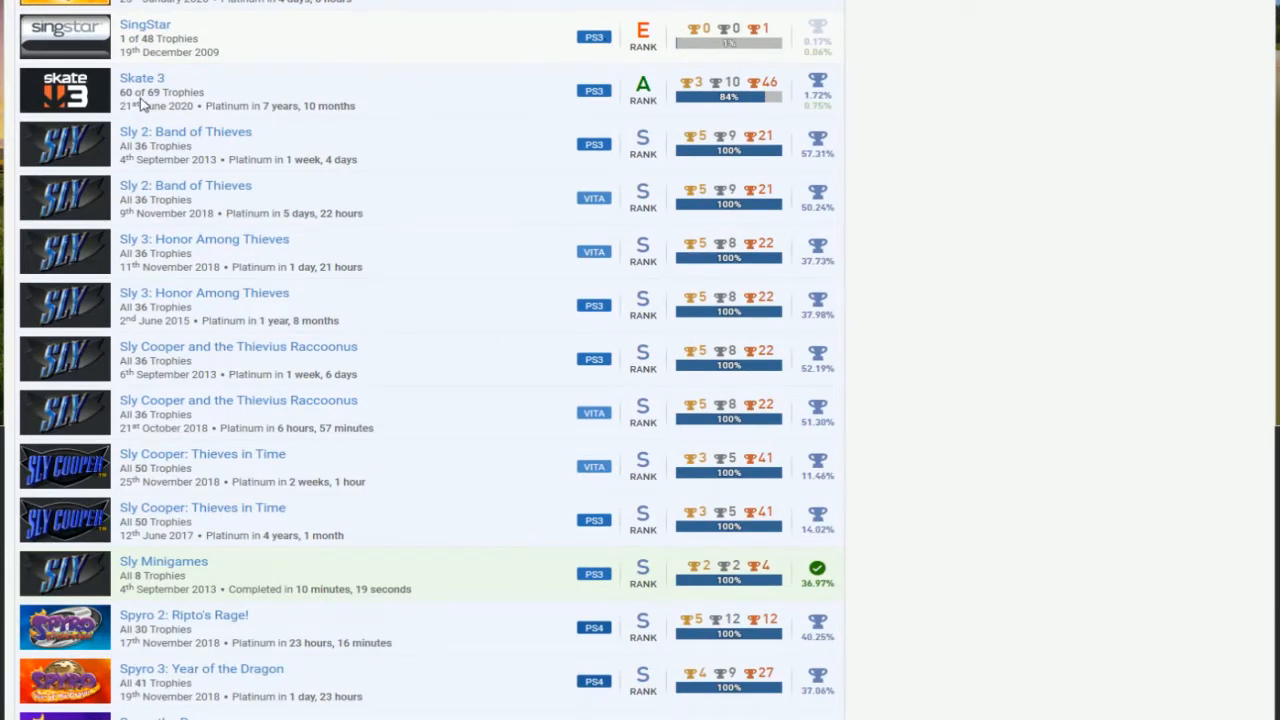
pyautogui.moveTo(792, 112)
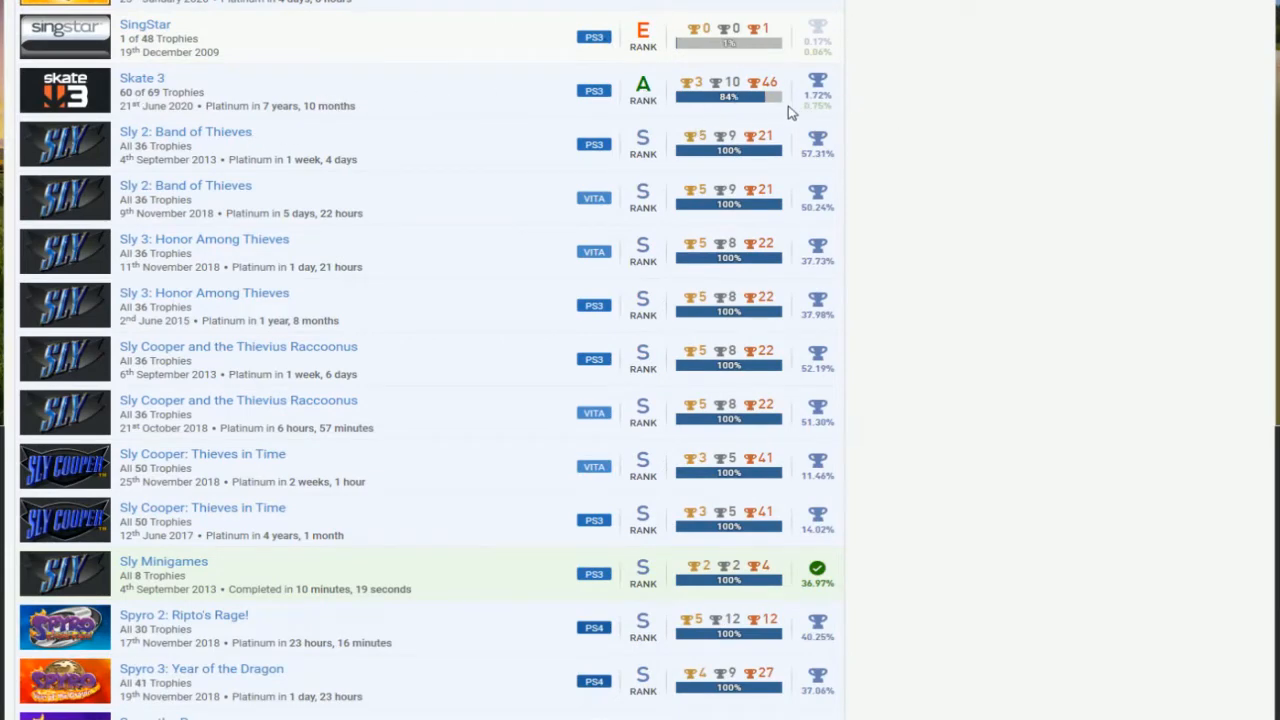
pyautogui.moveTo(694, 96)
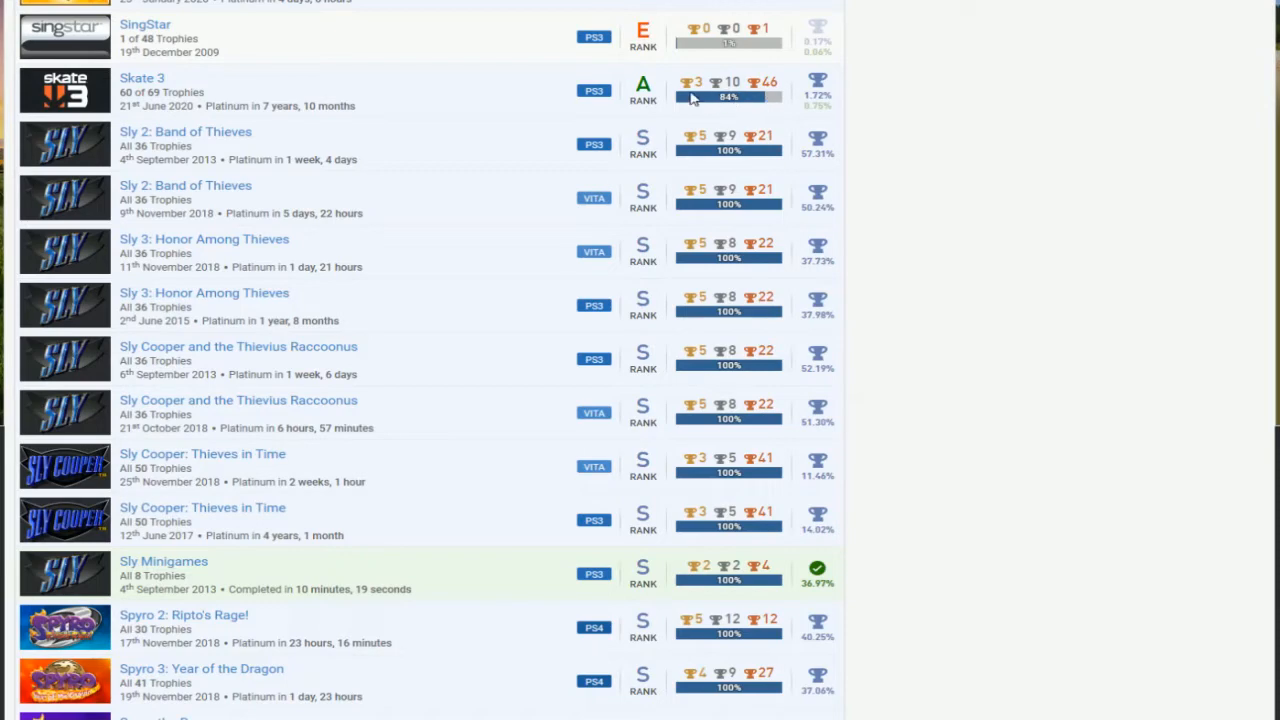
pyautogui.moveTo(148, 120)
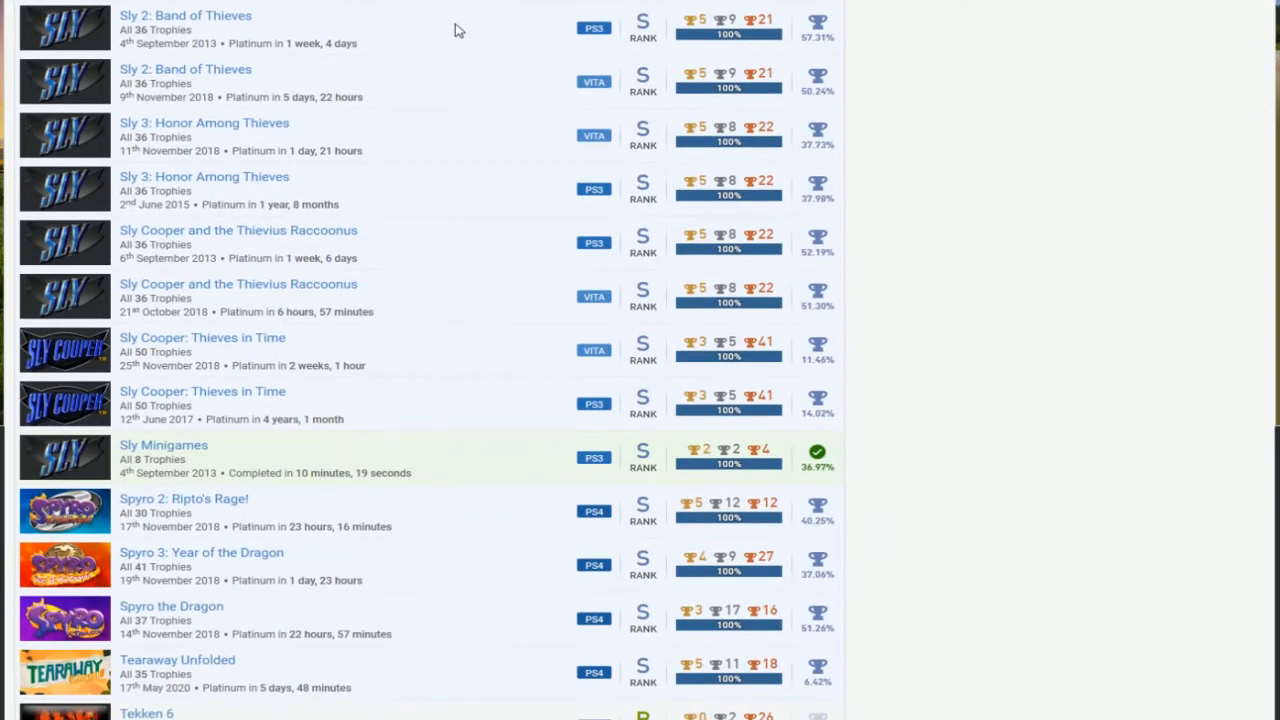
pyautogui.moveTo(484, 456)
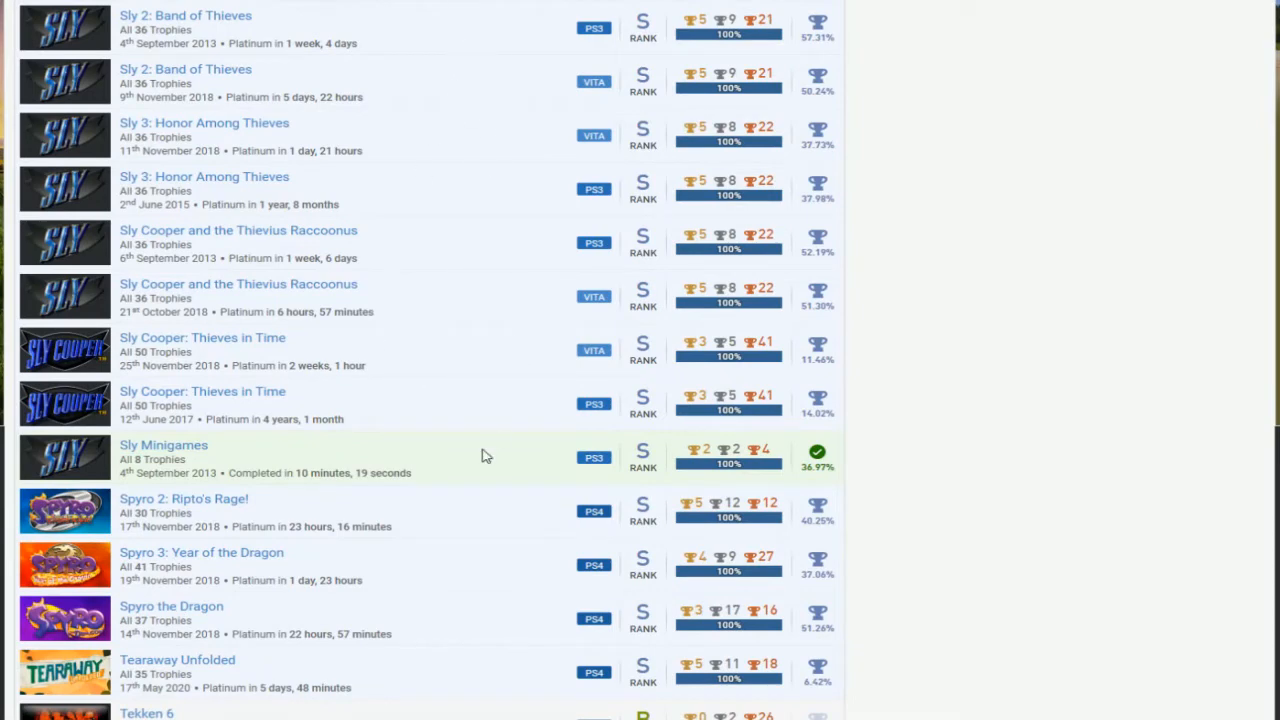
# Step: Scroll past Tekken to The Last of Us, the Walking Dead titles, The Witcher 3 and The Wolf Among Us
pyautogui.scroll(-3)
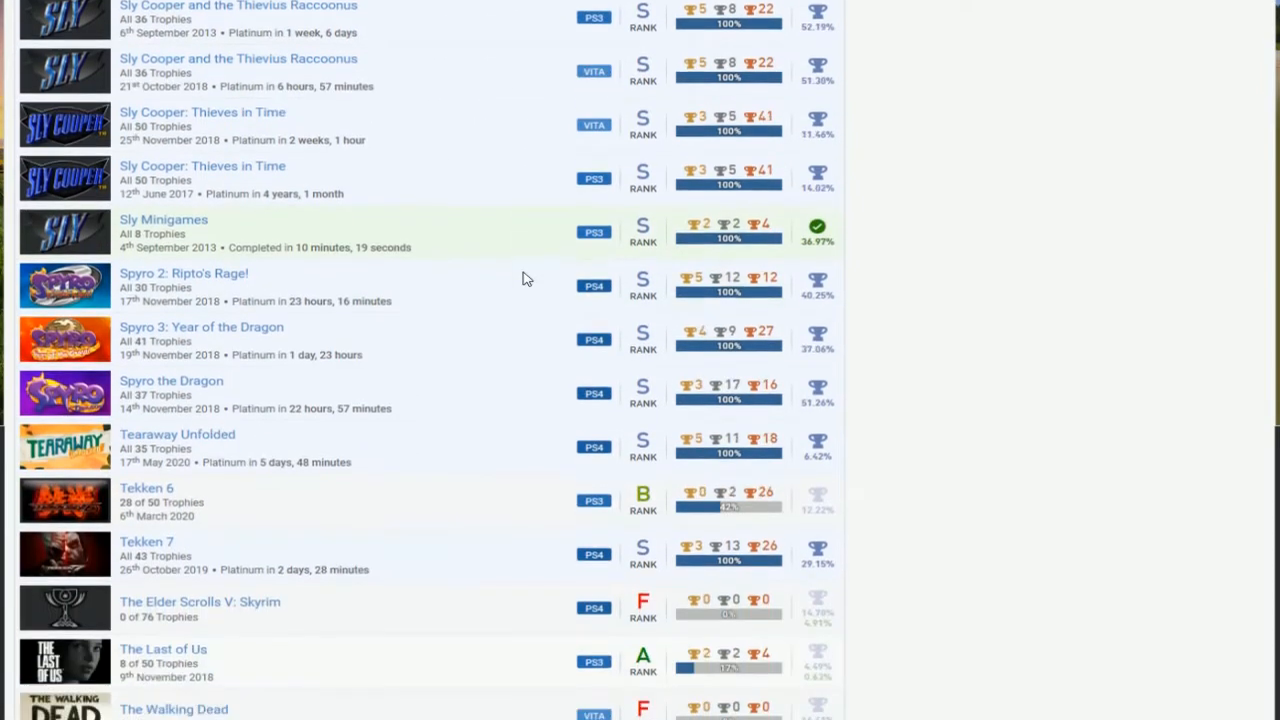
pyautogui.scroll(-3)
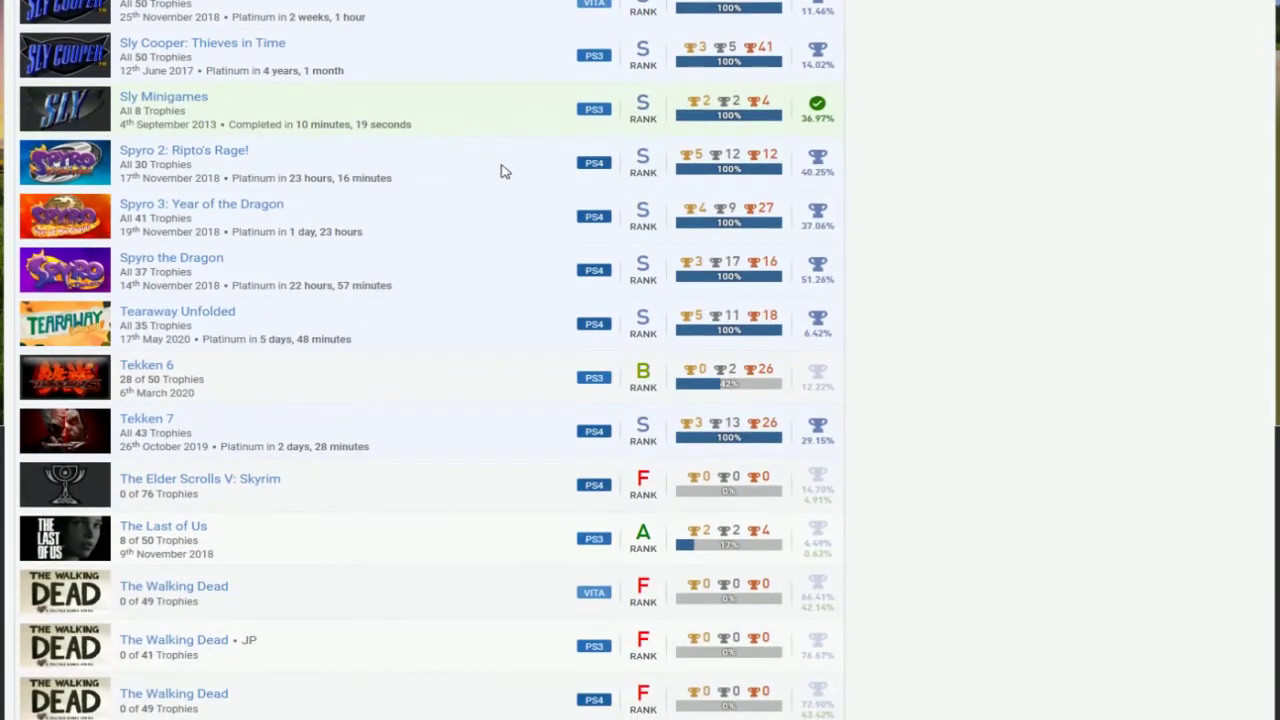
pyautogui.scroll(-3)
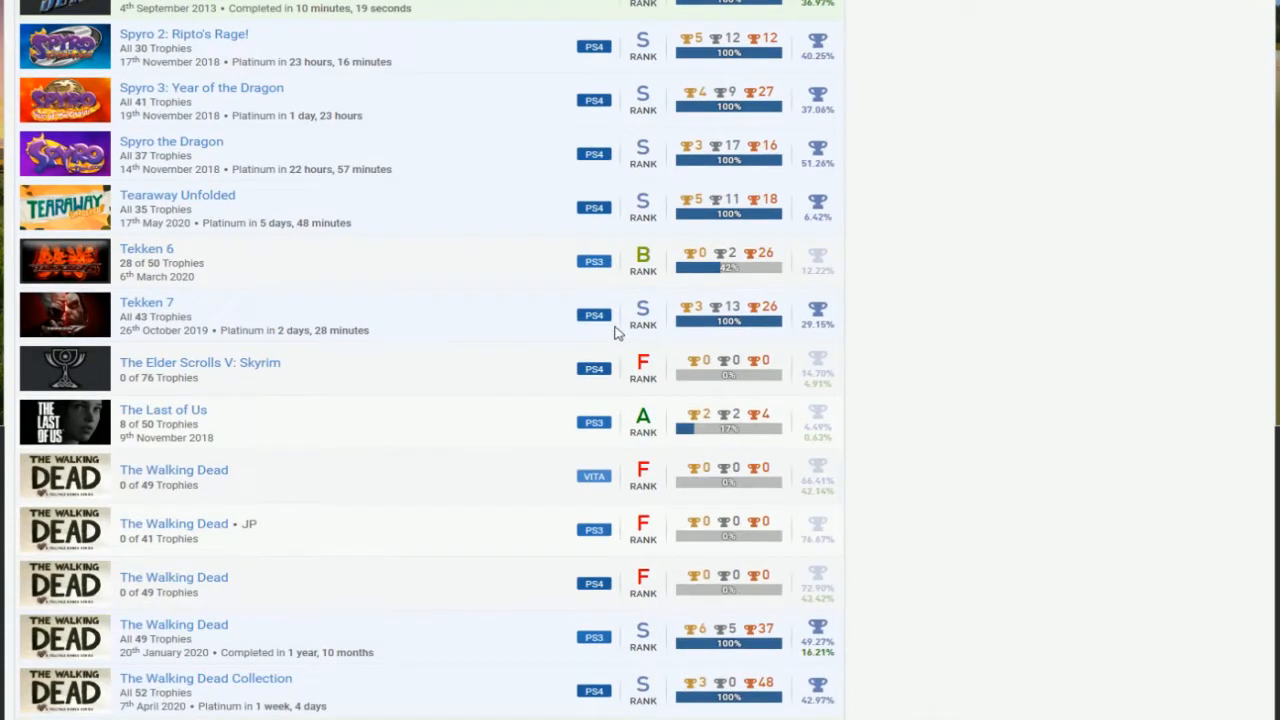
pyautogui.moveTo(228, 284)
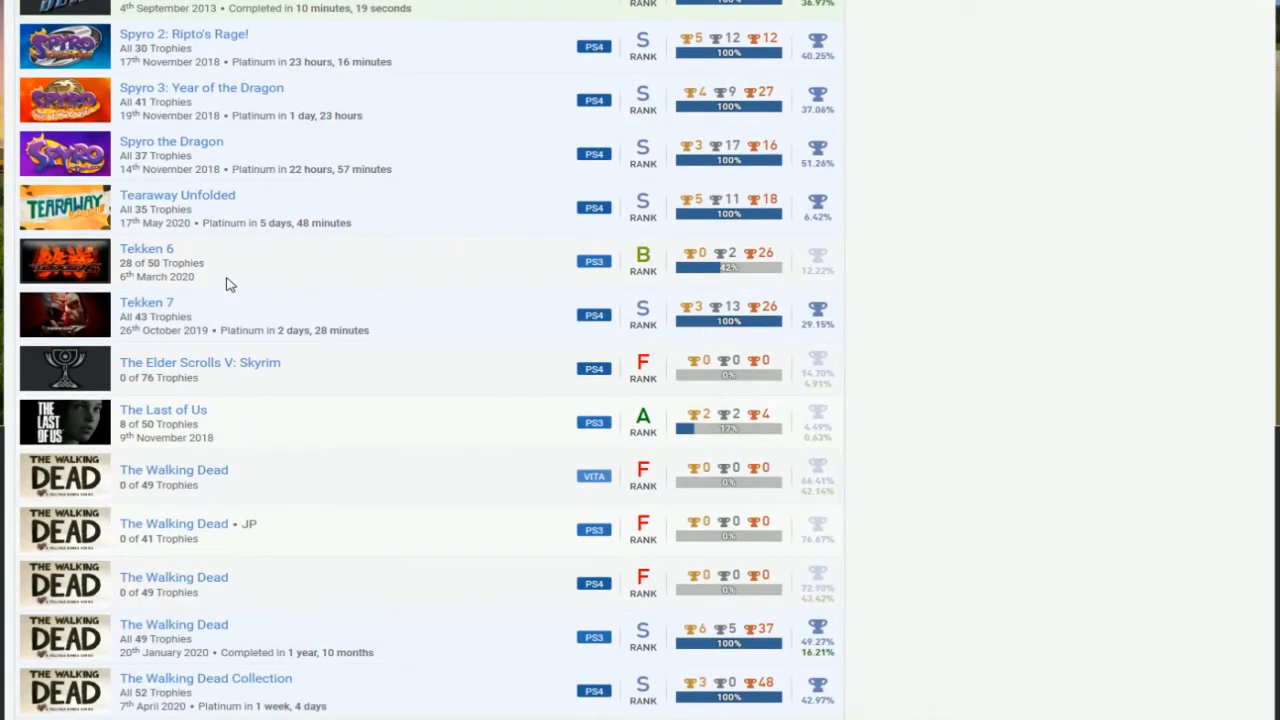
pyautogui.scroll(-3)
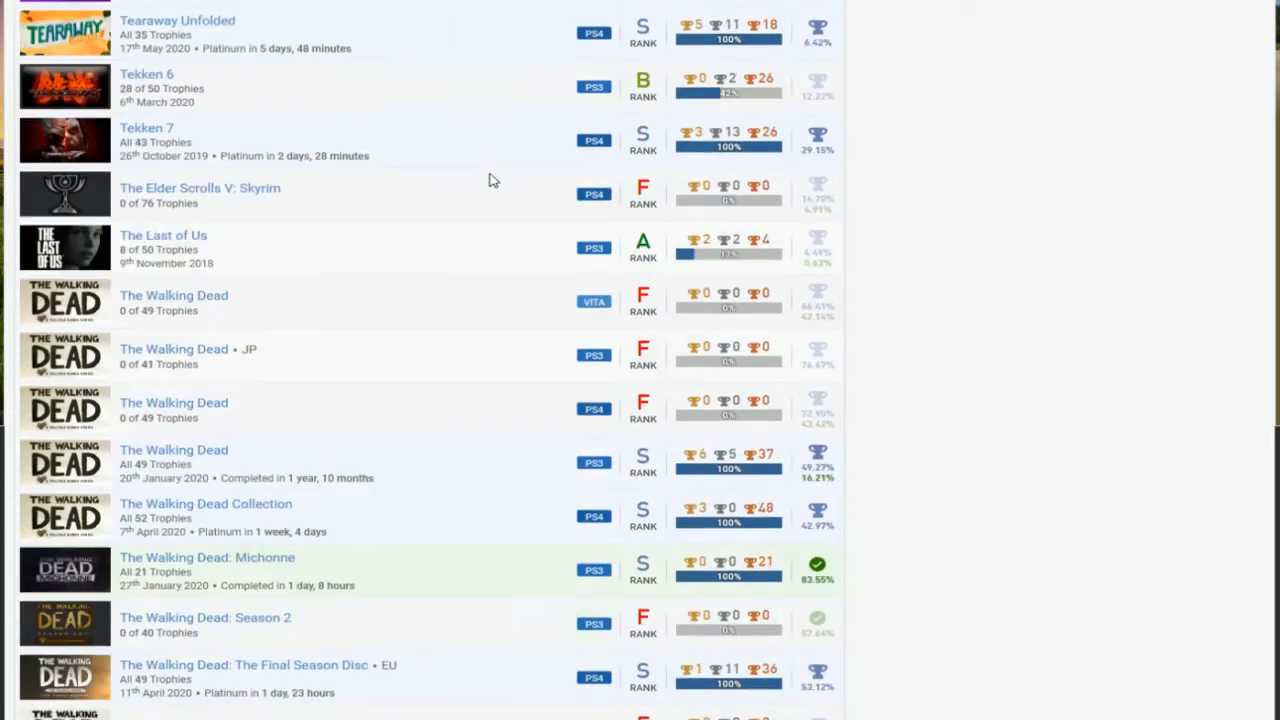
pyautogui.scroll(-3)
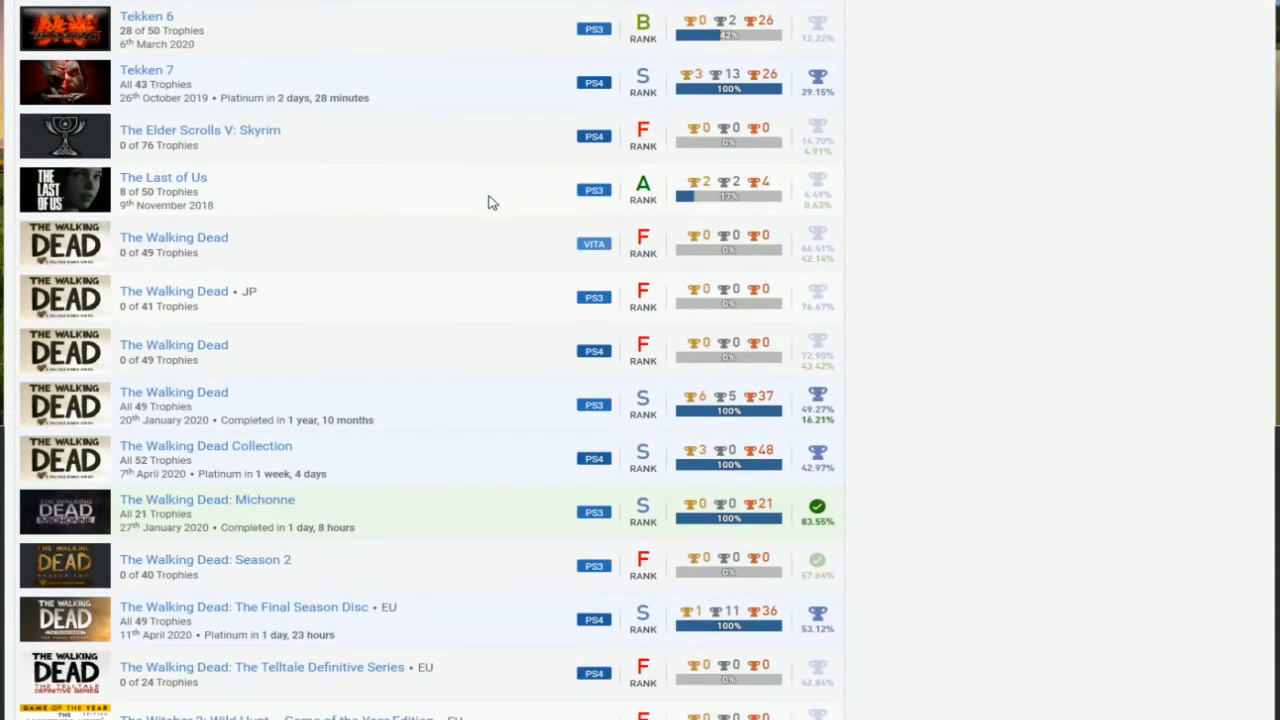
pyautogui.moveTo(178, 188)
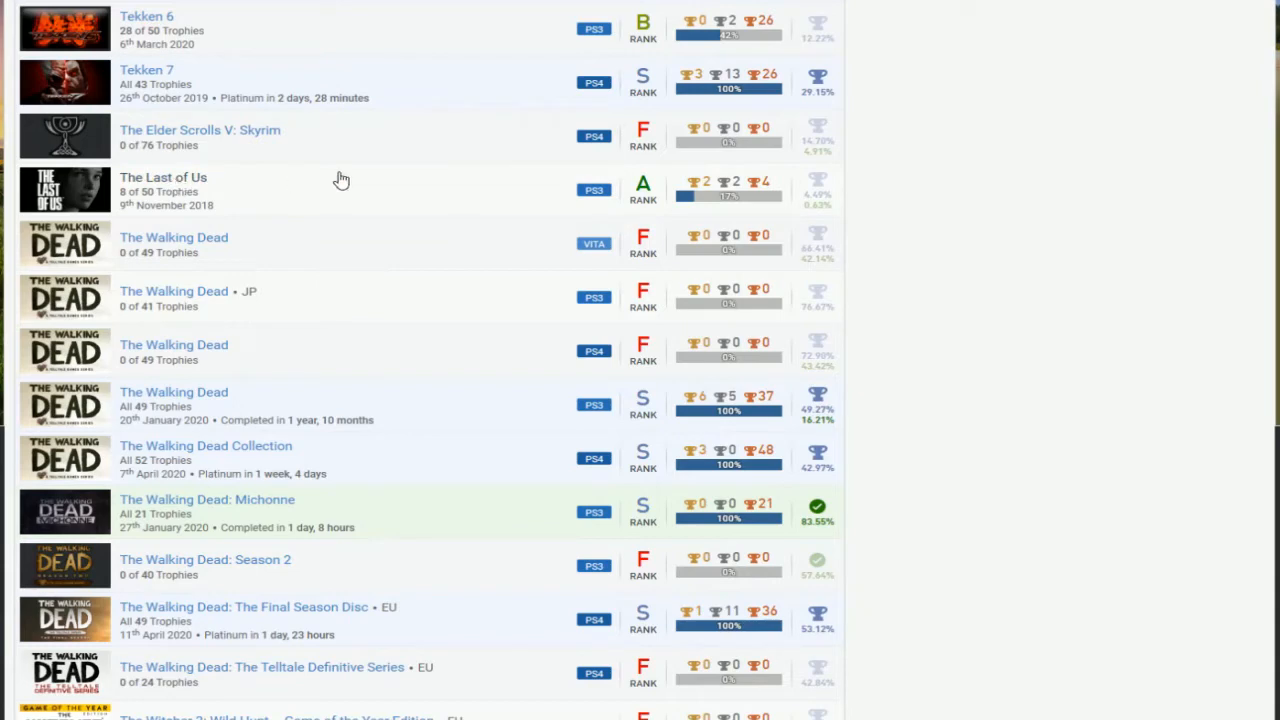
pyautogui.moveTo(408, 170)
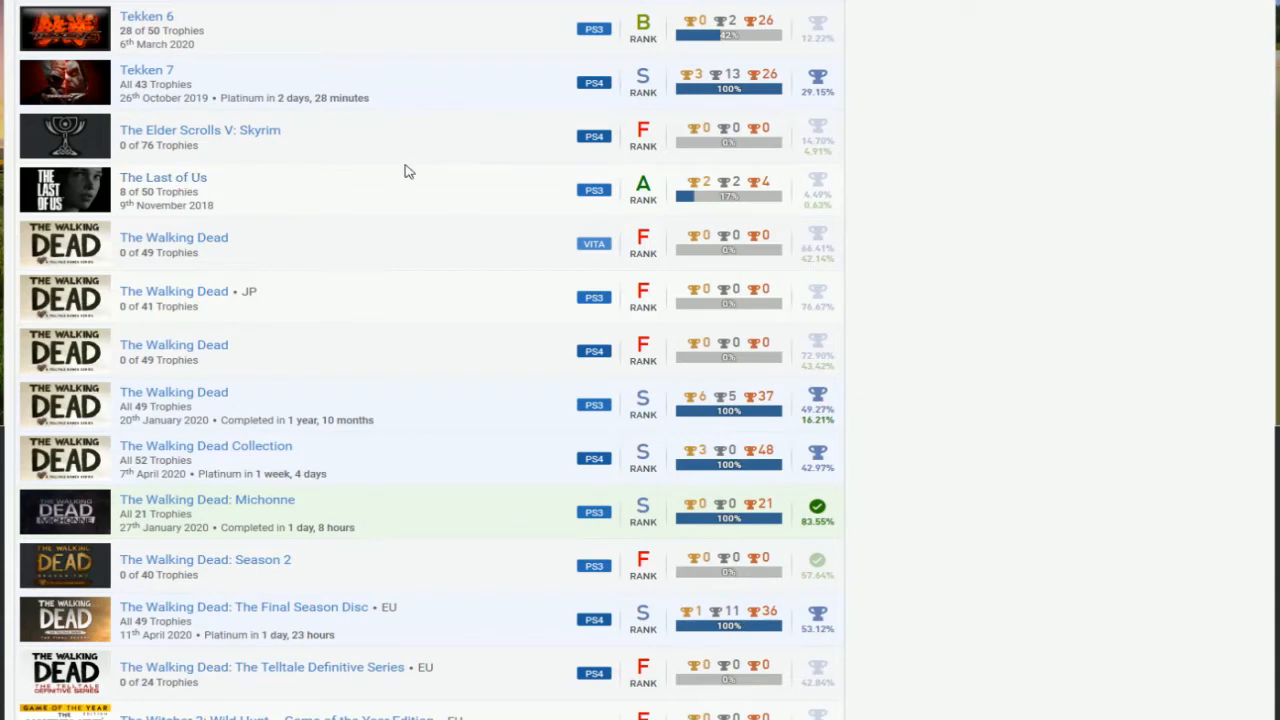
pyautogui.moveTo(558, 218)
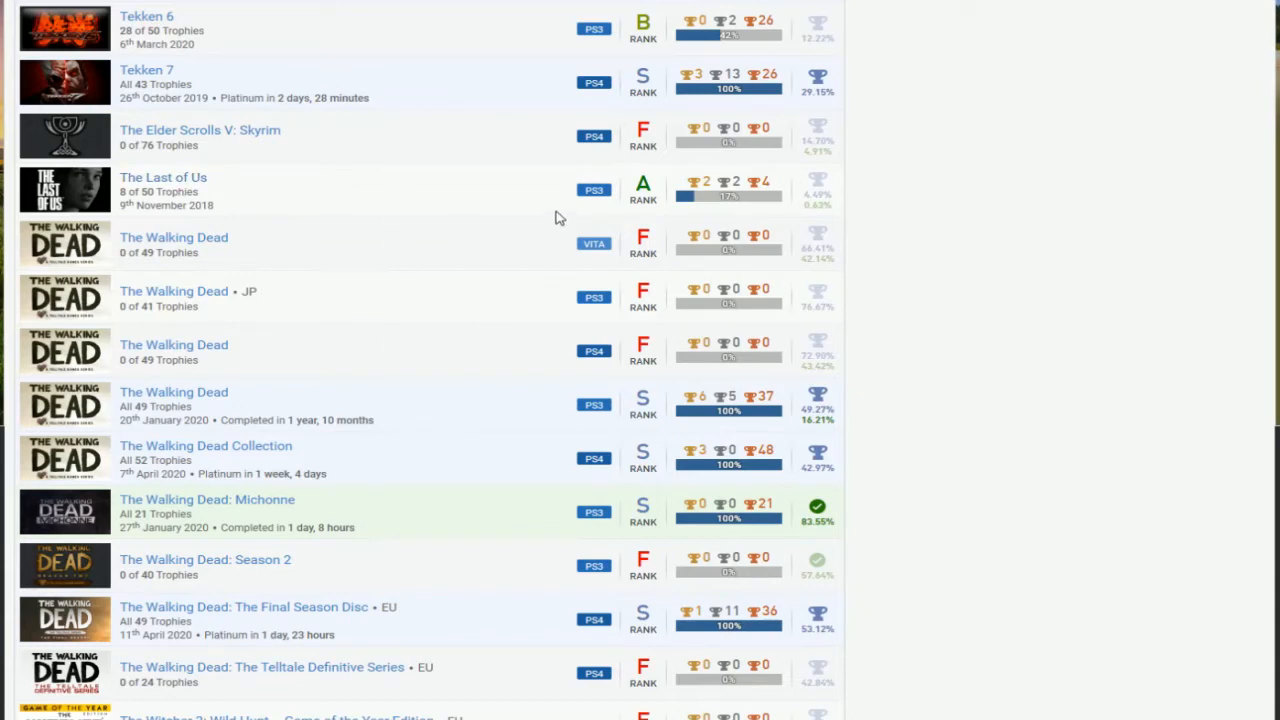
pyautogui.moveTo(456, 288)
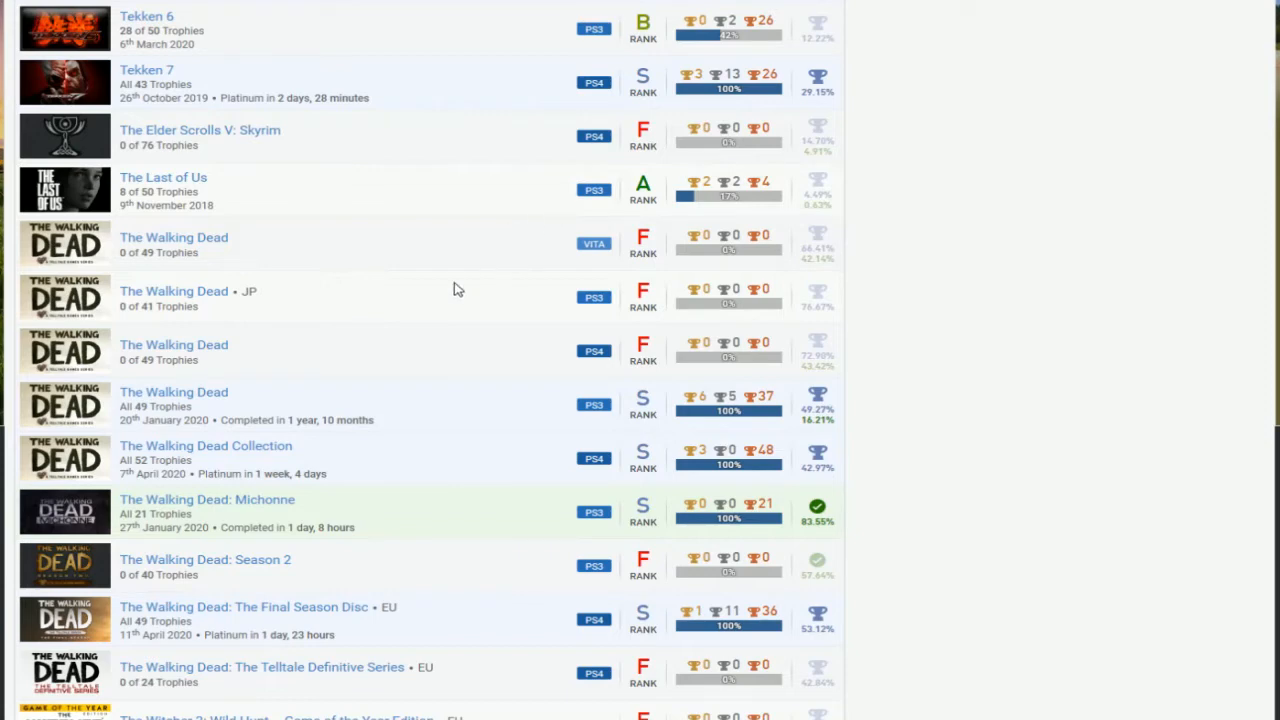
pyautogui.scroll(-3)
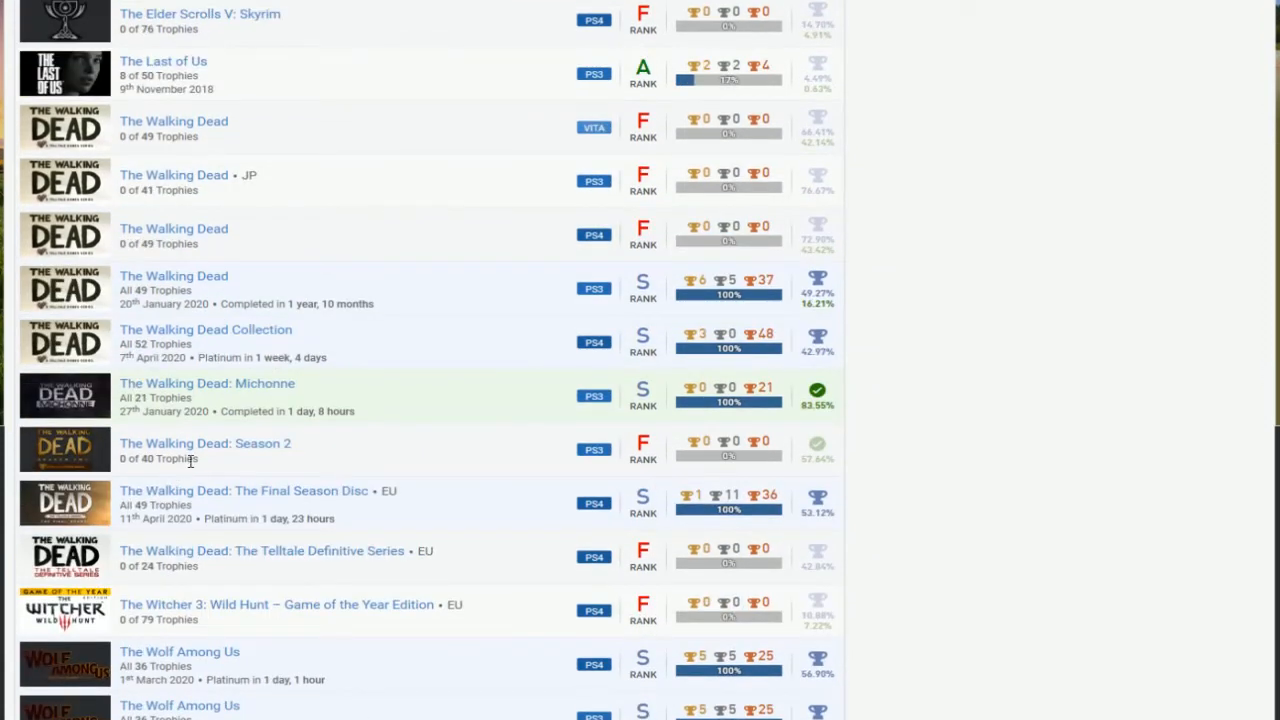
pyautogui.moveTo(734, 360)
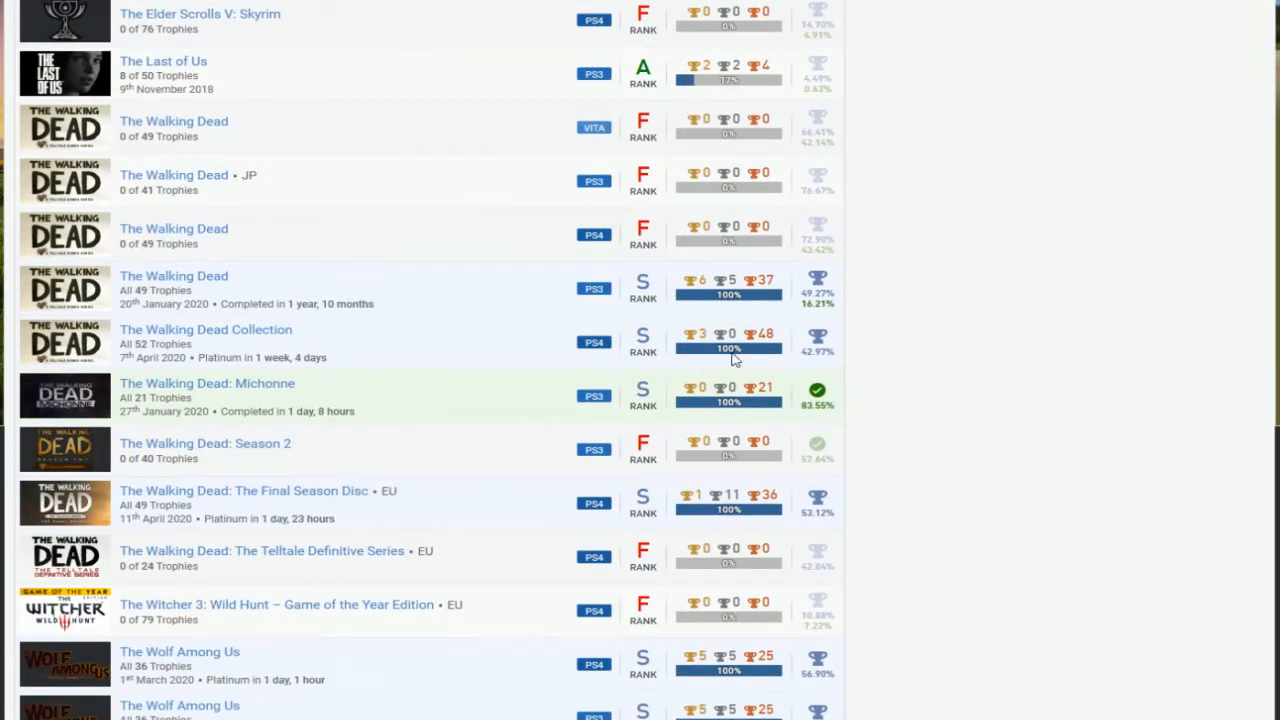
pyautogui.moveTo(652, 300)
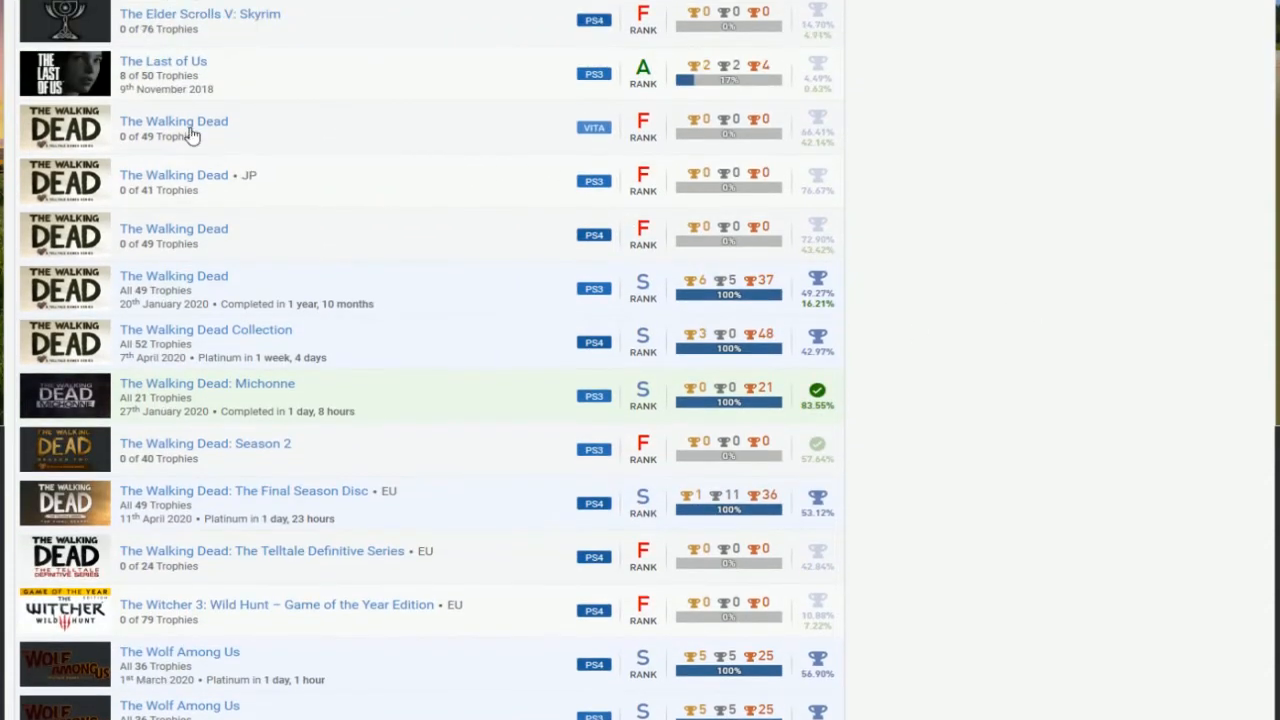
pyautogui.moveTo(712, 300)
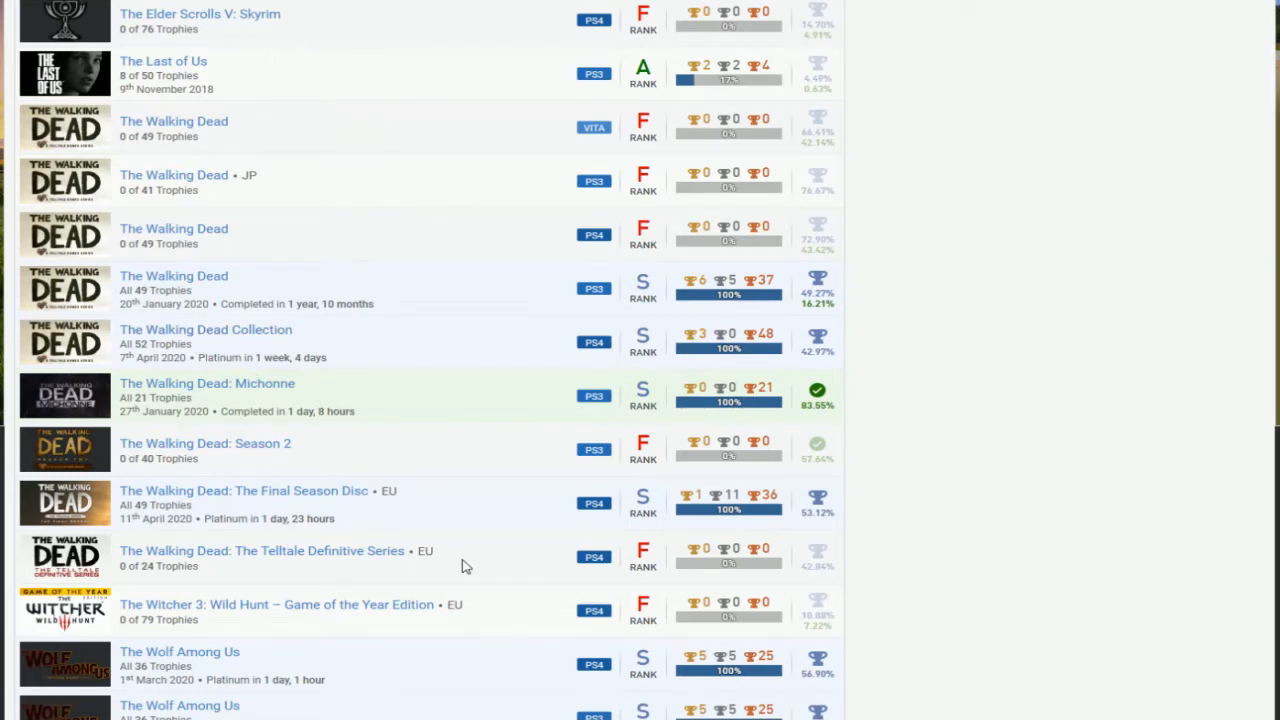
pyautogui.moveTo(290, 518)
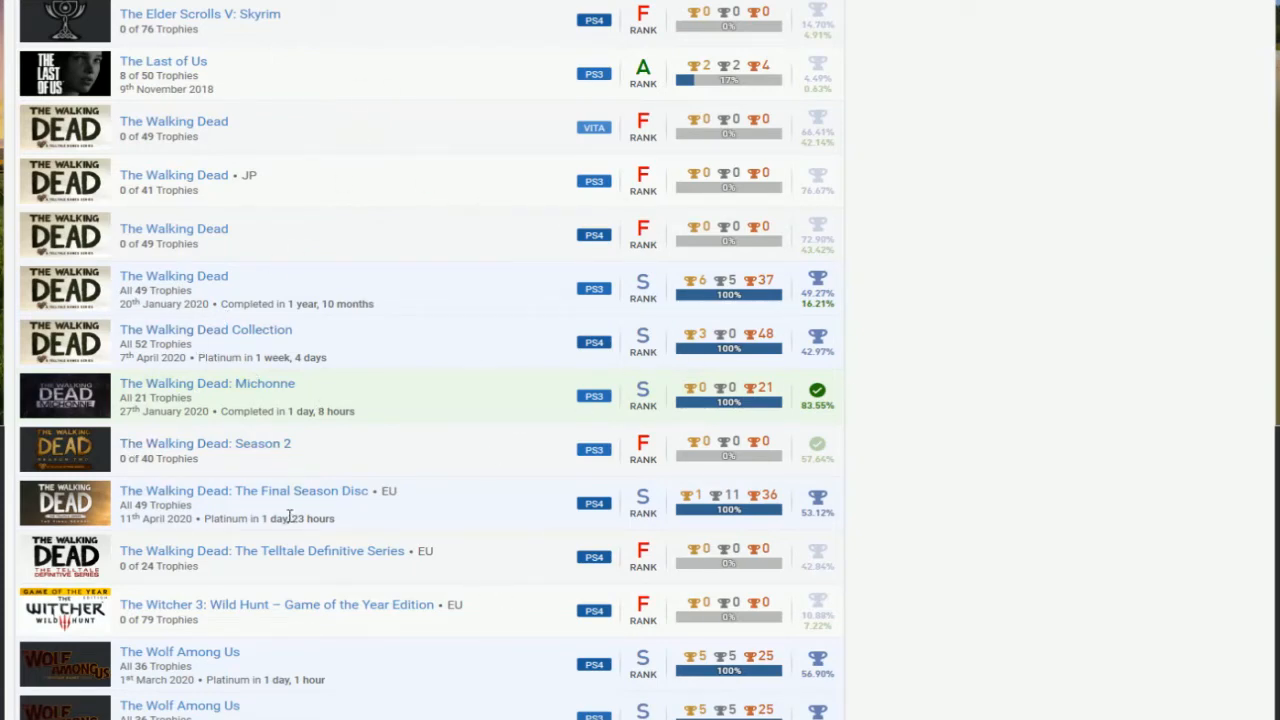
pyautogui.moveTo(260, 446)
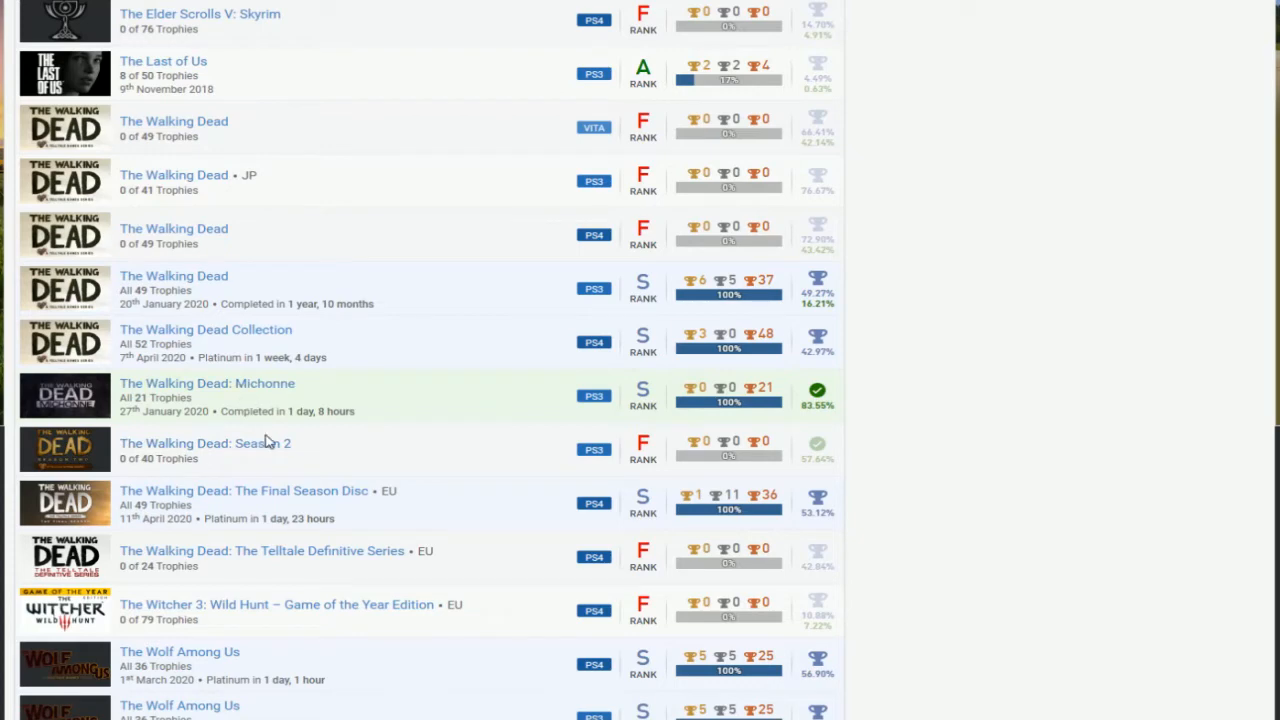
pyautogui.moveTo(580, 396)
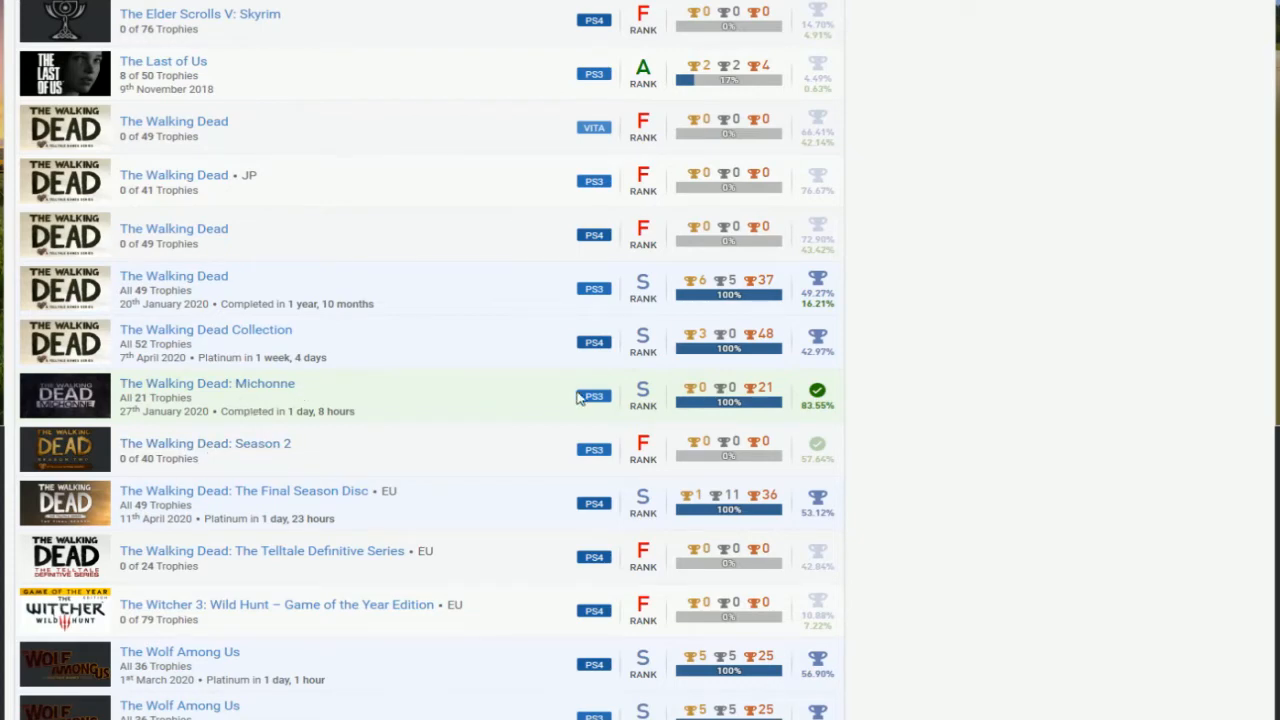
# Step: Scroll to the bottom of the games table, ending at Watch Dogs 2 and the page footer
pyautogui.scroll(-3)
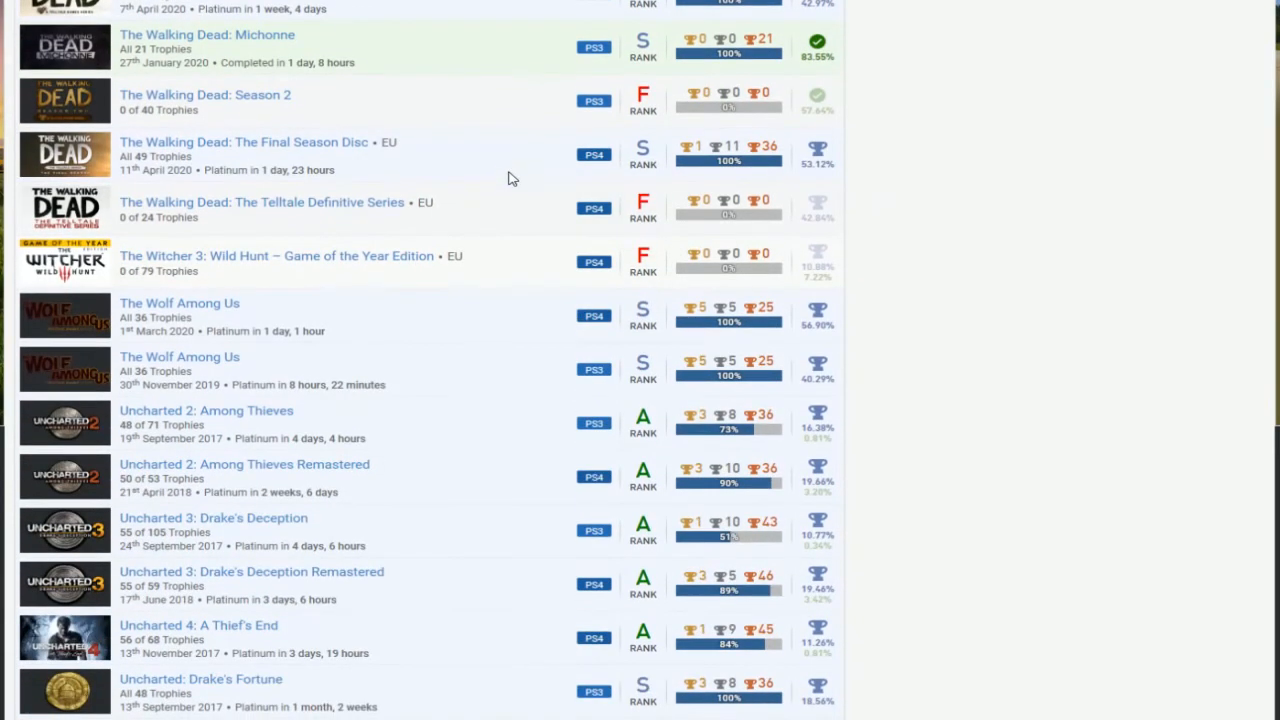
pyautogui.scroll(-3)
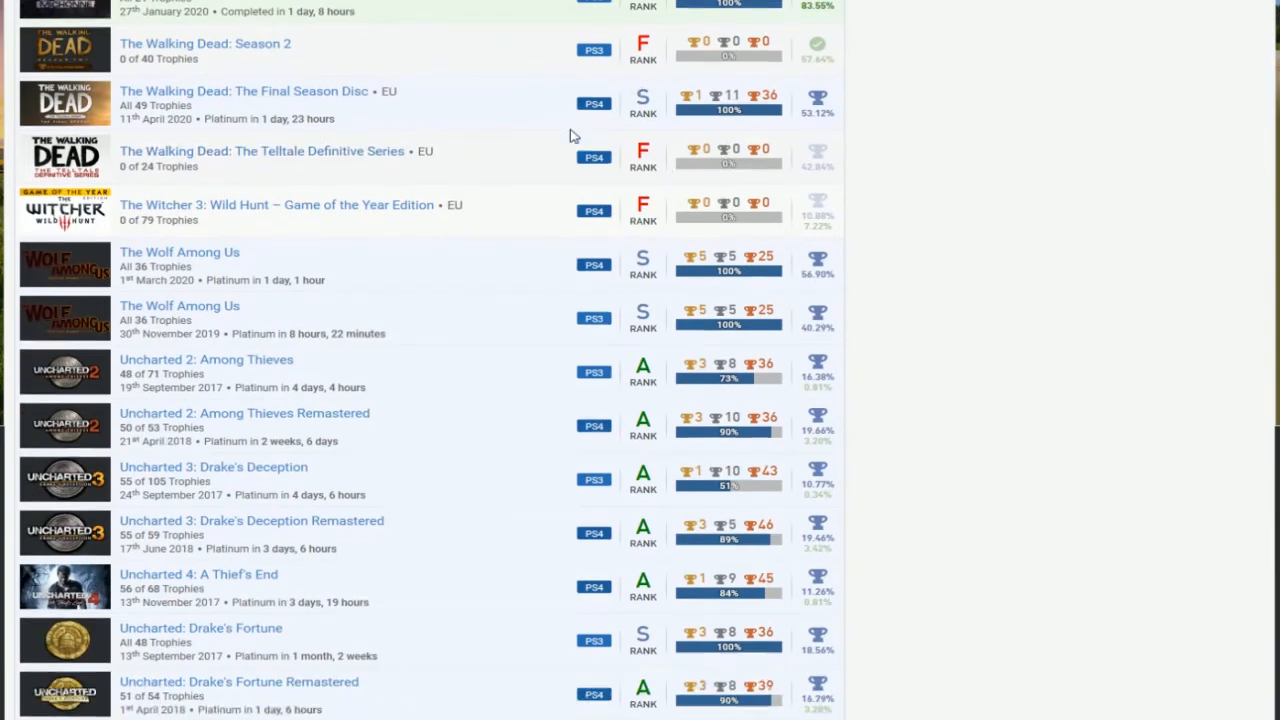
pyautogui.scroll(-3)
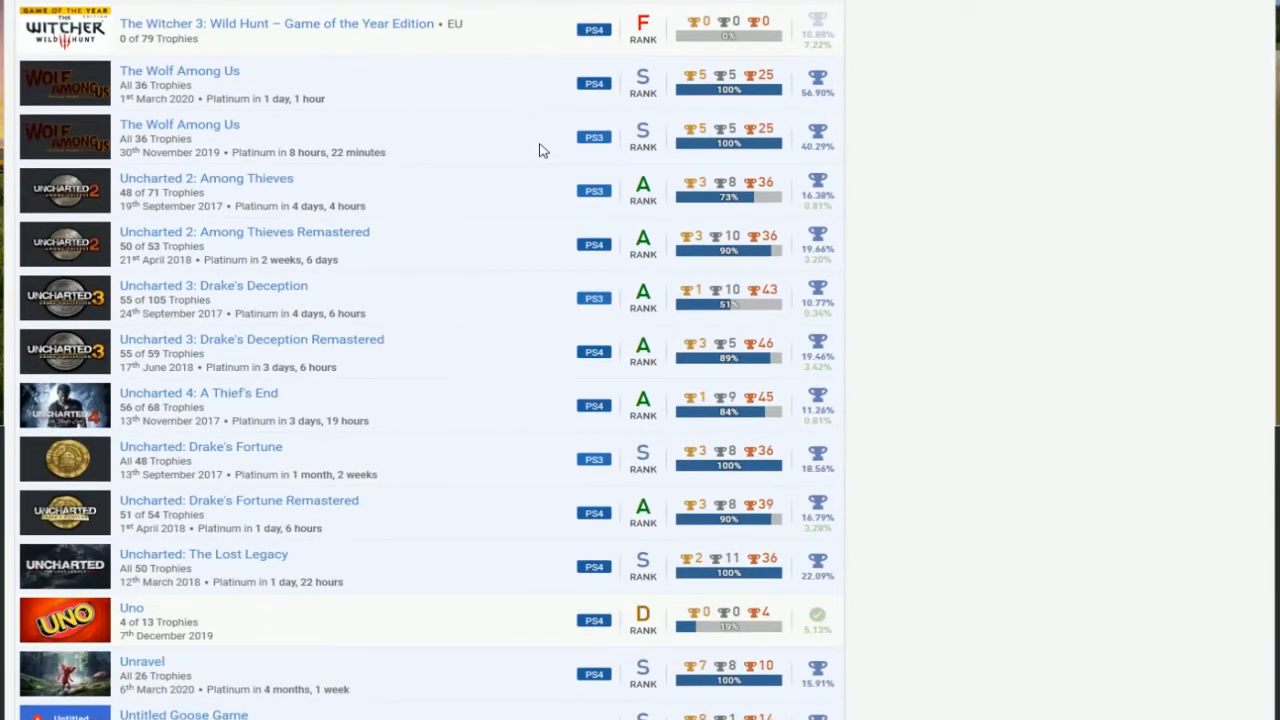
pyautogui.moveTo(544, 124)
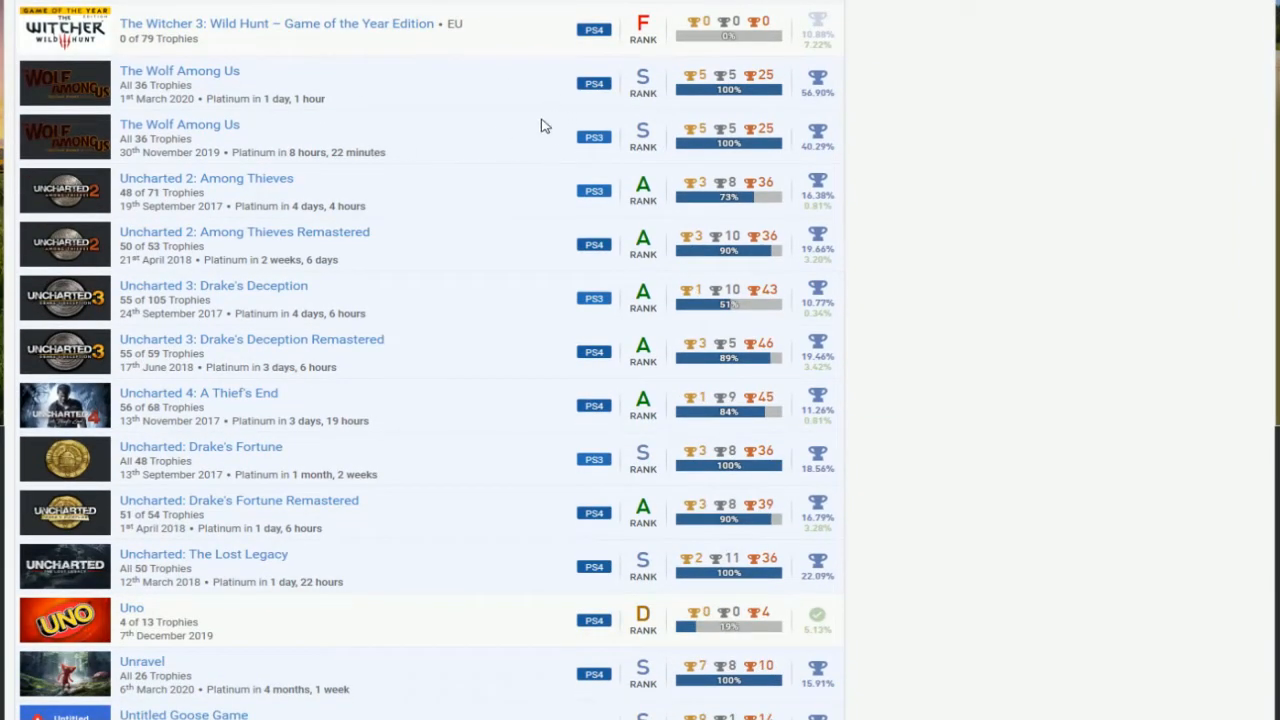
pyautogui.scroll(3)
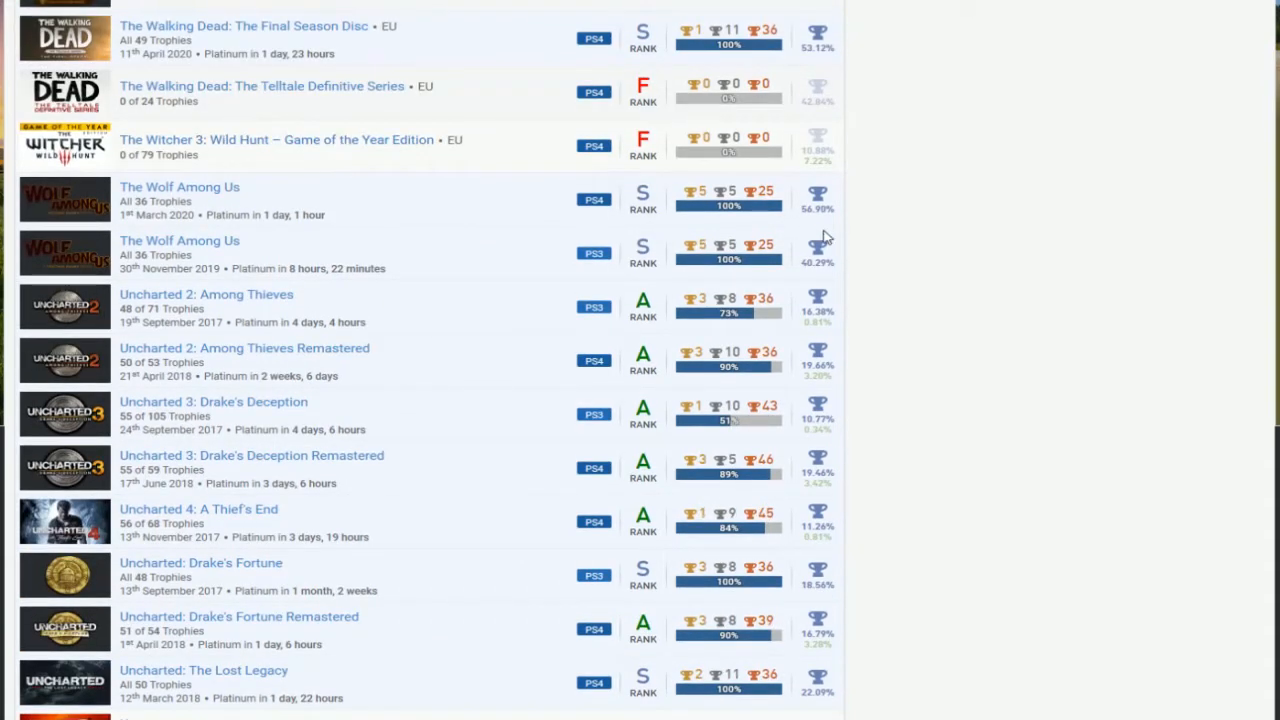
pyautogui.scroll(-3)
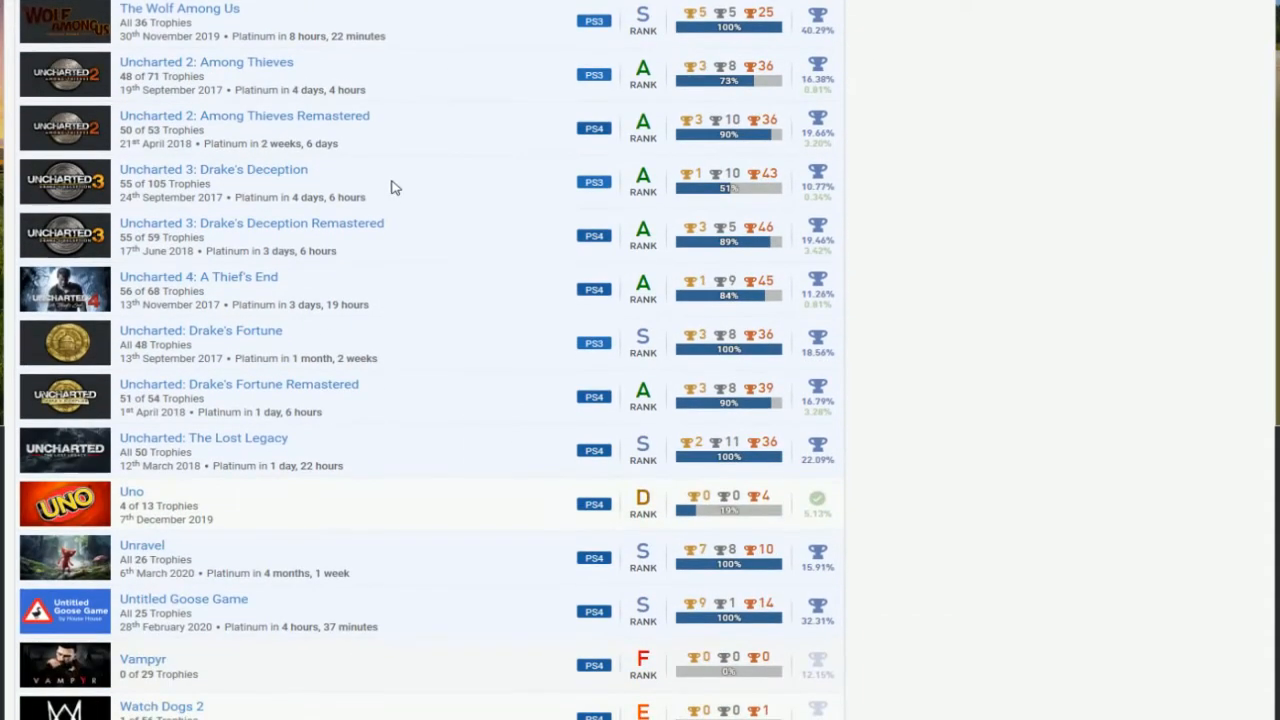
pyautogui.moveTo(416, 274)
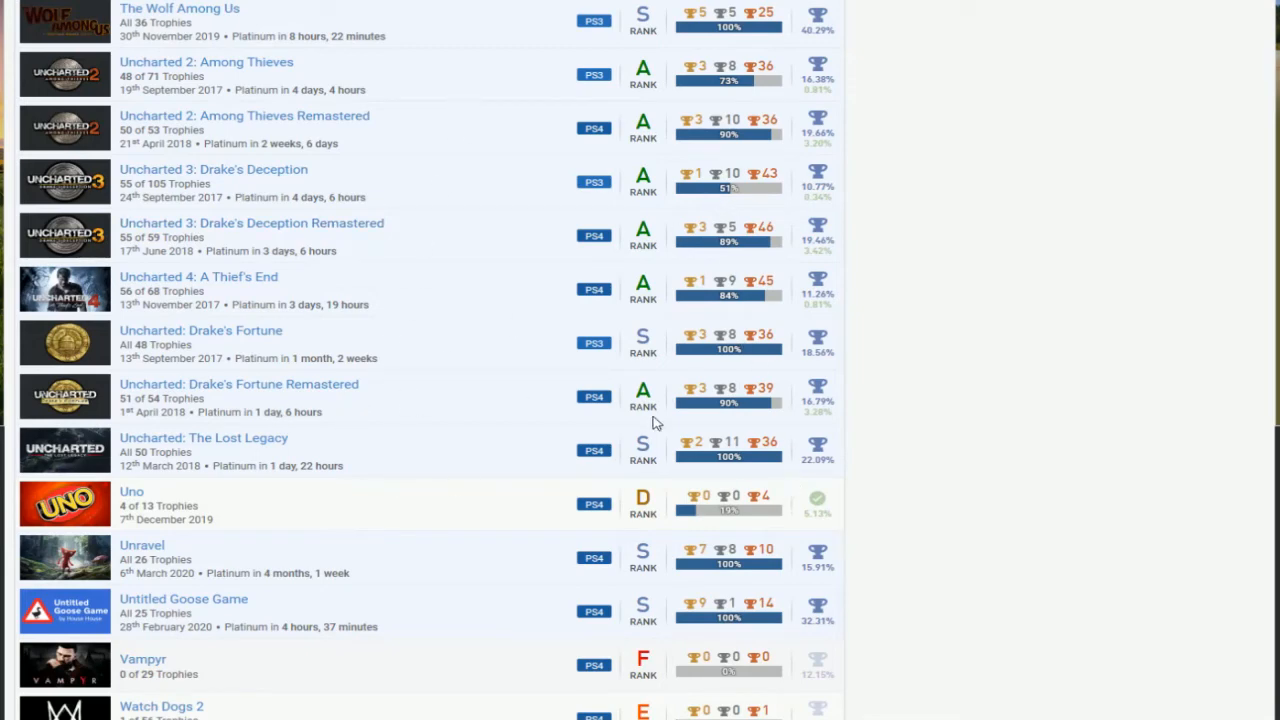
pyautogui.moveTo(262, 124)
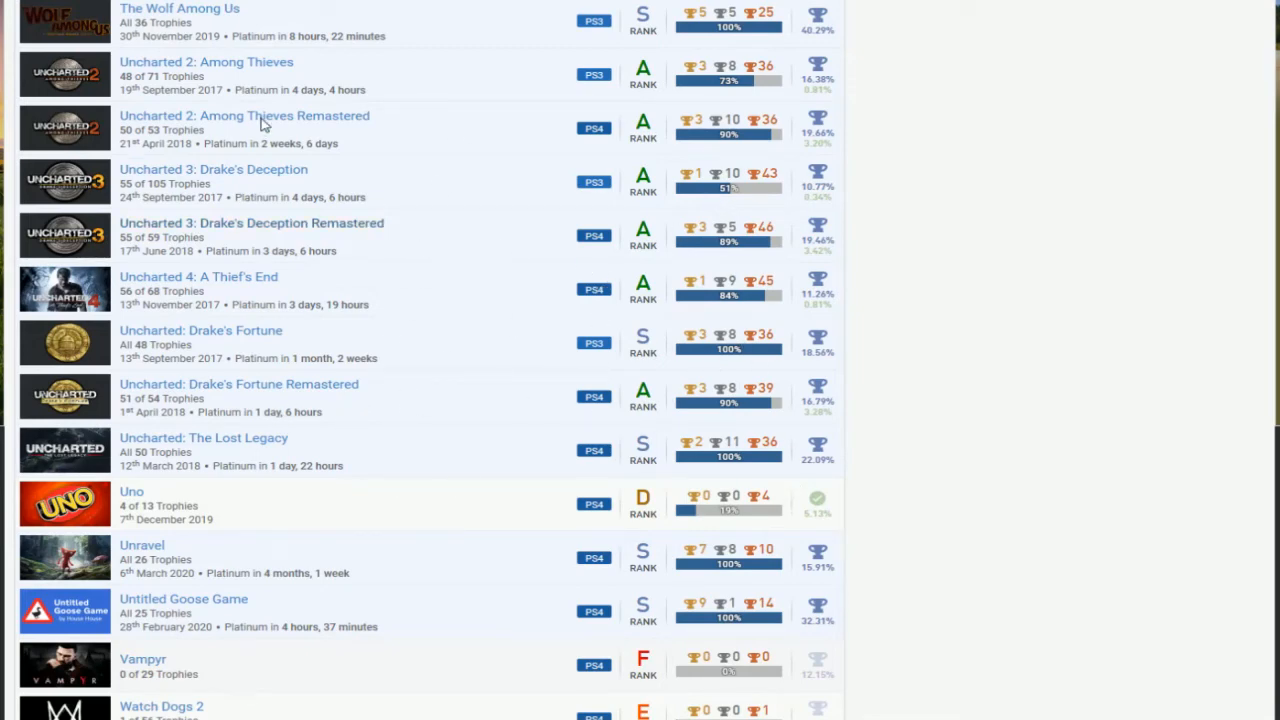
pyautogui.moveTo(340, 168)
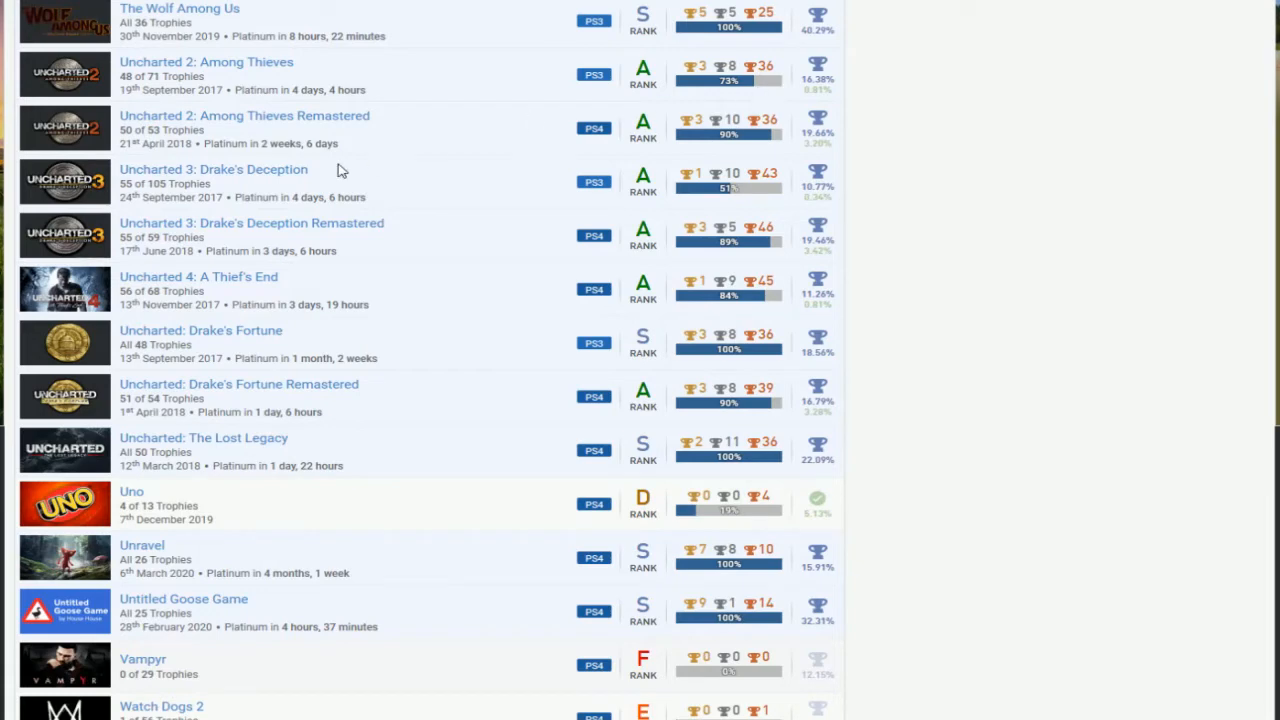
pyautogui.moveTo(756, 212)
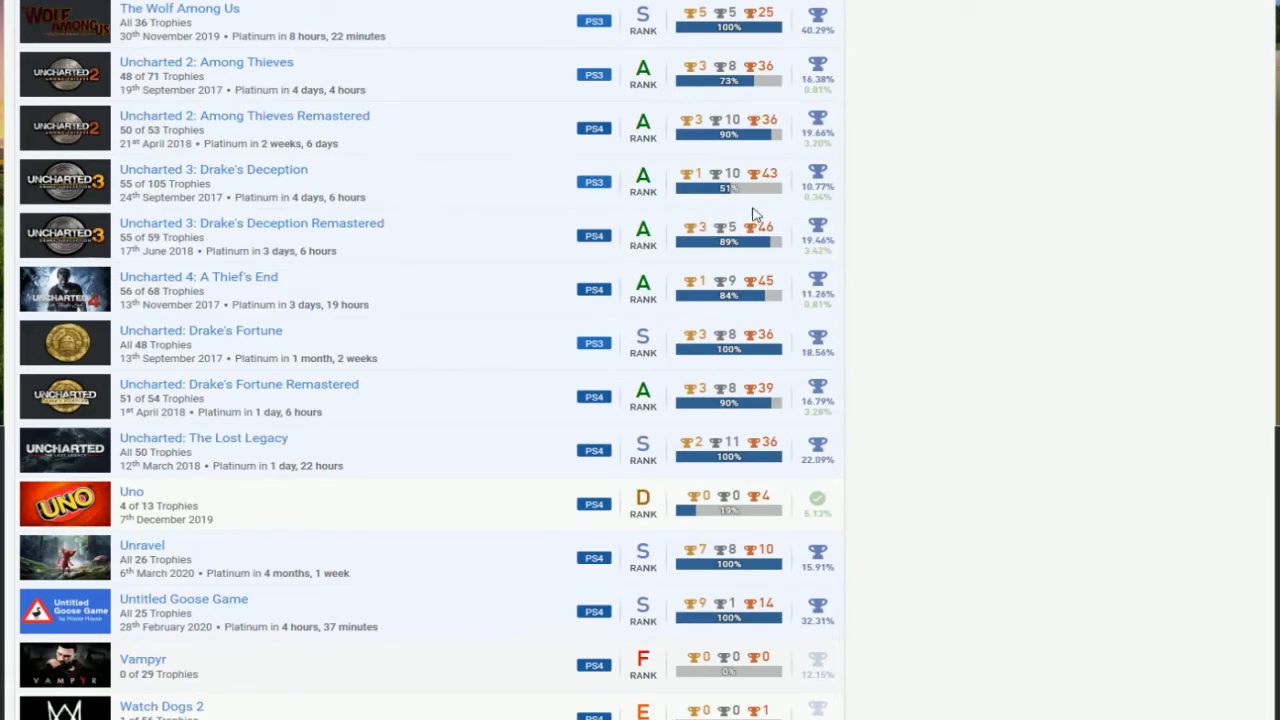
pyautogui.moveTo(596, 100)
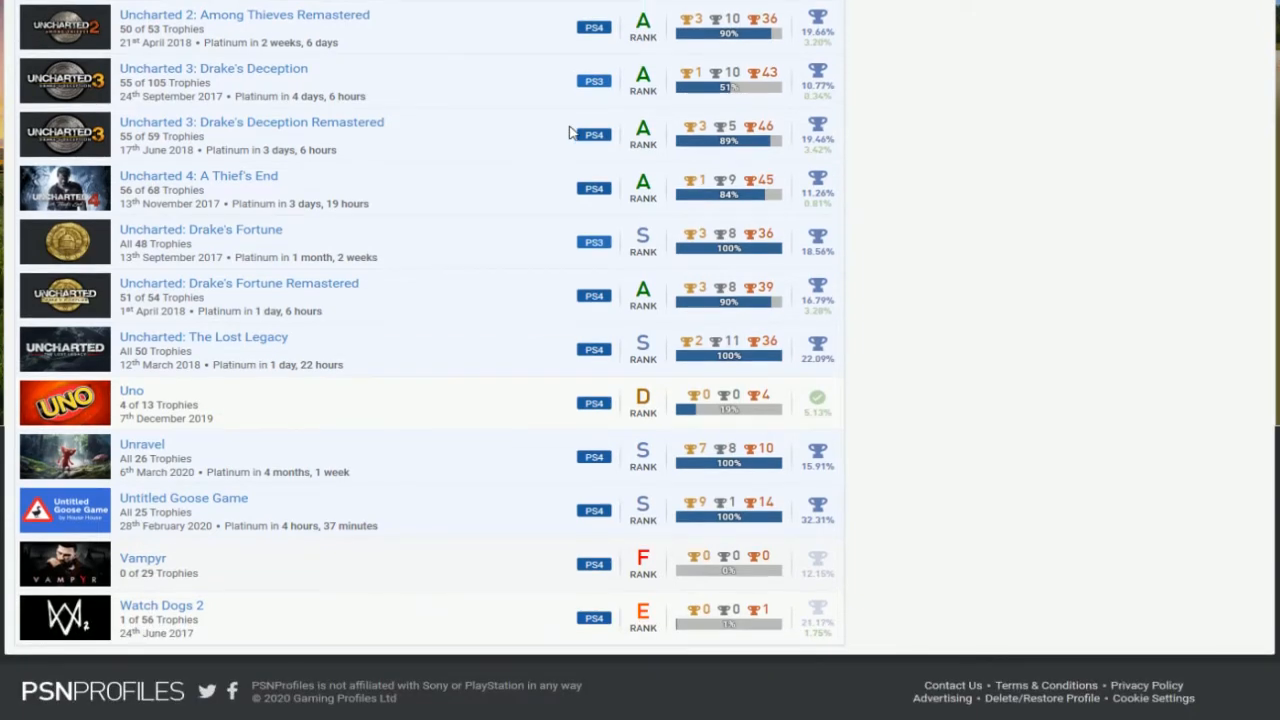
pyautogui.moveTo(588, 164)
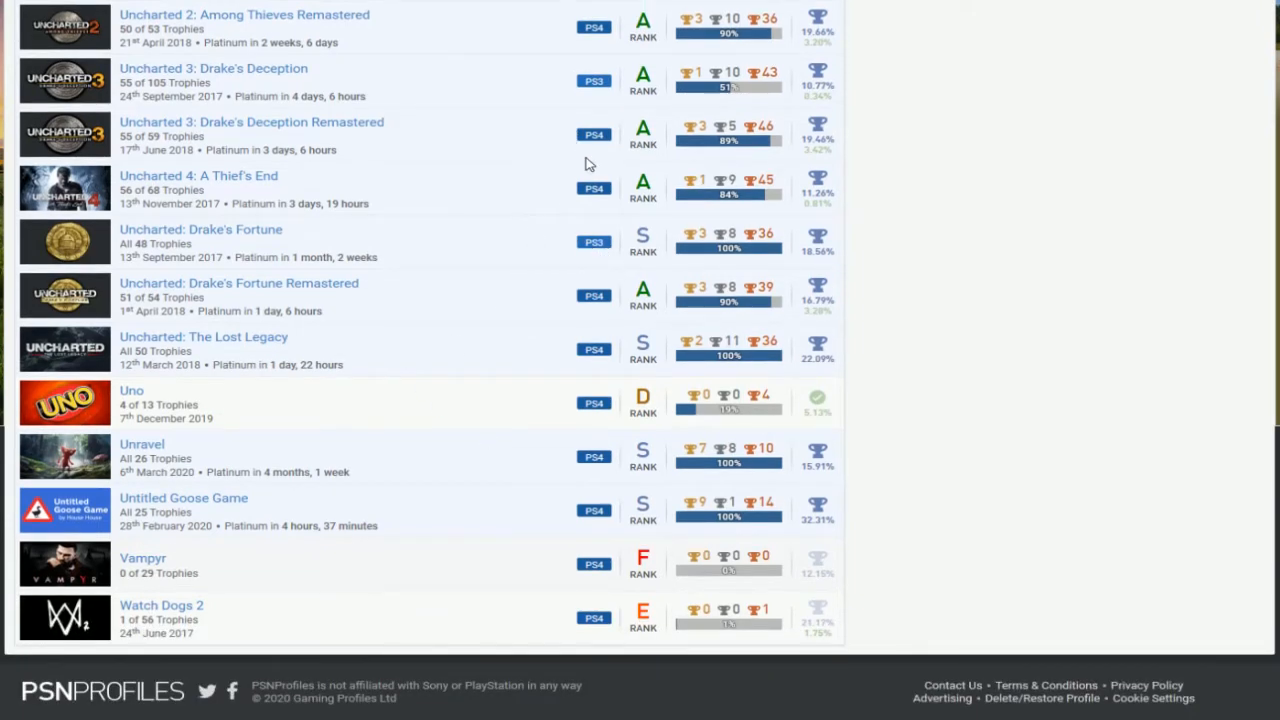
pyautogui.moveTo(512, 616)
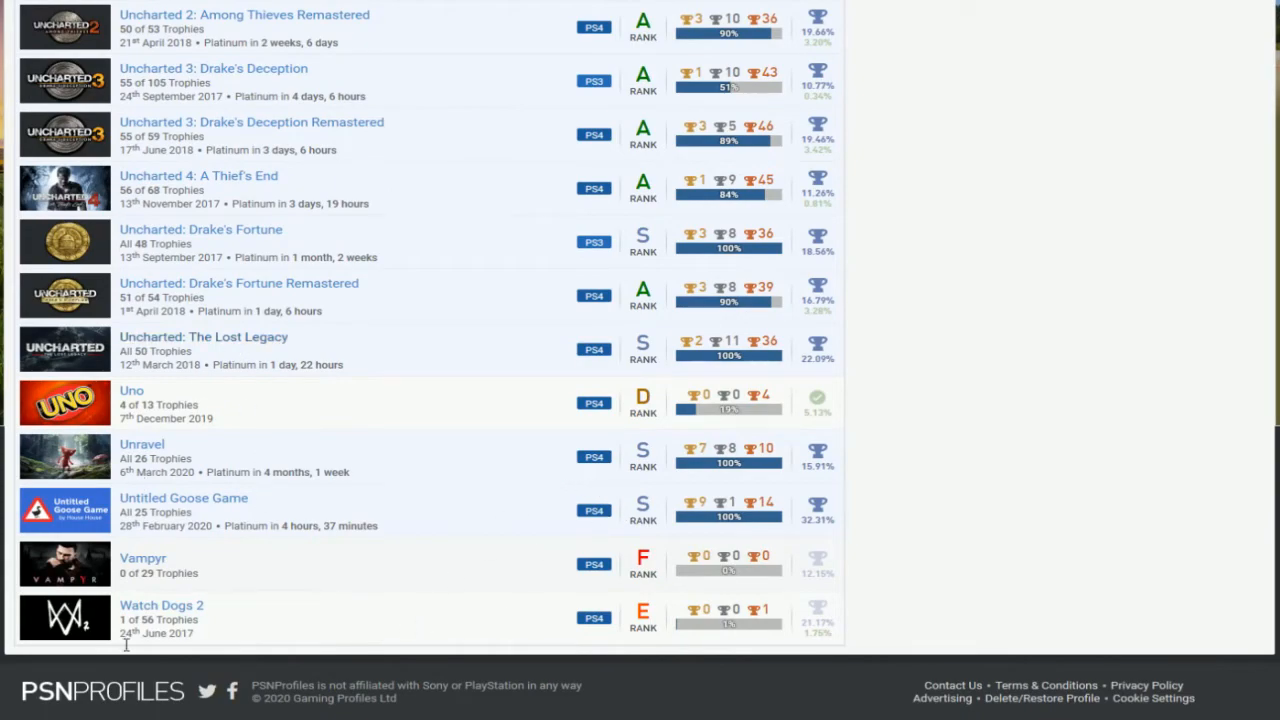
pyautogui.scroll(-3)
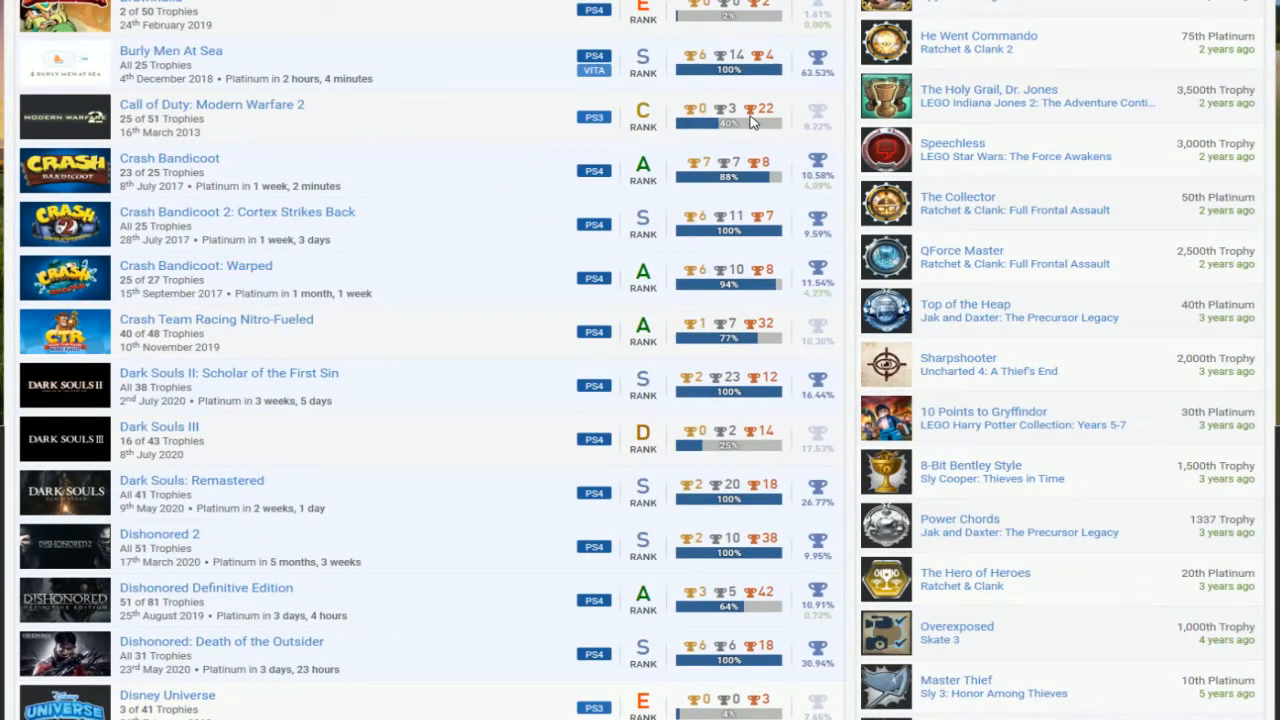
pyautogui.moveTo(1164, 304)
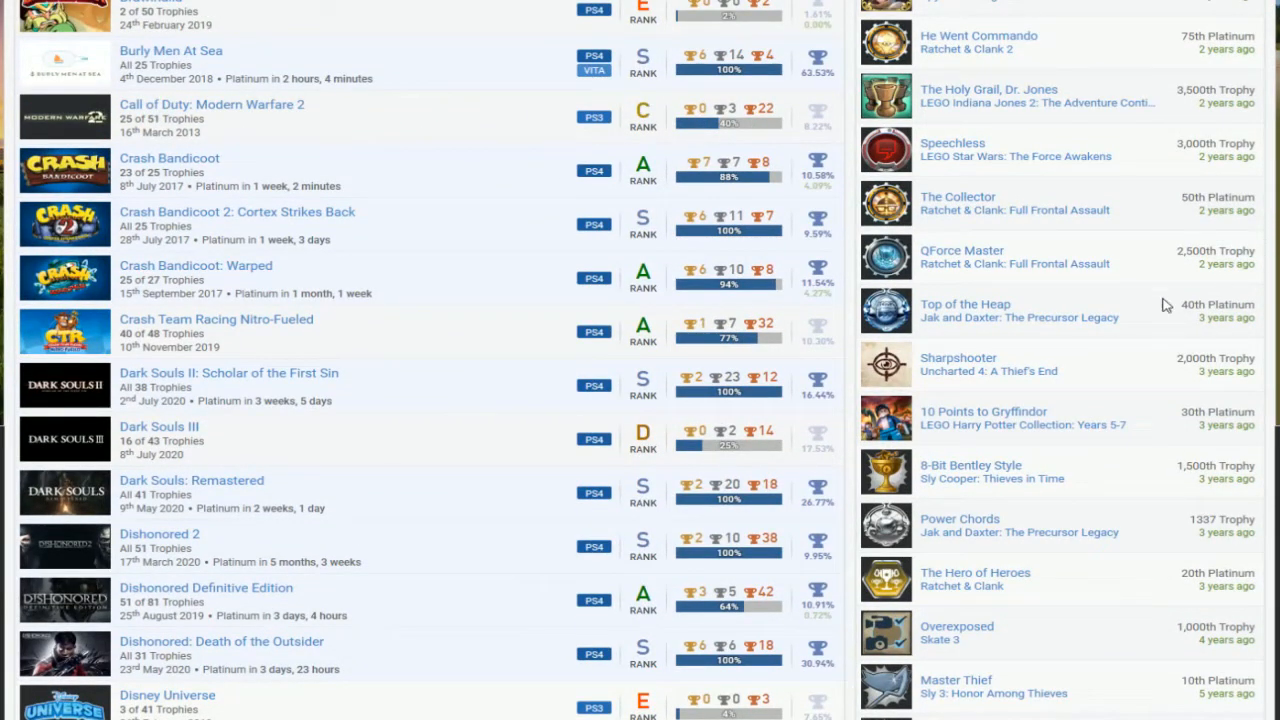
# Step: Scroll back through the Crash Bandicoot, Dark Souls, God of War and inFamous rows to the LEGO titles
pyautogui.scroll(-3)
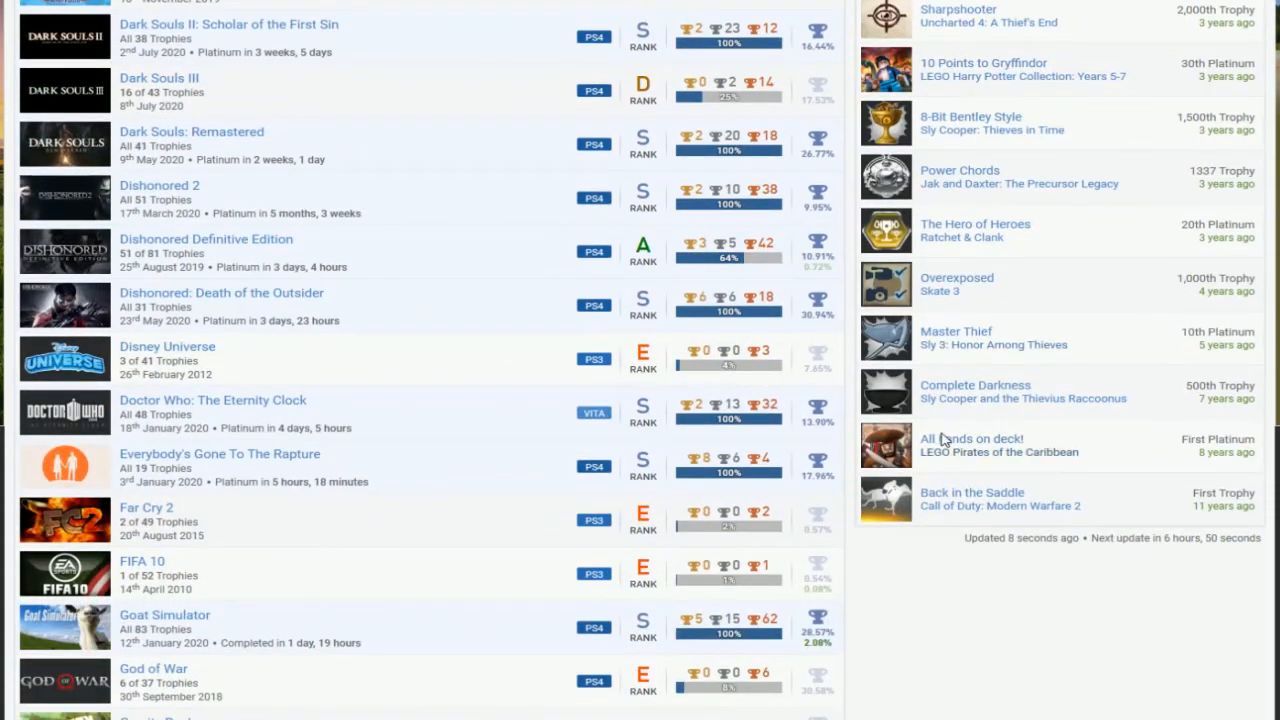
pyautogui.moveTo(858, 458)
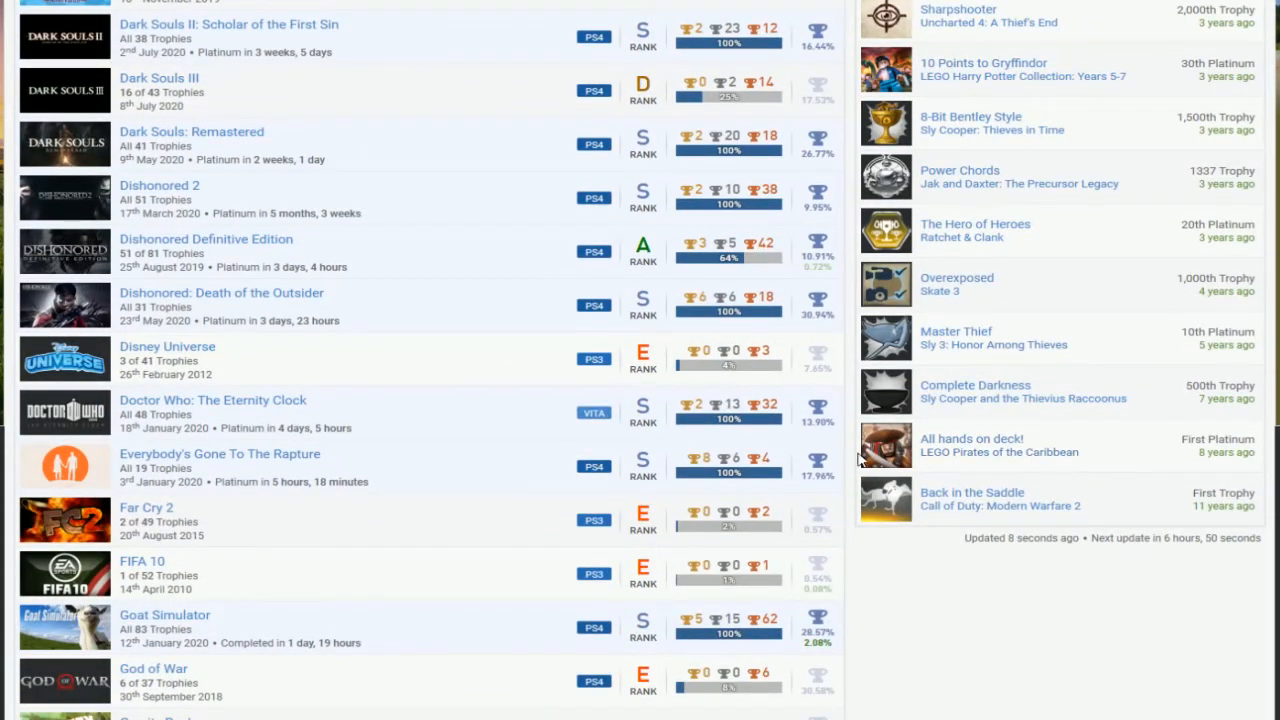
pyautogui.moveTo(670, 478)
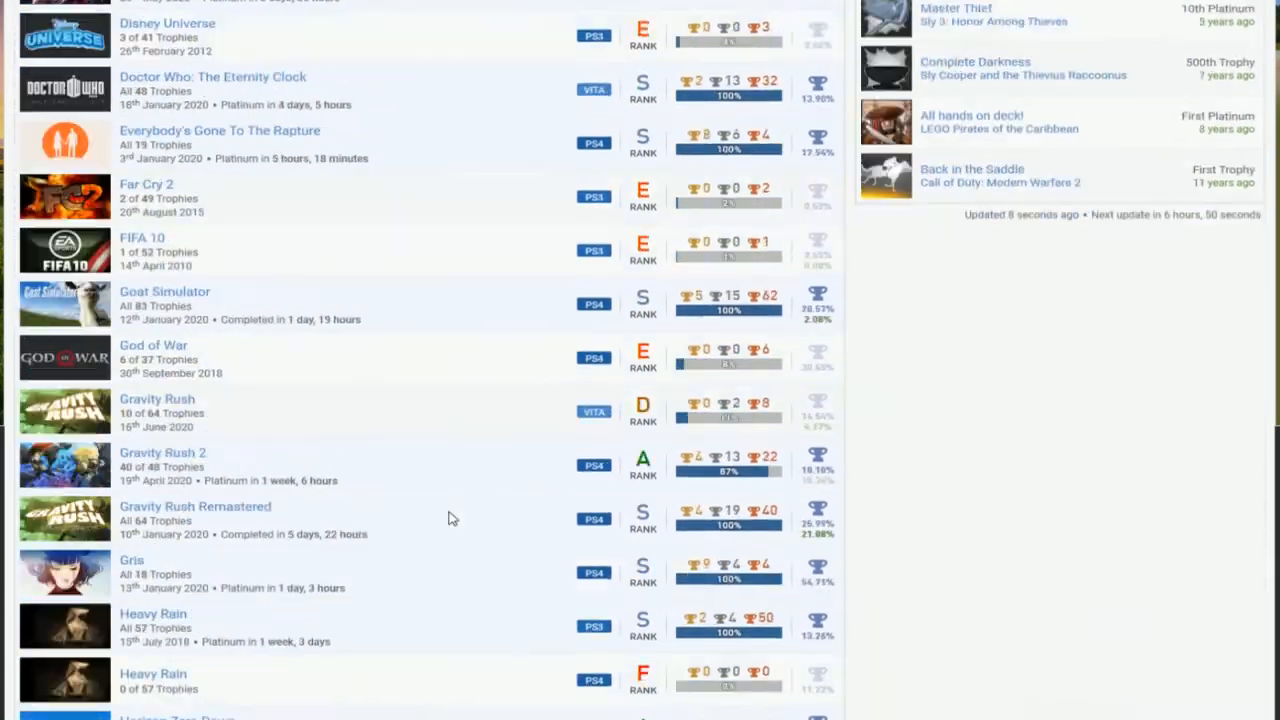
pyautogui.scroll(-3)
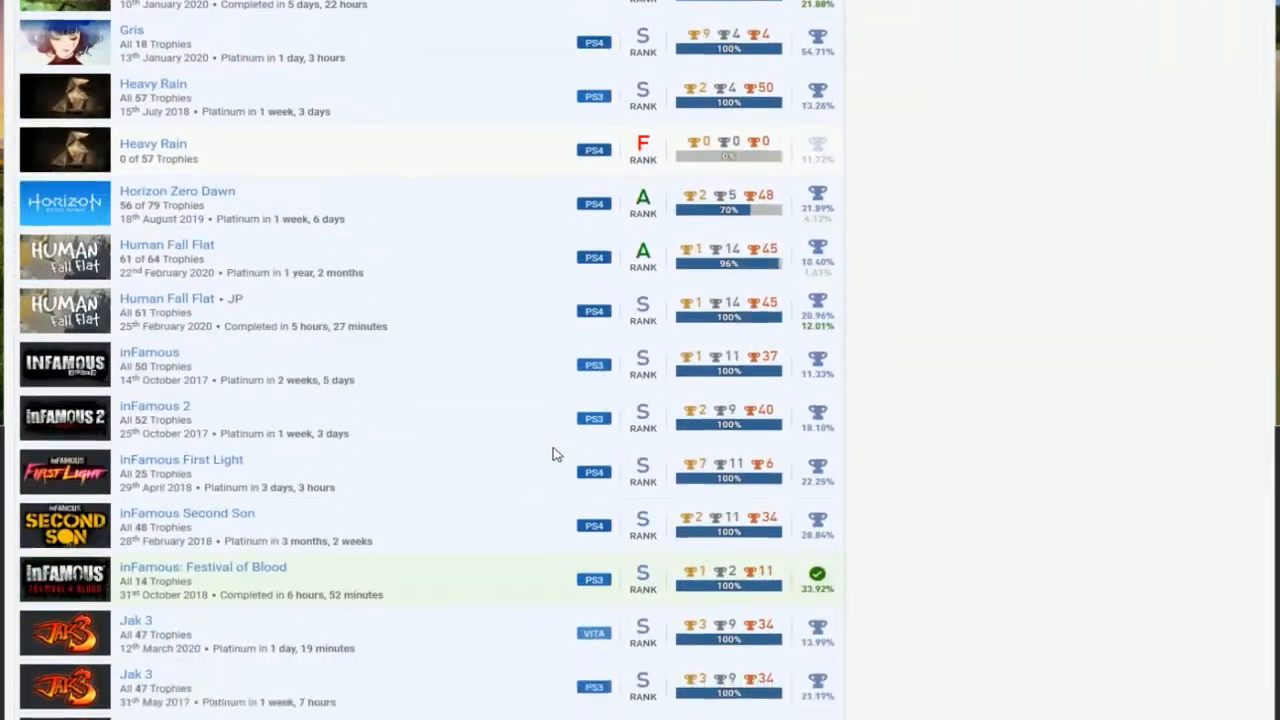
pyautogui.scroll(-3)
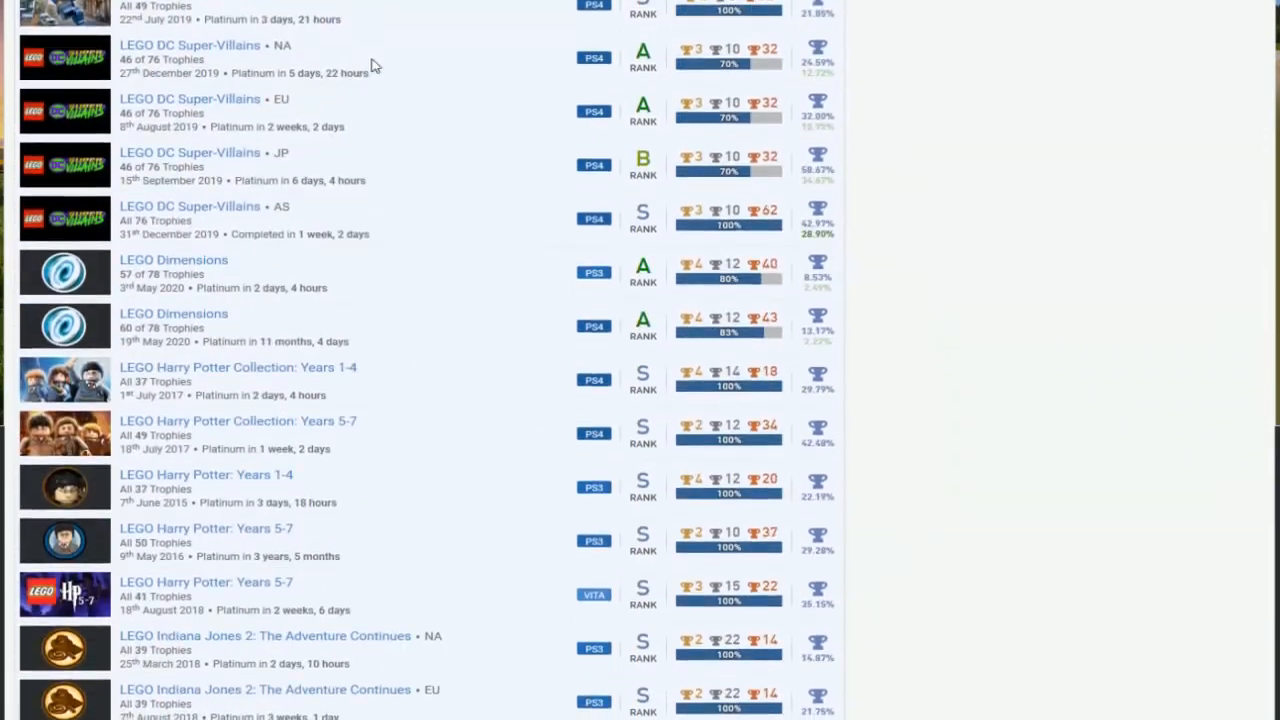
pyautogui.scroll(-3)
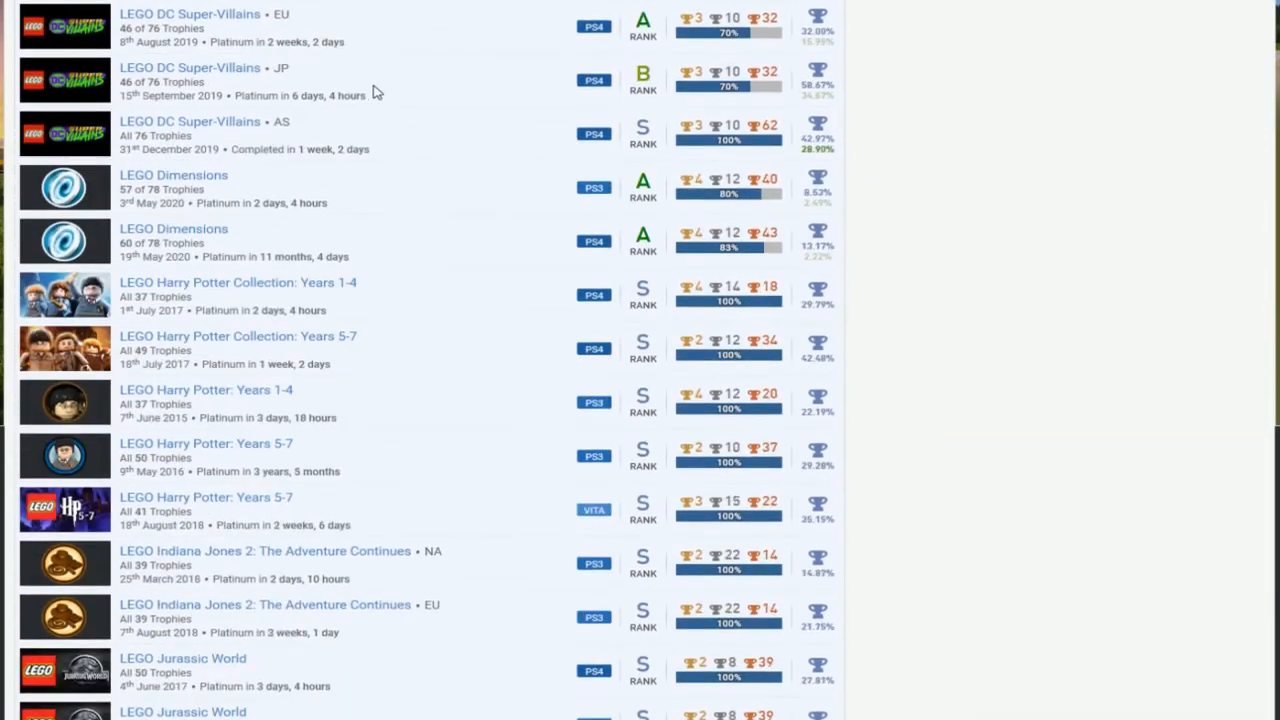
pyautogui.scroll(-3)
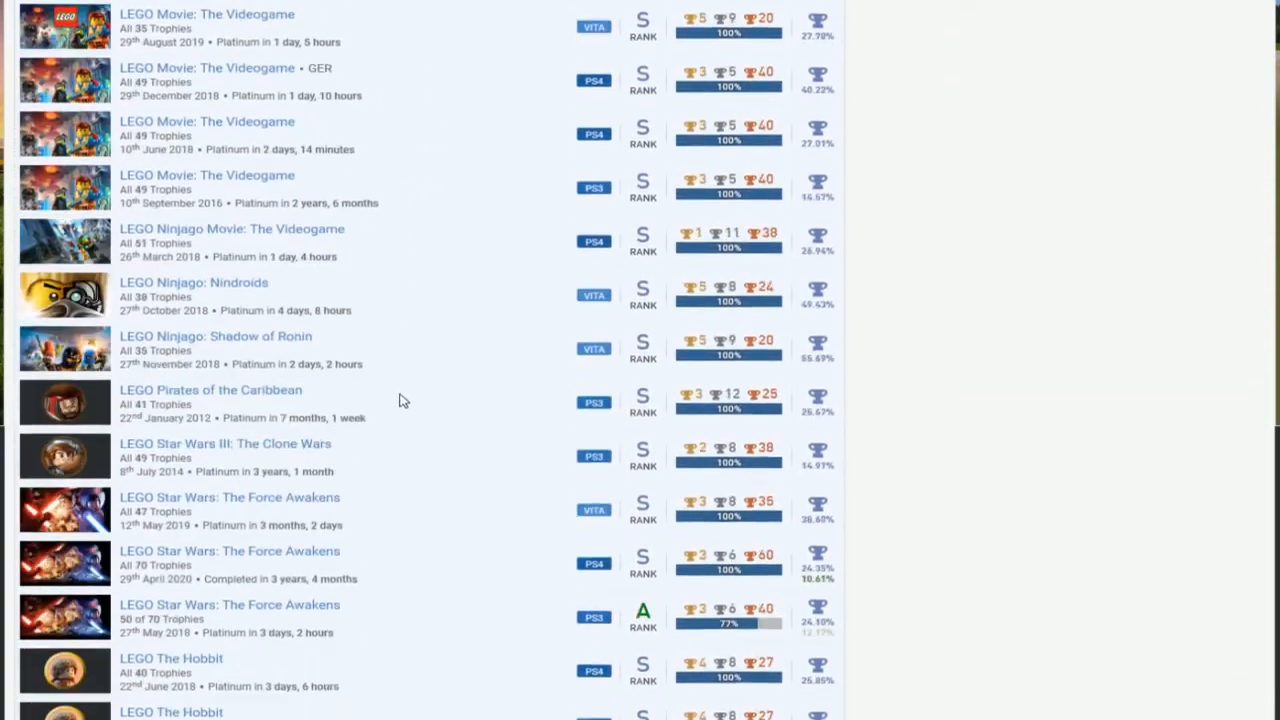
pyautogui.scroll(-3)
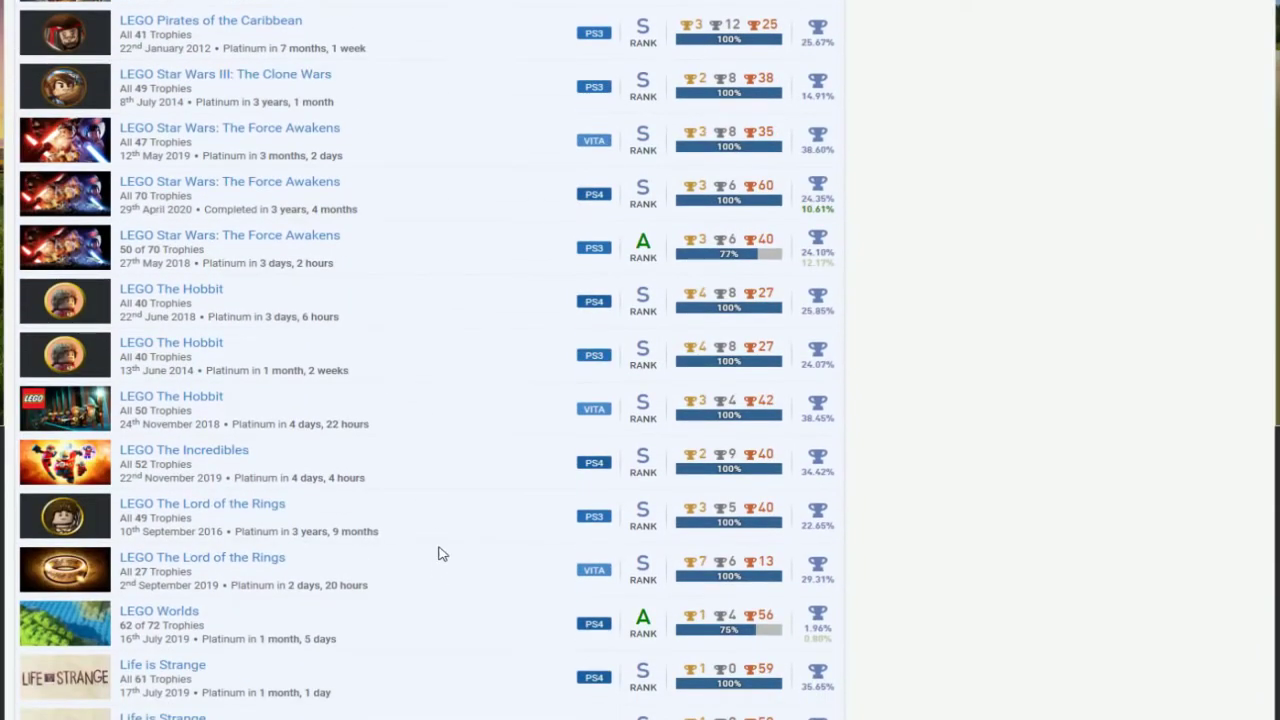
pyautogui.scroll(-3)
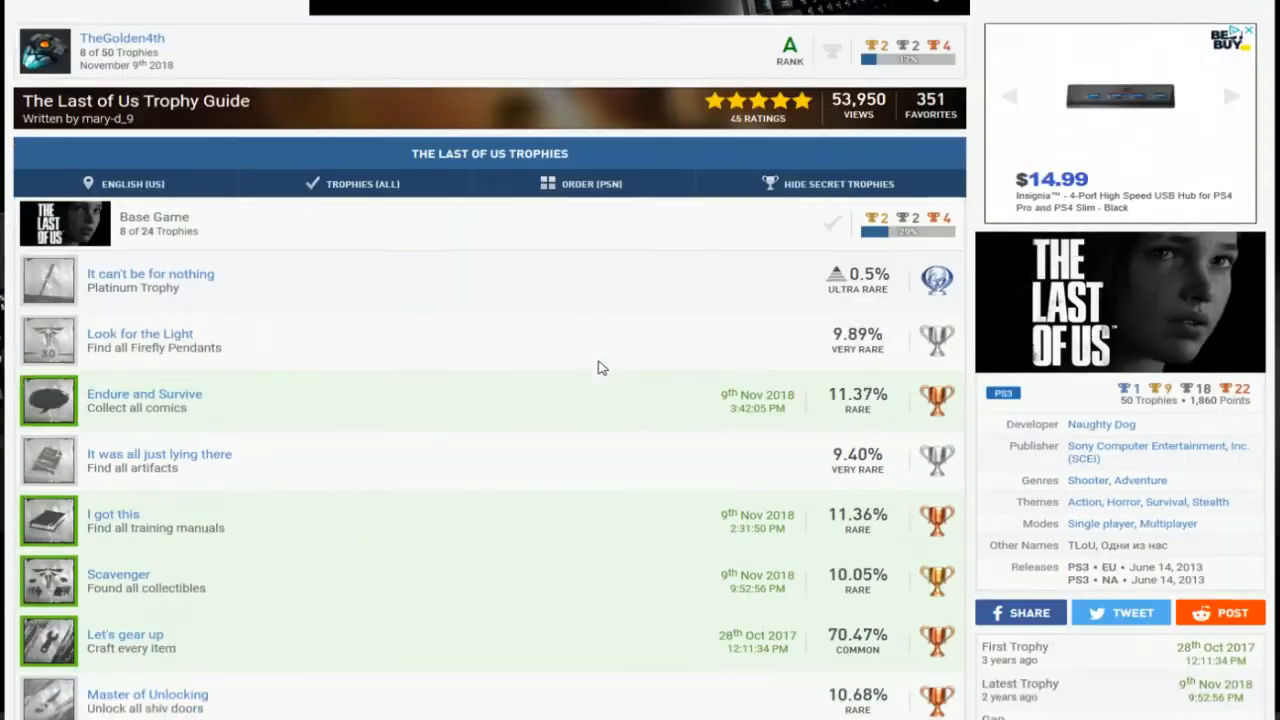
# Step: Scroll through The Last of Us base game trophies down to the Left Behind DLC pack
pyautogui.scroll(-3)
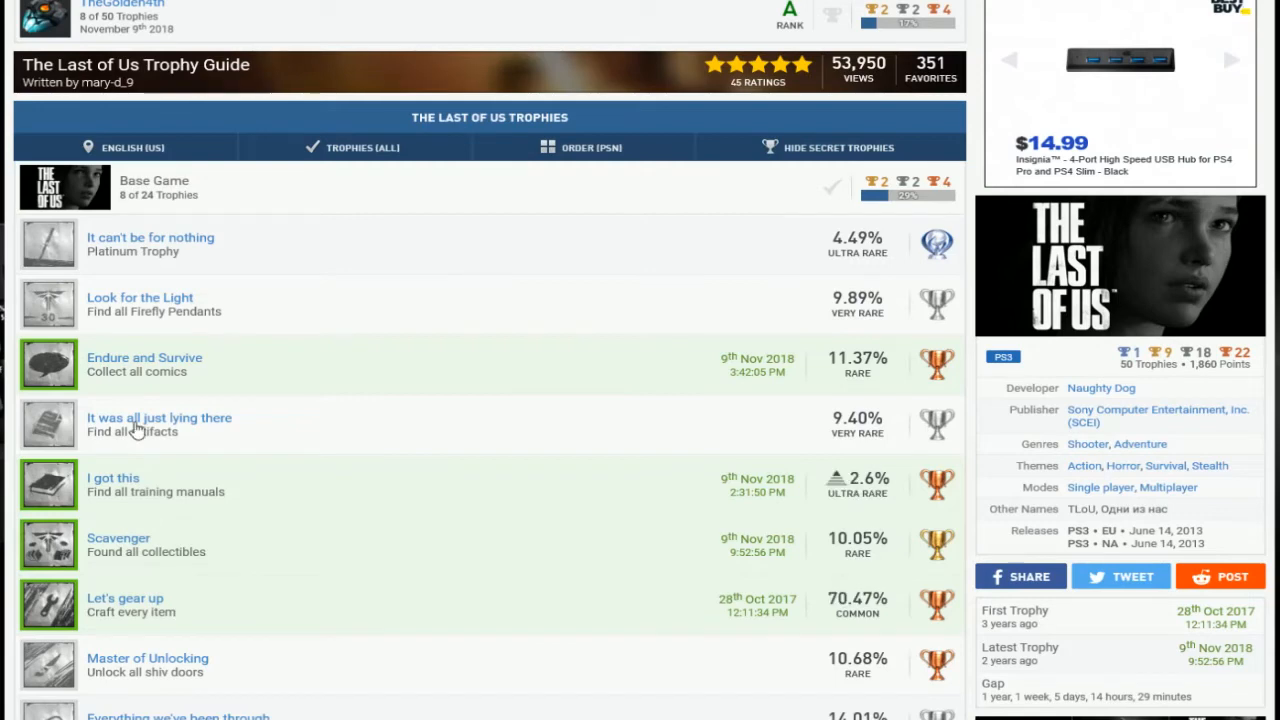
pyautogui.scroll(-3)
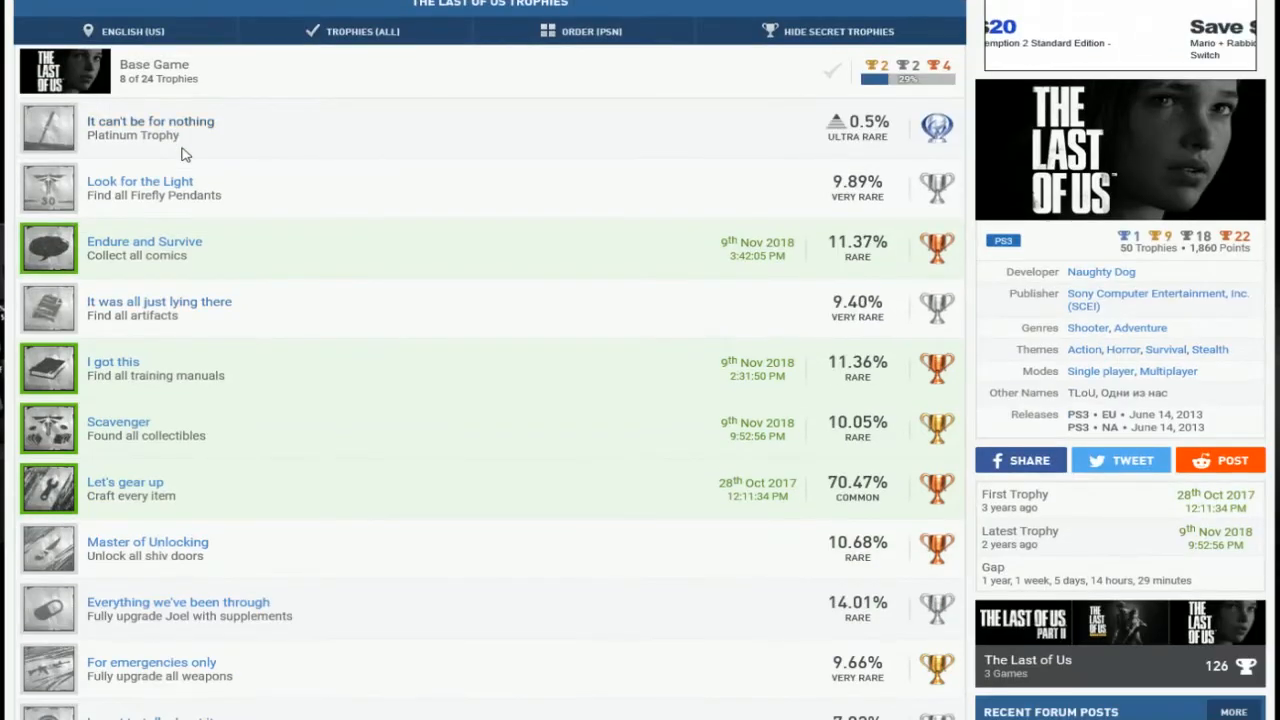
pyautogui.scroll(-3)
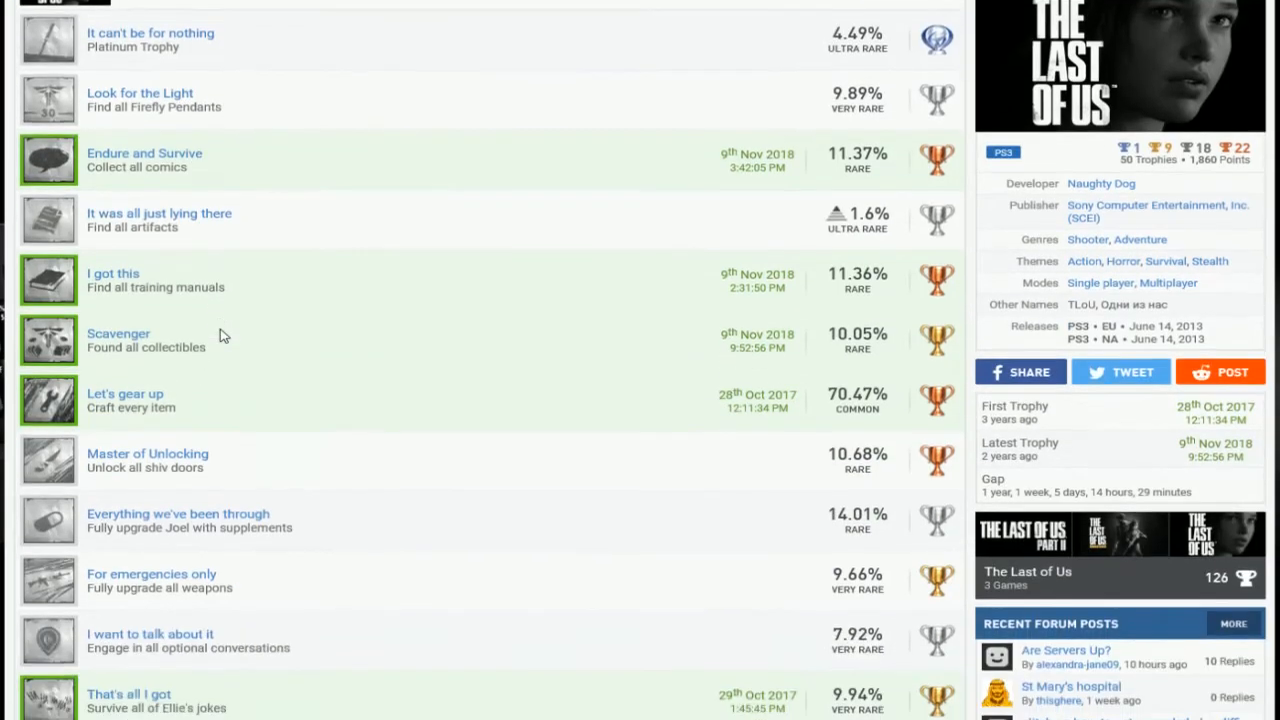
pyautogui.scroll(-3)
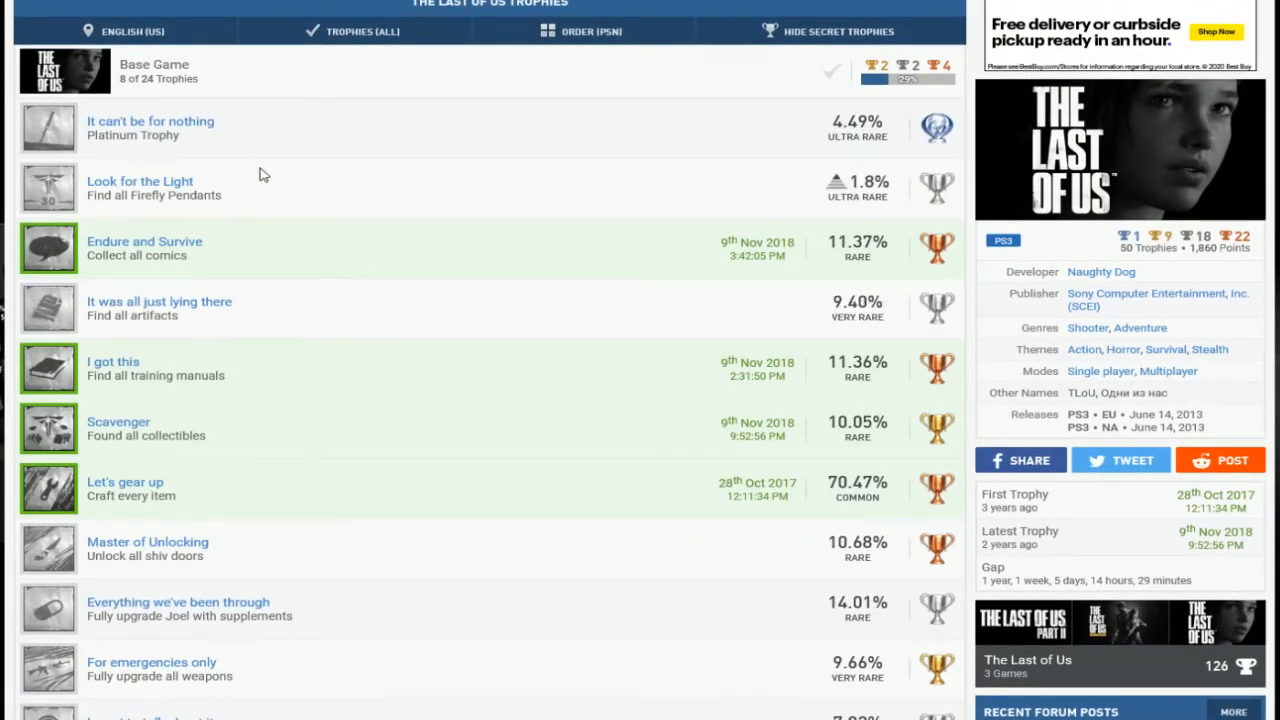
pyautogui.scroll(-3)
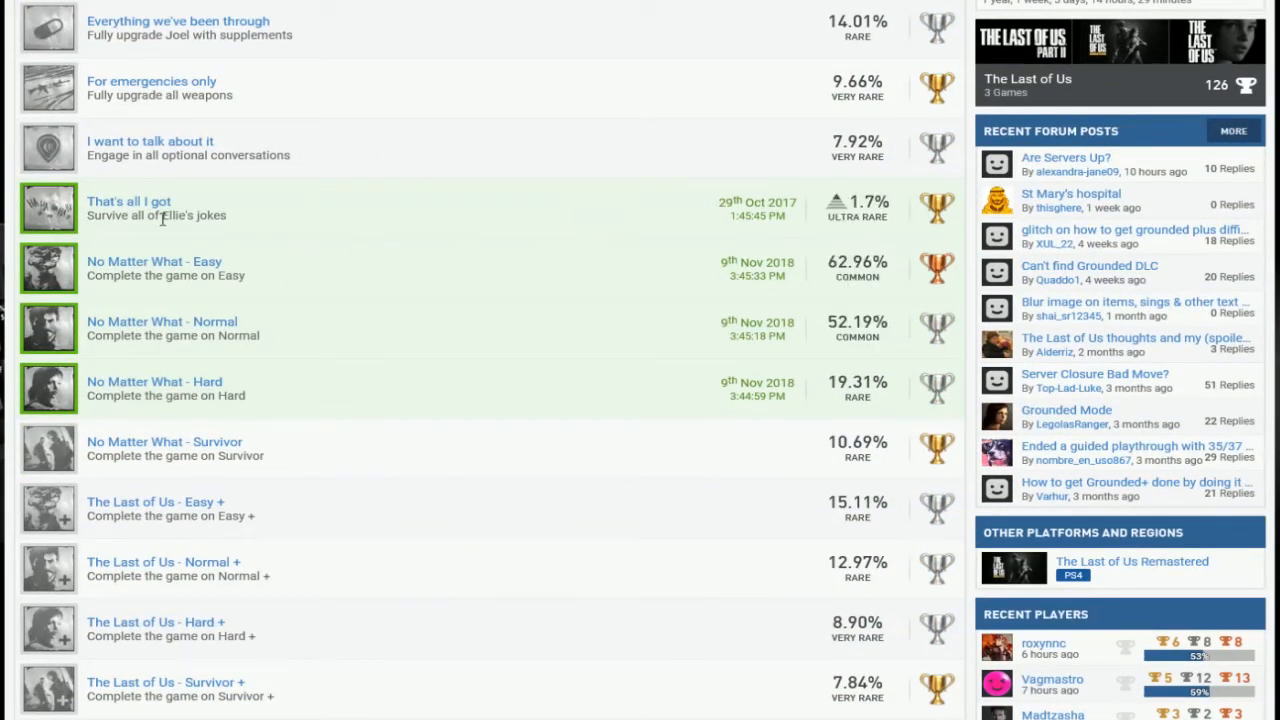
pyautogui.scroll(-3)
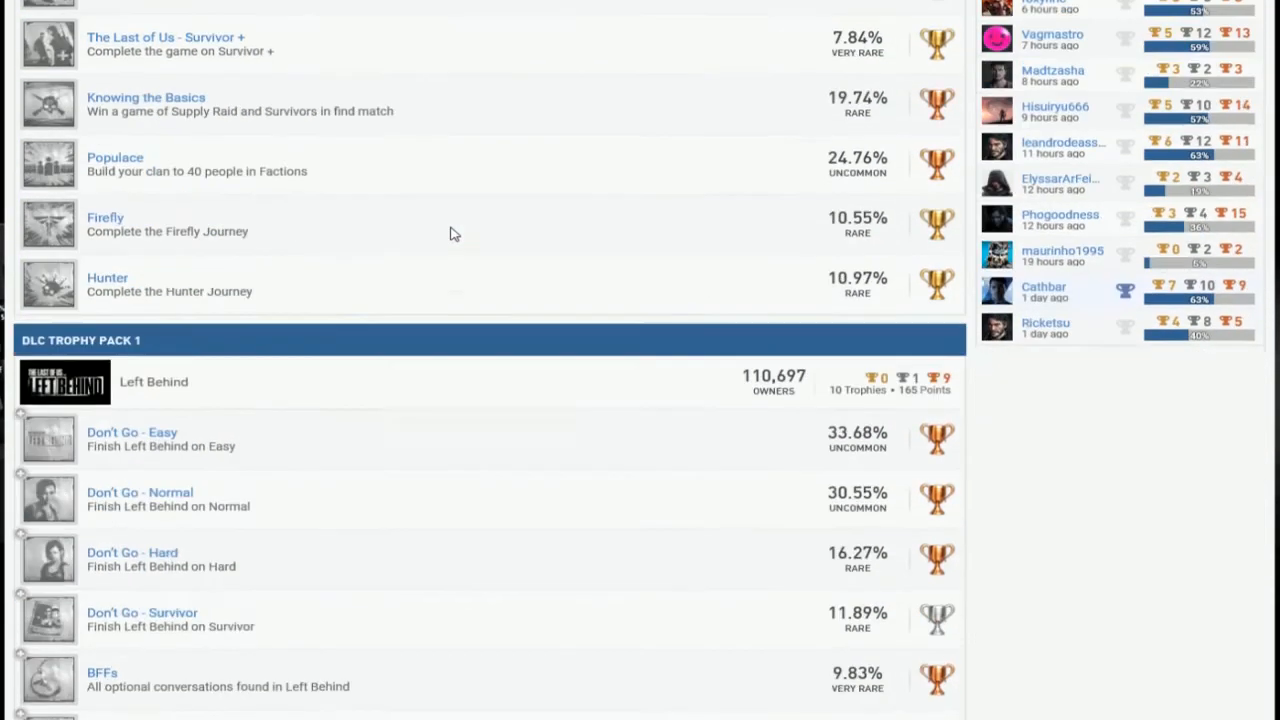
pyautogui.scroll(-3)
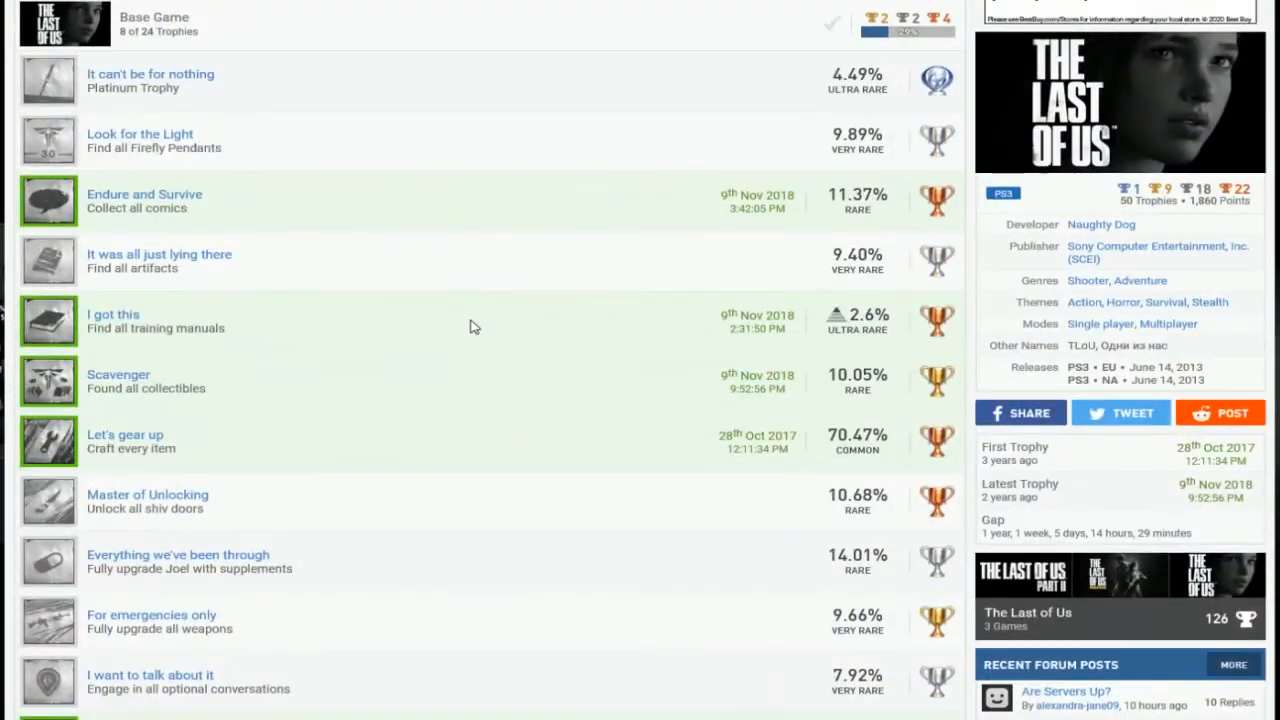
pyautogui.scroll(-3)
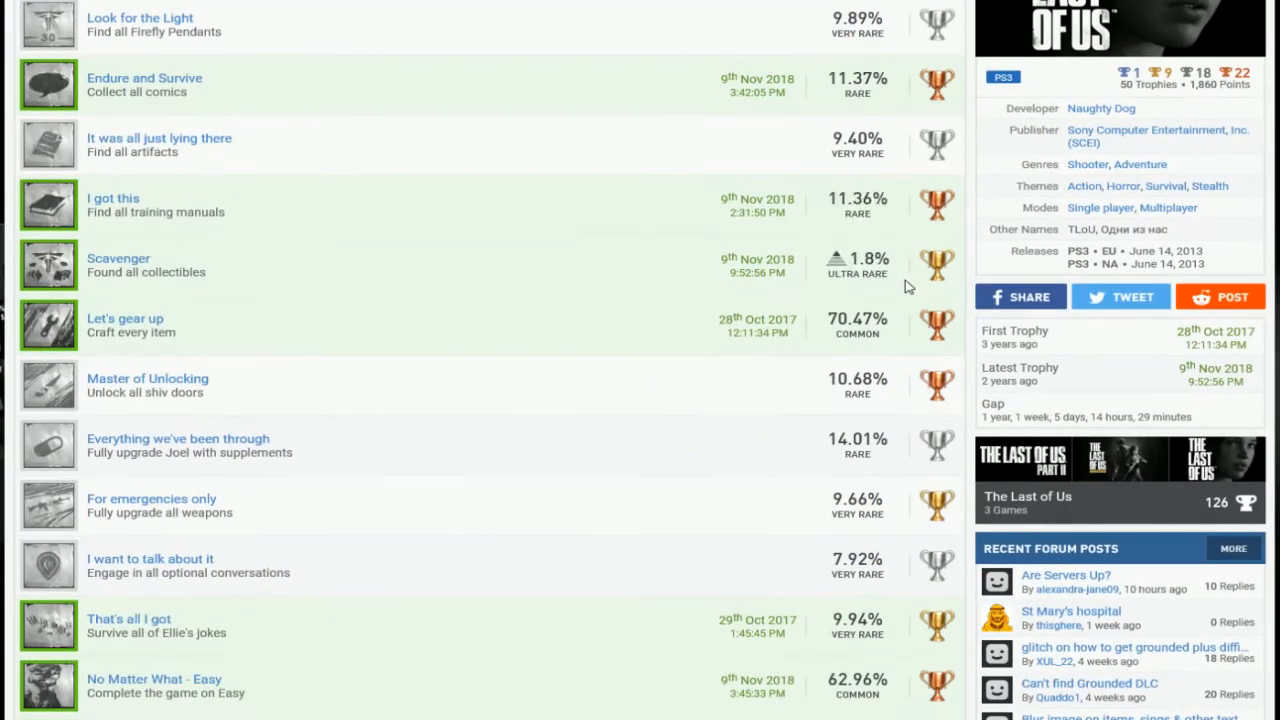
pyautogui.scroll(-3)
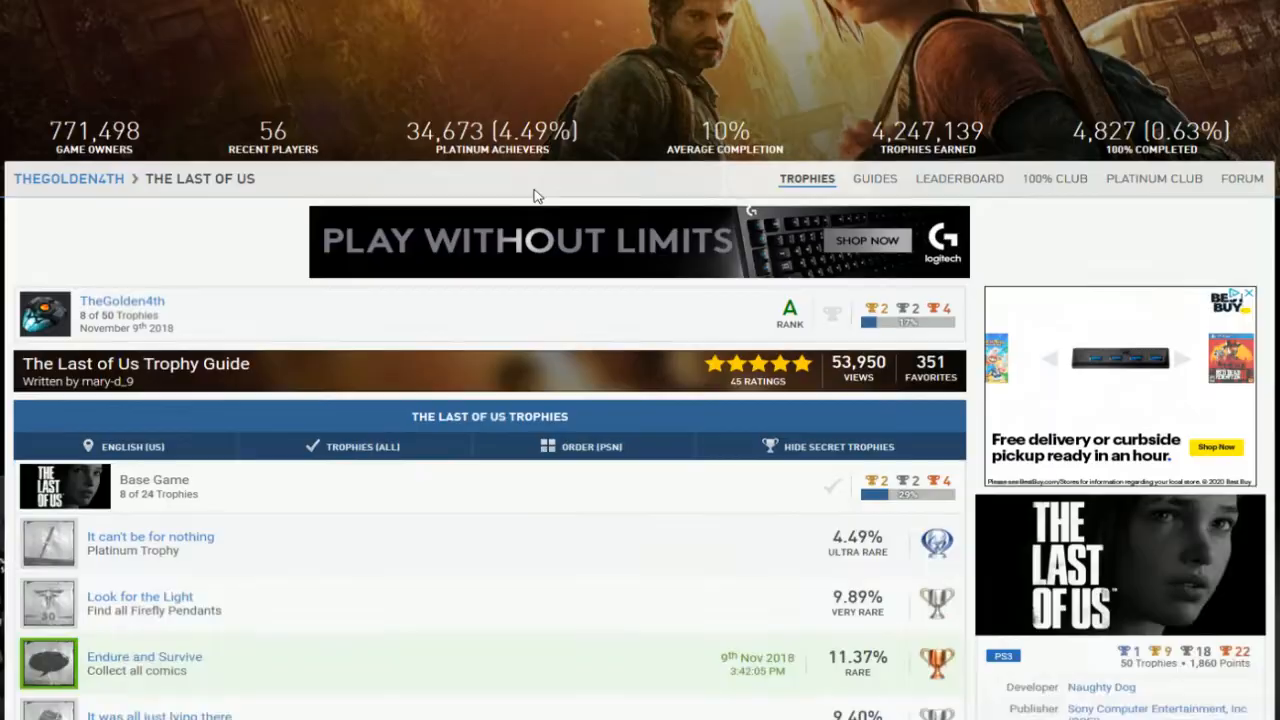
# Step: Return to TheGolden4th's main profile page via the breadcrumb profile link
pyautogui.scroll(-3)
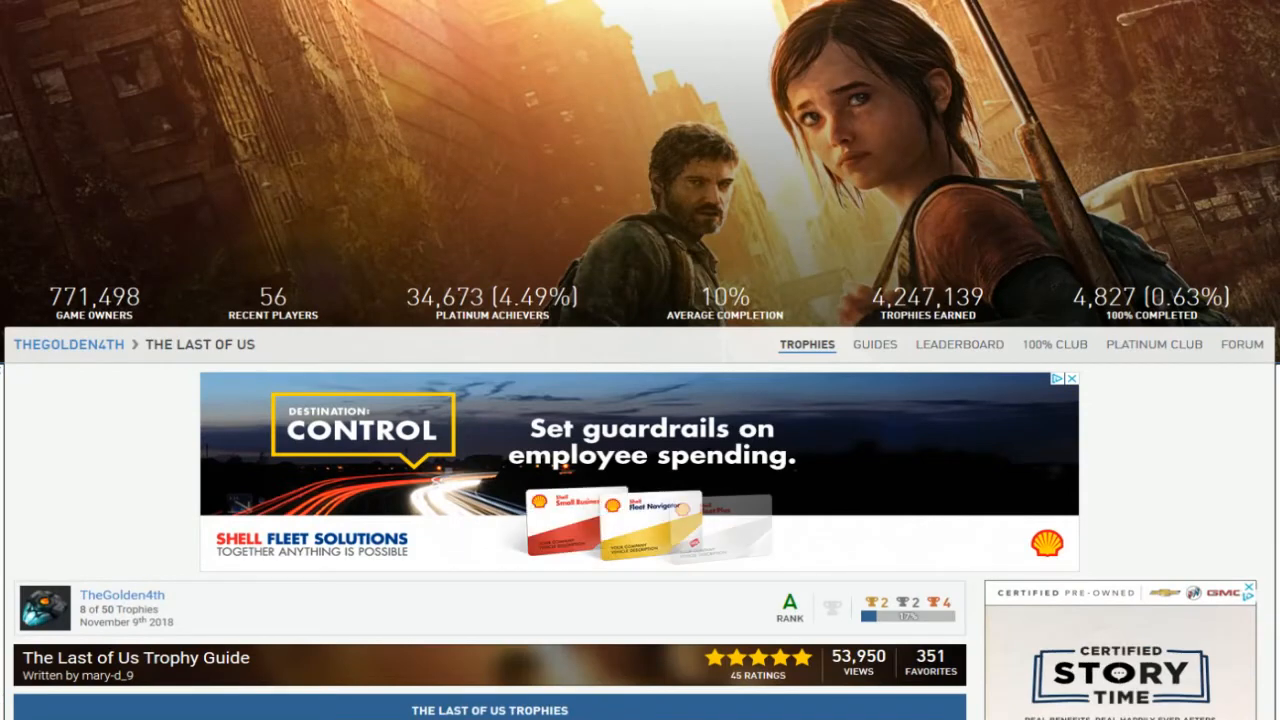
pyautogui.scroll(-3)
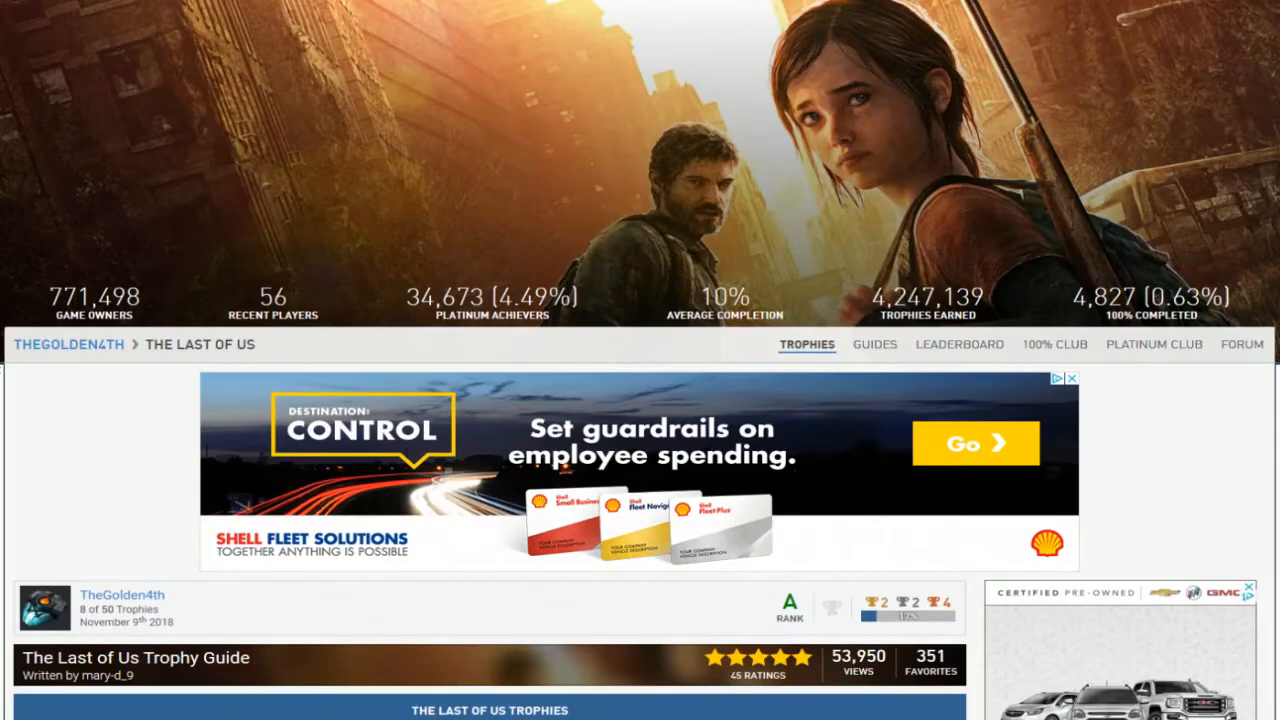
pyautogui.click(64, 344)
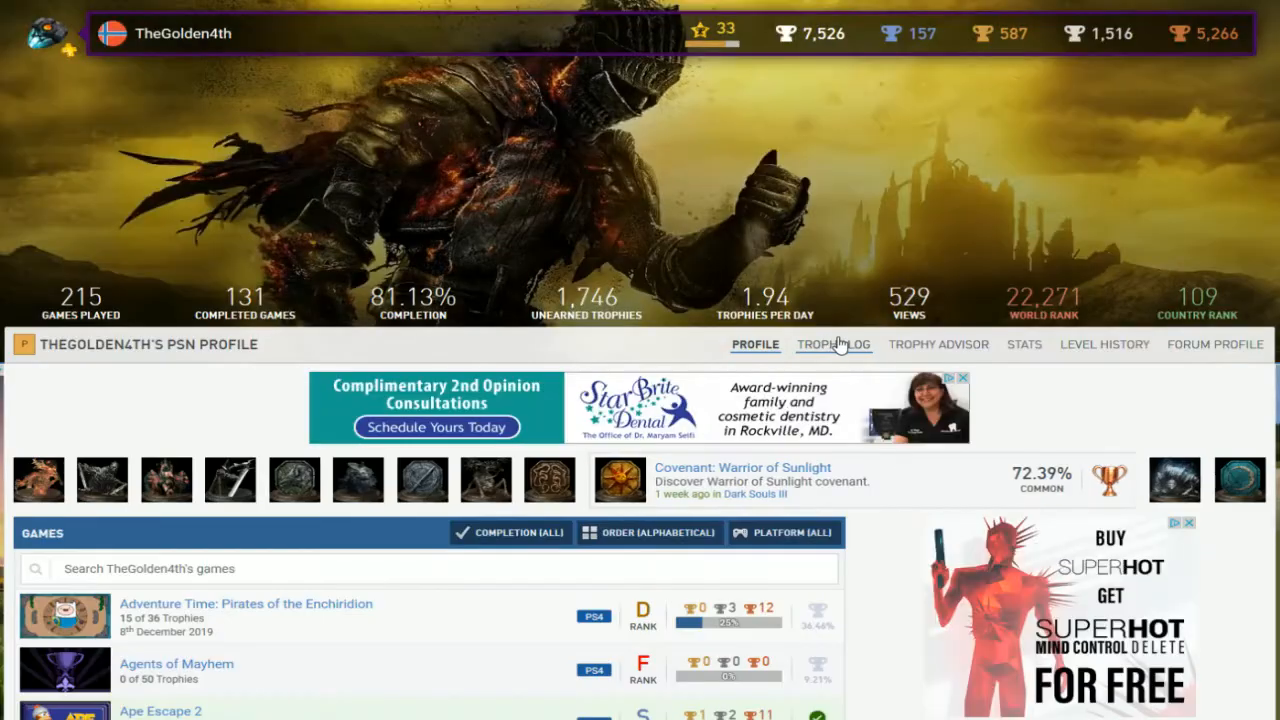